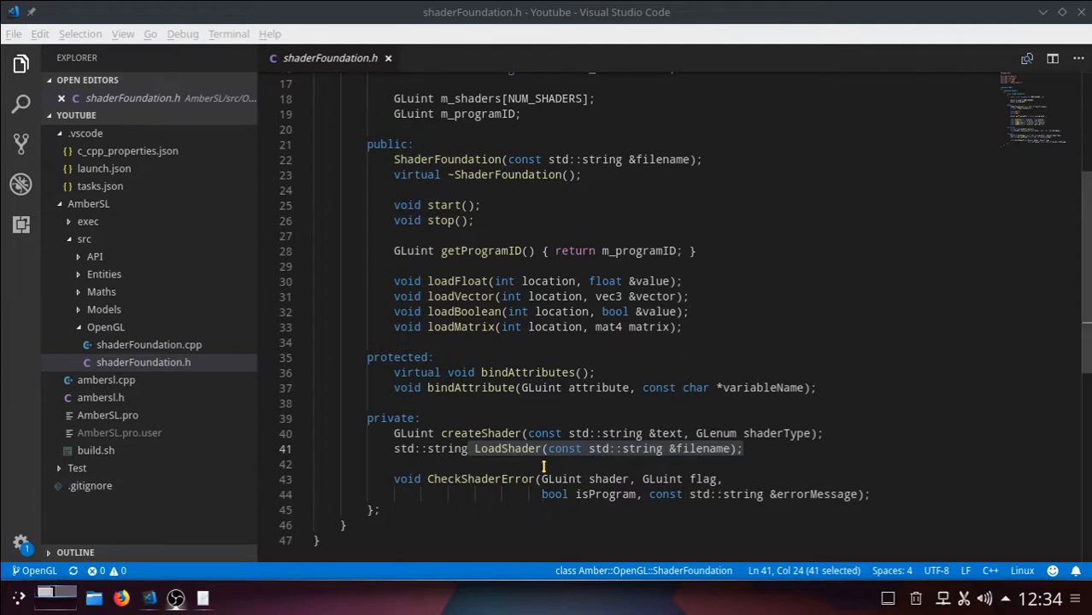
{"action": "mouse_move", "coordinate": [509, 448]}
{"action": "type", "text": "c"}
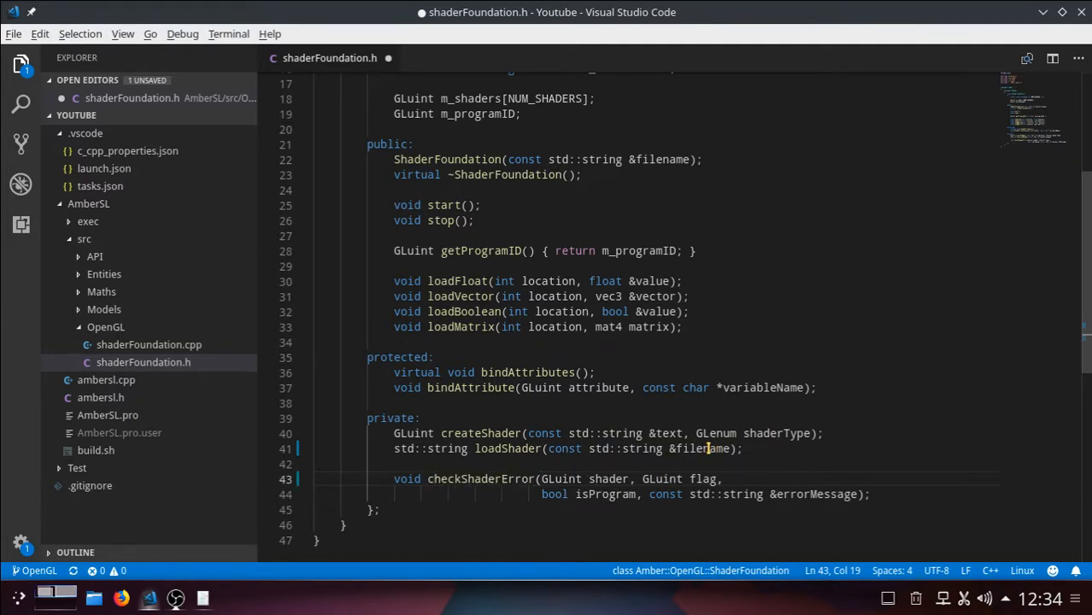
Rename loadShader's filename parameter to filePath in shaderFoundation.h
{"action": "double_click", "coordinate": [704, 448]}
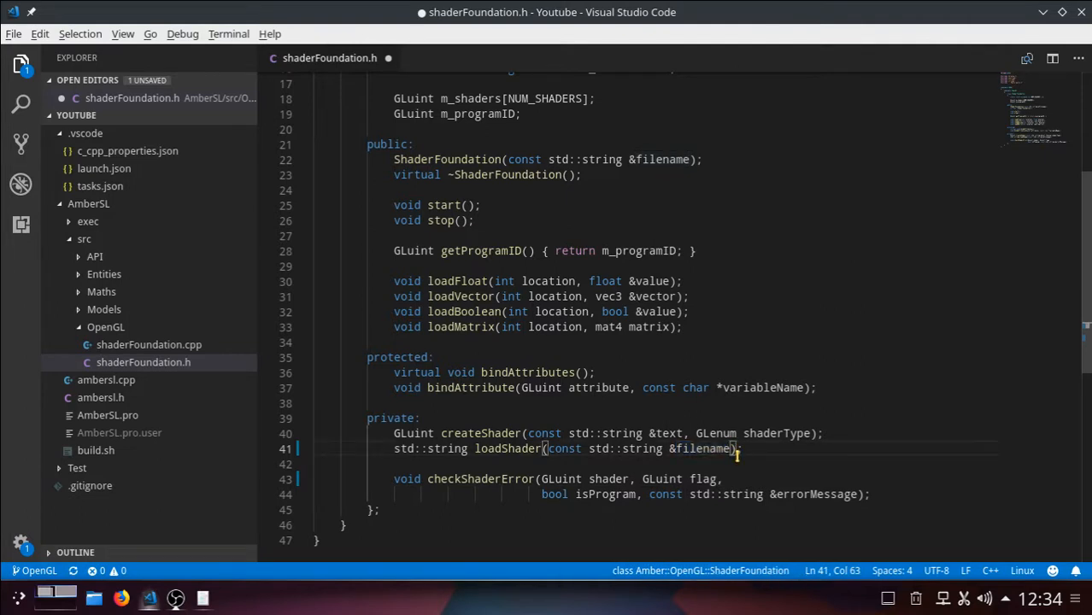
{"action": "key", "text": "BackSpace"}
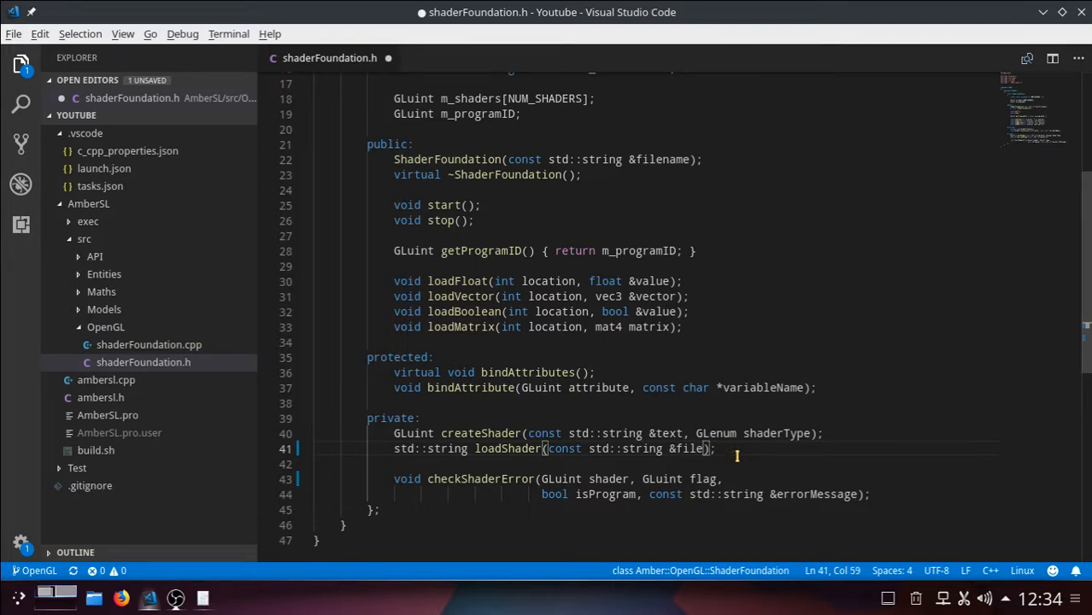
{"action": "type", "text": "Path"}
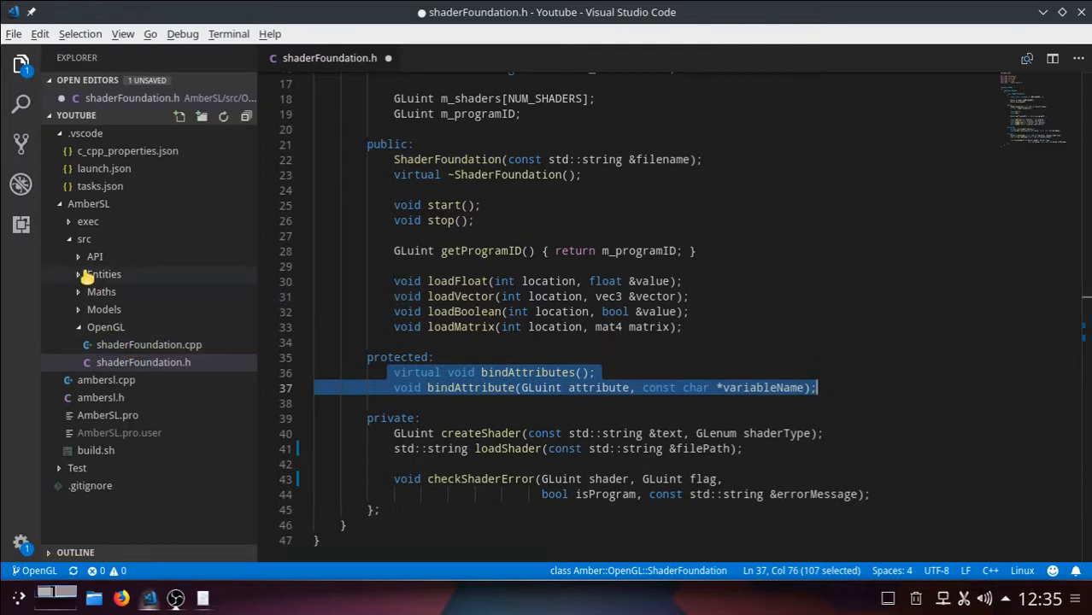
Expand src/API and its GLSL subfolder to list the shader files
{"action": "left_click", "coordinate": [95, 257]}
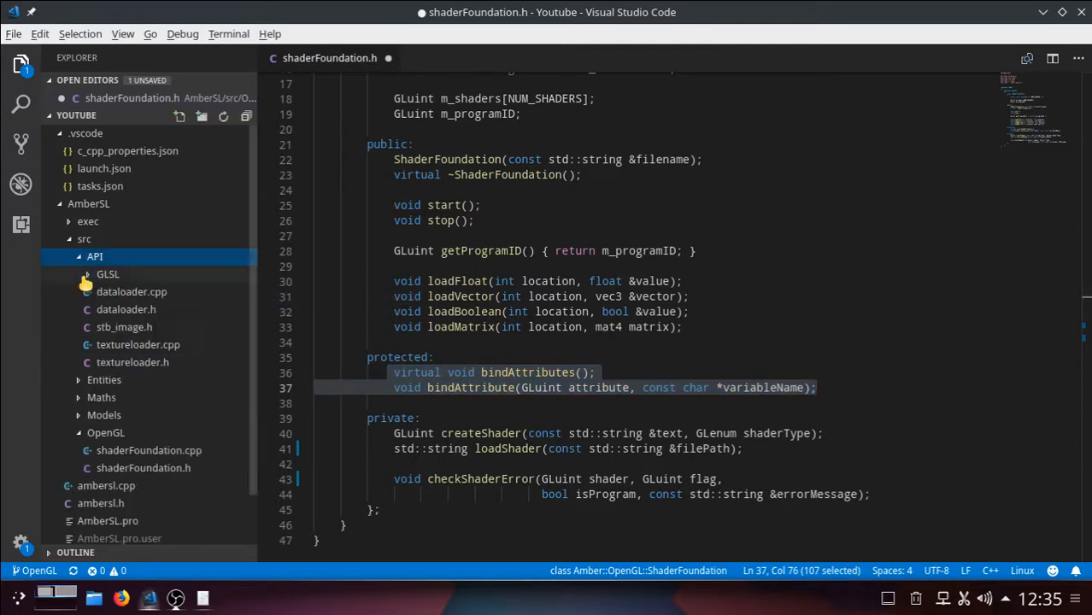
{"action": "left_click", "coordinate": [108, 273]}
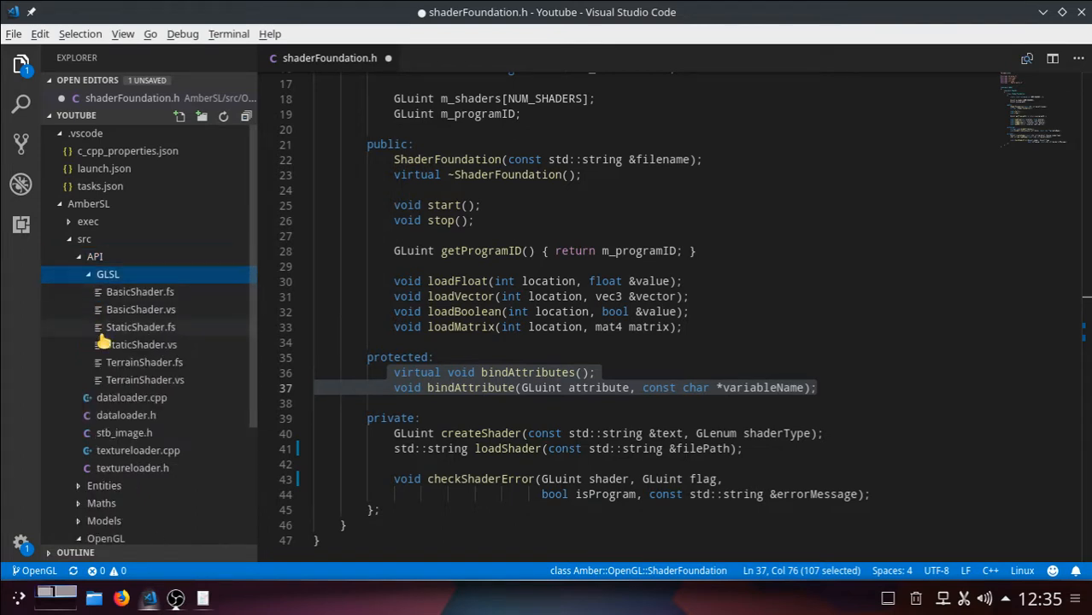
{"action": "mouse_move", "coordinate": [143, 379]}
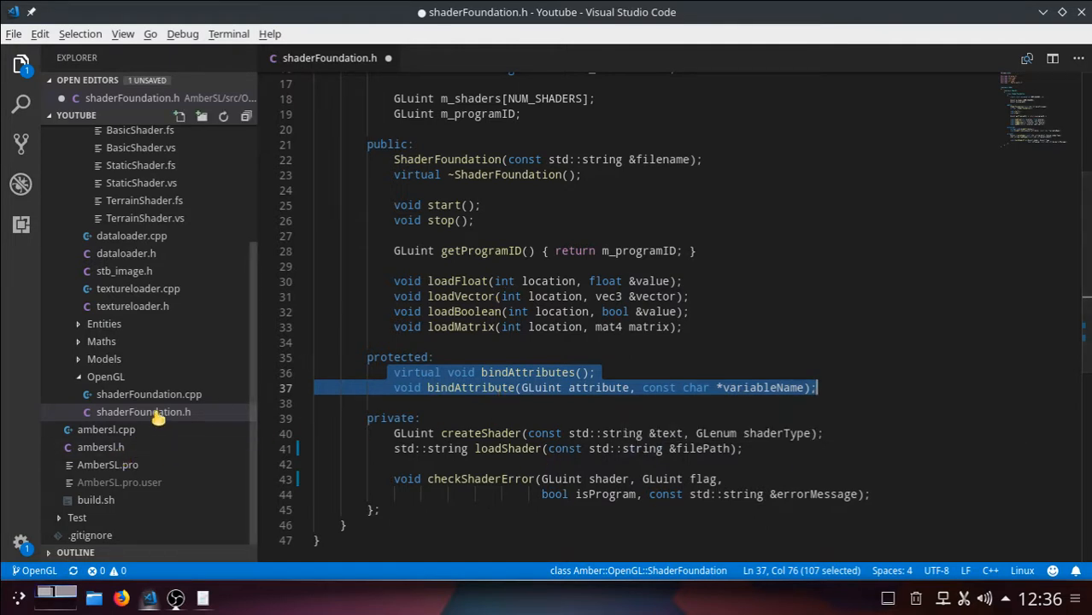
Switch to shaderFoundation.cpp and rename loadShader's parameter to filePath
{"action": "left_click", "coordinate": [150, 412]}
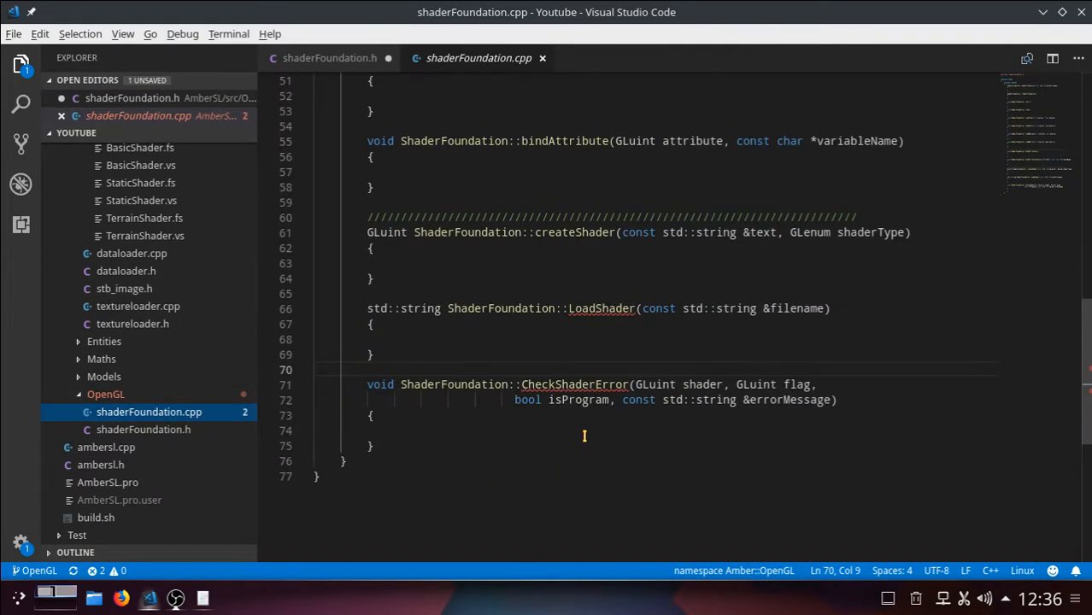
{"action": "left_click", "coordinate": [691, 307]}
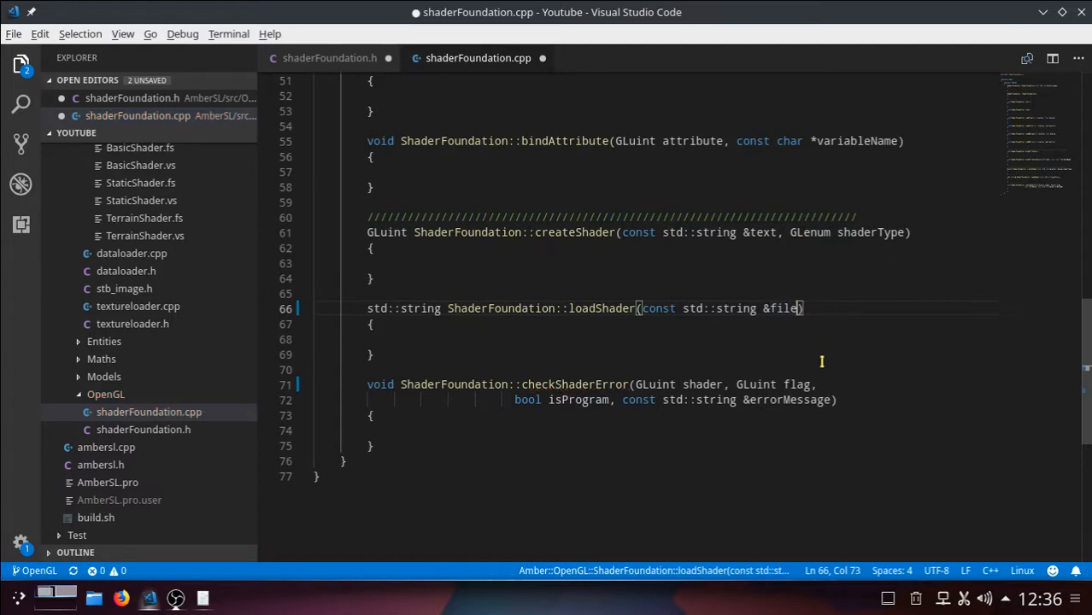
{"action": "type", "text": "Path"}
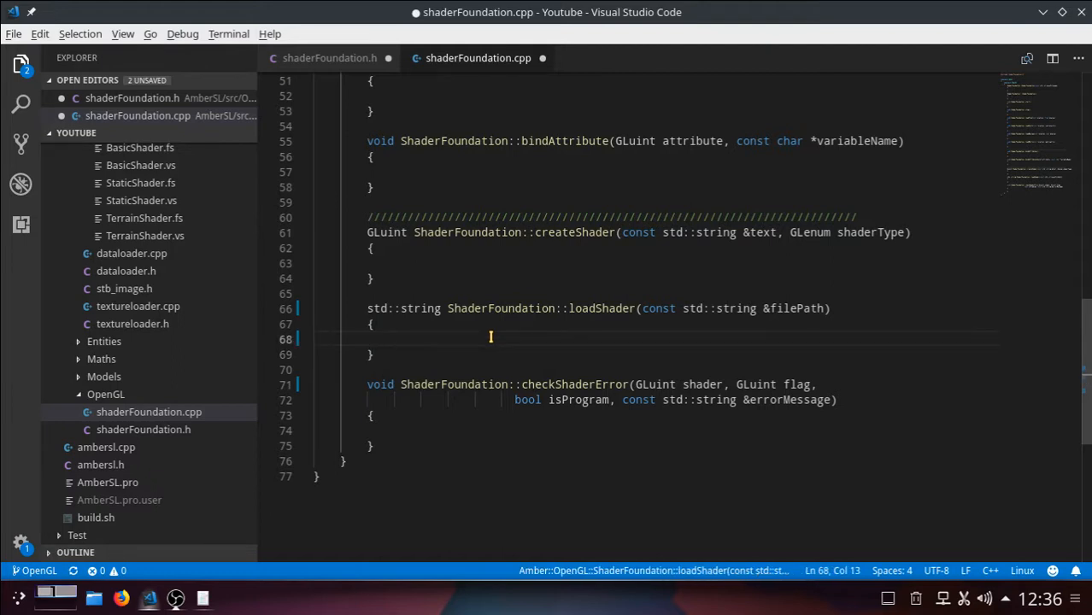
{"action": "mouse_move", "coordinate": [516, 312]}
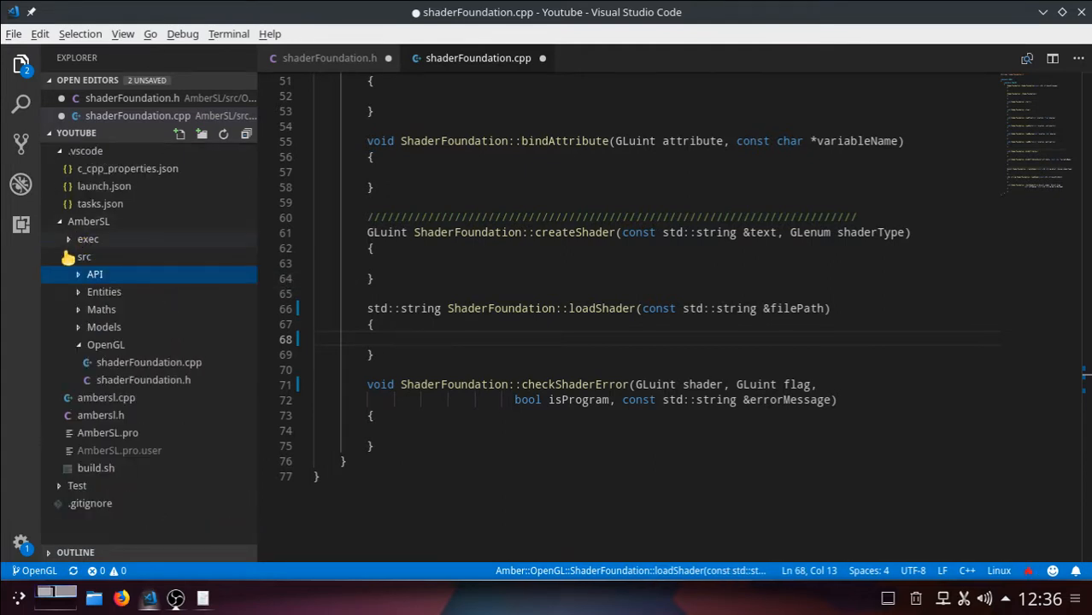
{"action": "left_click", "coordinate": [84, 256]}
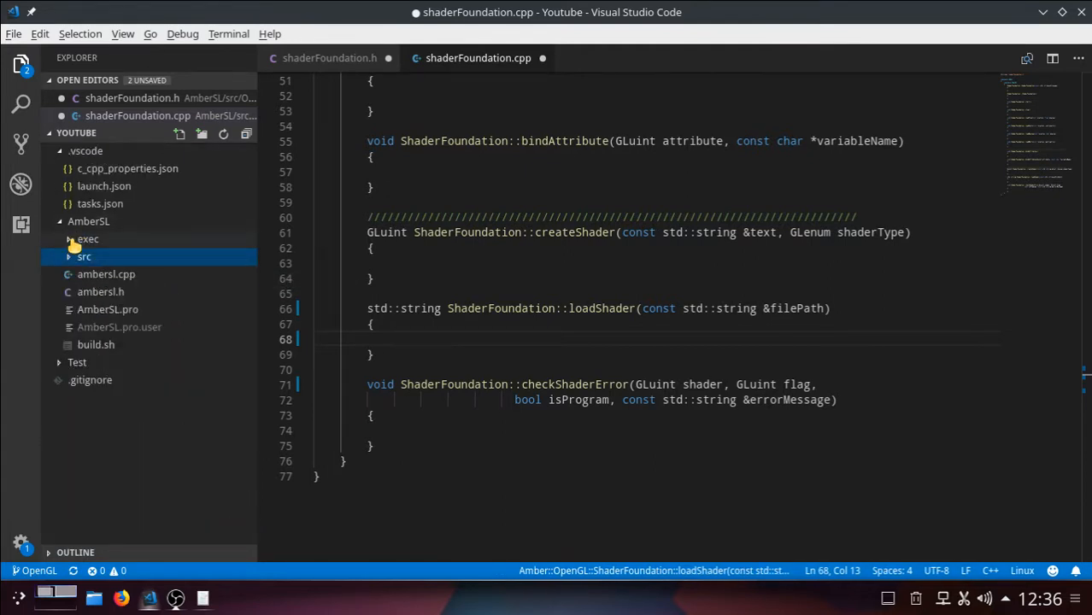
{"action": "left_click", "coordinate": [84, 256]}
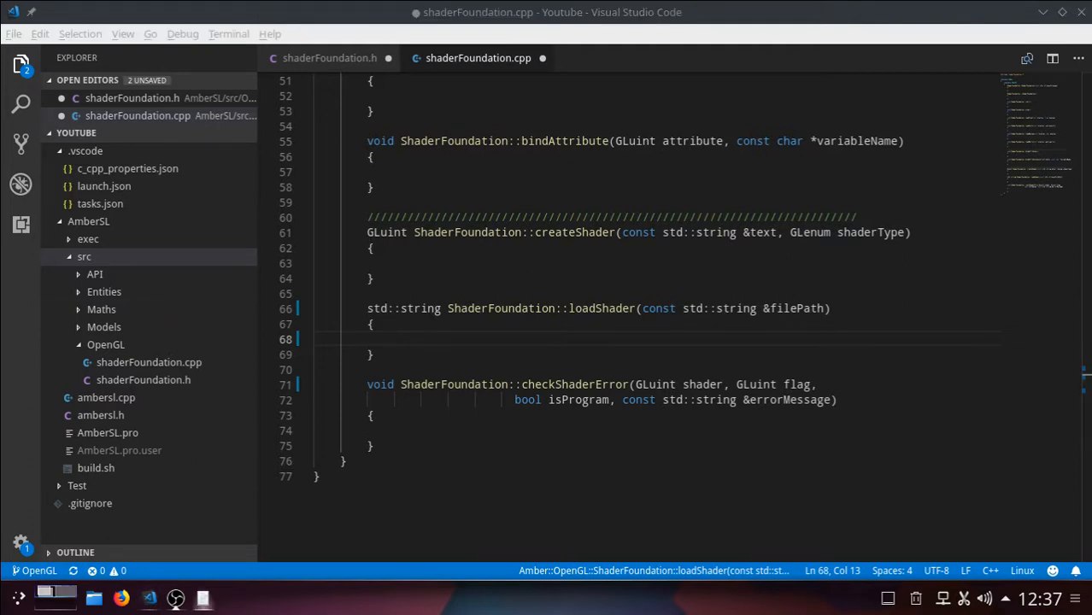
{"action": "mouse_move", "coordinate": [527, 366]}
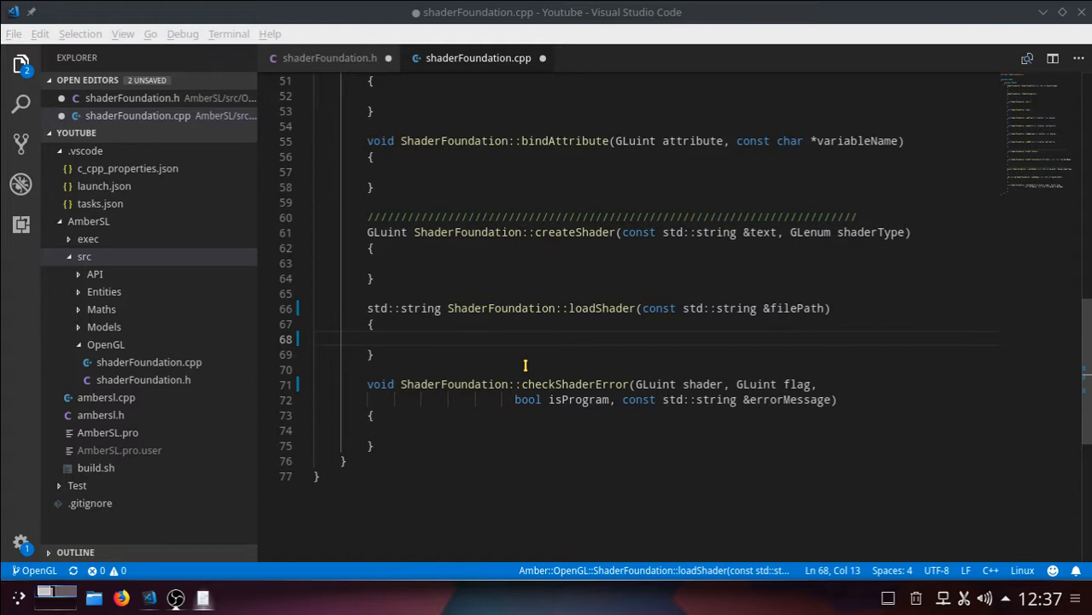
{"action": "mouse_move", "coordinate": [462, 341]}
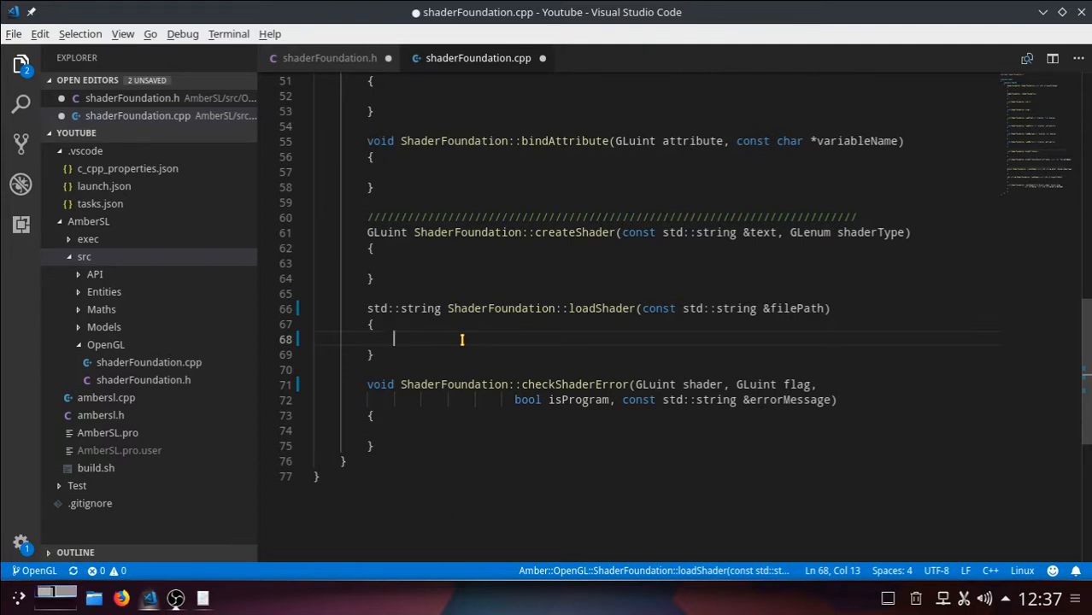
Declare std::string output; and std::string line; inside loadShader
{"action": "type", "text": "std::"}
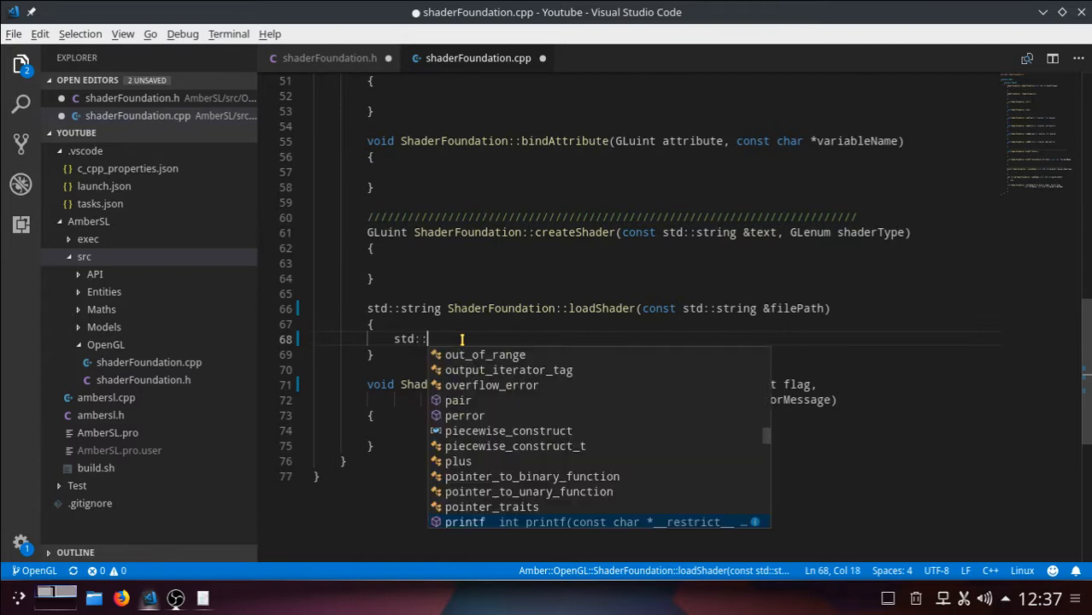
{"action": "type", "text": "str"}
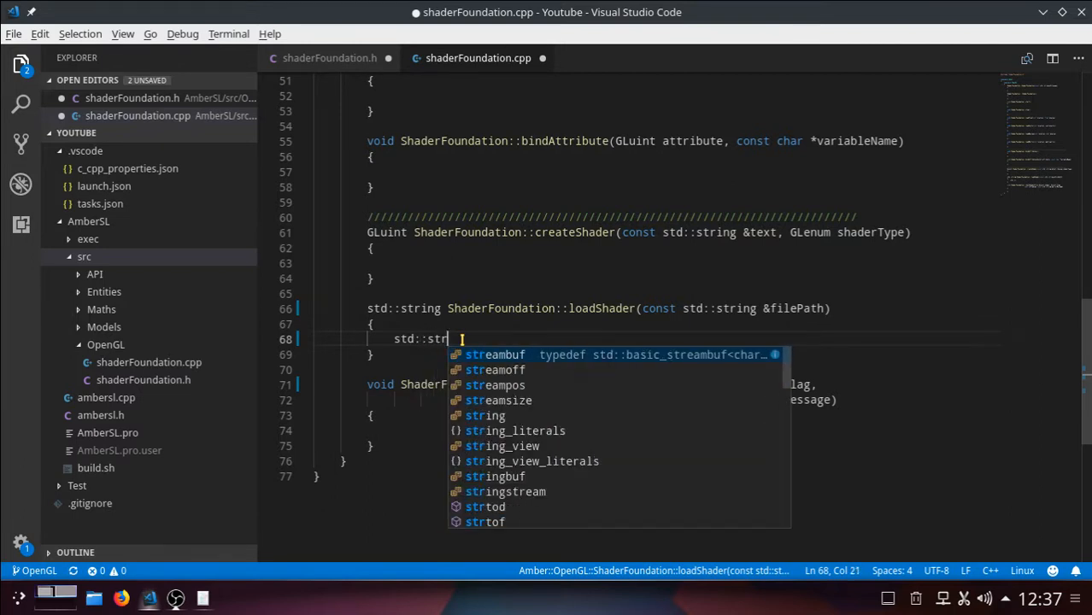
{"action": "type", "text": "ing"}
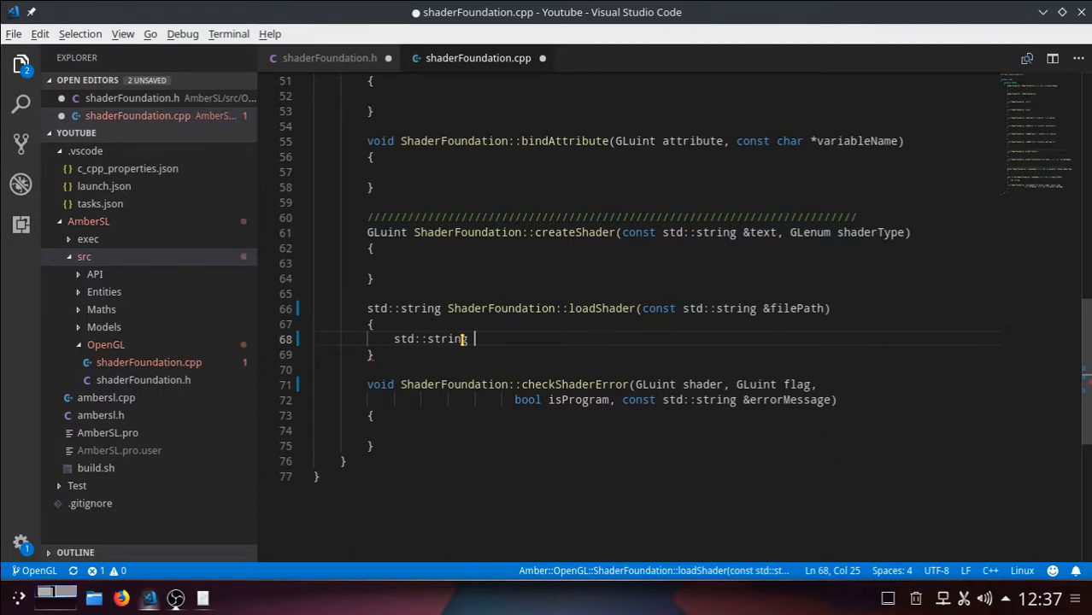
{"action": "type", "text": "p"}
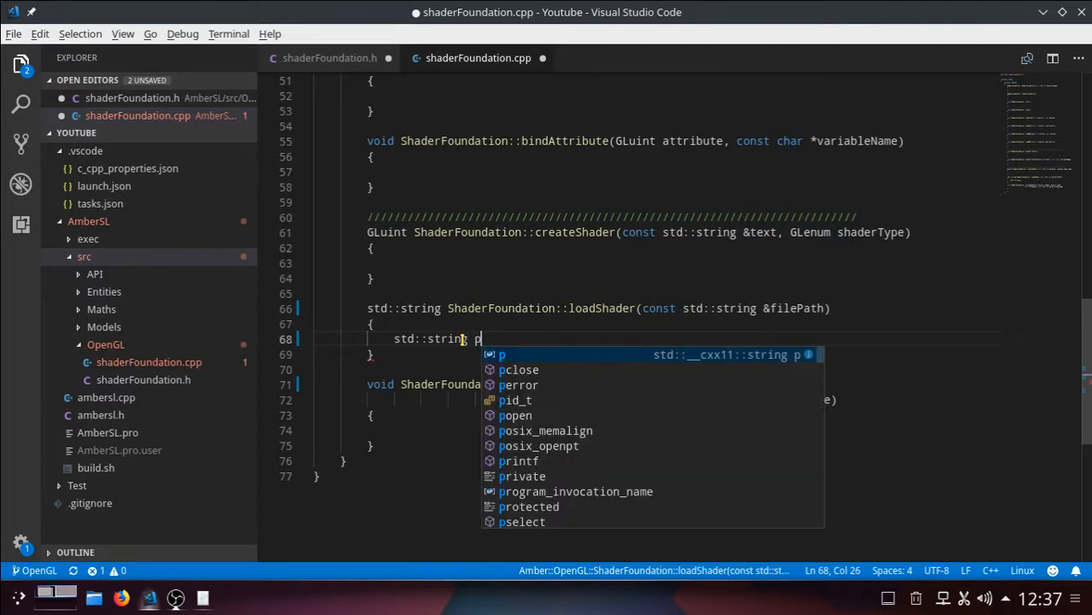
{"action": "type", "text": "utpu"}
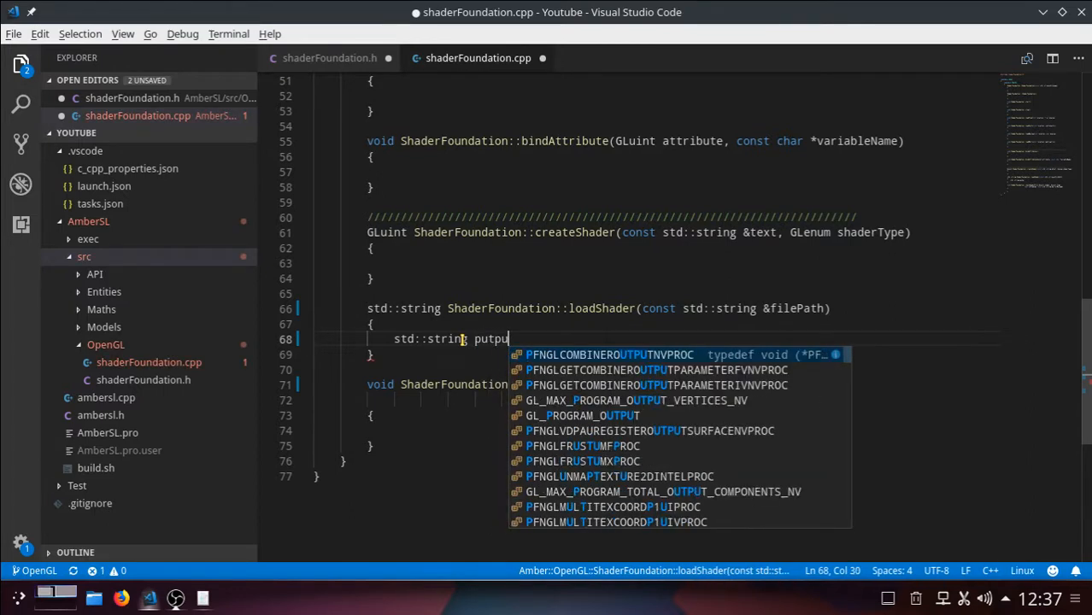
{"action": "type", "text": "t"}
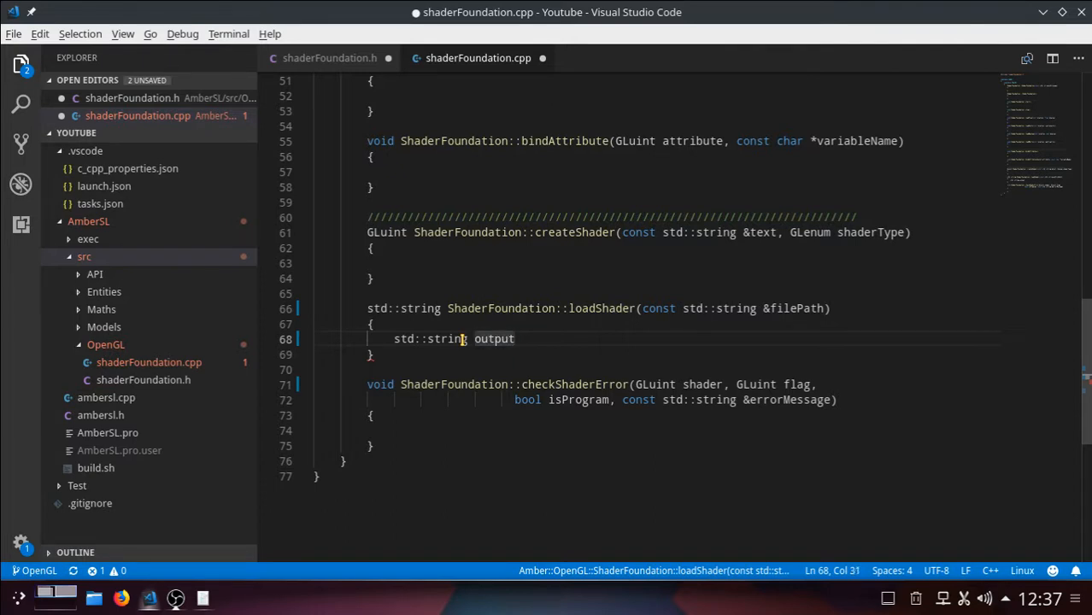
{"action": "type", "text": ";"}
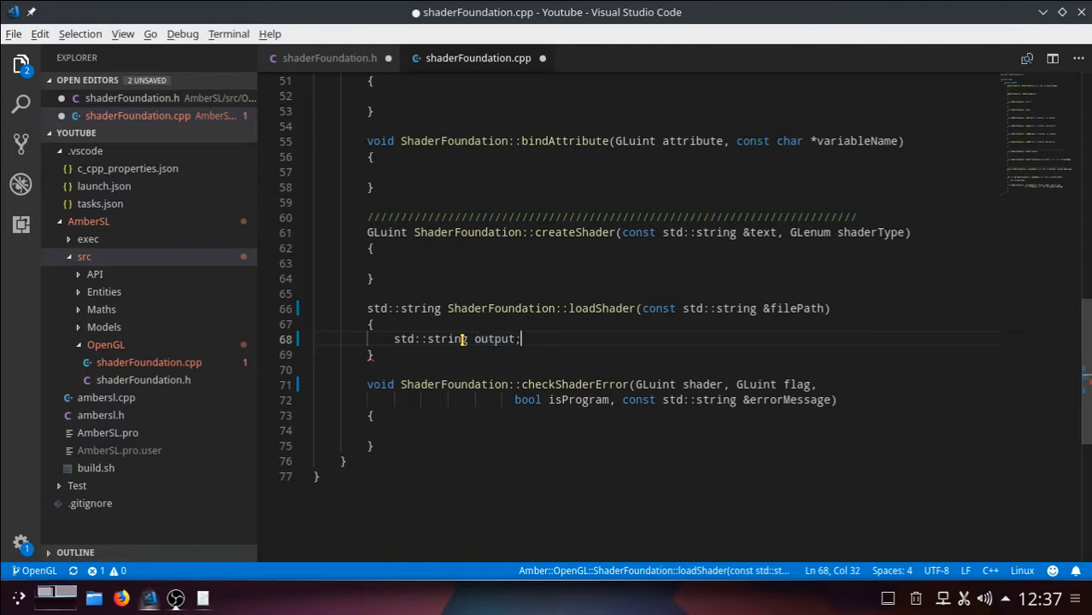
{"action": "type", "text": "std::string"}
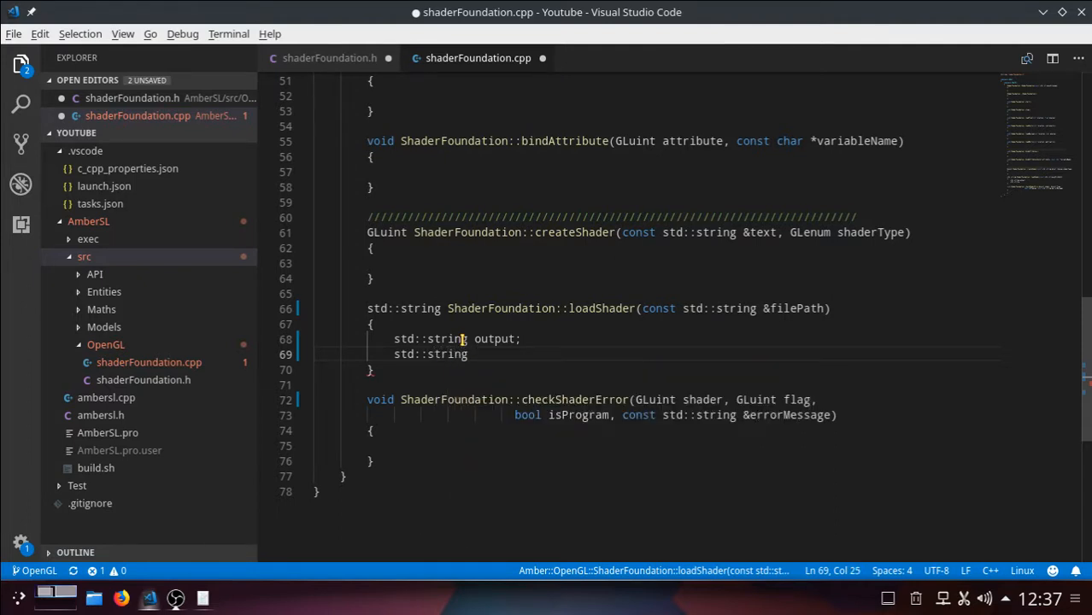
{"action": "type", "text": "lin"}
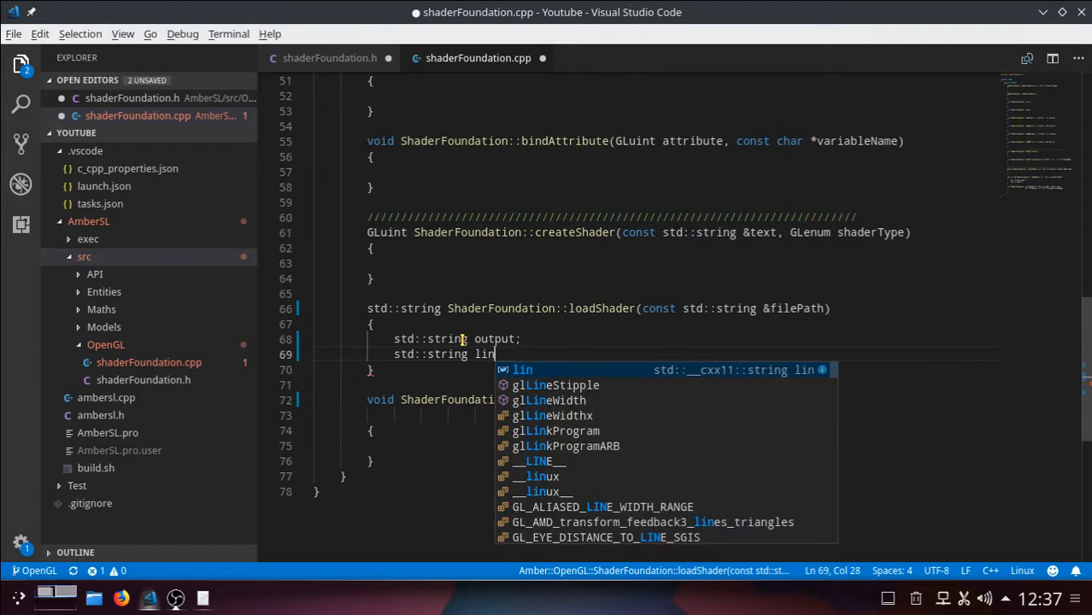
{"action": "type", "text": "e;"}
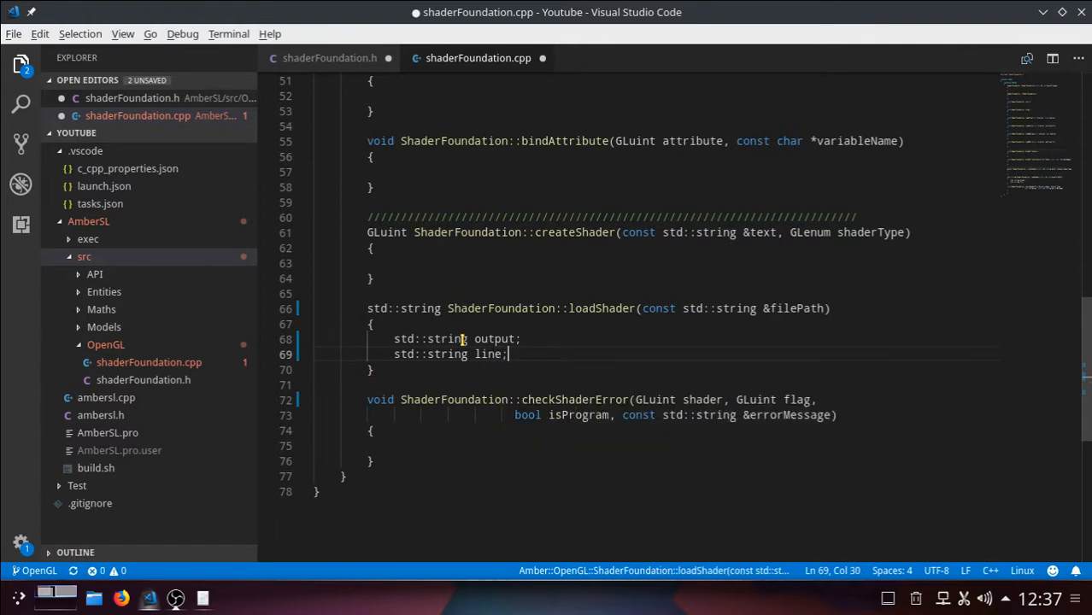
{"action": "key", "text": "Enter"}
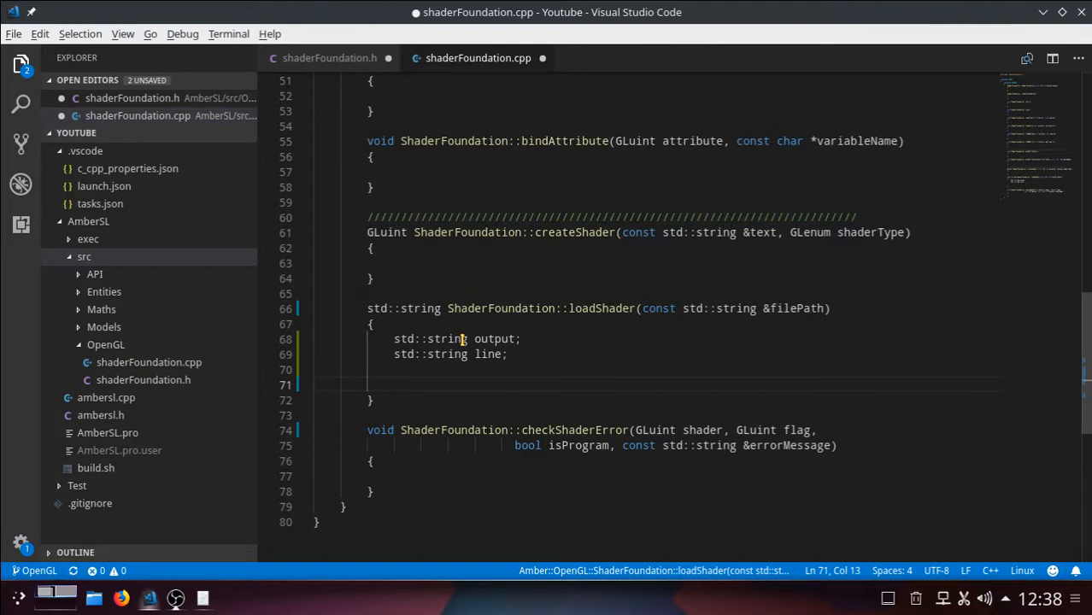
Declare std::ifstream file; and begin a file.open() call
{"action": "type", "text": "std"}
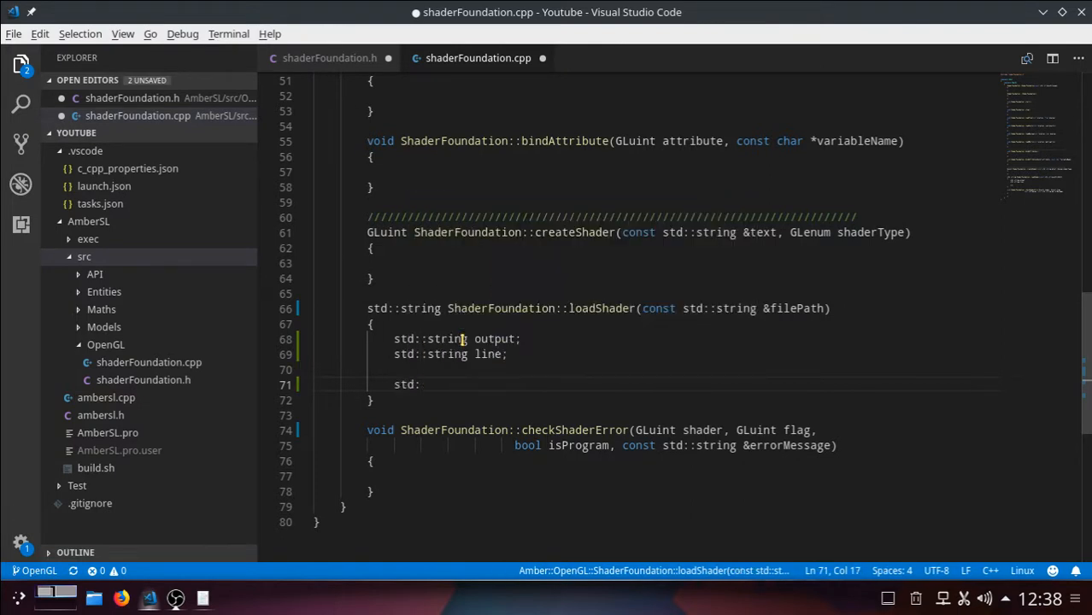
{"action": "type", "text": ":"}
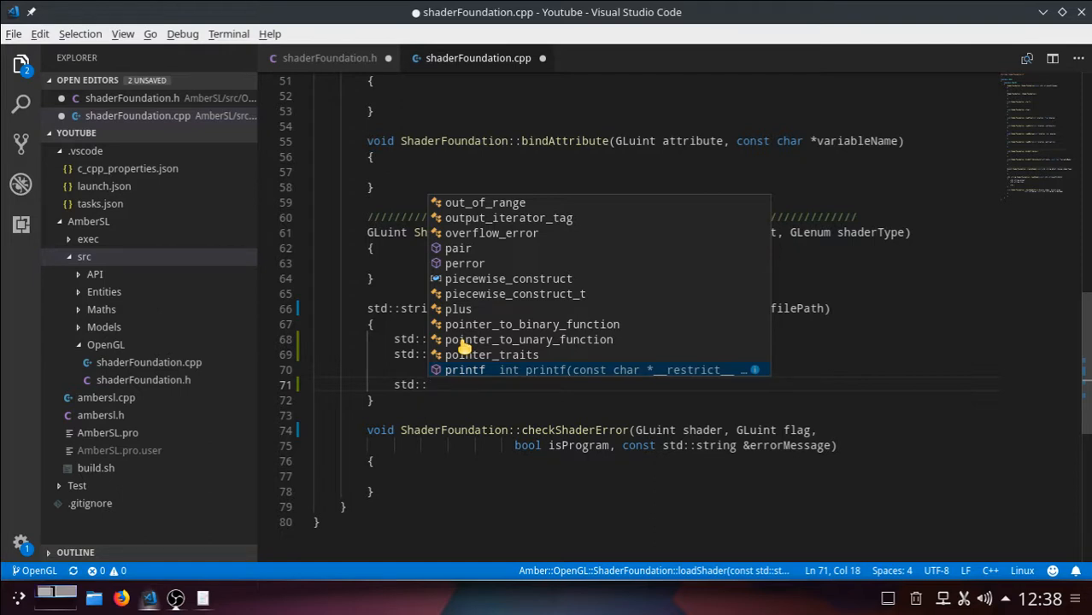
{"action": "type", "text": "ifstream"}
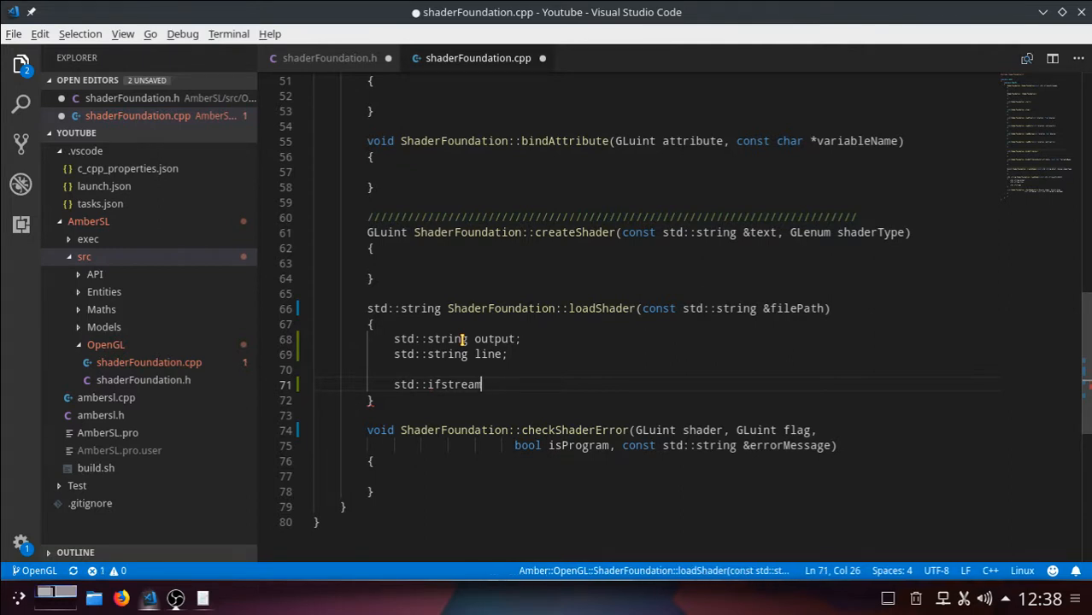
{"action": "type", "text": "file"}
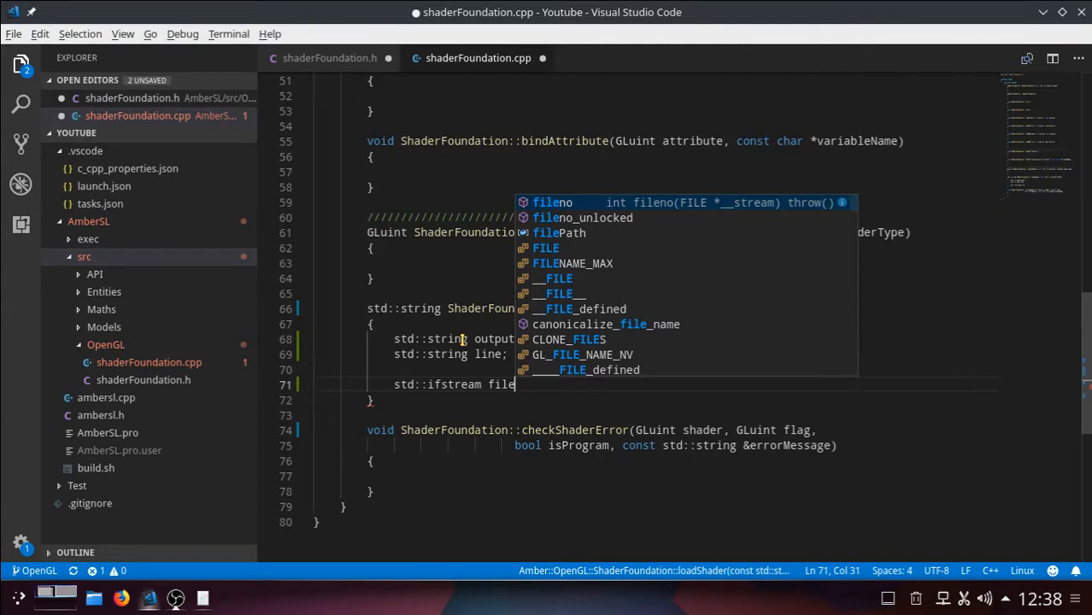
{"action": "type", "text": ";"}
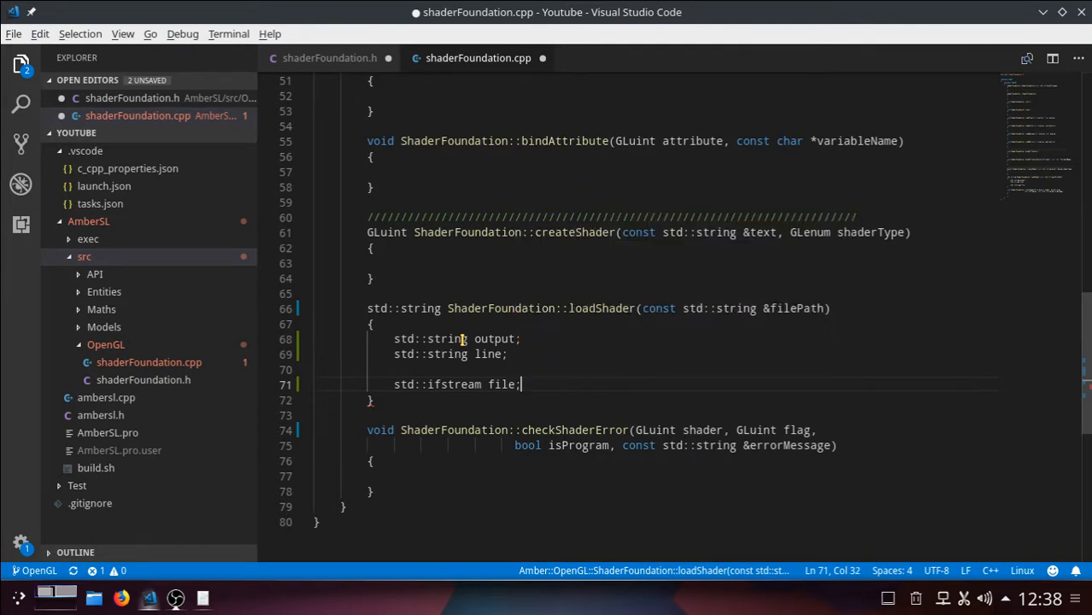
{"action": "type", "text": "f"}
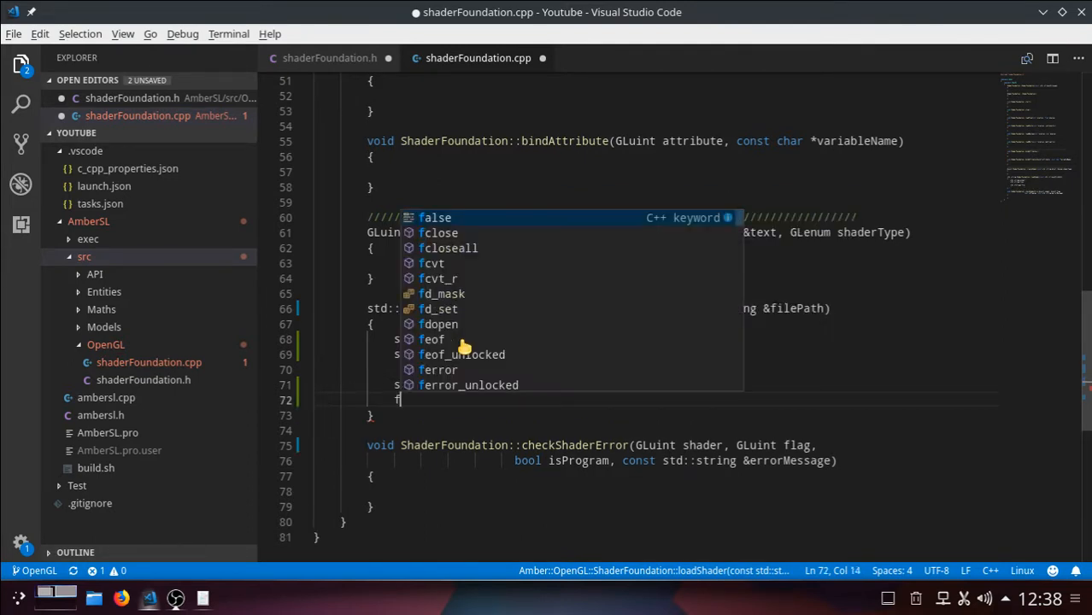
{"action": "type", "text": "ile.open("}
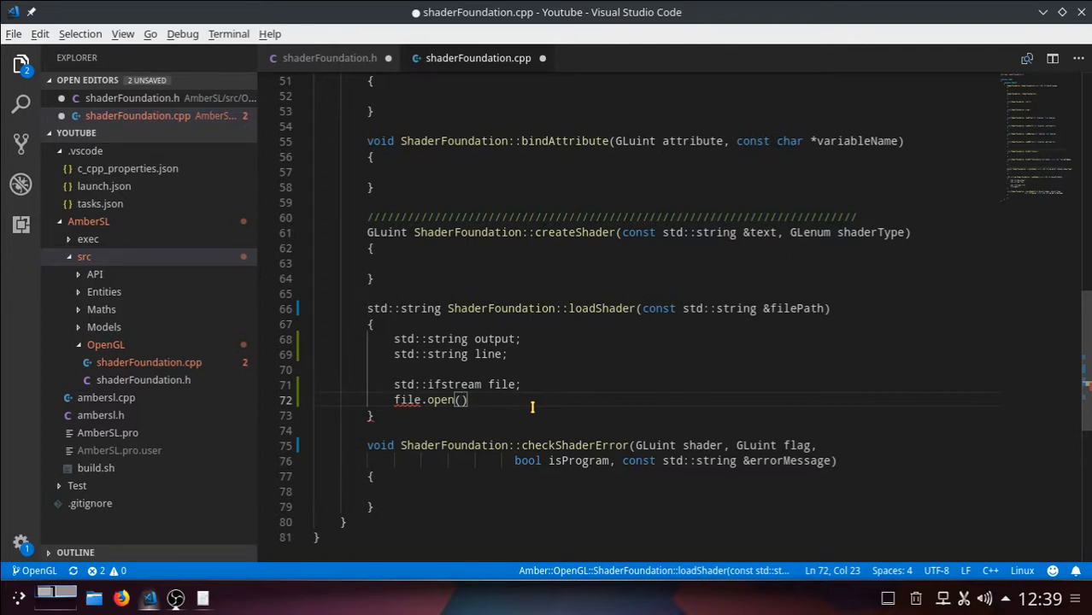
Pass filePath.c_str() to file.open and terminate the statement
{"action": "type", "text": "file"}
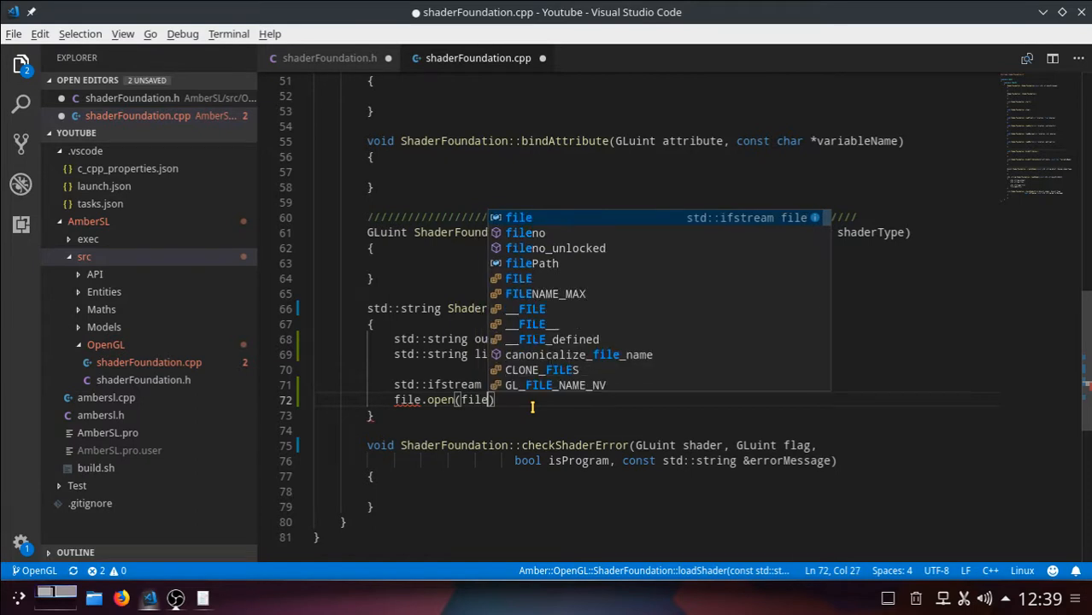
{"action": "type", "text": "Path"}
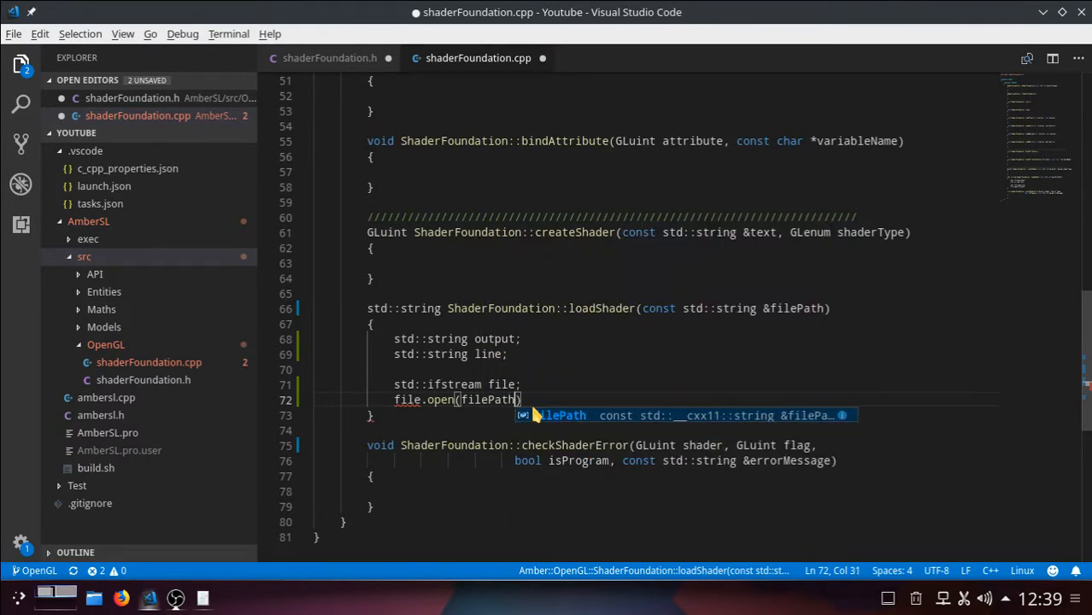
{"action": "type", "text": "."}
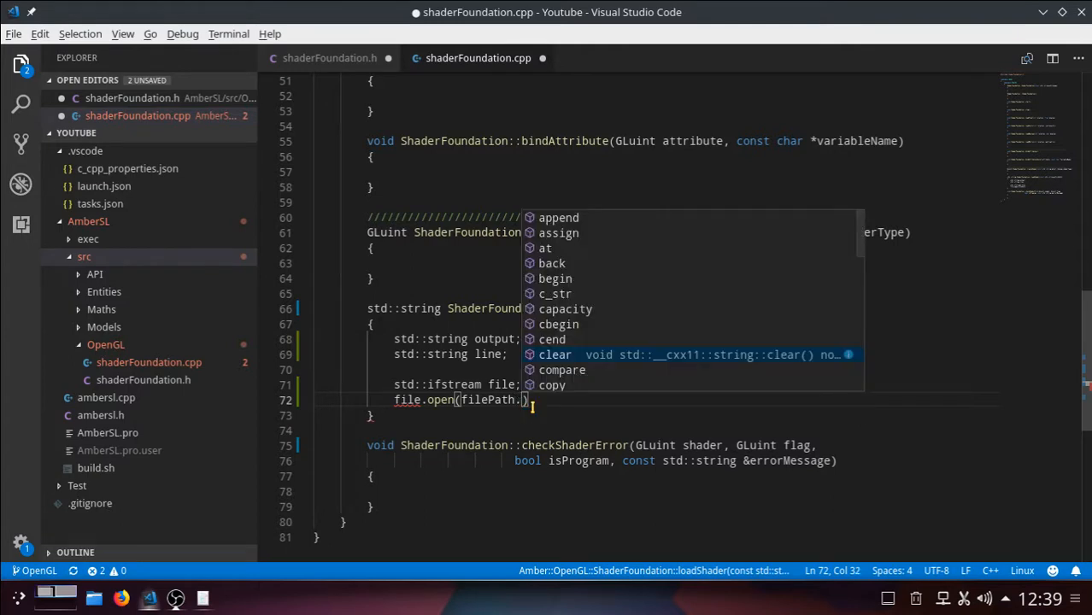
{"action": "type", "text": "c"}
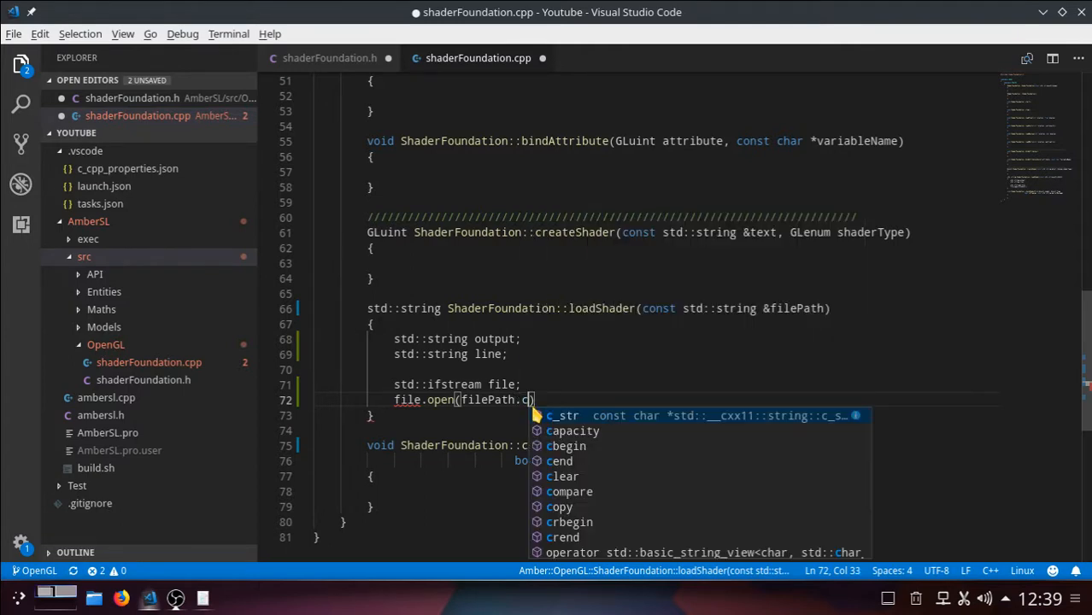
{"action": "type", "text": "str"}
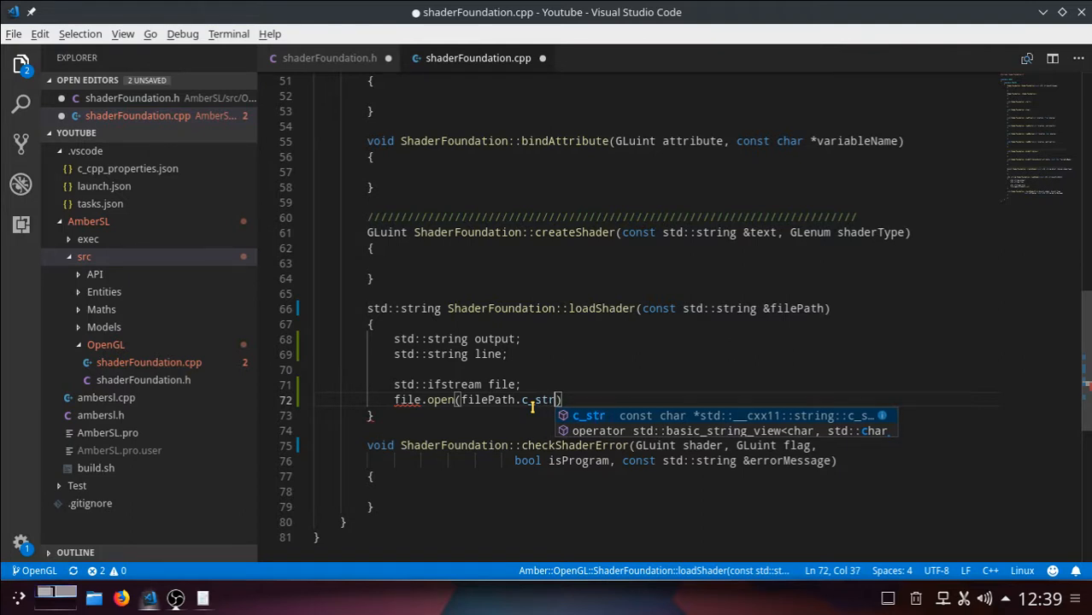
{"action": "type", "text": "()"}
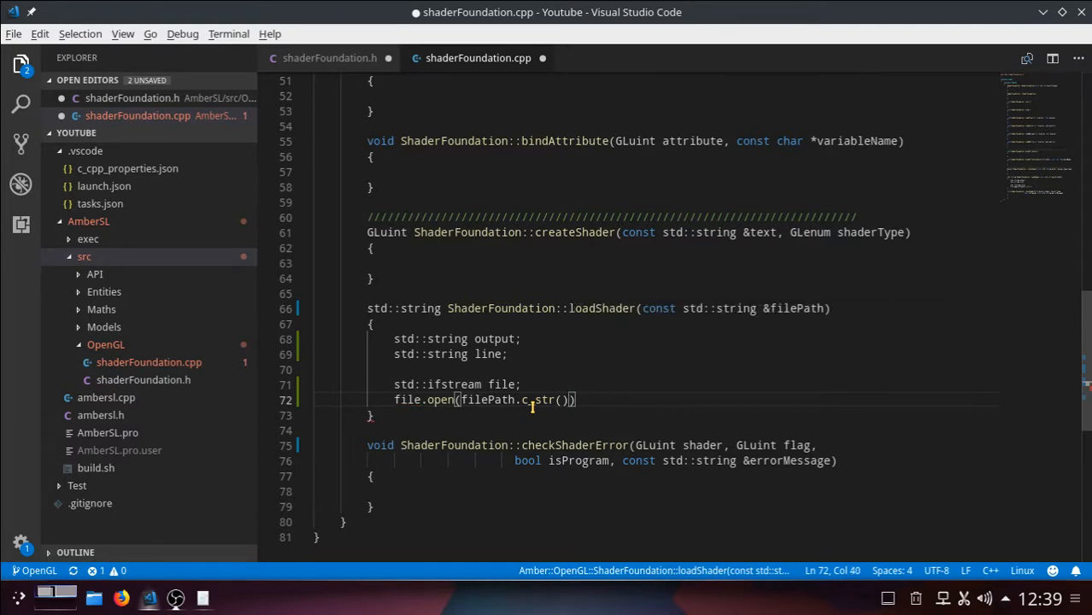
{"action": "type", "text": ";"}
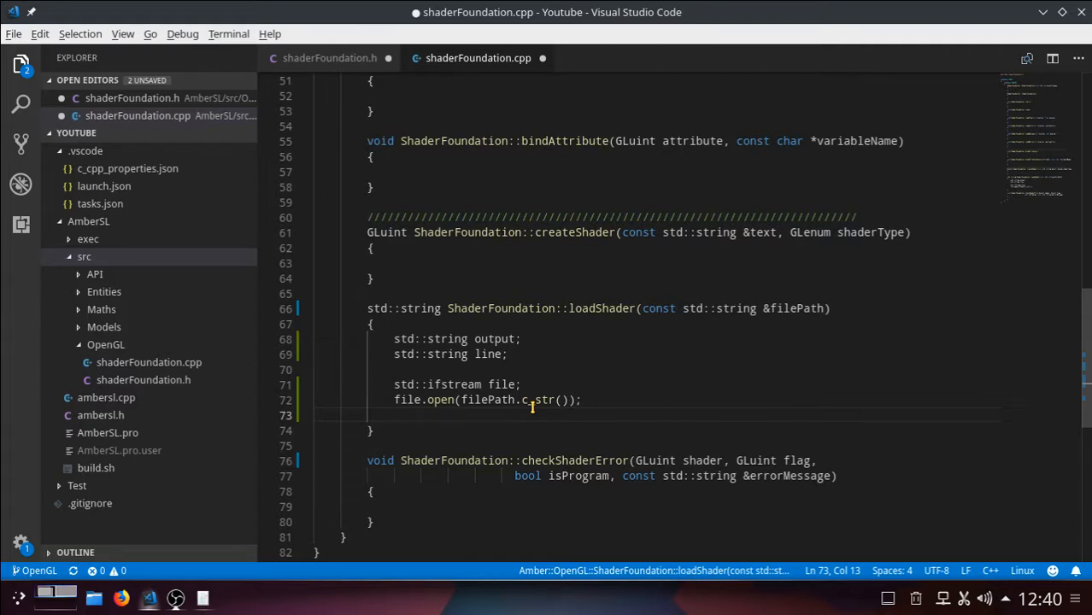
Add an if(file.is_open()) block with its opening brace
{"action": "type", "text": "i"}
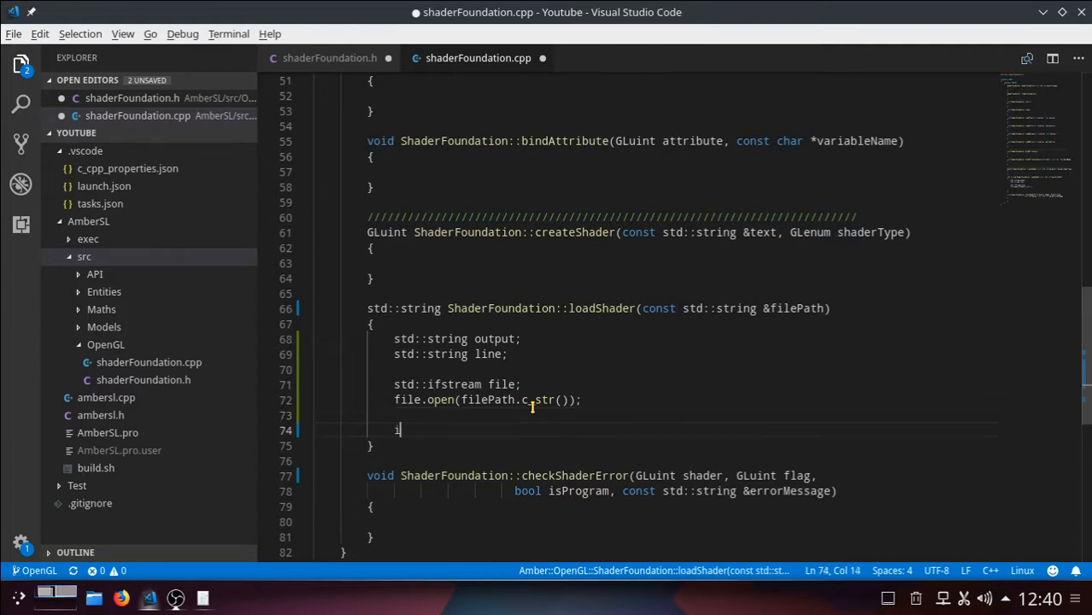
{"action": "type", "text": "f"}
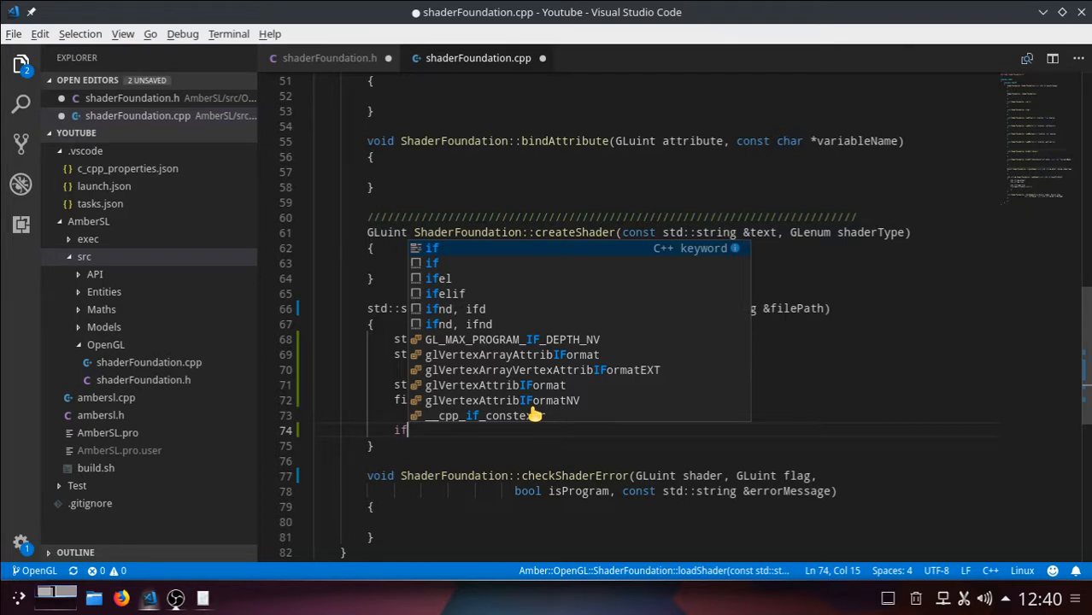
{"action": "type", "text": "file.is_open)"}
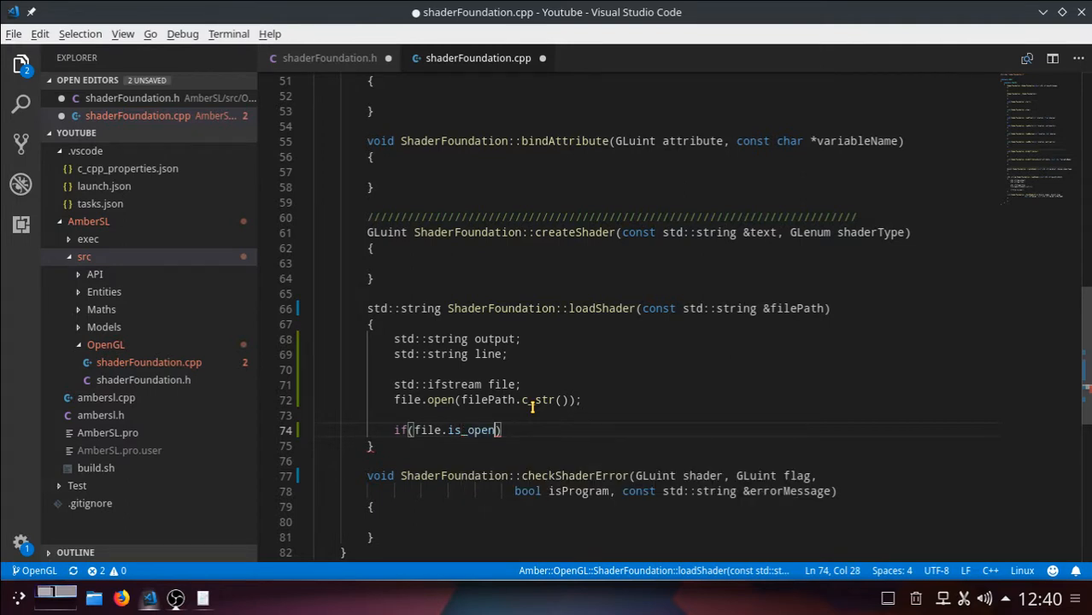
{"action": "type", "text": "()"}
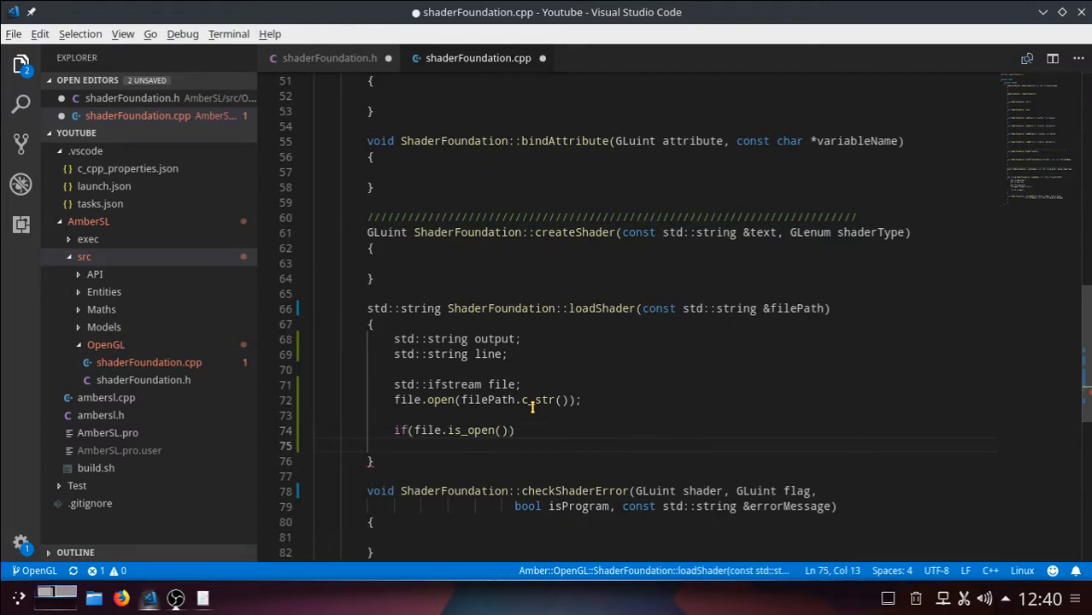
{"action": "type", "text": "{"}
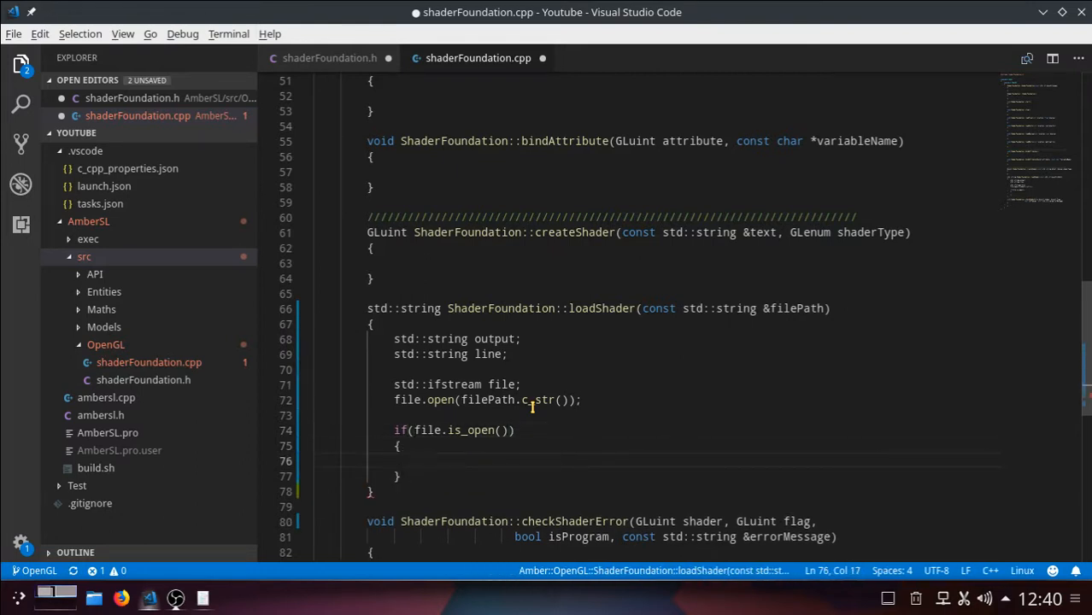
Nest a while(file.good()) loop with its own body inside the if block
{"action": "type", "text": "while"}
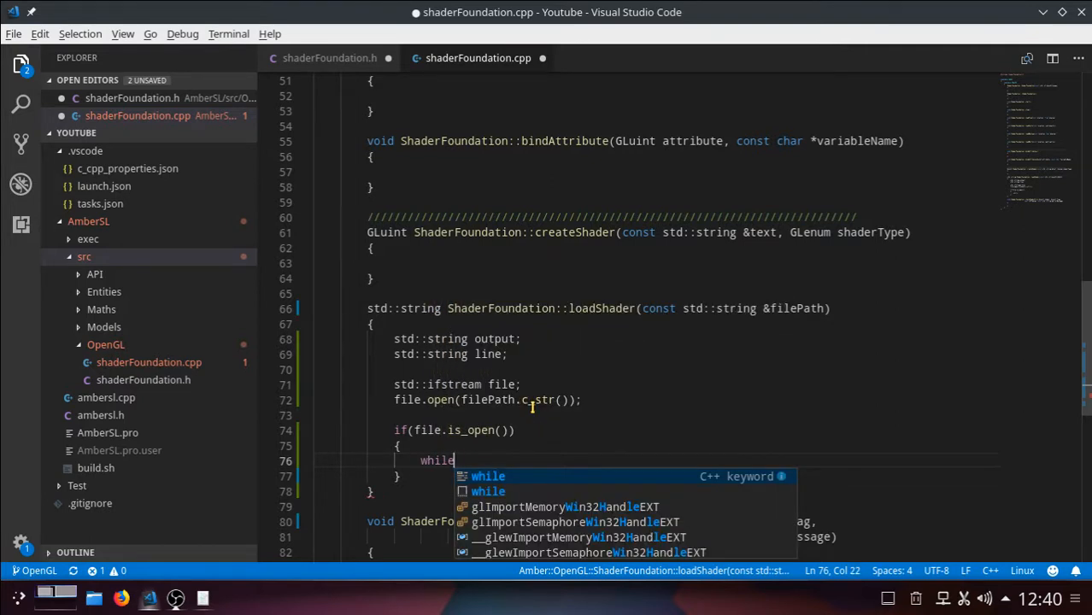
{"action": "type", "text": "(file"}
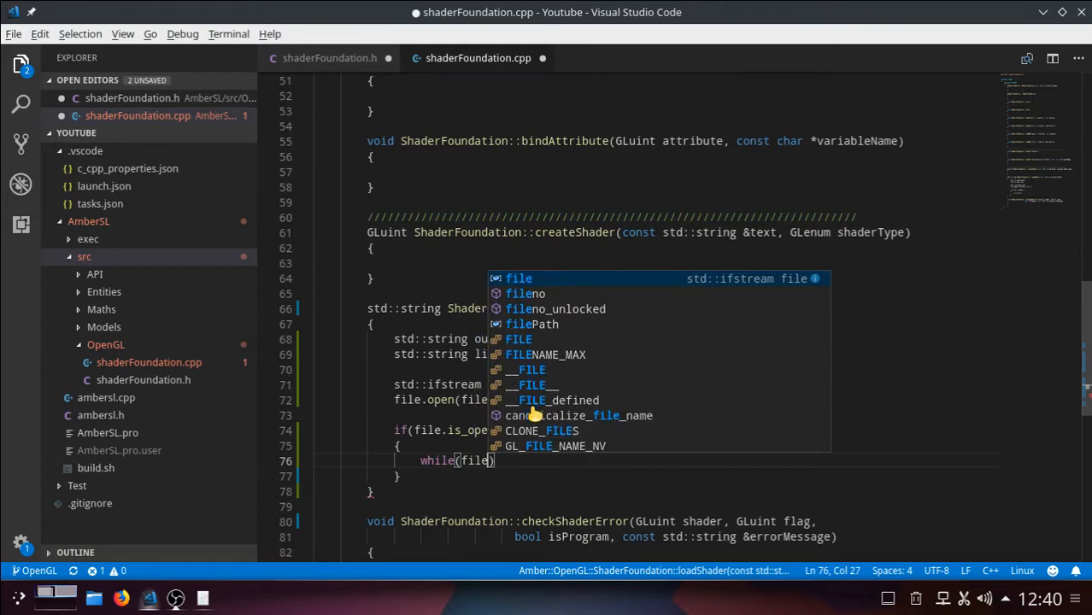
{"action": "type", "text": "."}
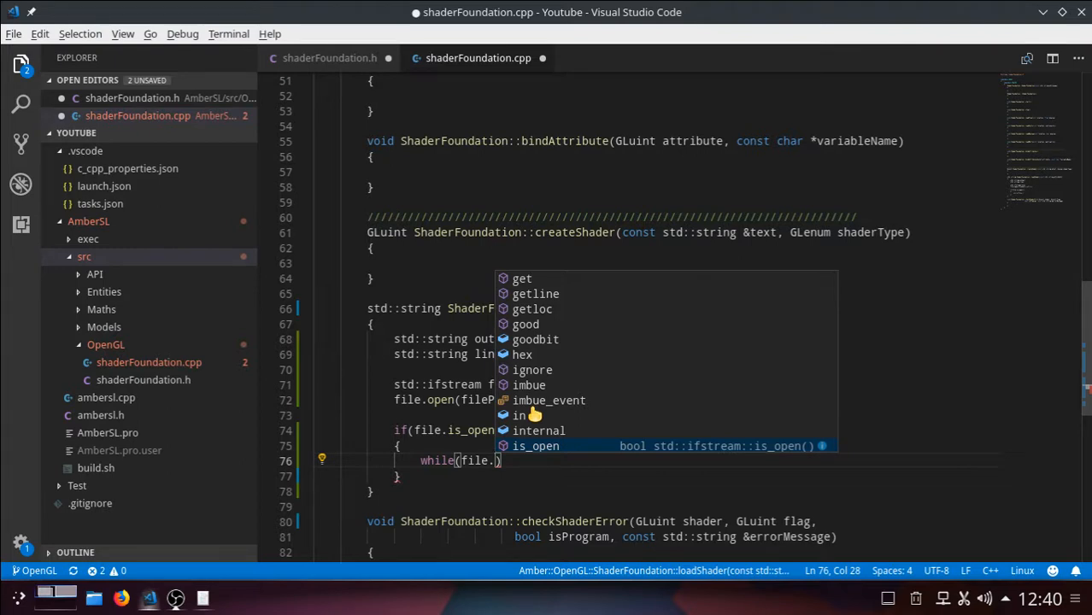
{"action": "type", "text": "goo"}
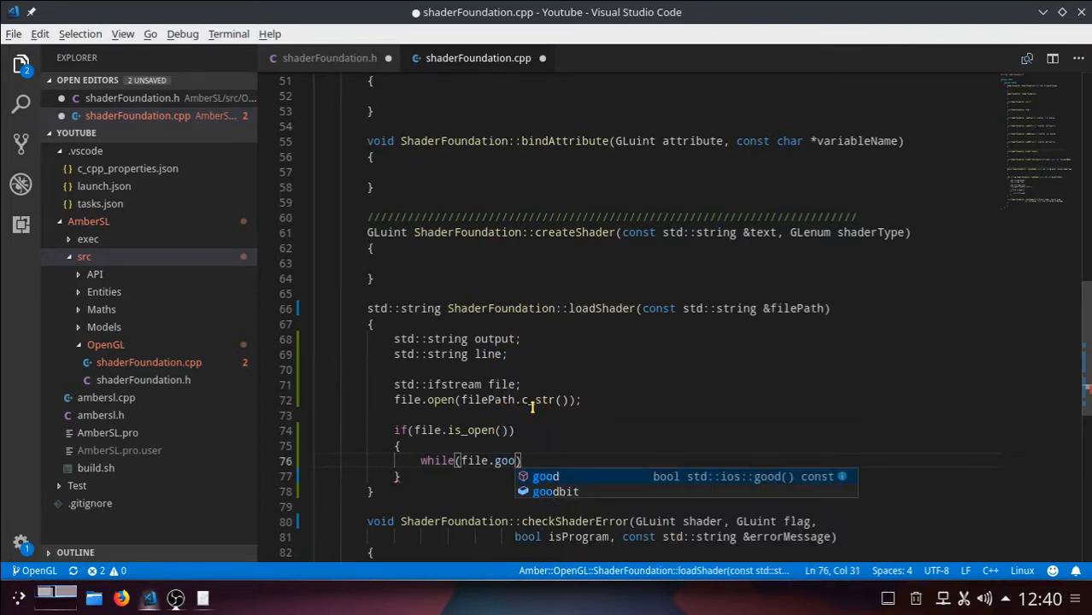
{"action": "type", "text": "d"}
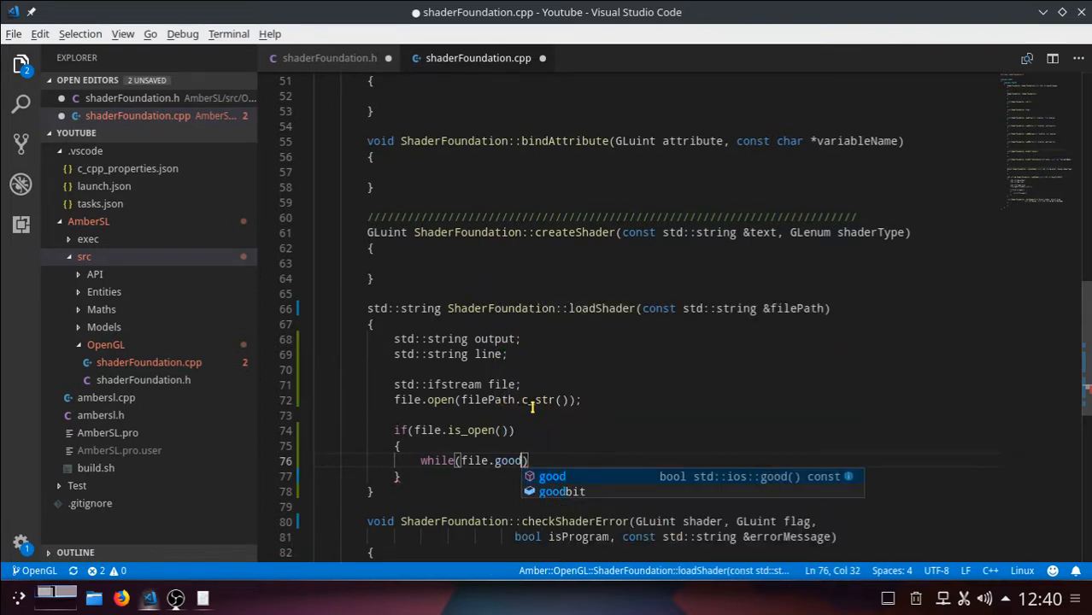
{"action": "type", "text": "()"}
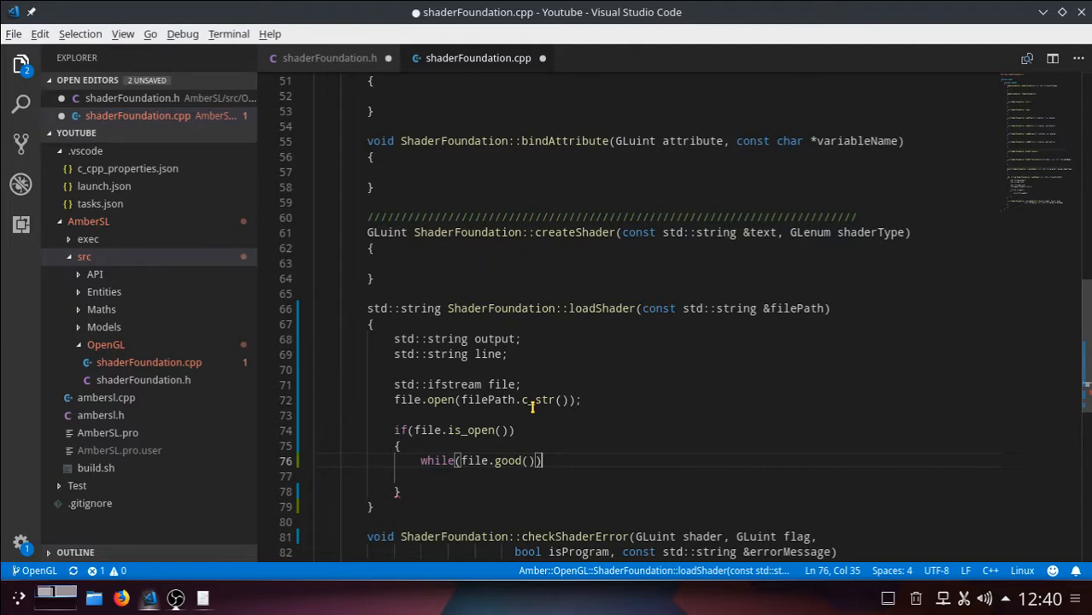
{"action": "key", "text": "Enter"}
{"action": "type", "text": "{"}
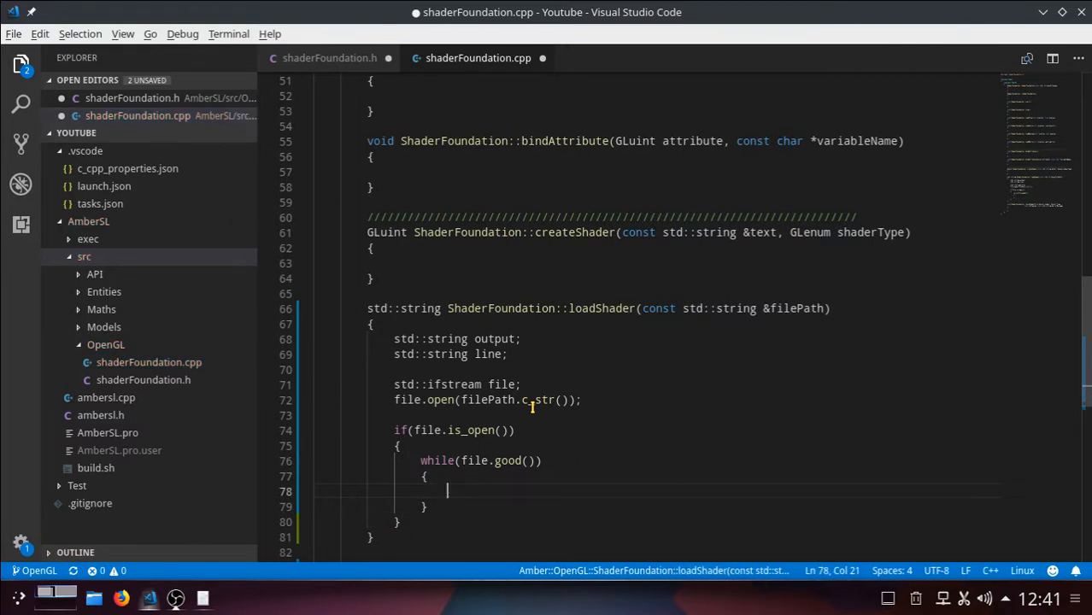
Read each line inside the while loop with getline(file, line);
{"action": "type", "text": "getline("}
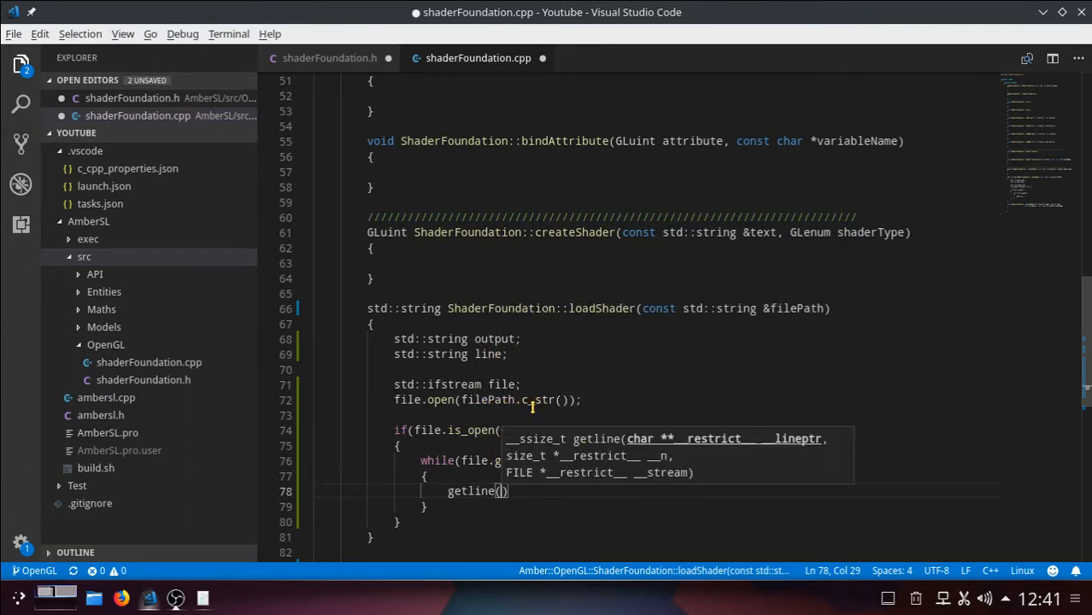
{"action": "type", "text": "file"}
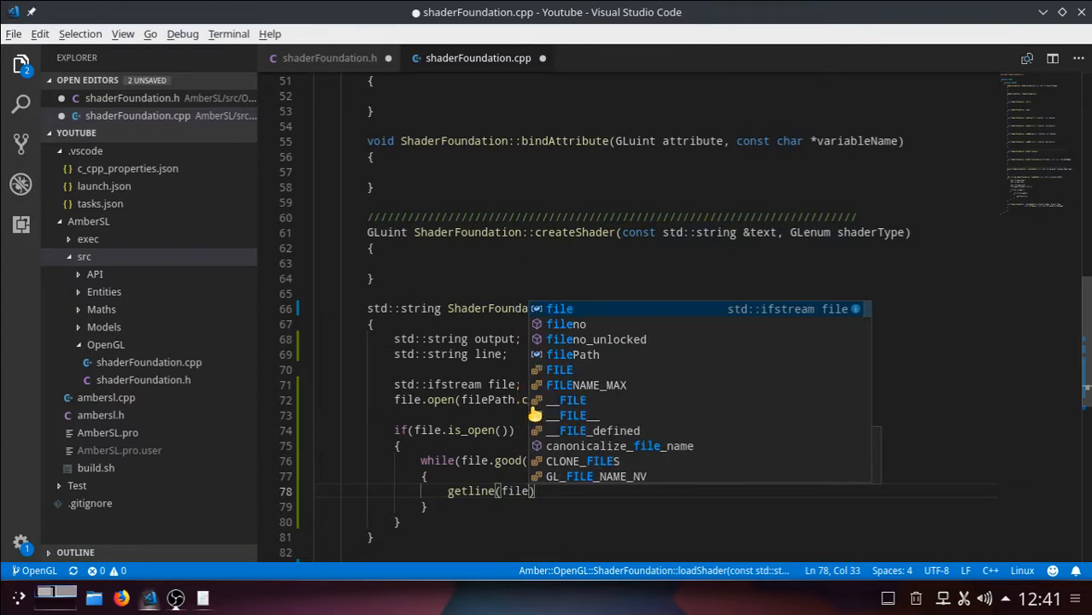
{"action": "type", "text": ","}
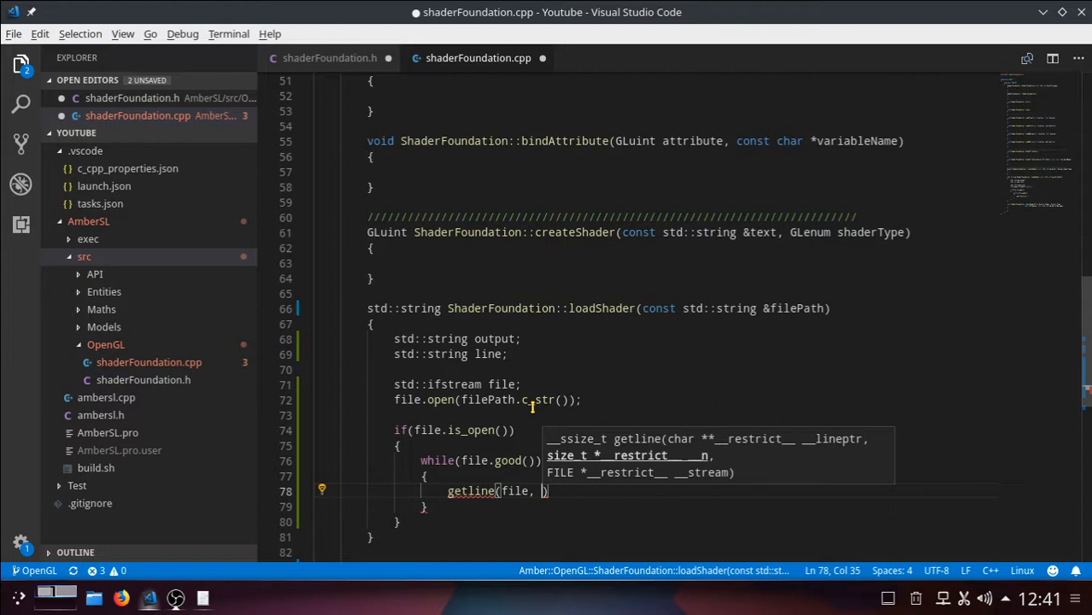
{"action": "type", "text": "line"}
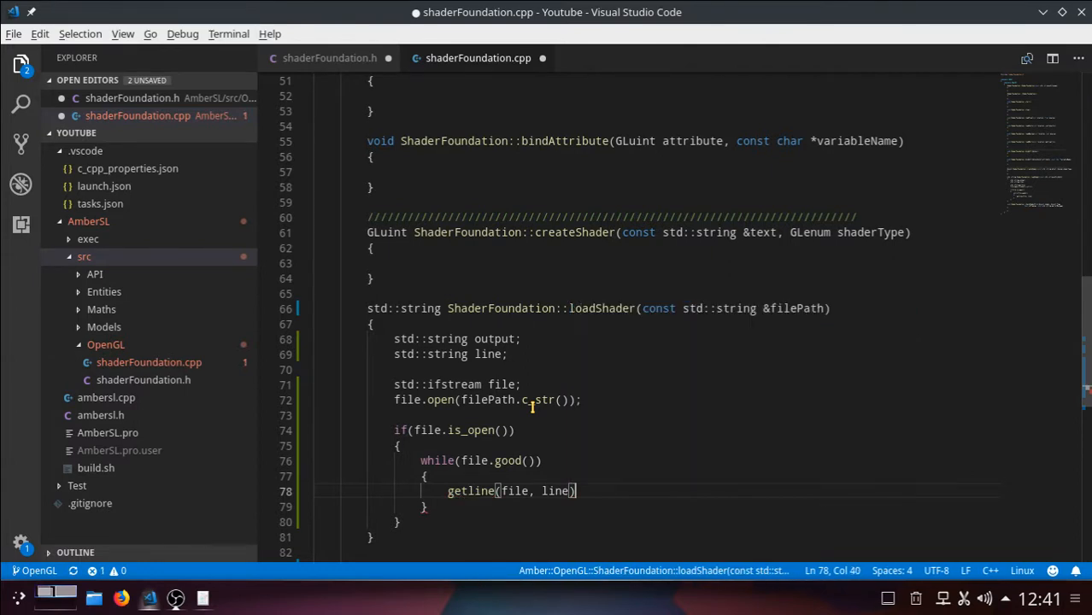
{"action": "type", "text": ";"}
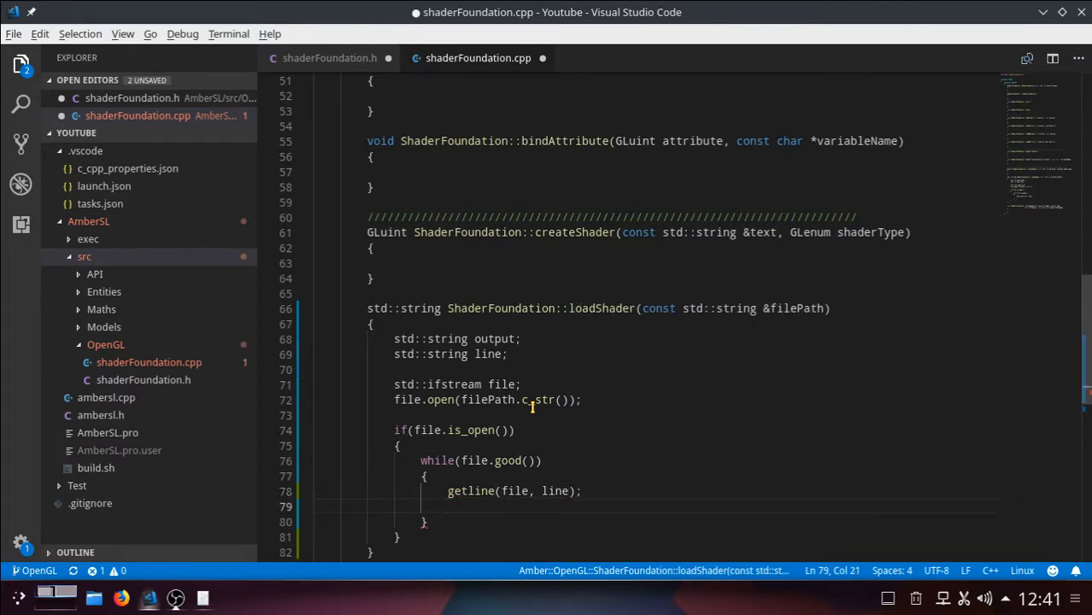
Append each line plus "\n" to output with output.append(line + "\n");
{"action": "type", "text": "output.app"}
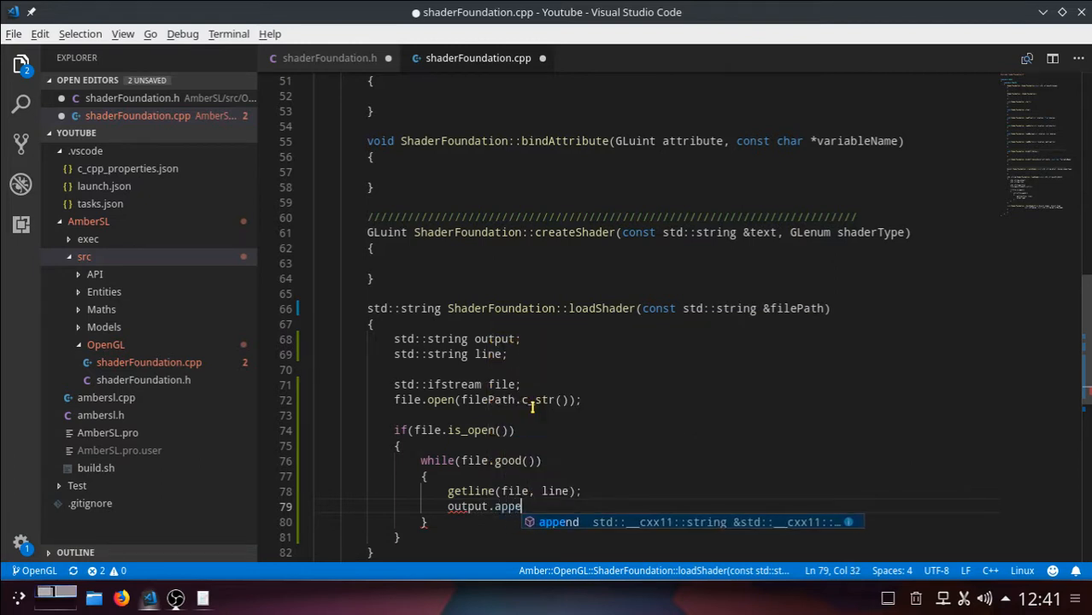
{"action": "type", "text": "end"}
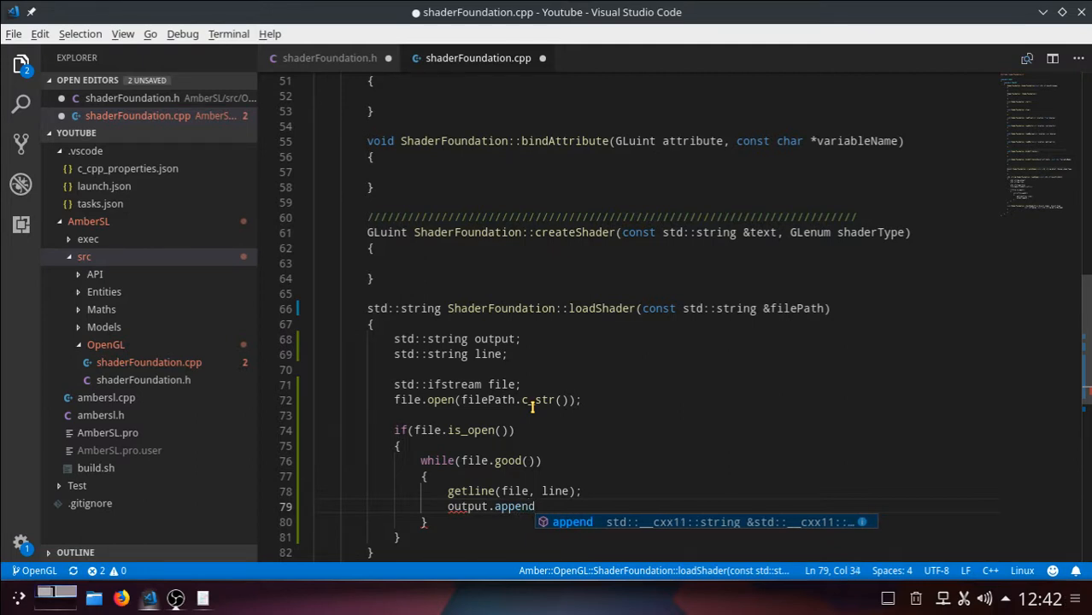
{"action": "type", "text": "("}
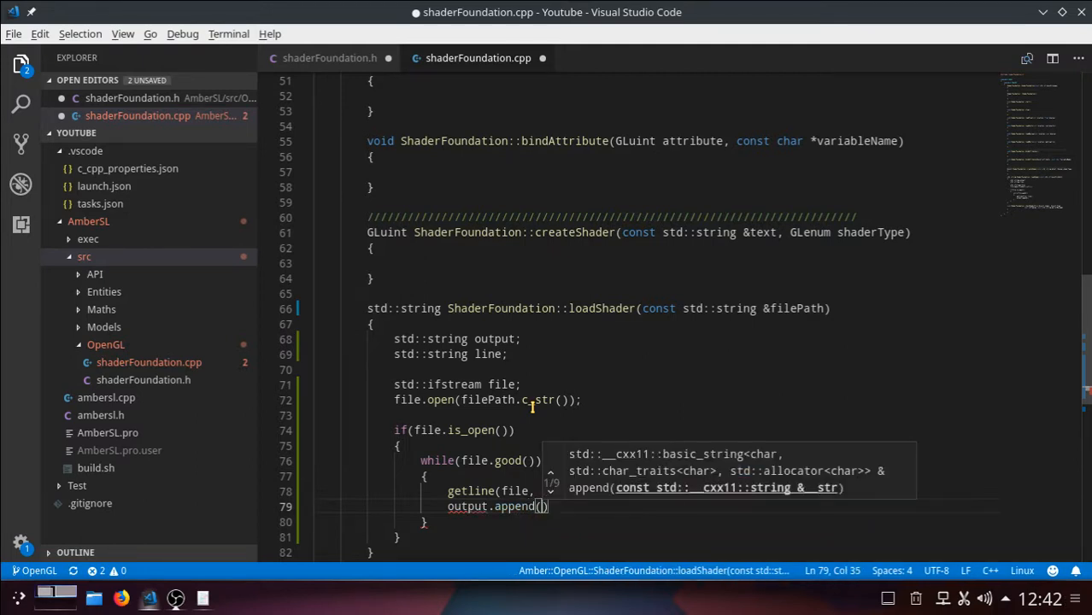
{"action": "type", "text": "line +"}
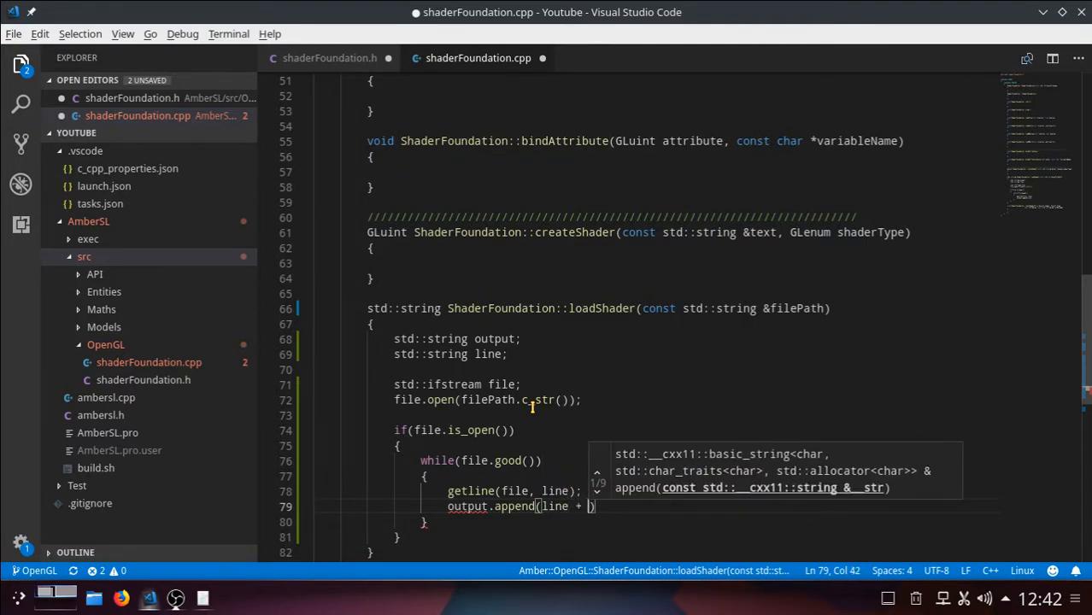
{"action": "type", "text": "\""}
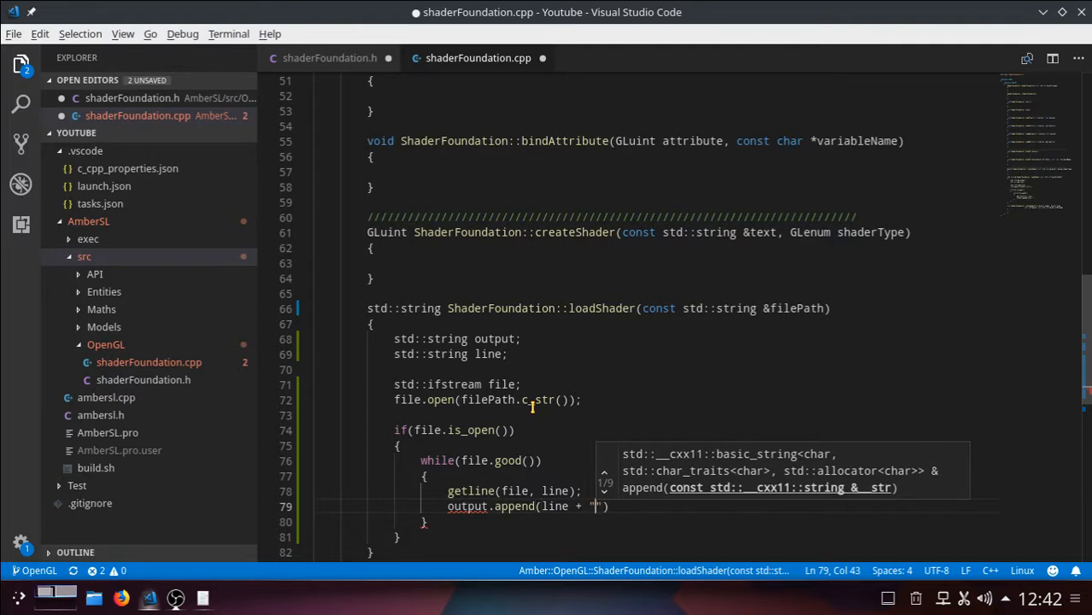
{"action": "type", "text": "\\n"}
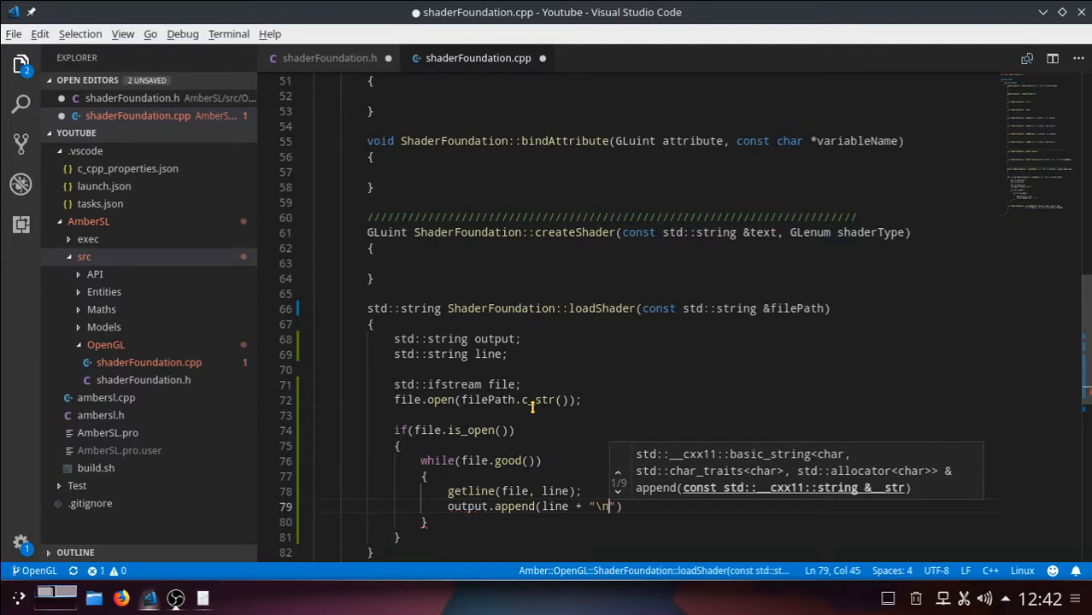
{"action": "type", "text": ")"}
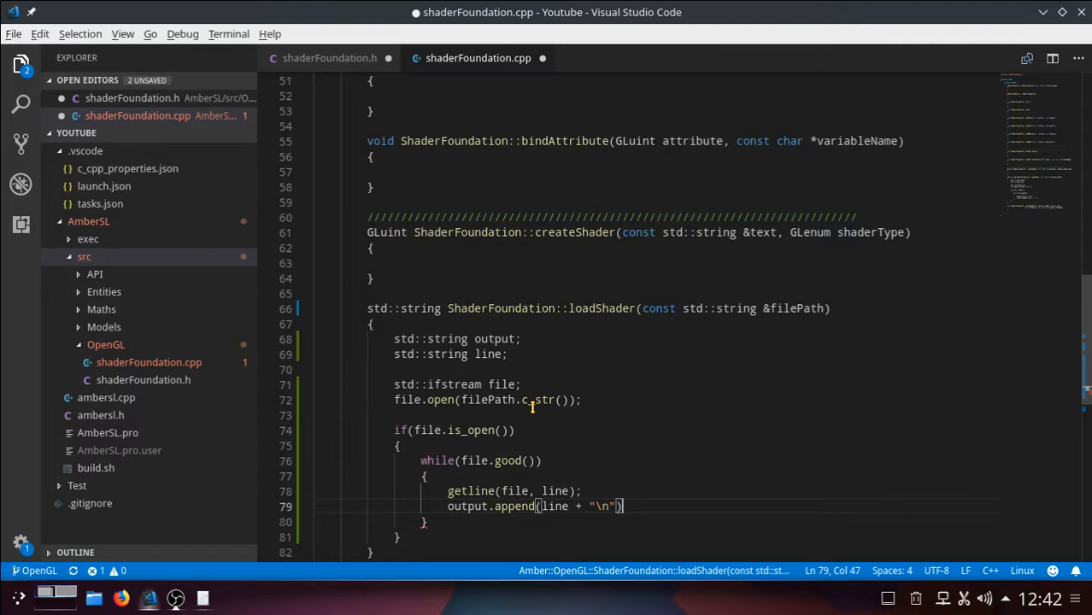
{"action": "type", "text": ";"}
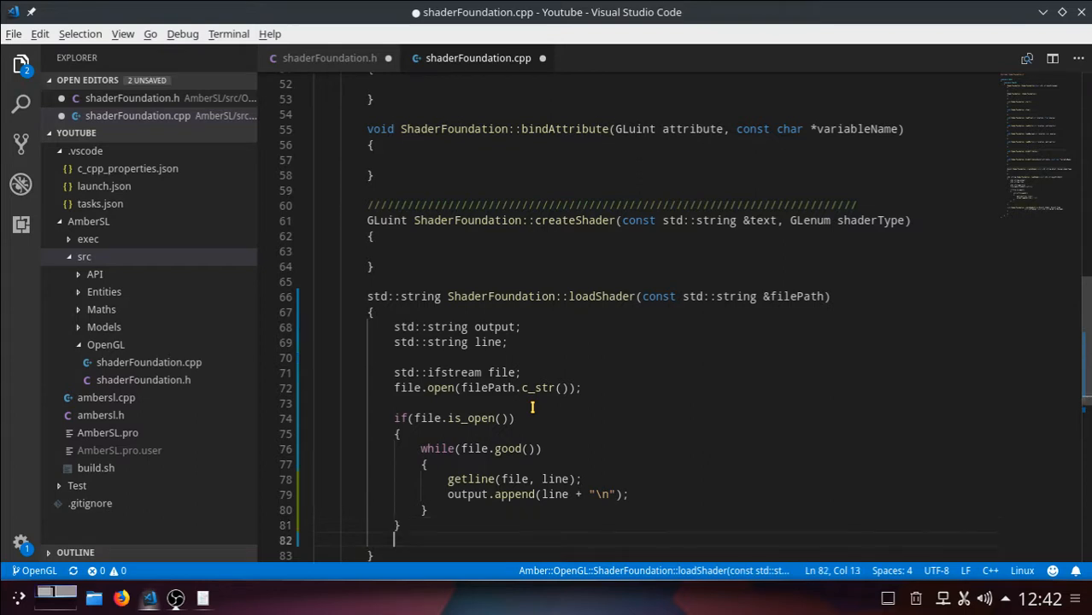
Add an else branch with an empty body after the if(file.is_open()) block
{"action": "type", "text": "else"}
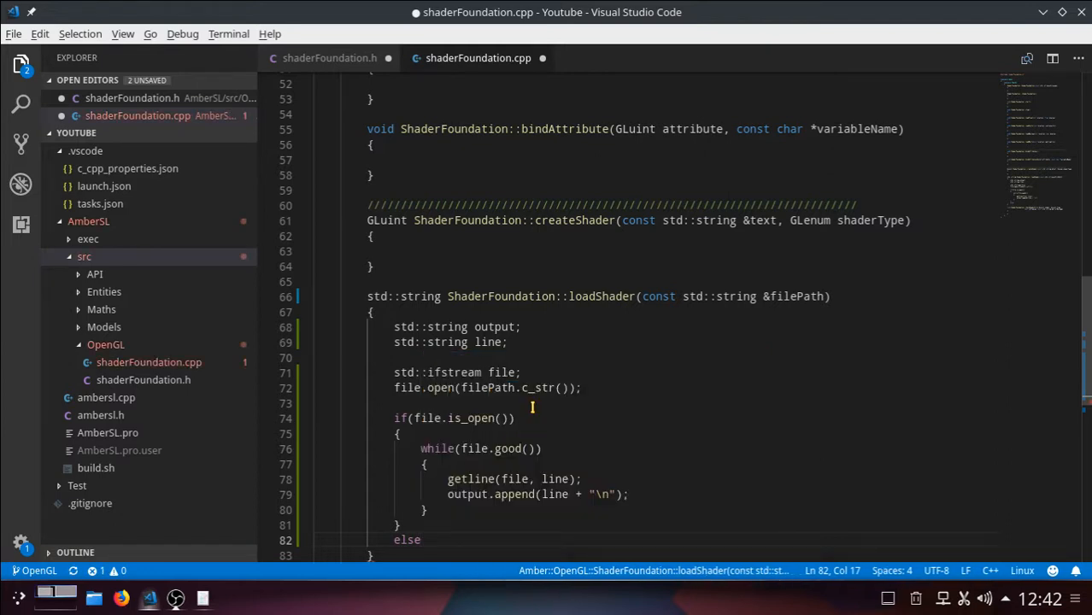
{"action": "key", "text": "Backspace"}
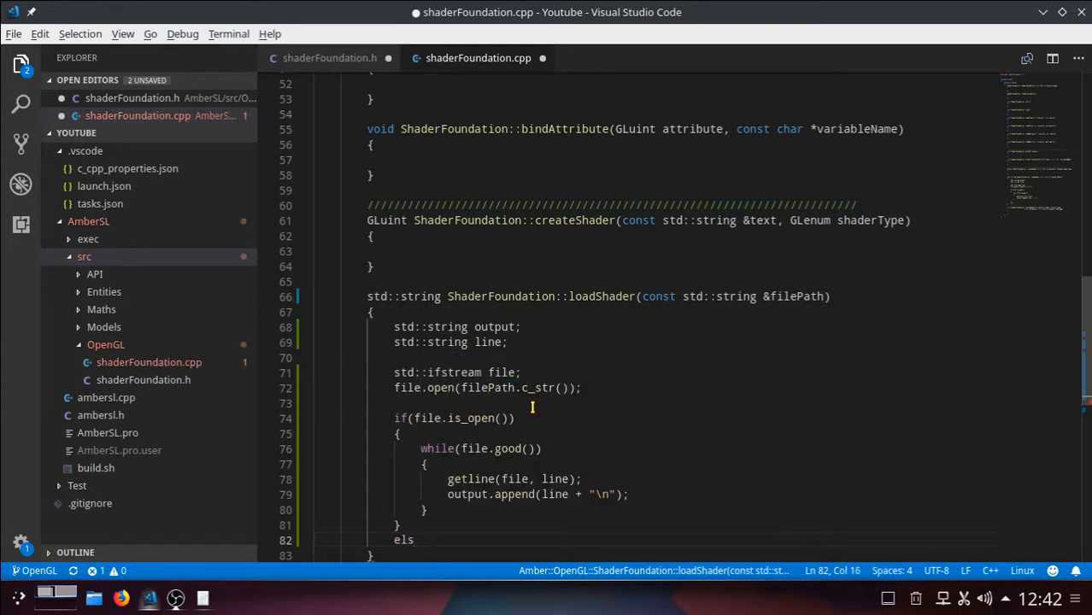
{"action": "type", "text": "e"}
{"action": "type", "text": "{"}
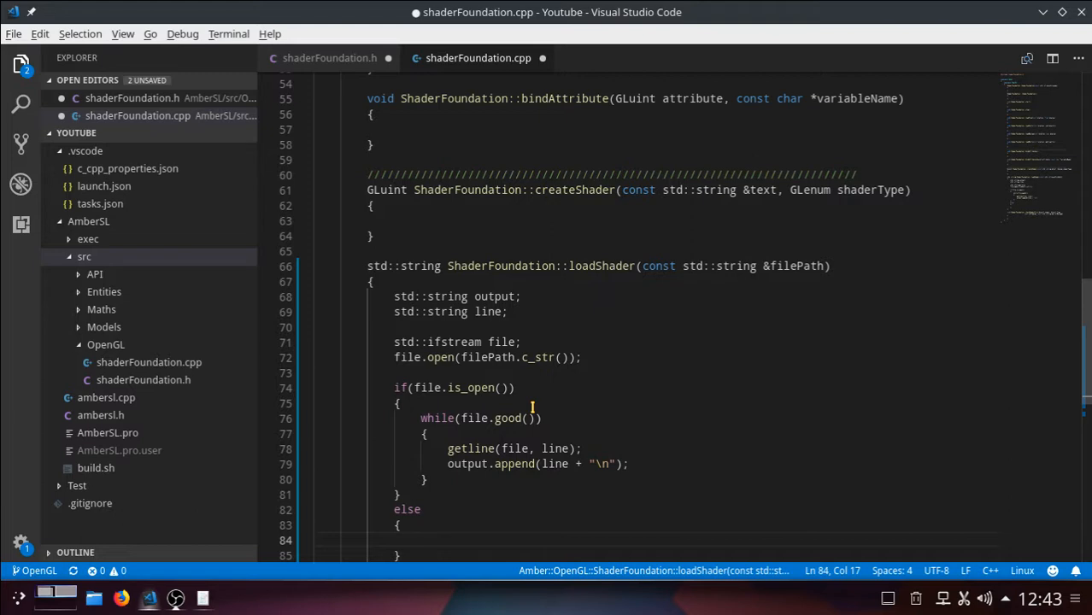
Write std::cerr << "Unable to load Shader : " << filePath << std::endl; in the else branch of loadShader
{"action": "type", "text": "std::"}
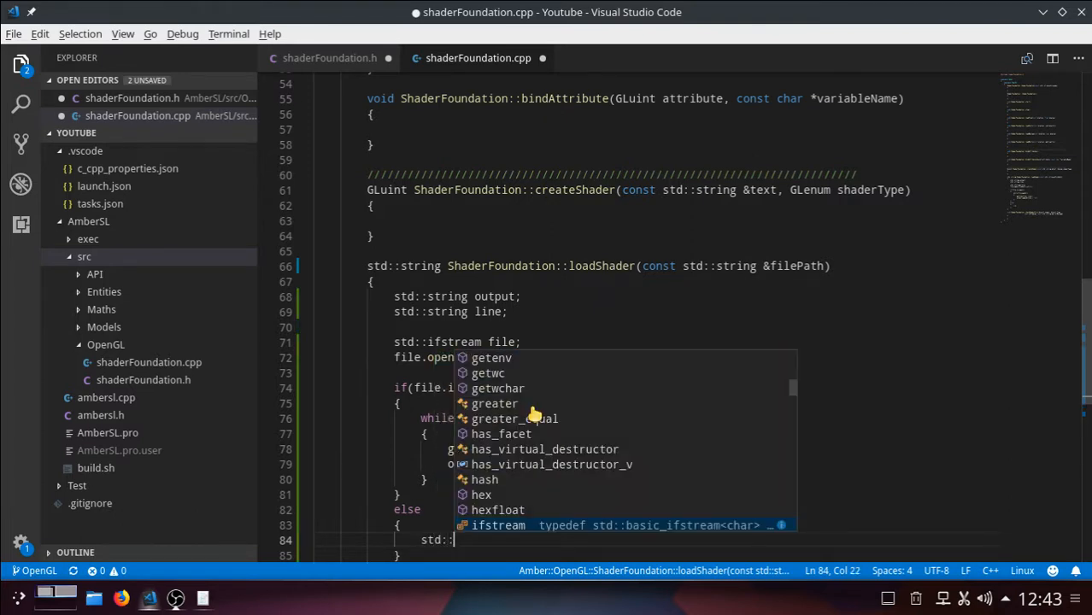
{"action": "type", "text": "cerr"}
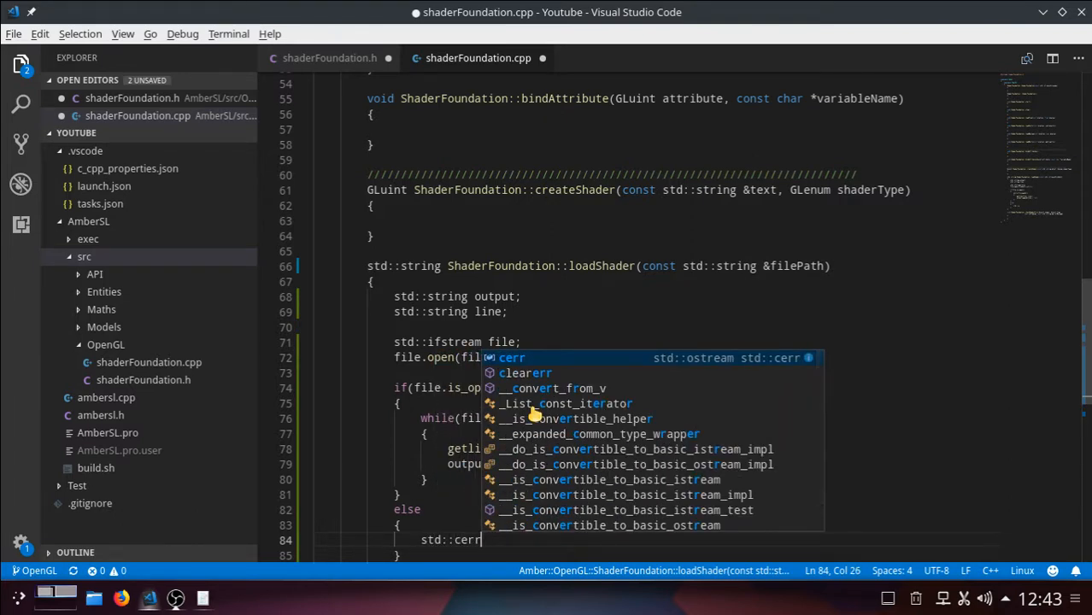
{"action": "key", "text": "Escape"}
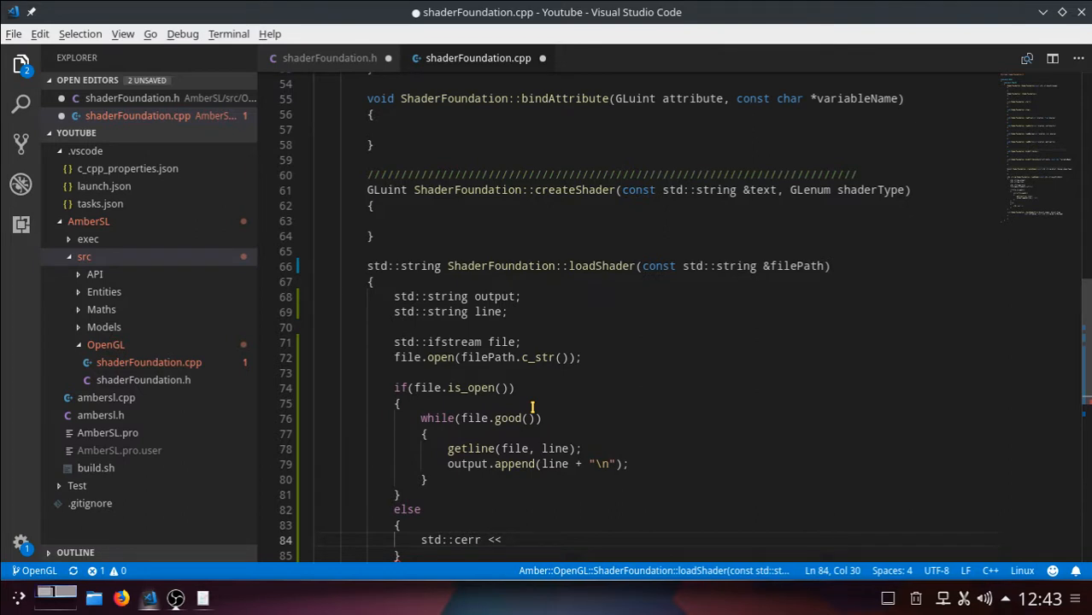
{"action": "type", "text": "U\""}
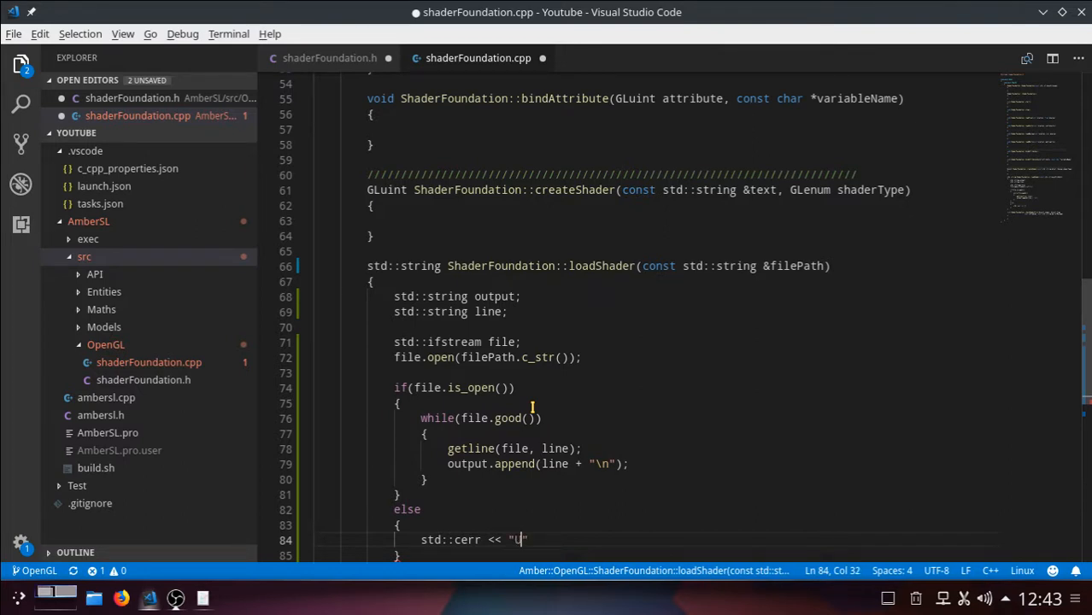
{"action": "type", "text": "nable"}
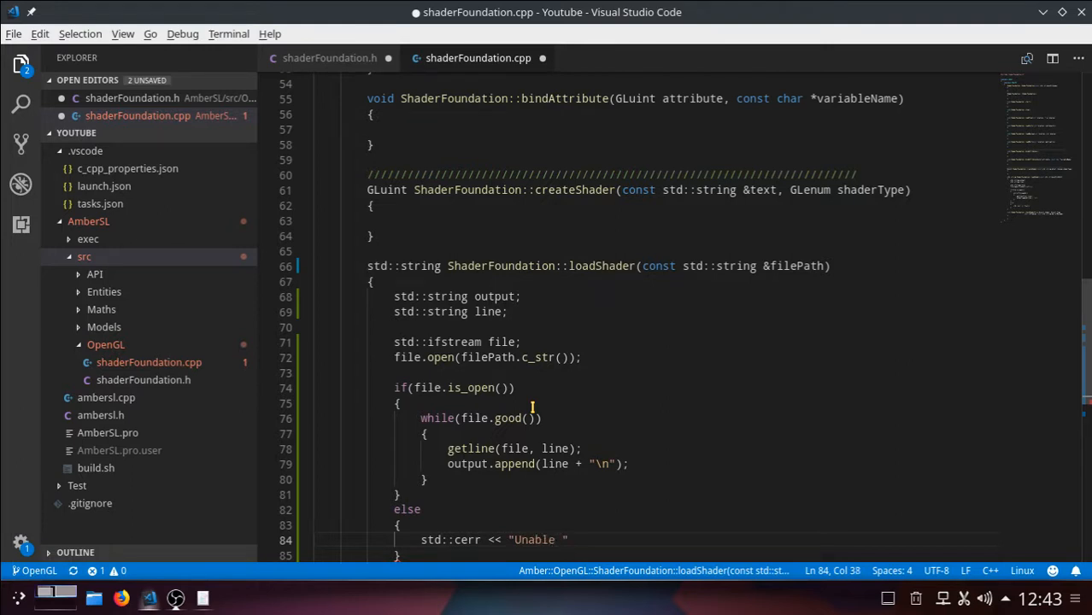
{"action": "type", "text": "to load"}
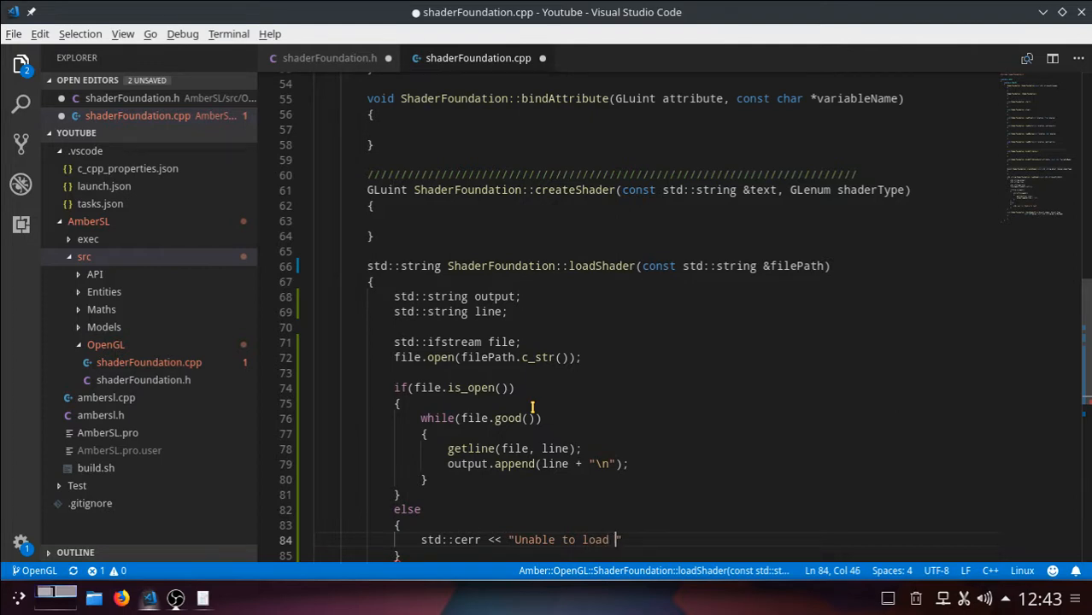
{"action": "type", "text": "Shader :"}
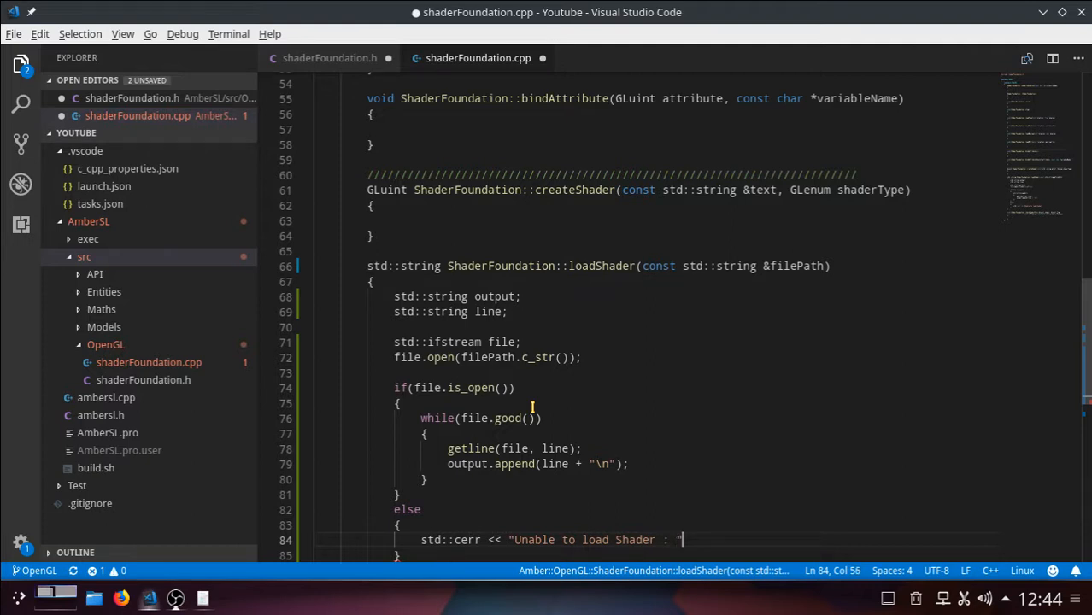
{"action": "type", "text": "<<"}
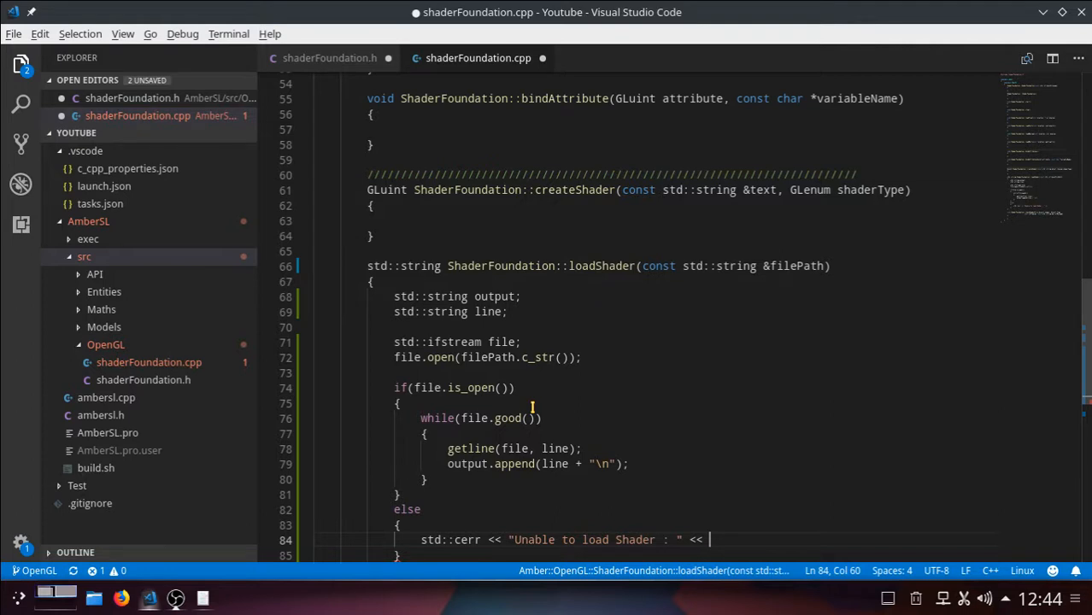
{"action": "type", "text": "filePath"}
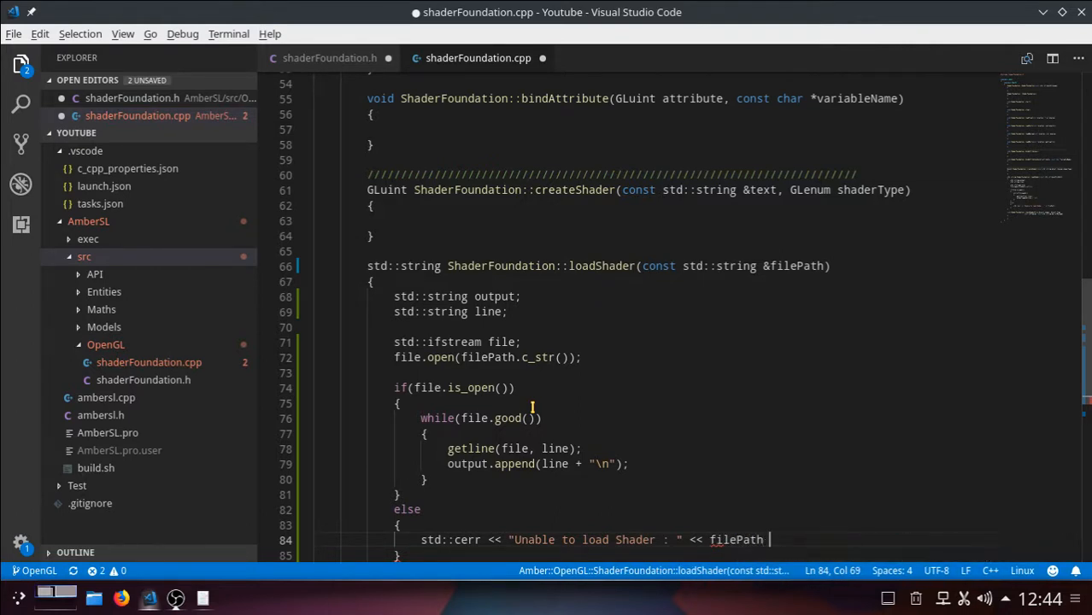
{"action": "type", "text": "<<"}
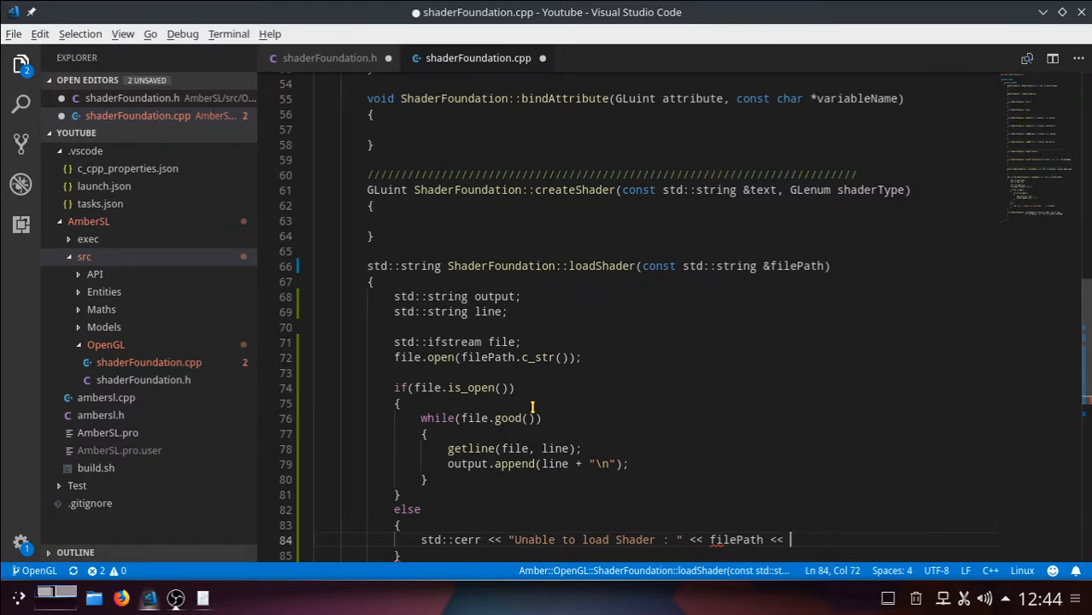
{"action": "type", "text": "st"}
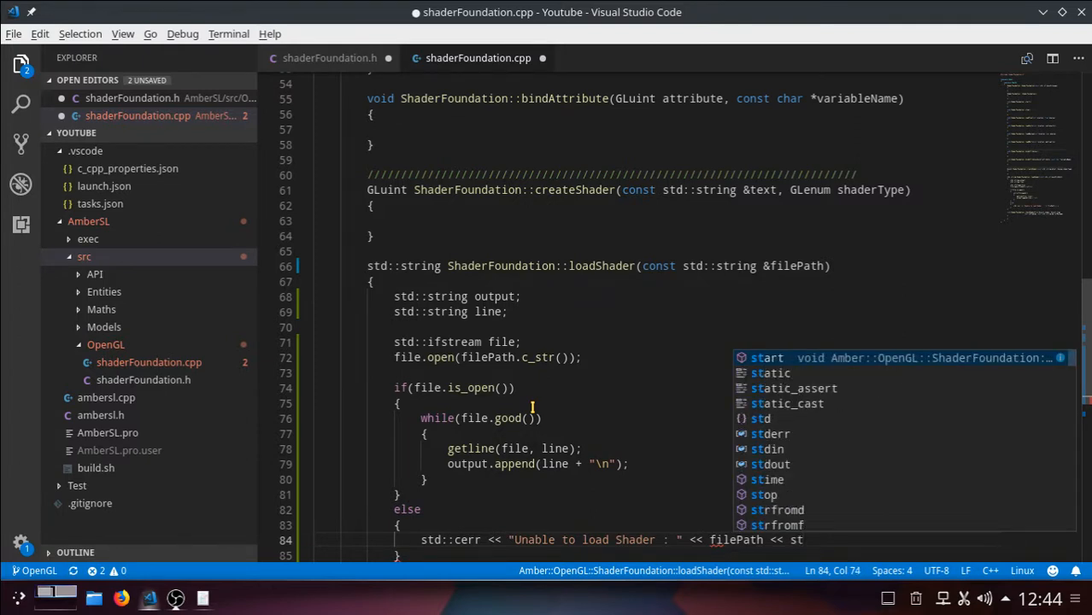
{"action": "type", "text": "std::e"}
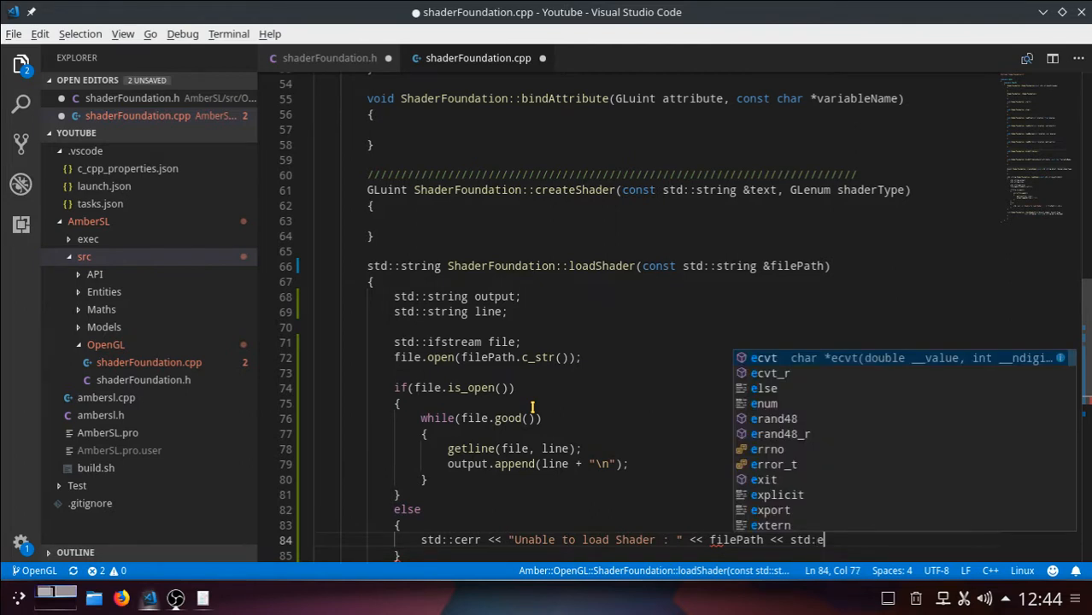
{"action": "type", "text": "ndl;"}
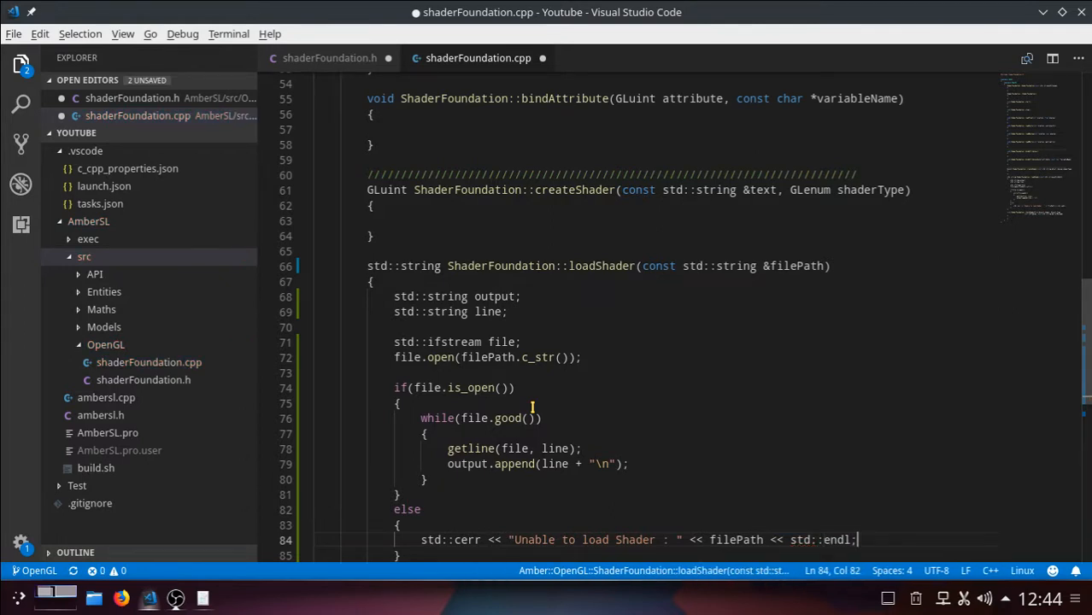
{"action": "scroll", "scroll_direction": "down", "scroll_amount": 3}
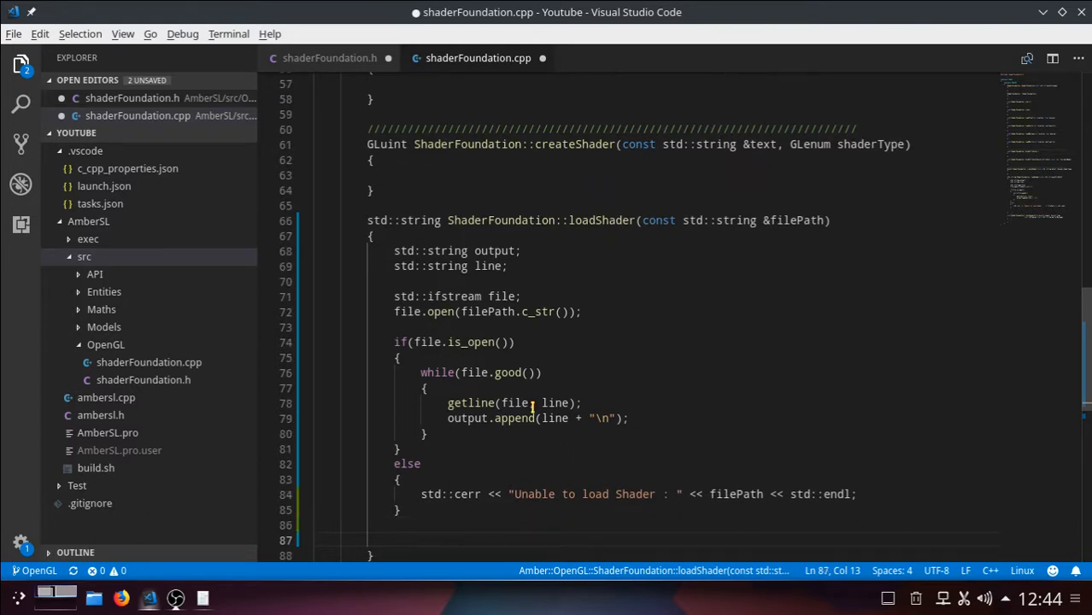
End loadShader with return output; after the if/else block
{"action": "type", "text": "return"}
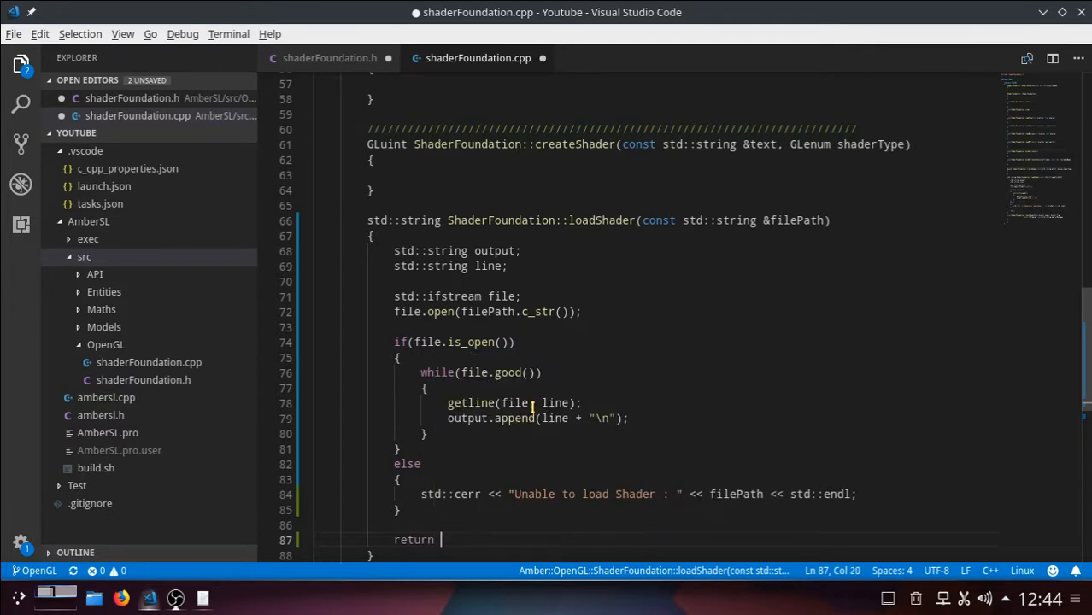
{"action": "type", "text": "output;"}
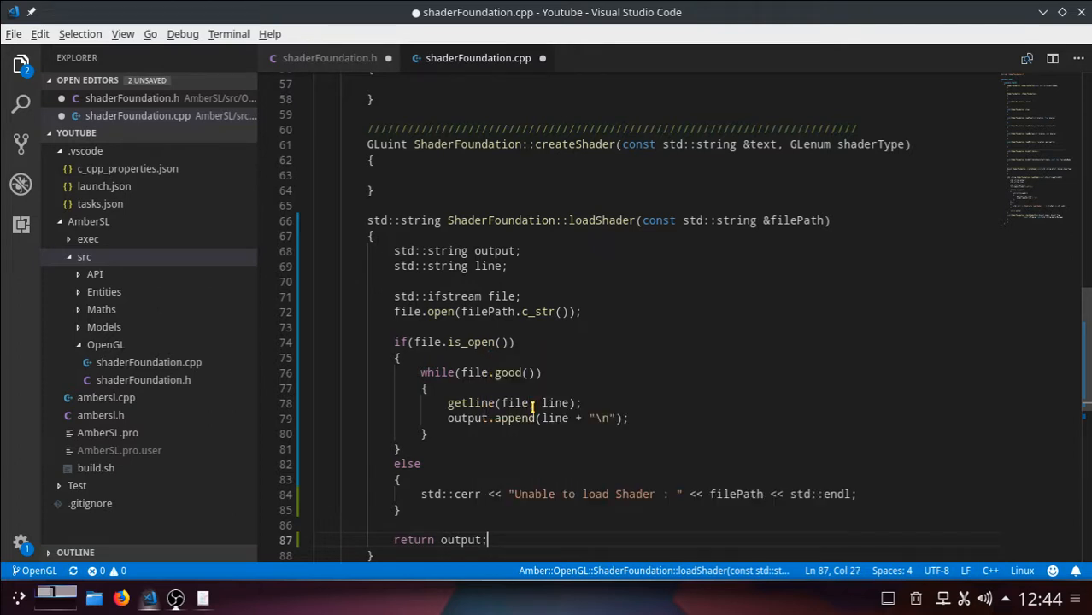
{"action": "mouse_move", "coordinate": [558, 273]}
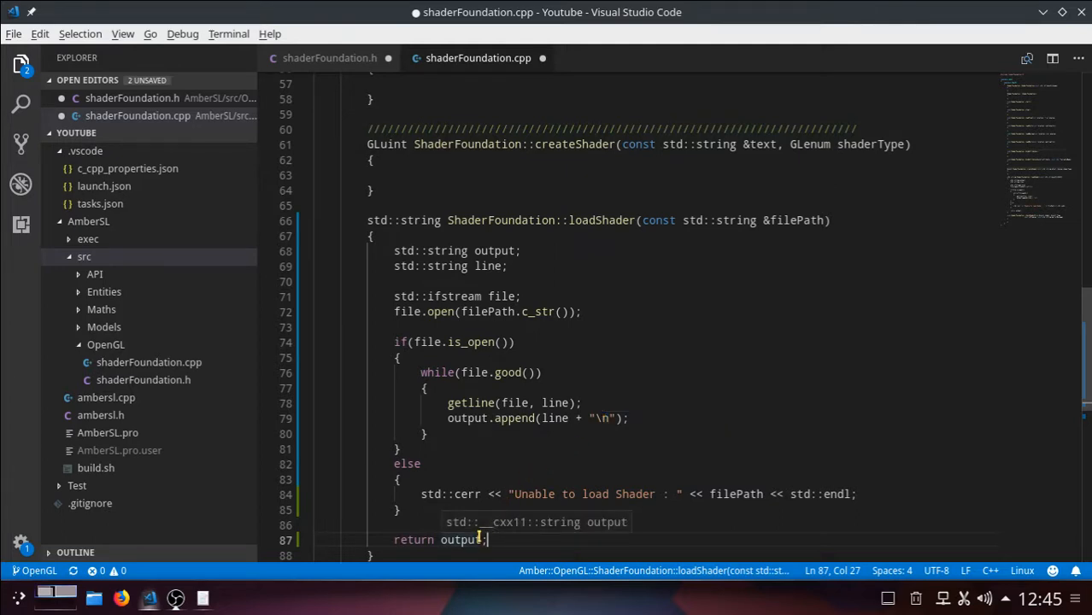
{"action": "mouse_move", "coordinate": [526, 441]}
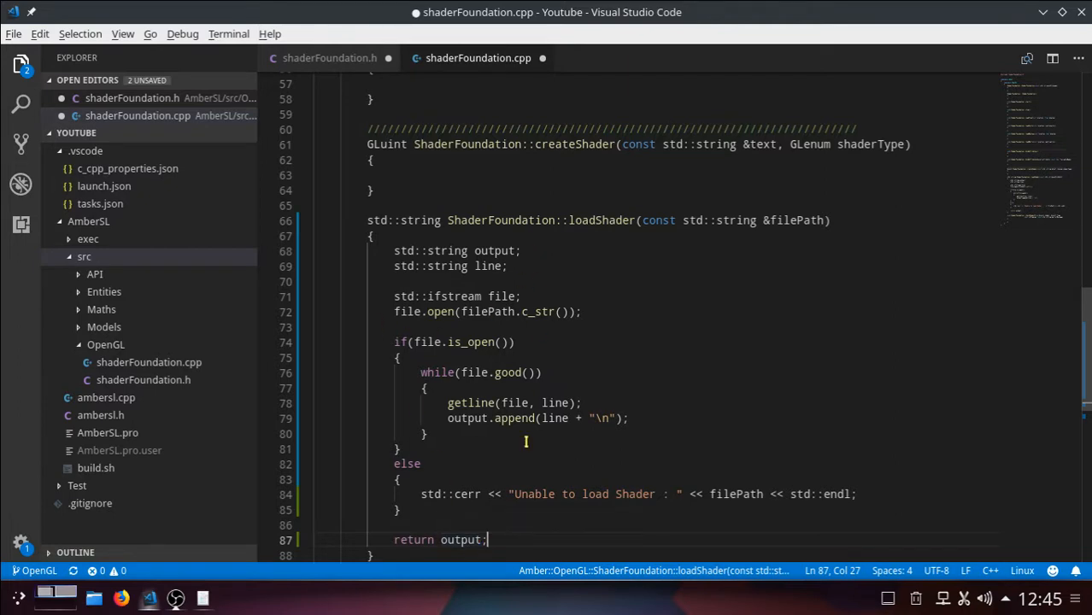
{"action": "mouse_move", "coordinate": [520, 454]}
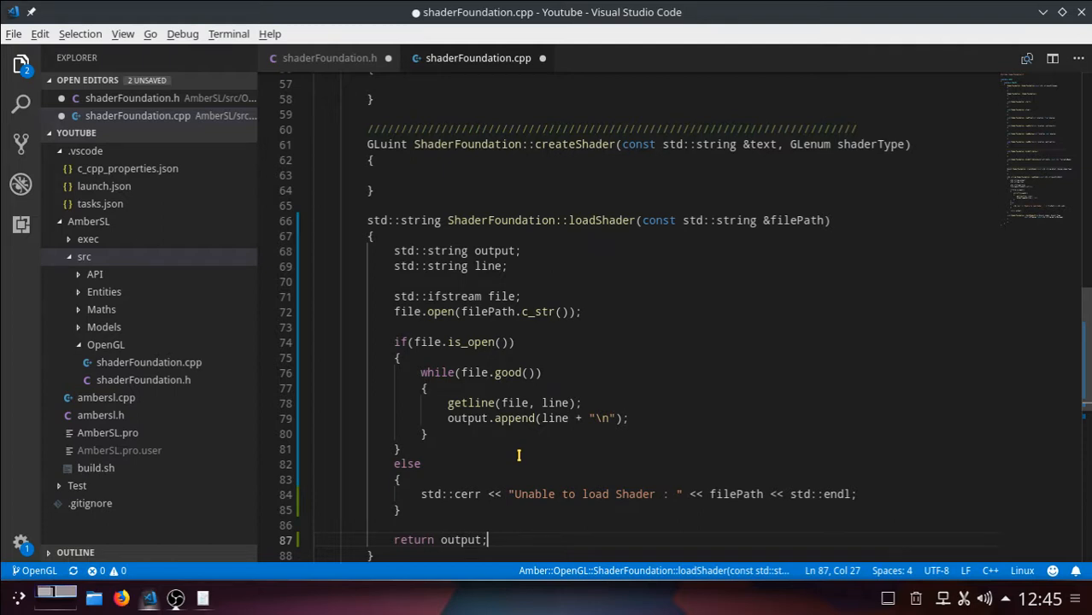
{"action": "mouse_move", "coordinate": [453, 531]}
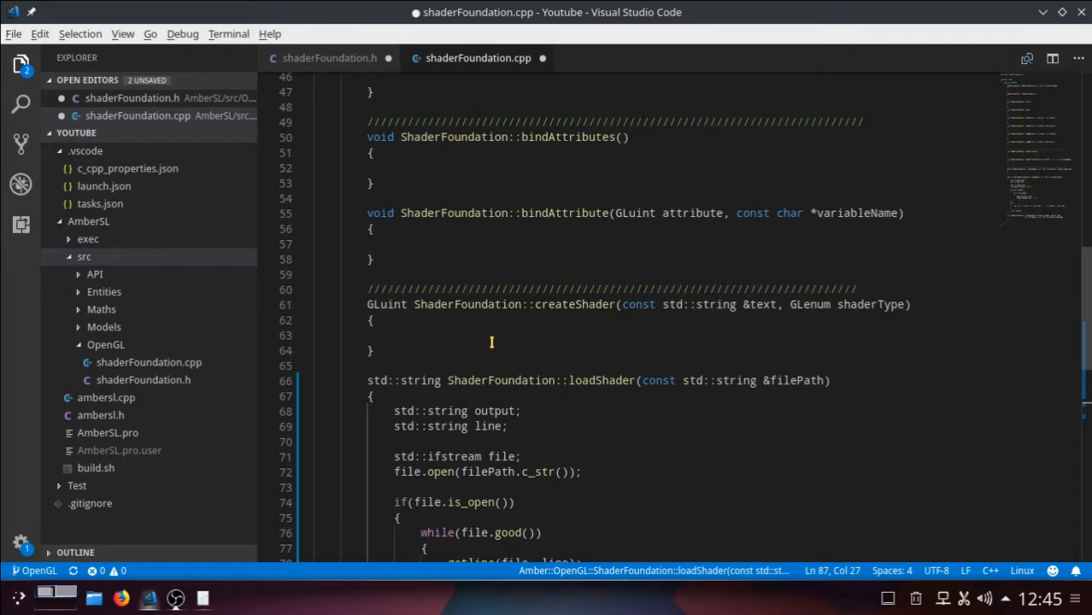
{"action": "mouse_move", "coordinate": [488, 342]}
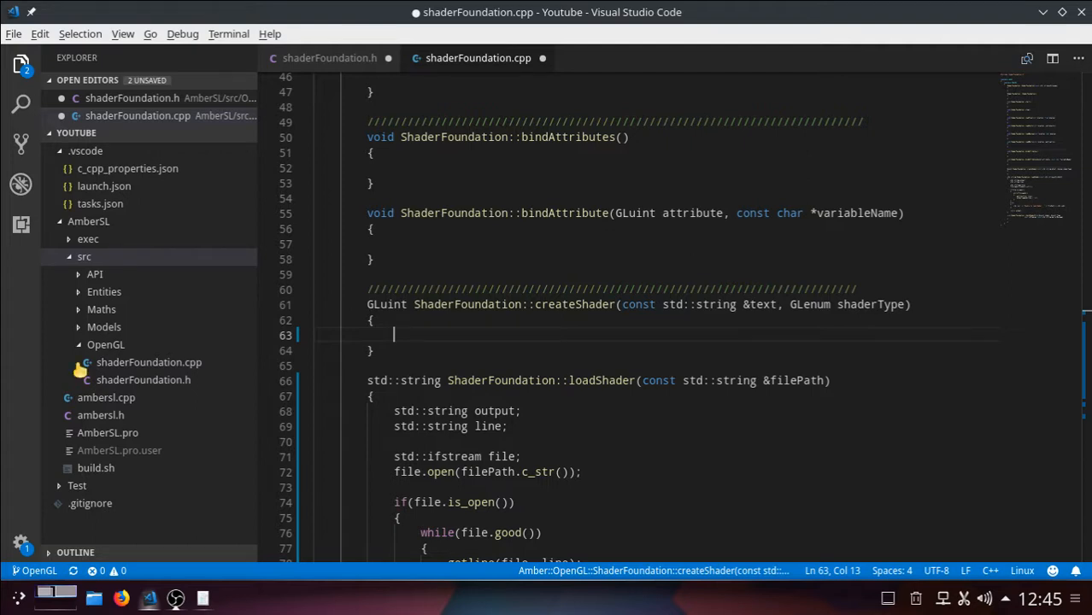
{"action": "scroll", "scroll_direction": "down", "scroll_amount": 3}
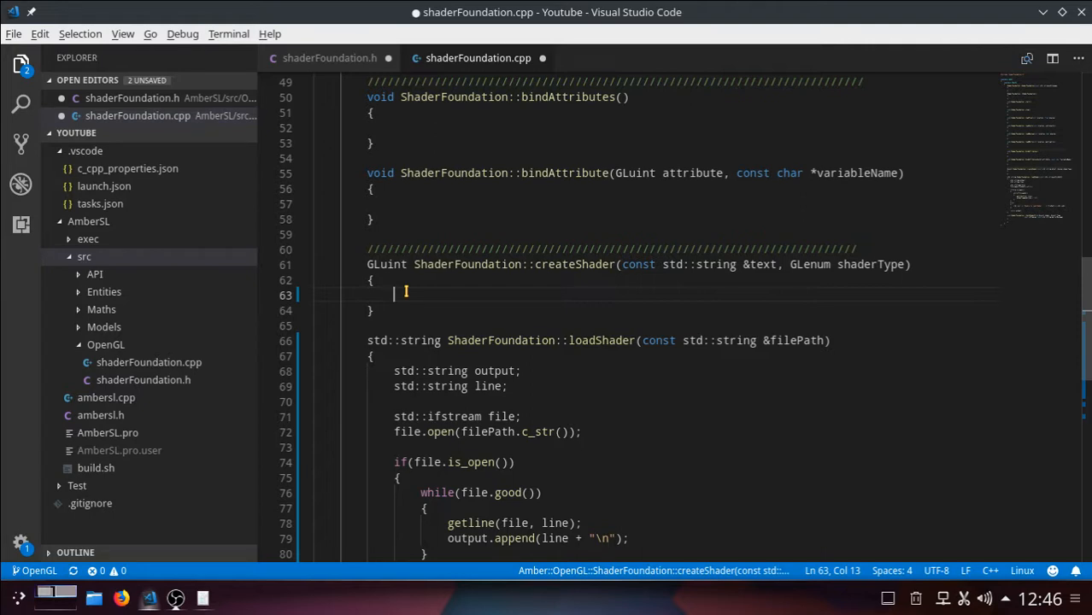
Declare GLuint shader = glCreateShader(shaderType); at the start of createShader's body
{"action": "type", "text": "GLuint"}
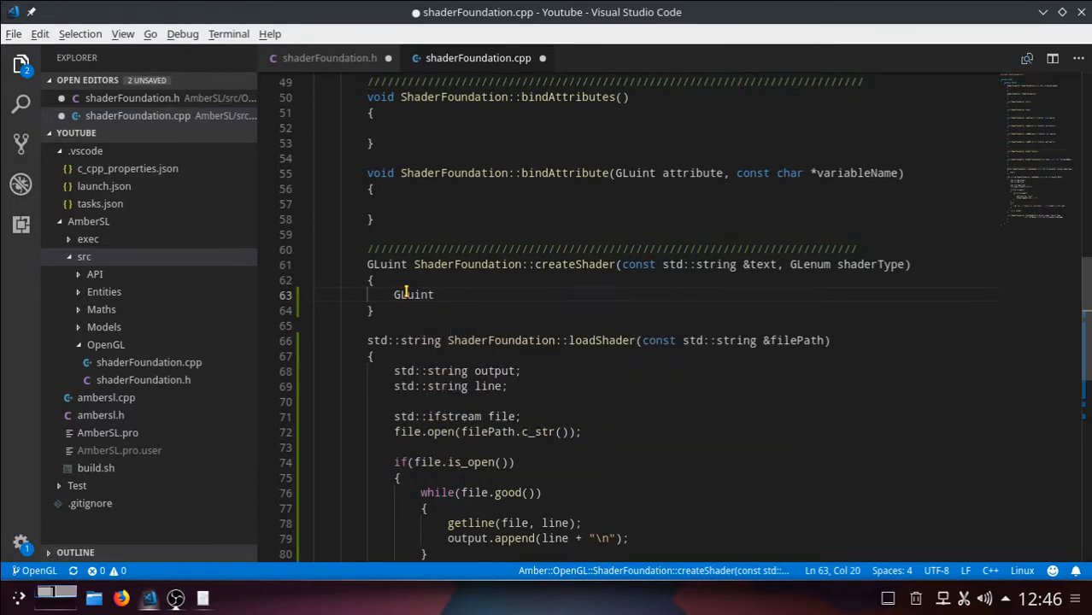
{"action": "type", "text": "shader ="}
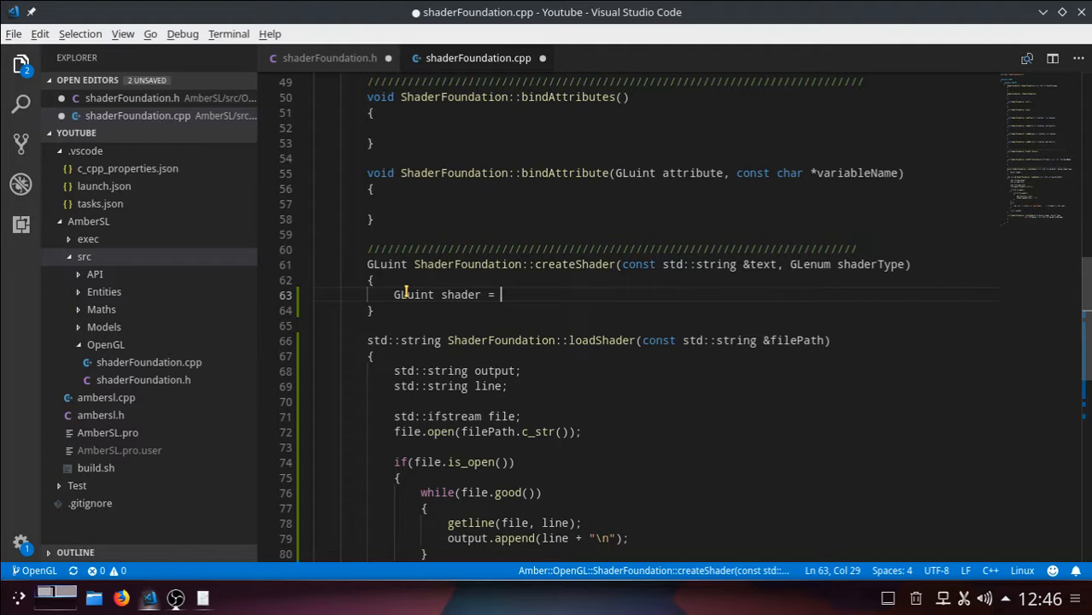
{"action": "type", "text": "gl"}
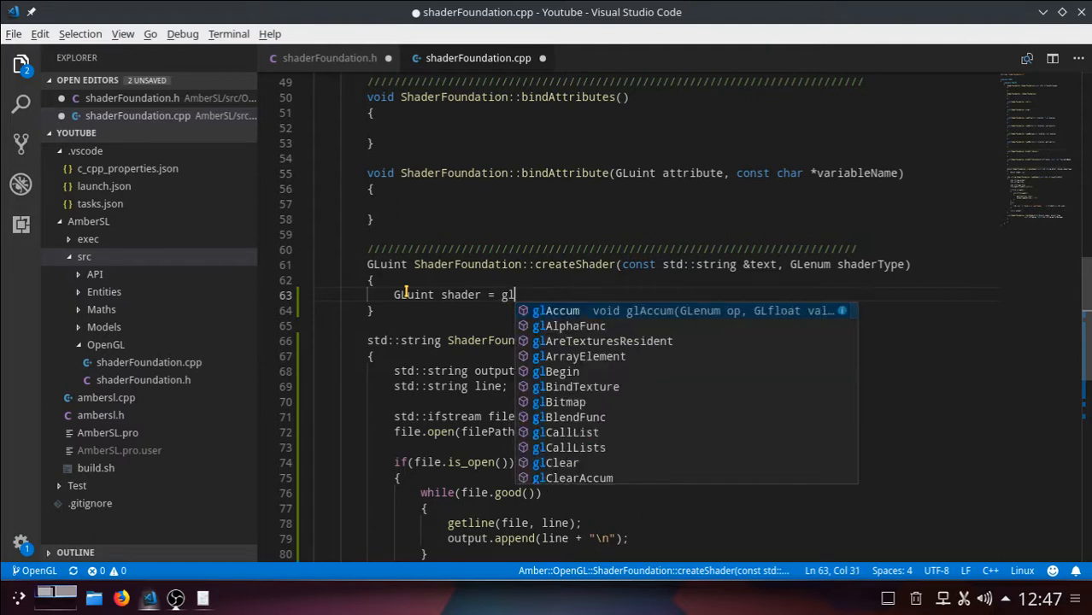
{"action": "type", "text": "Cre"}
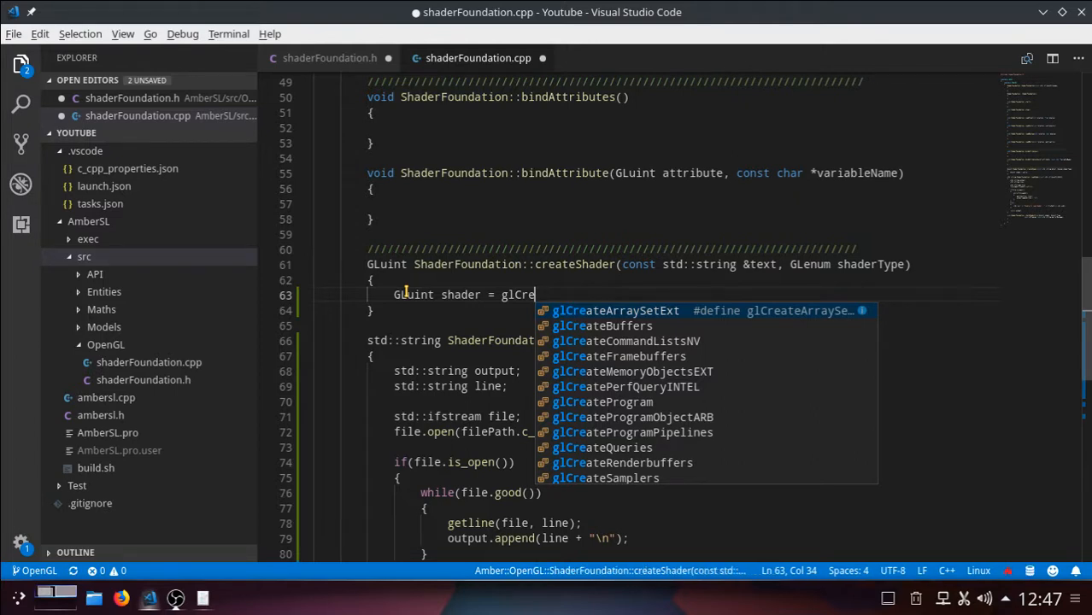
{"action": "type", "text": "ate"}
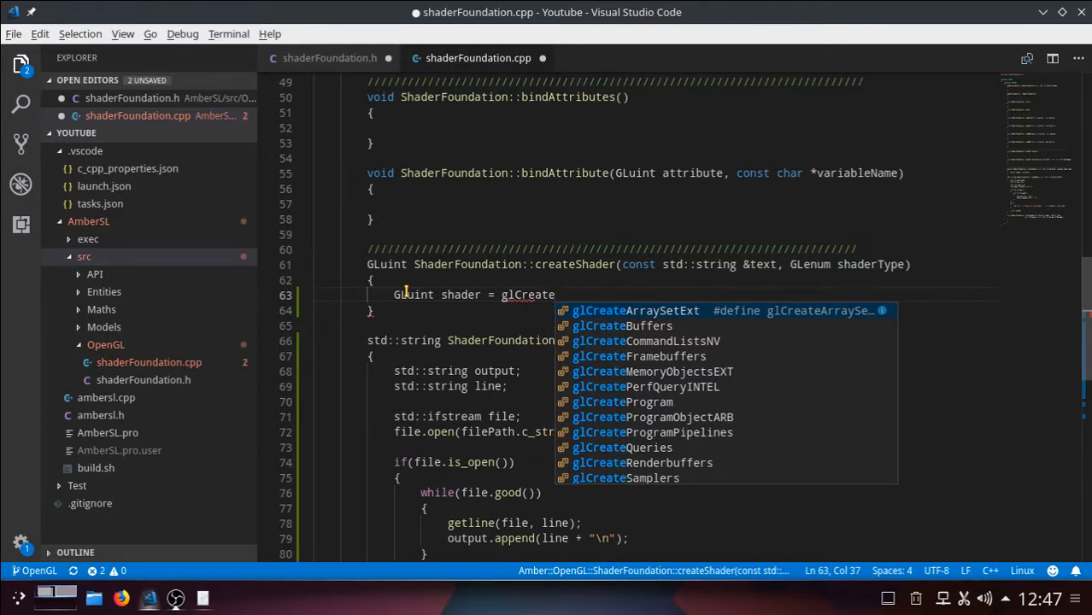
{"action": "type", "text": "S"}
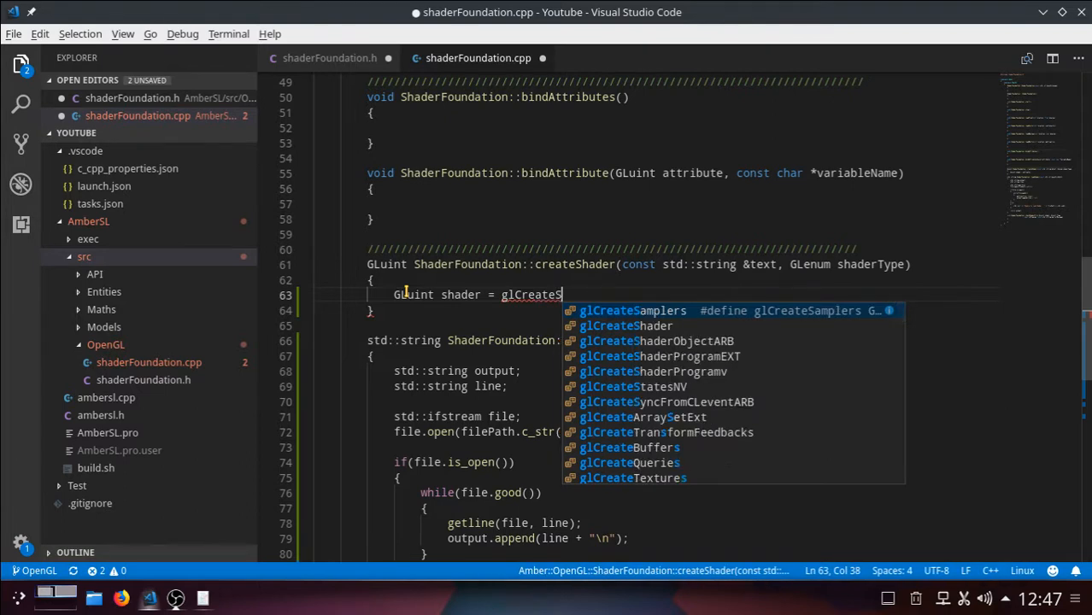
{"action": "type", "text": "hader("}
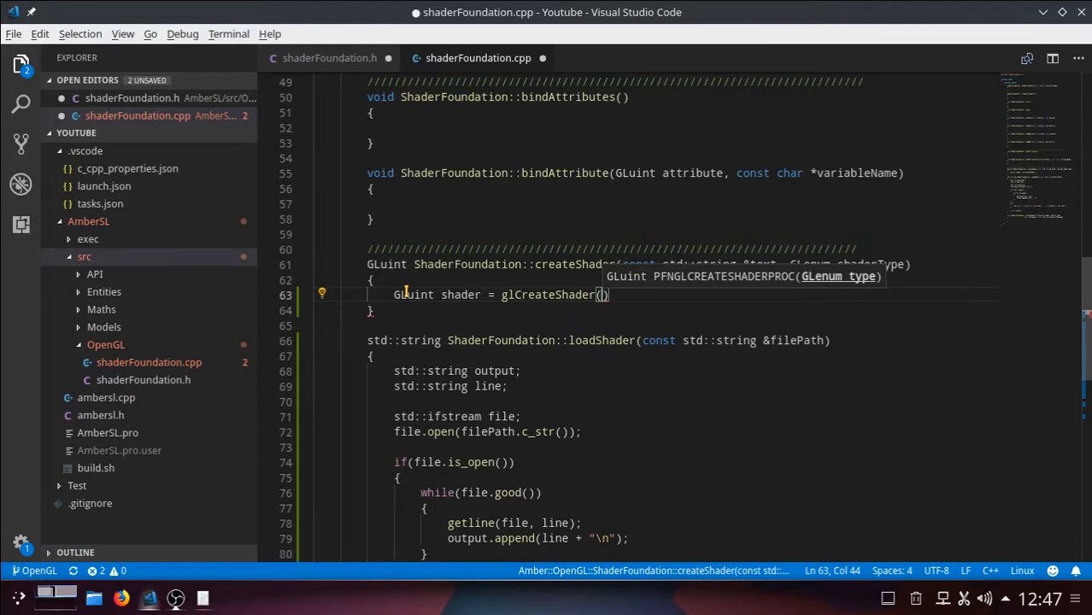
{"action": "type", "text": "sha"}
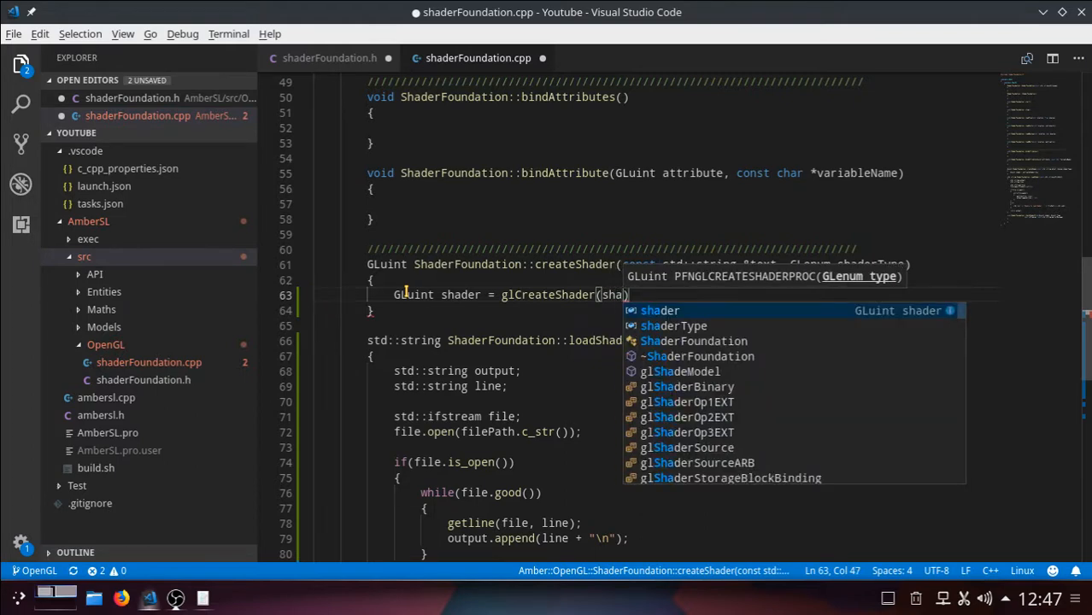
{"action": "type", "text": "derTy"}
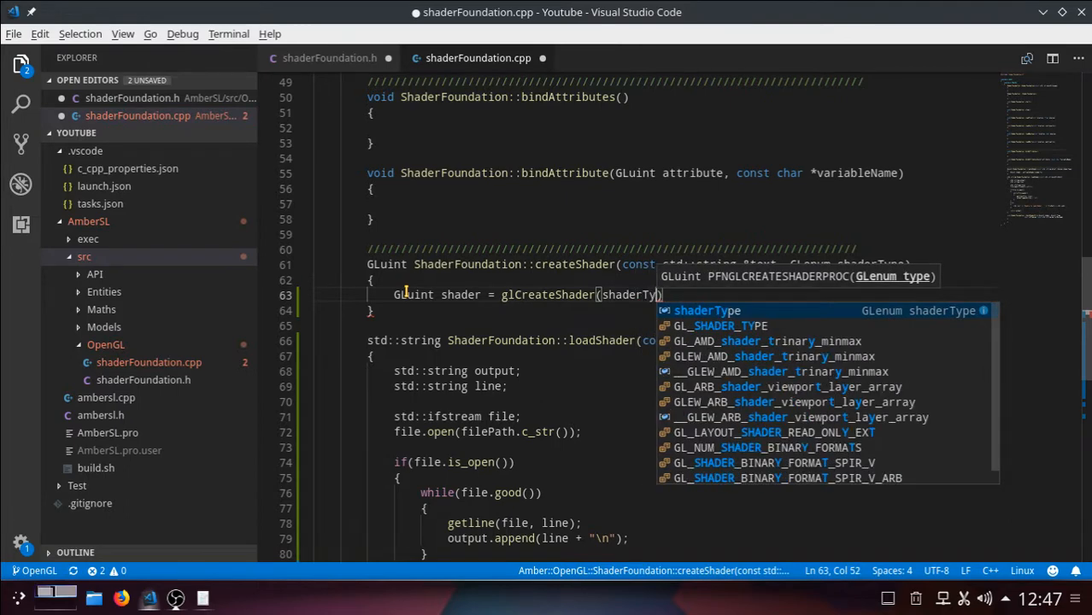
{"action": "key", "text": "Tab"}
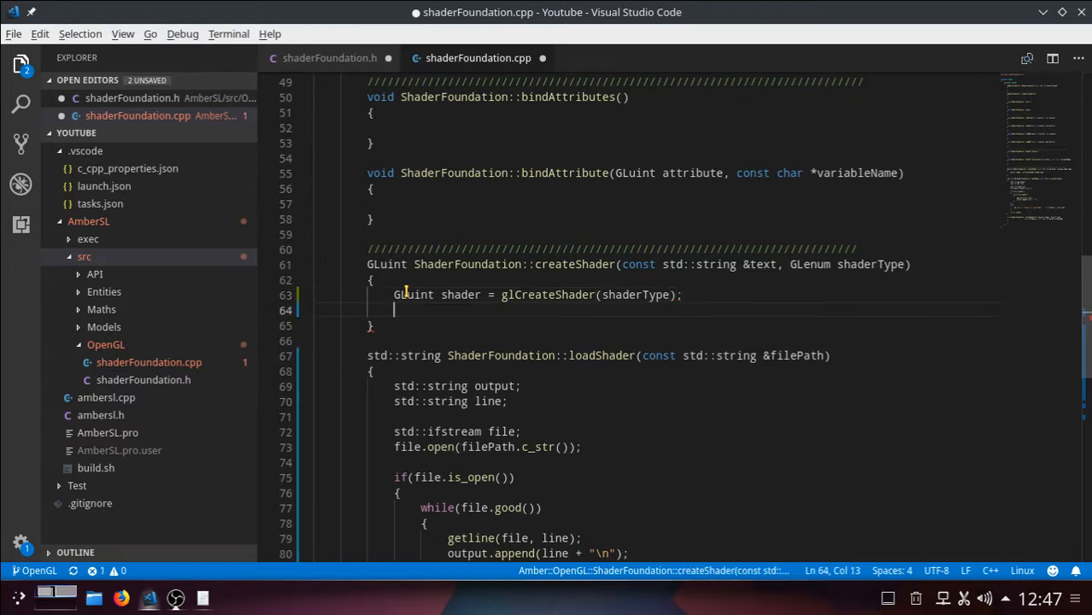
{"action": "key", "text": "Enter"}
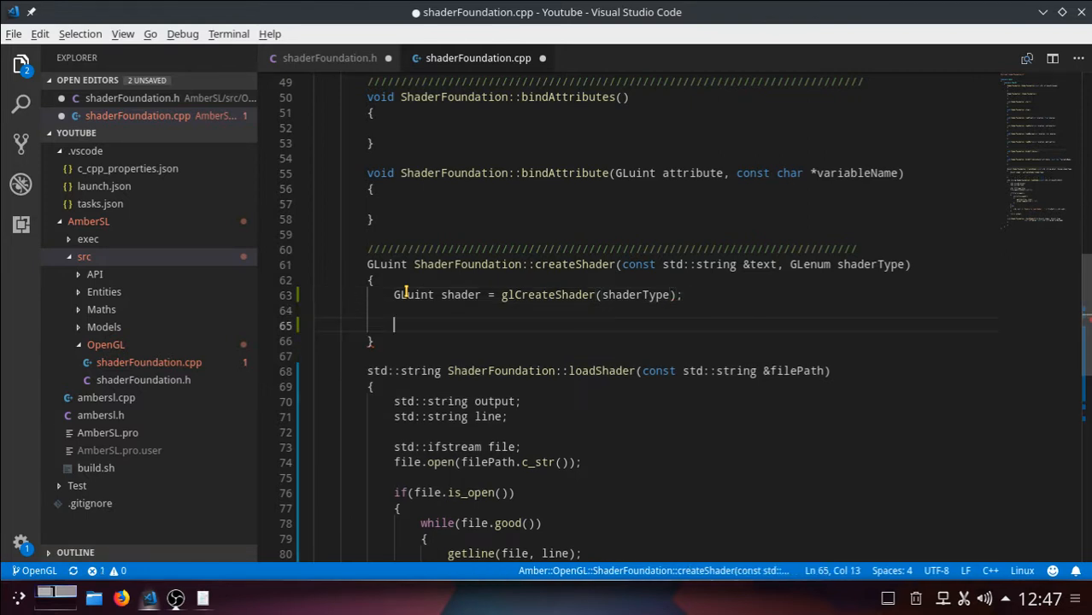
Begin the failure check if (shader == 0) std::cerr in createShader
{"action": "type", "text": "if"}
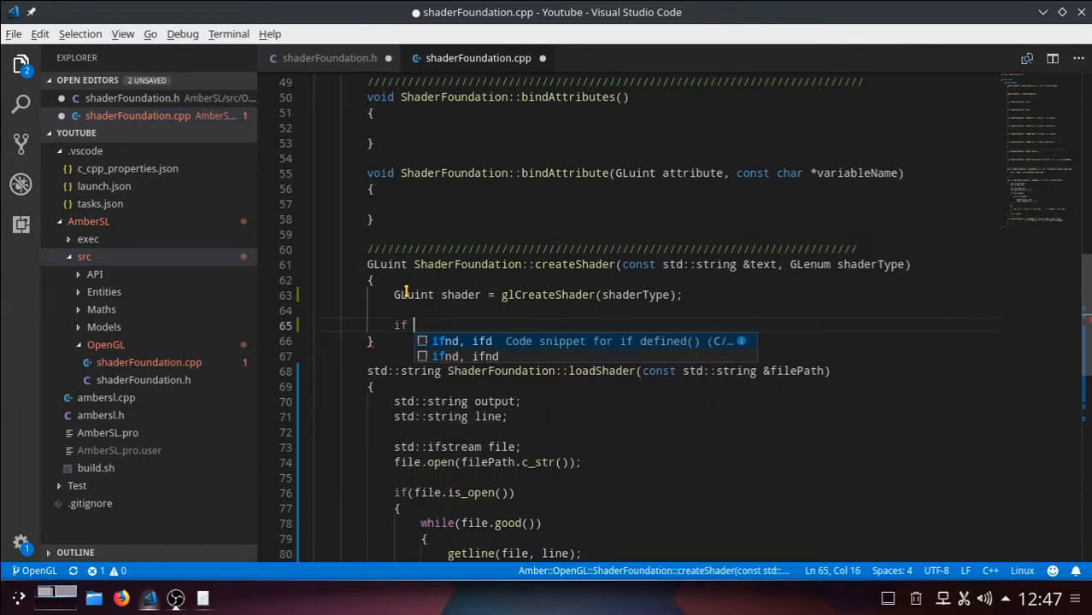
{"action": "type", "text": "(shader ="}
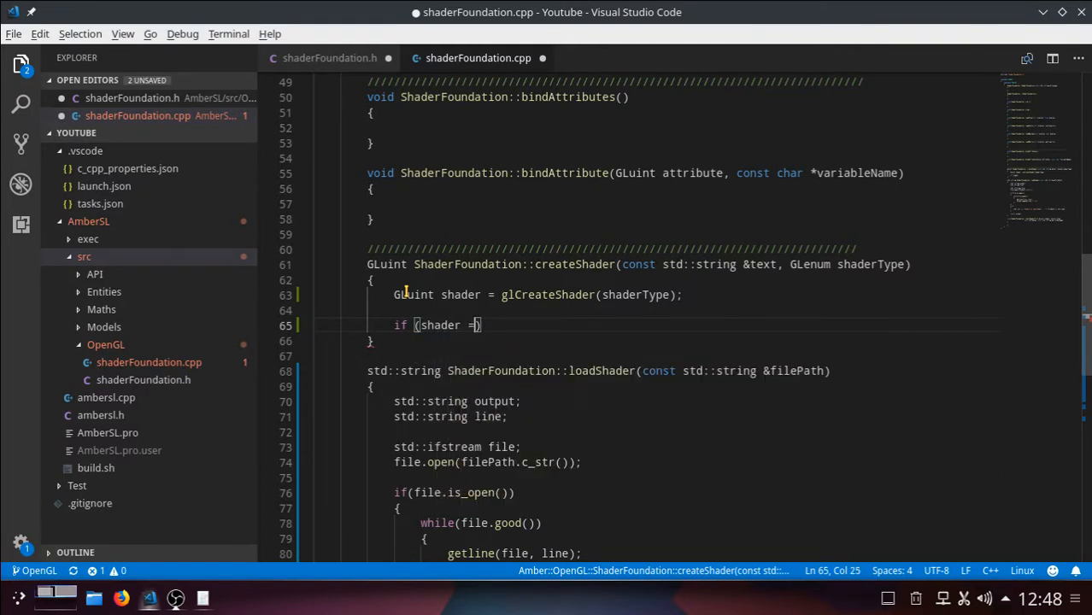
{"action": "type", "text": "="}
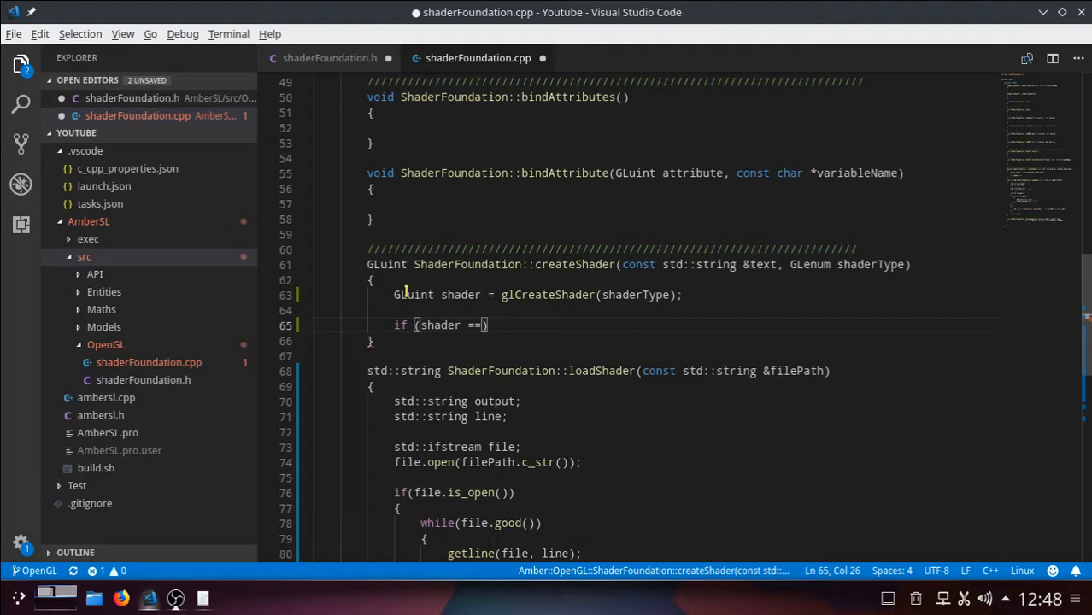
{"action": "type", "text": "0"}
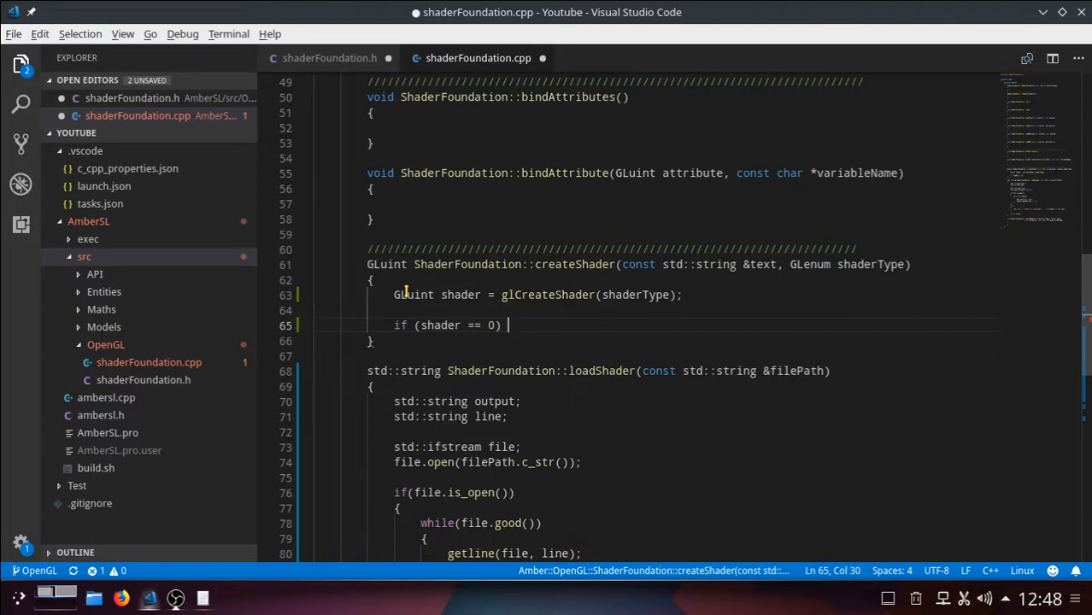
{"action": "type", "text": "std::"}
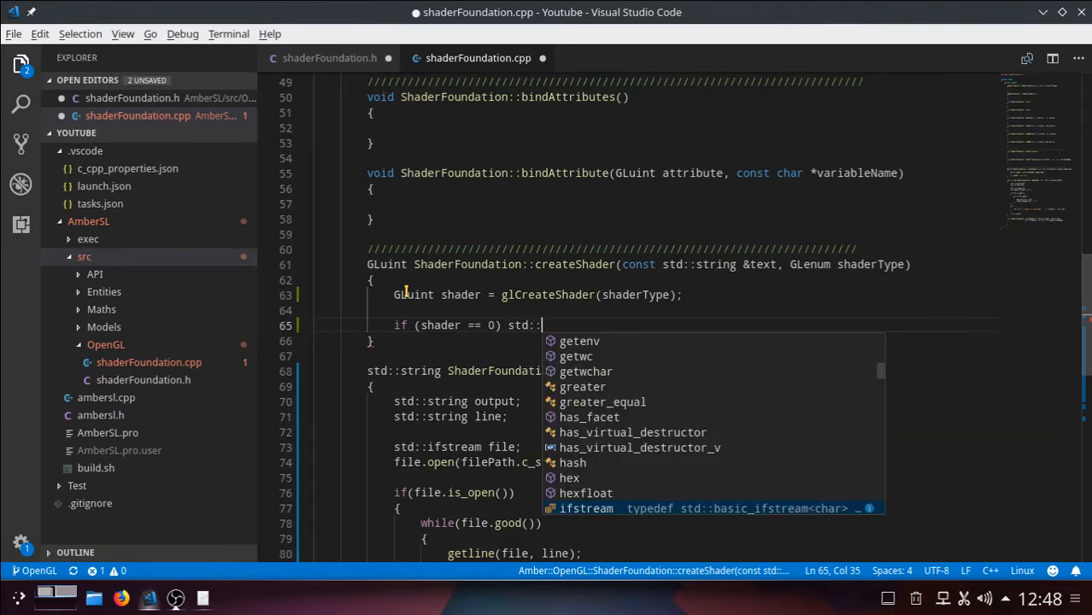
{"action": "type", "text": "cerr << \""}
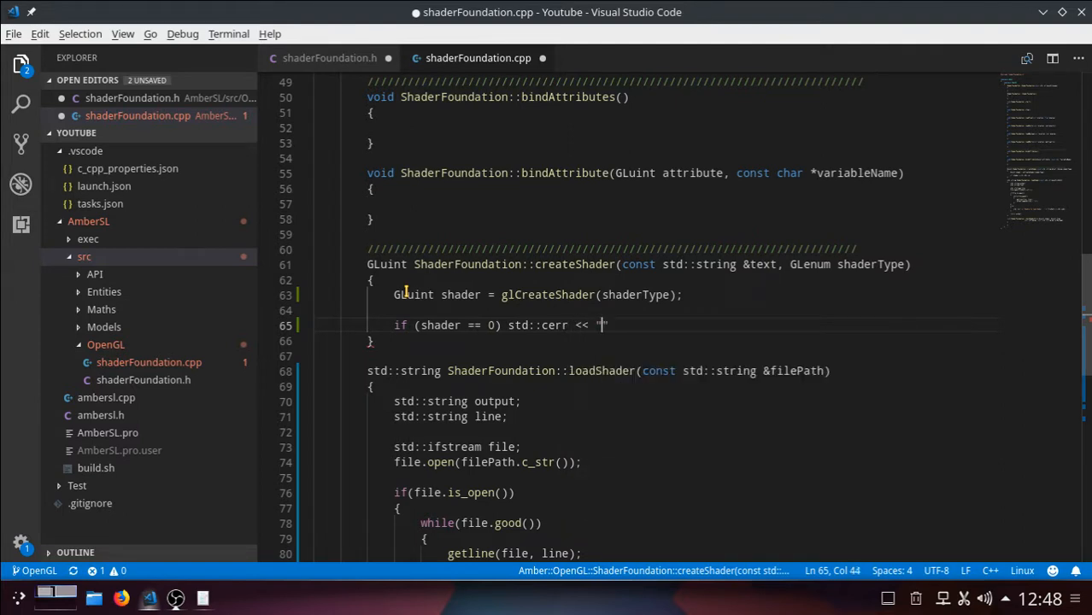
Complete the check to print "Error : CreateShader failed. " followed by std::endl
{"action": "type", "text": "Error"}
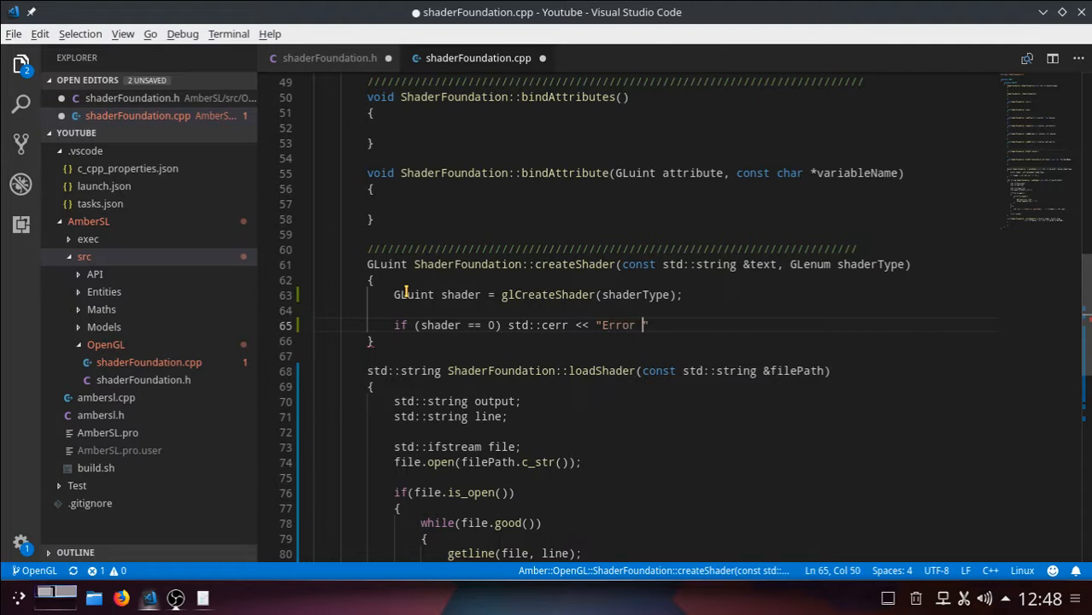
{"action": "type", "text": ": c"}
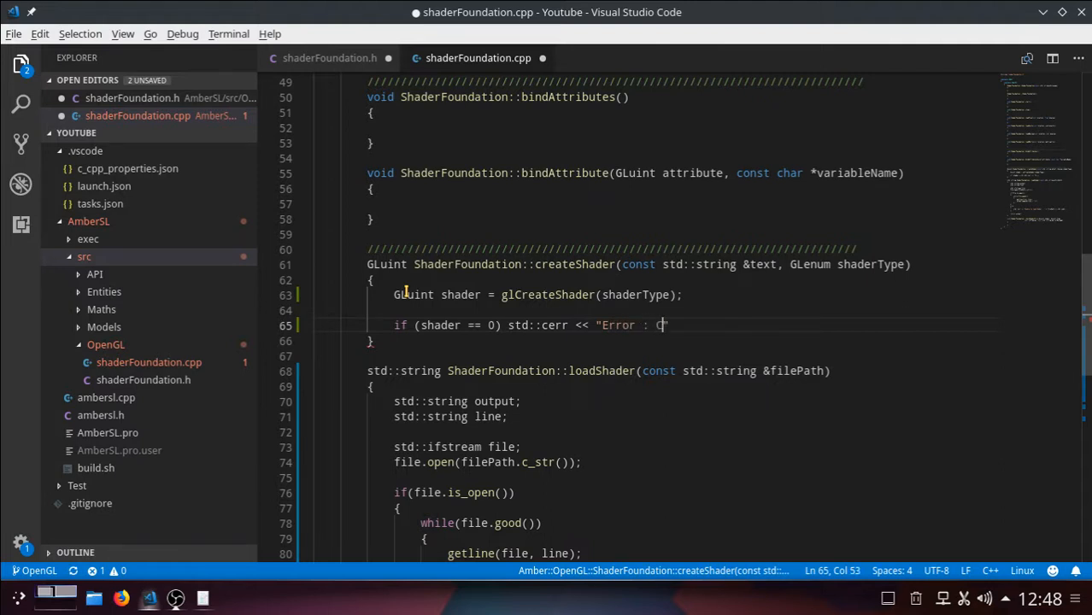
{"action": "type", "text": "Creates"}
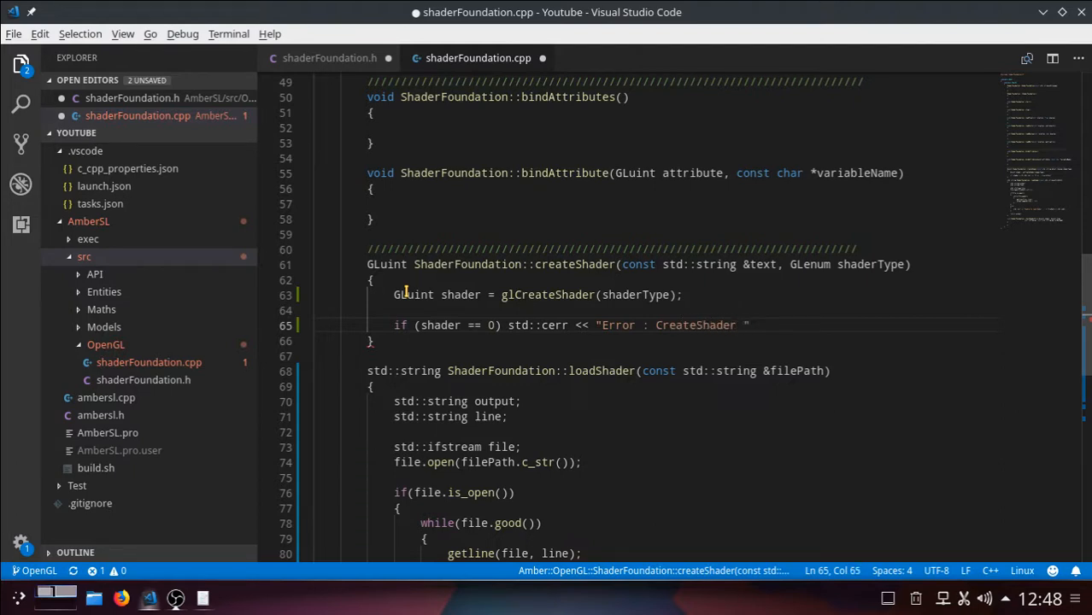
{"action": "type", "text": "fa"}
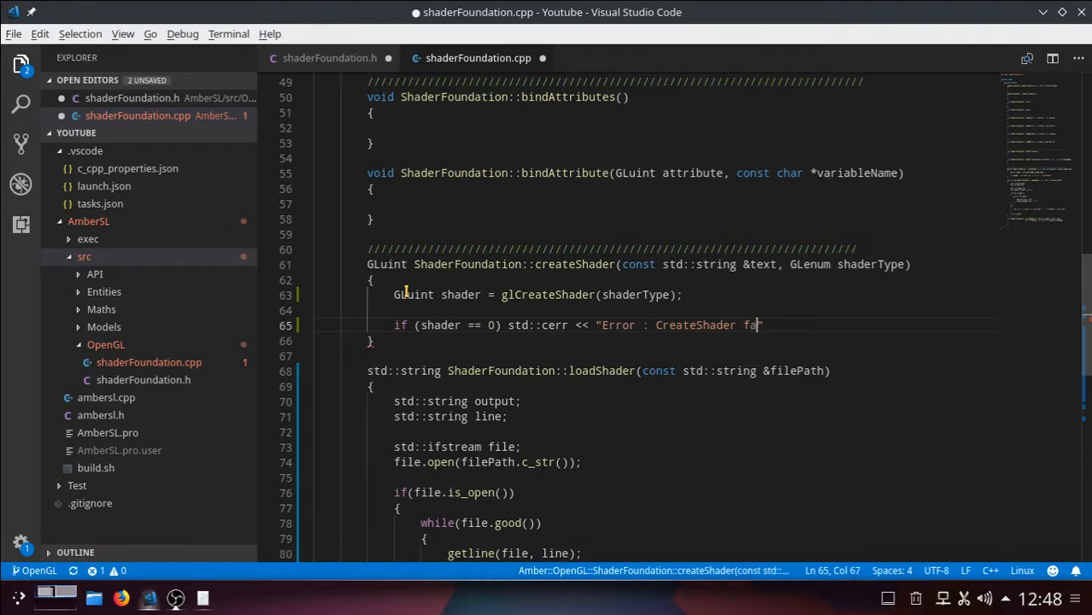
{"action": "type", "text": "iled."}
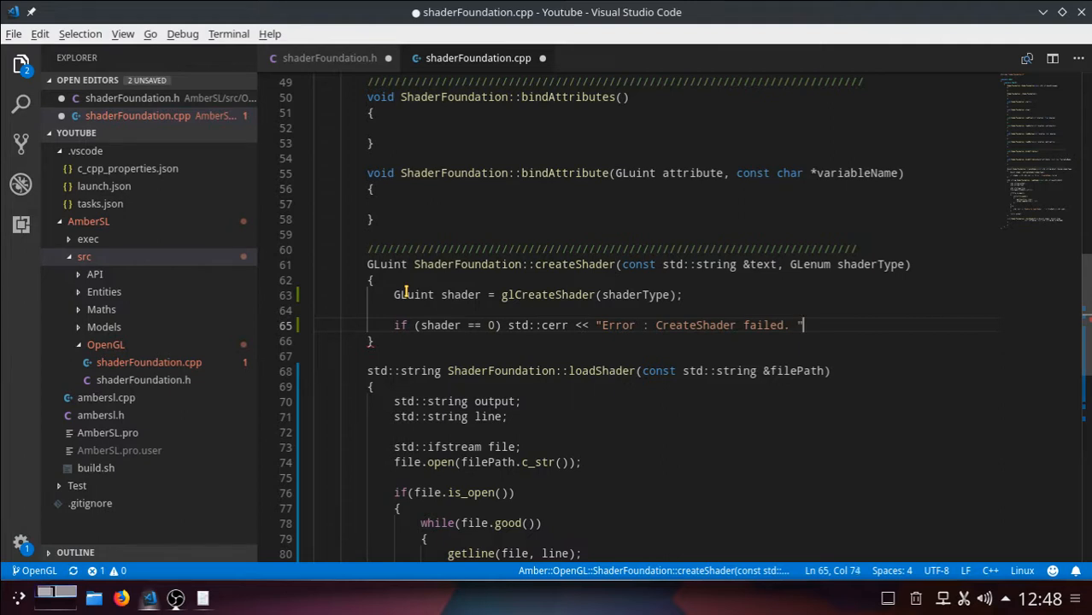
{"action": "type", "text": "\" \""}
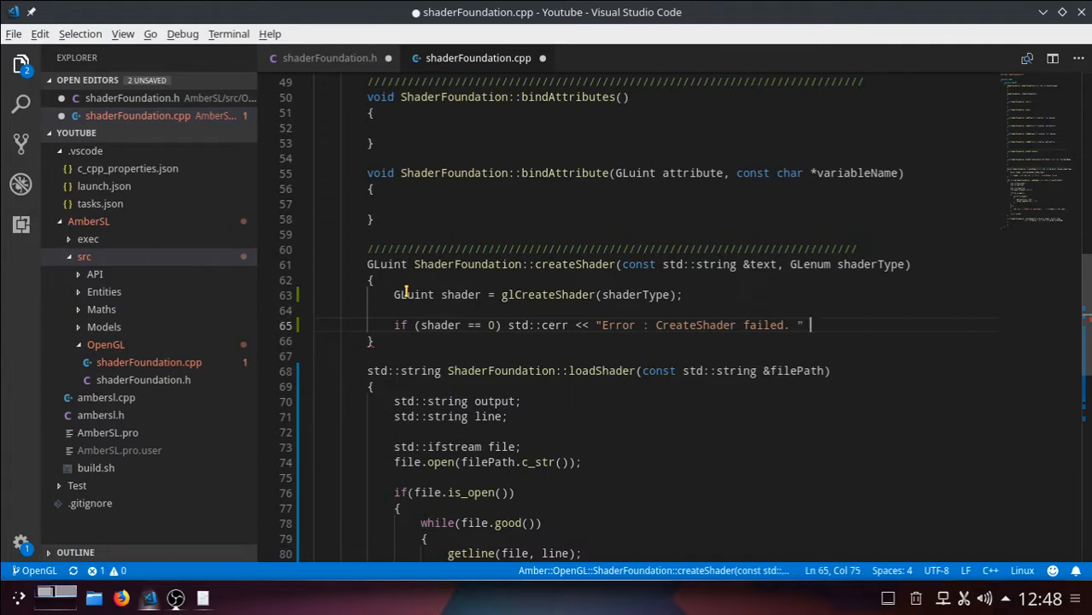
{"action": "type", "text": "<<"}
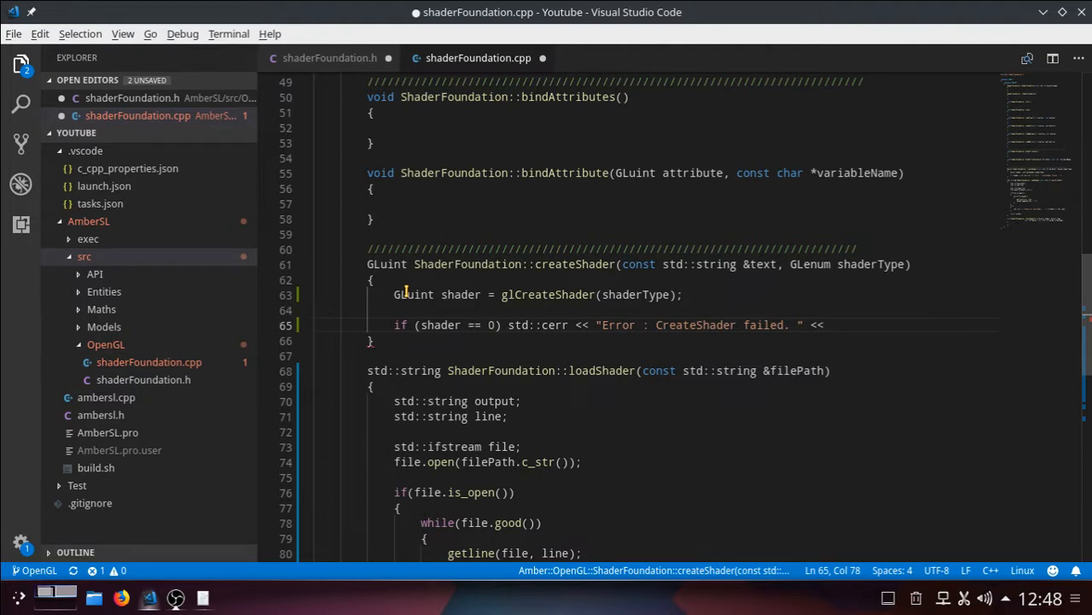
{"action": "type", "text": "std"}
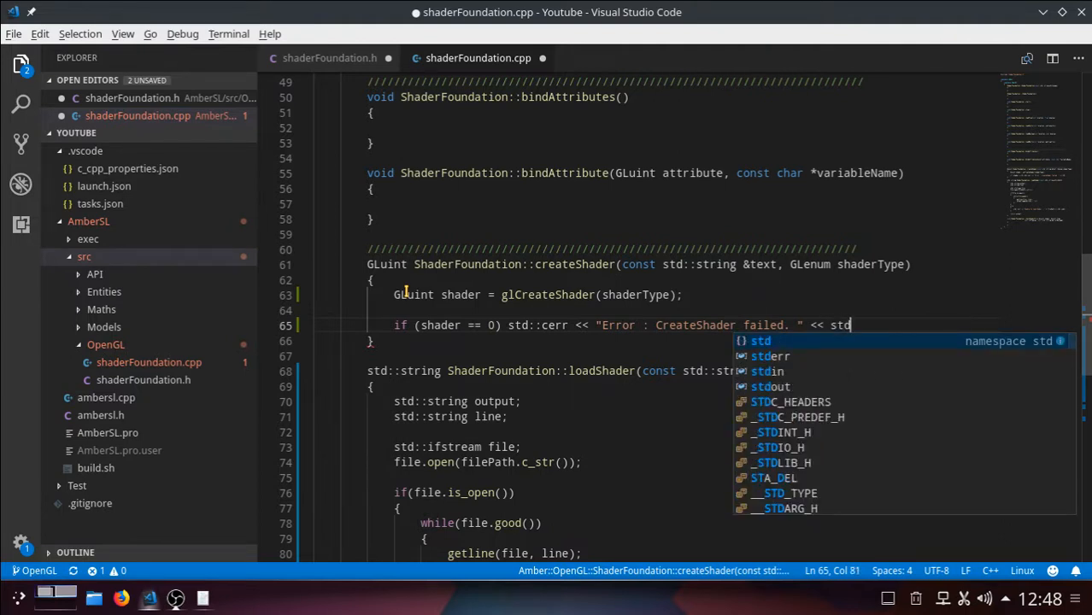
{"action": "type", "text": "::"}
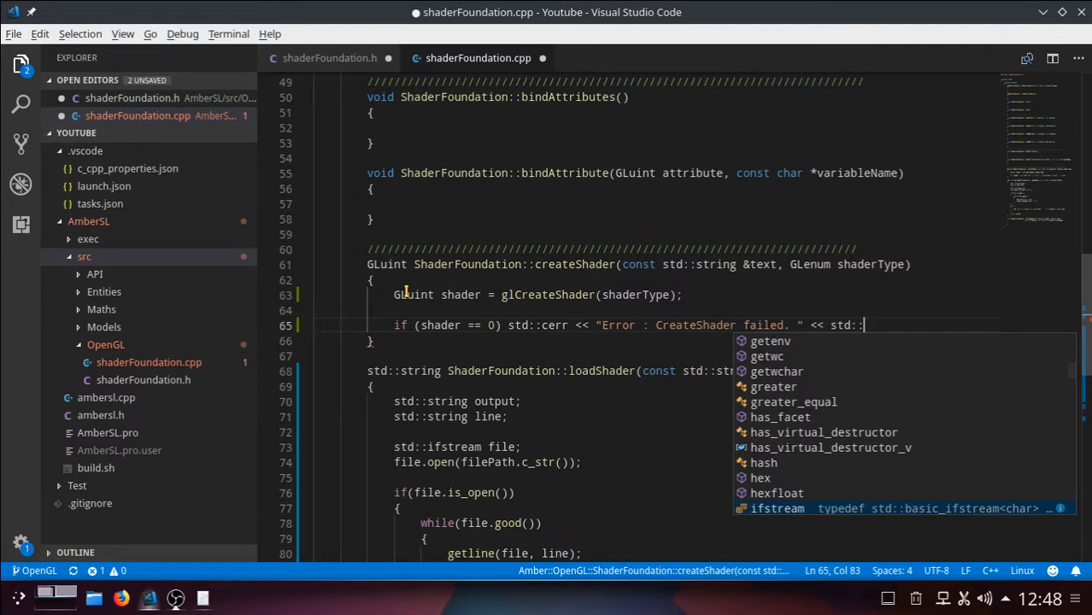
{"action": "type", "text": "end"}
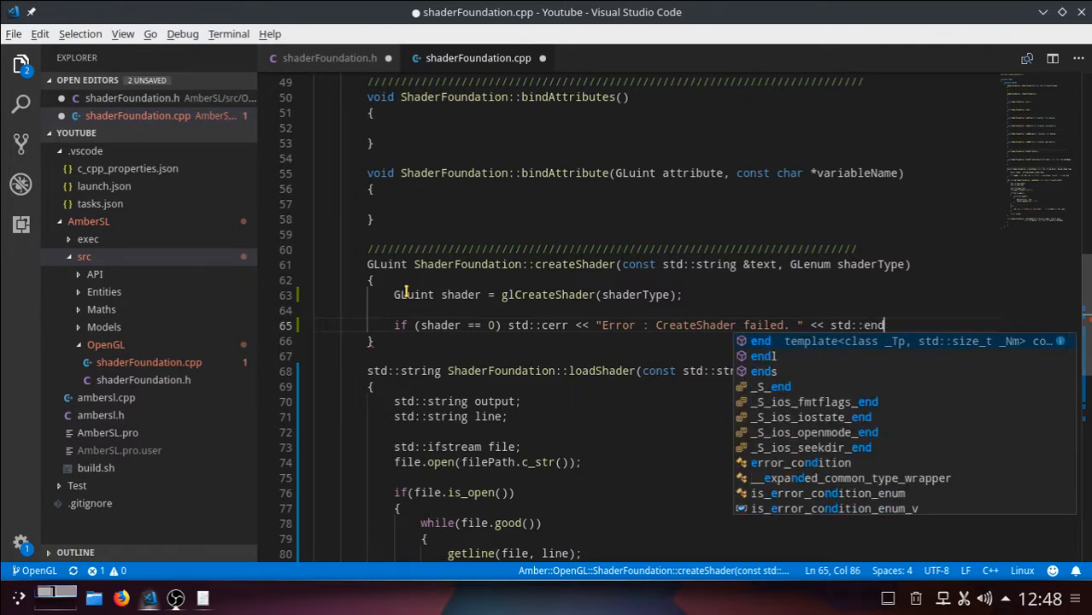
{"action": "type", "text": "l;"}
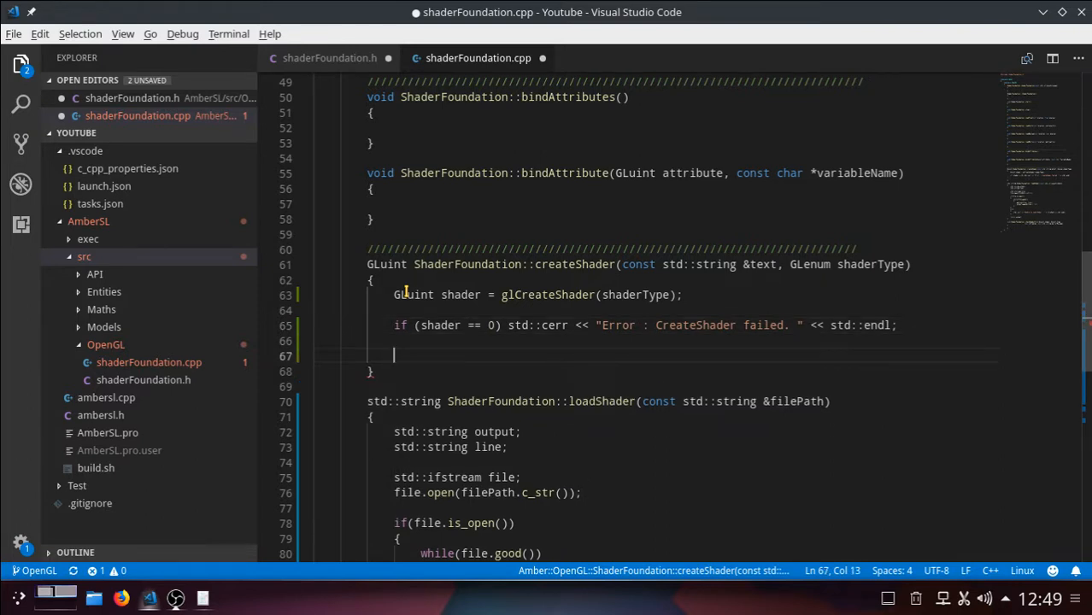
Declare const GLchar *shaderSource[1]; after the failure check
{"action": "type", "text": "const"}
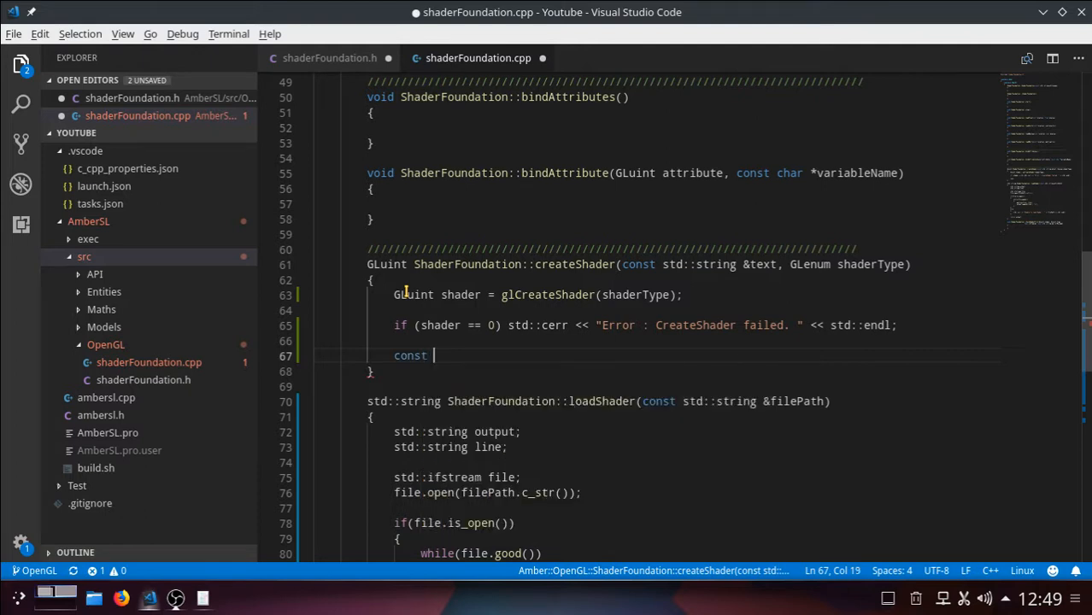
{"action": "type", "text": "G"}
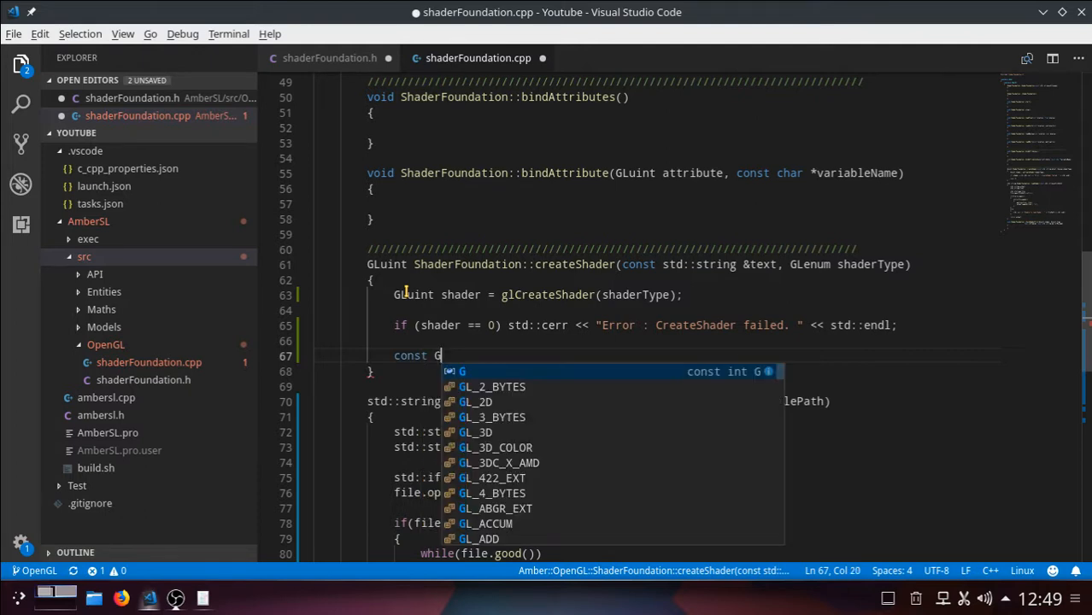
{"action": "type", "text": "Lc"}
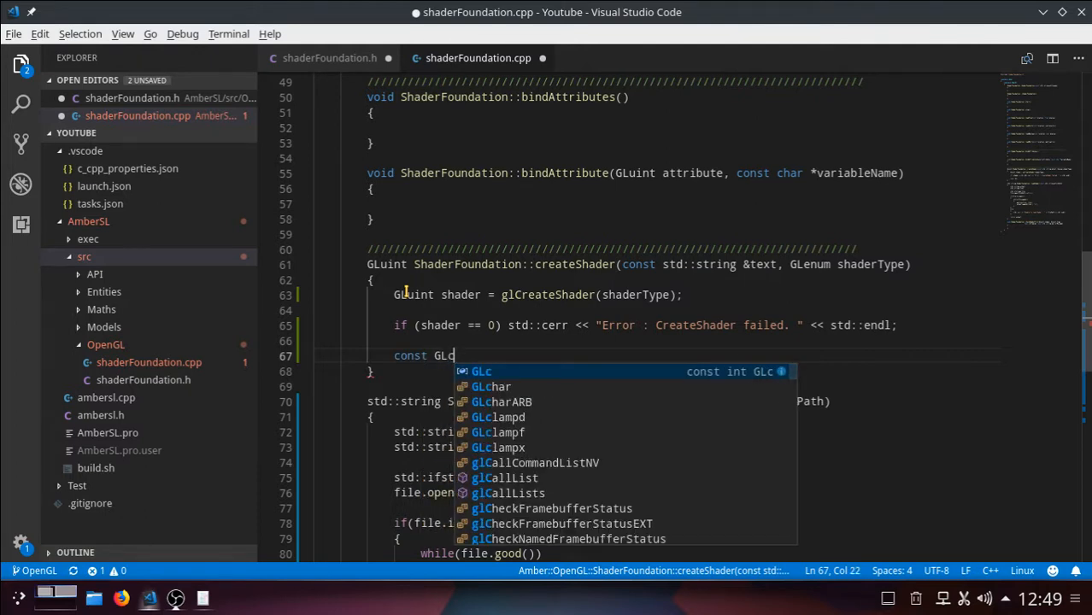
{"action": "type", "text": "hr"}
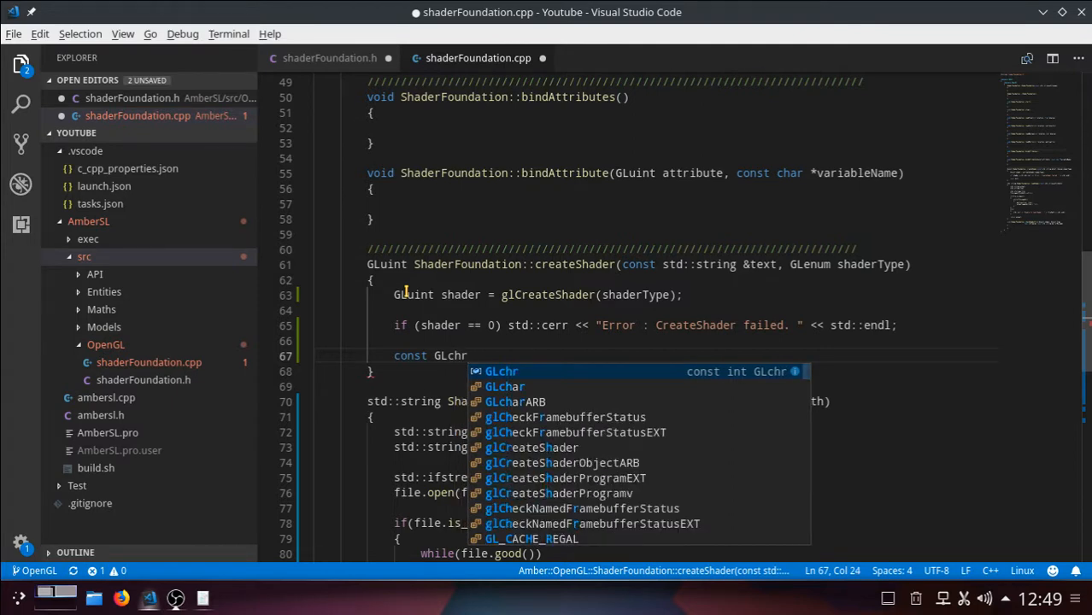
{"action": "key", "text": "Escape"}
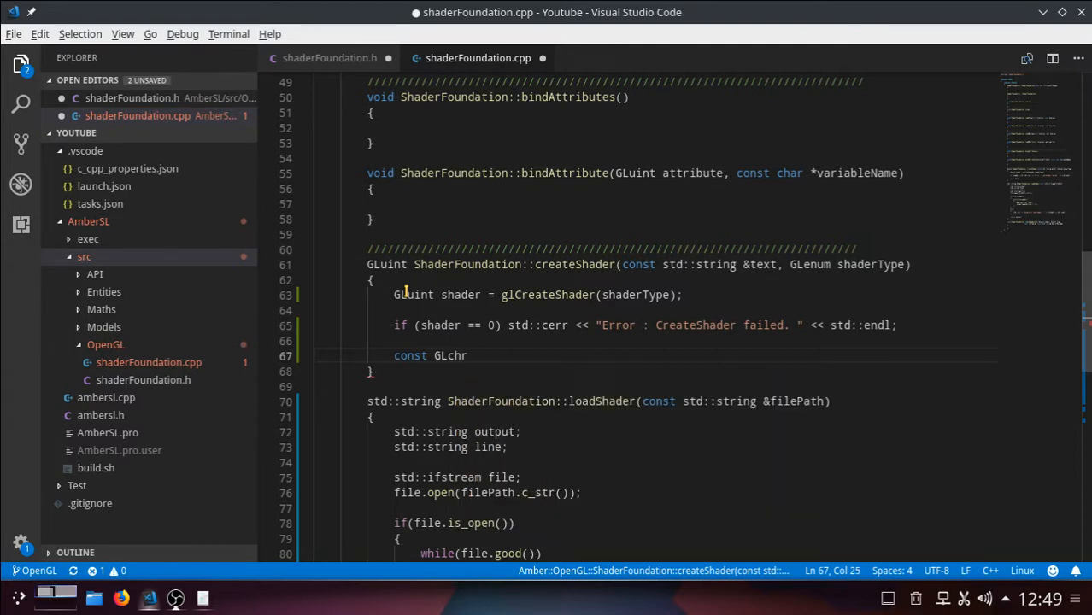
{"action": "type", "text": "*"}
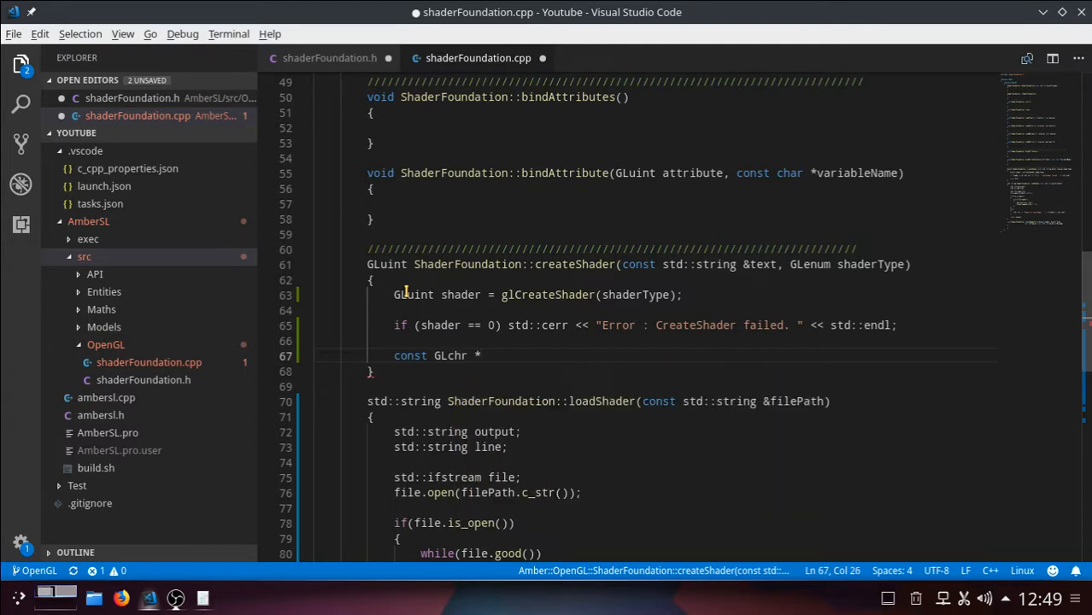
{"action": "type", "text": "sh"}
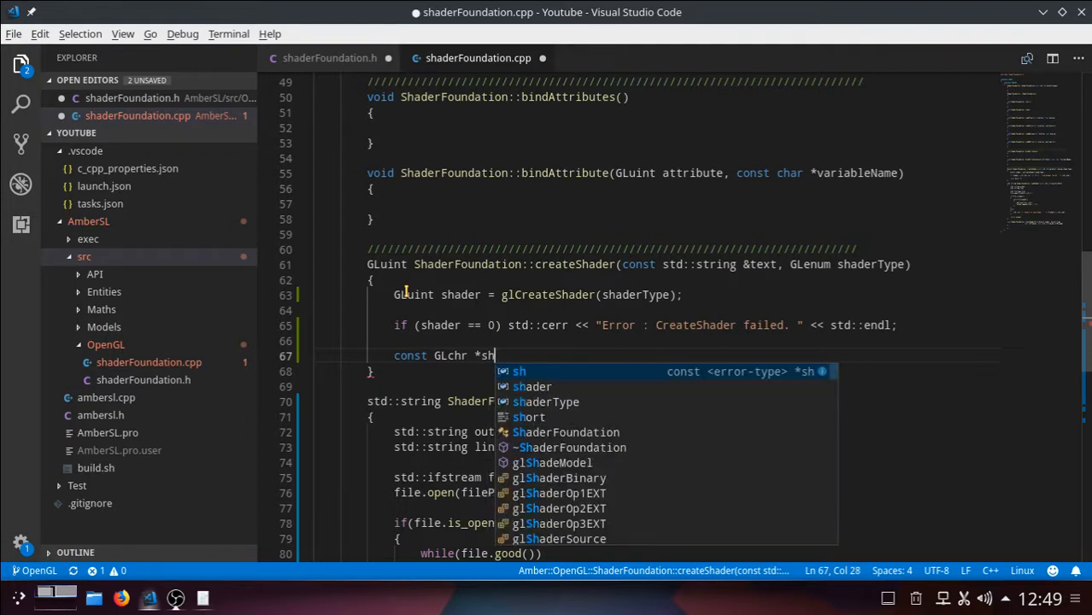
{"action": "type", "text": "aderS"}
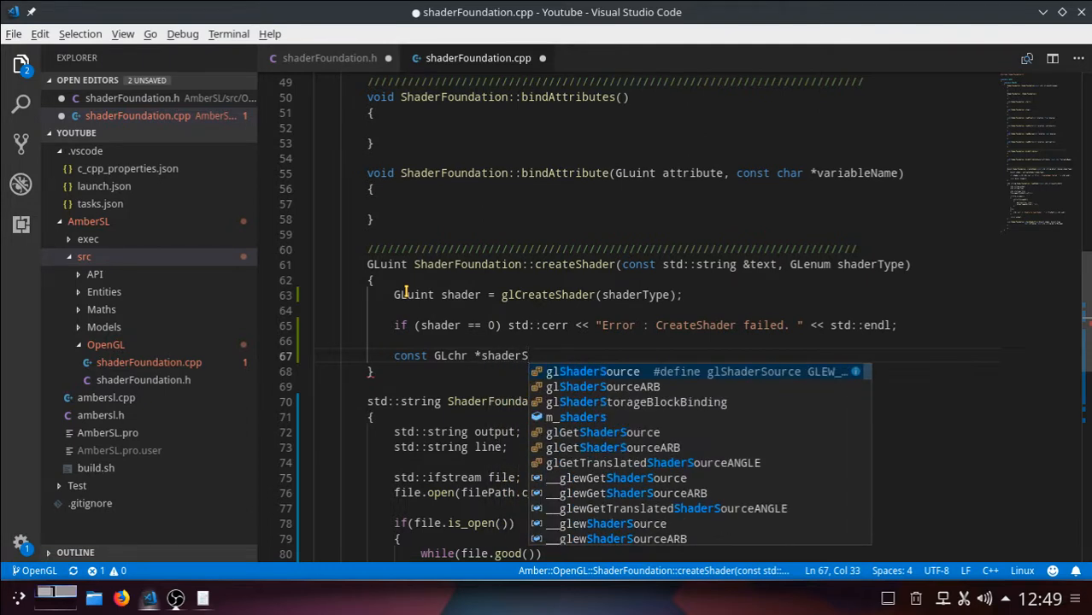
{"action": "type", "text": "ource"}
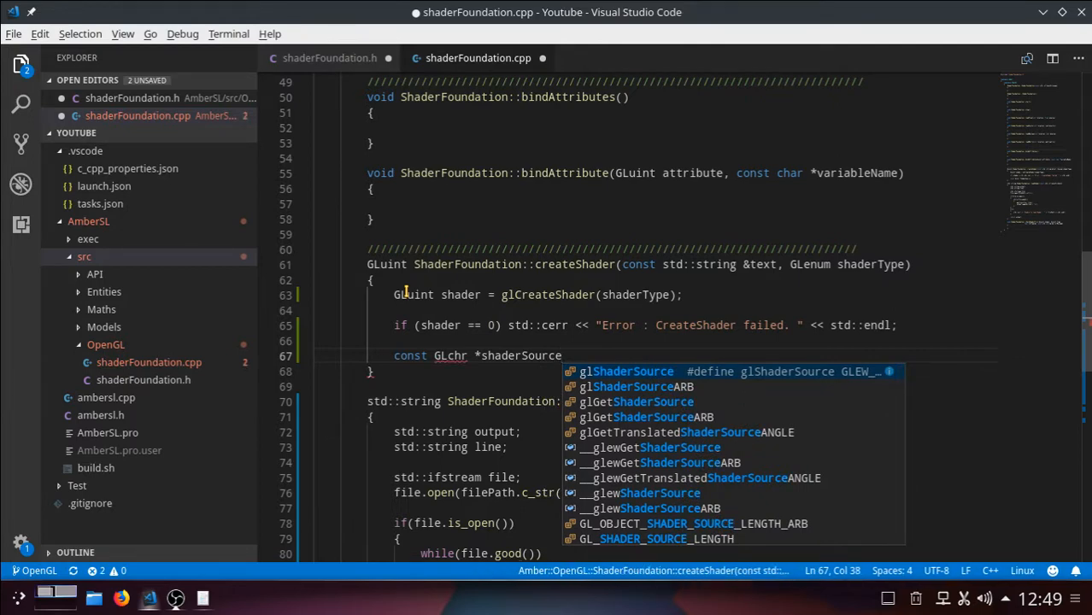
{"action": "type", "text": "[1]"}
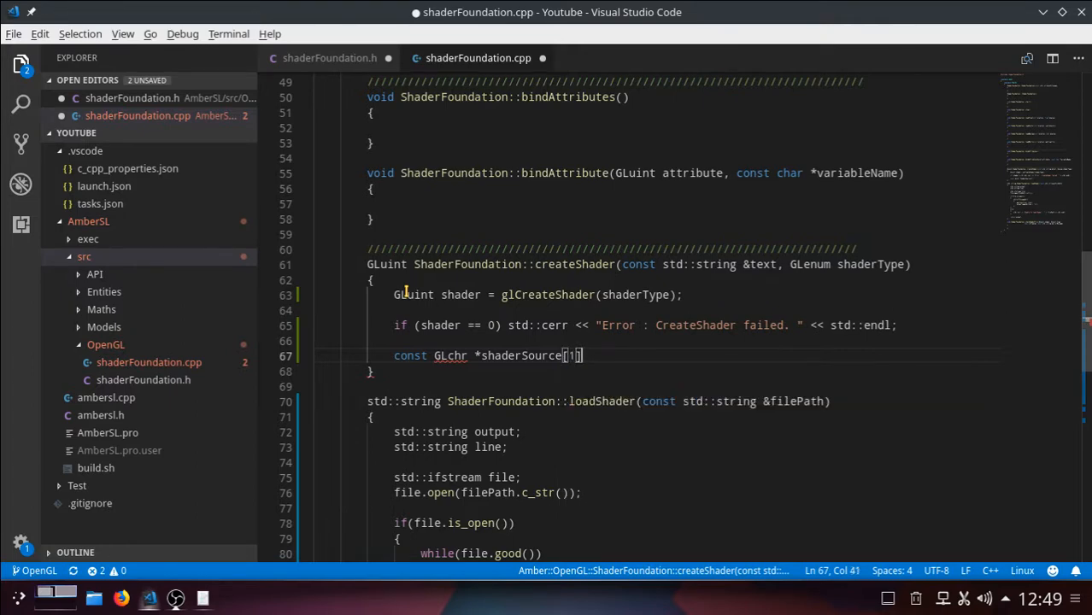
{"action": "type", "text": "1;"}
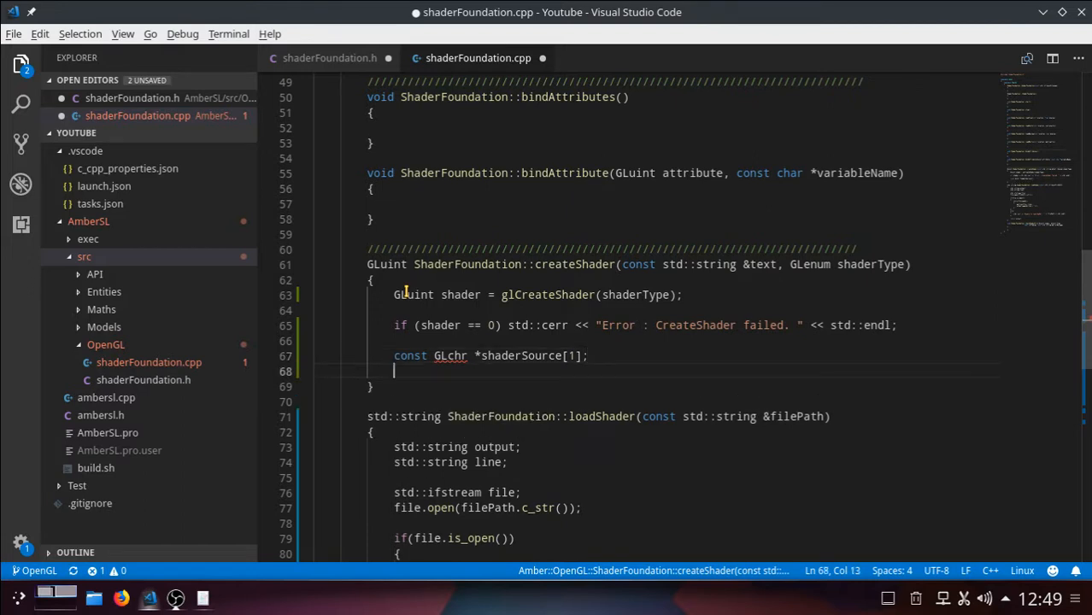
Declare GLint shaderSourceLength[1]; on the following line
{"action": "type", "text": "GL"}
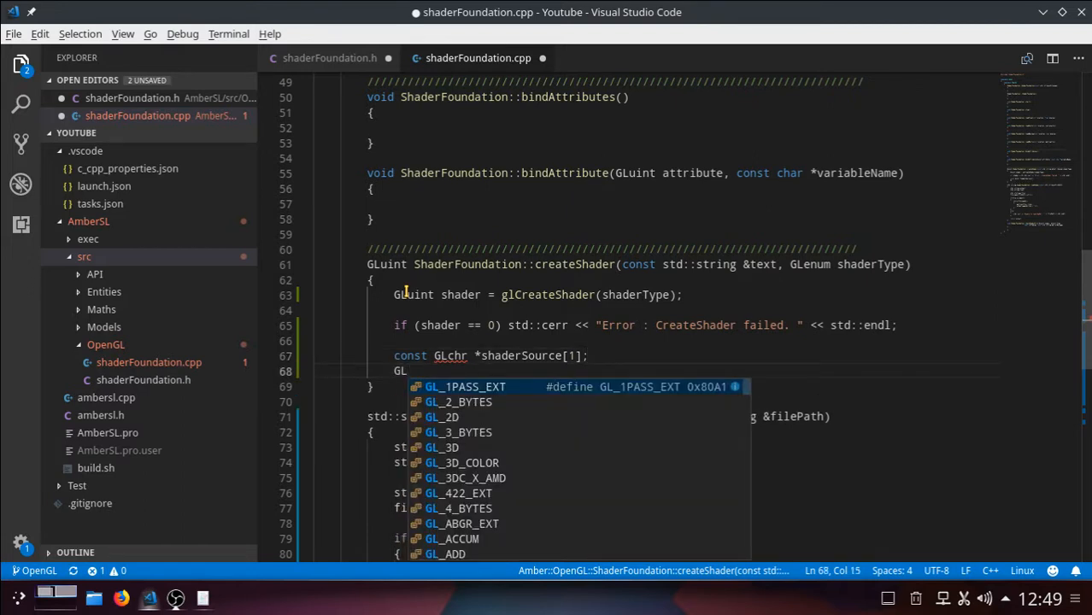
{"action": "type", "text": "int"}
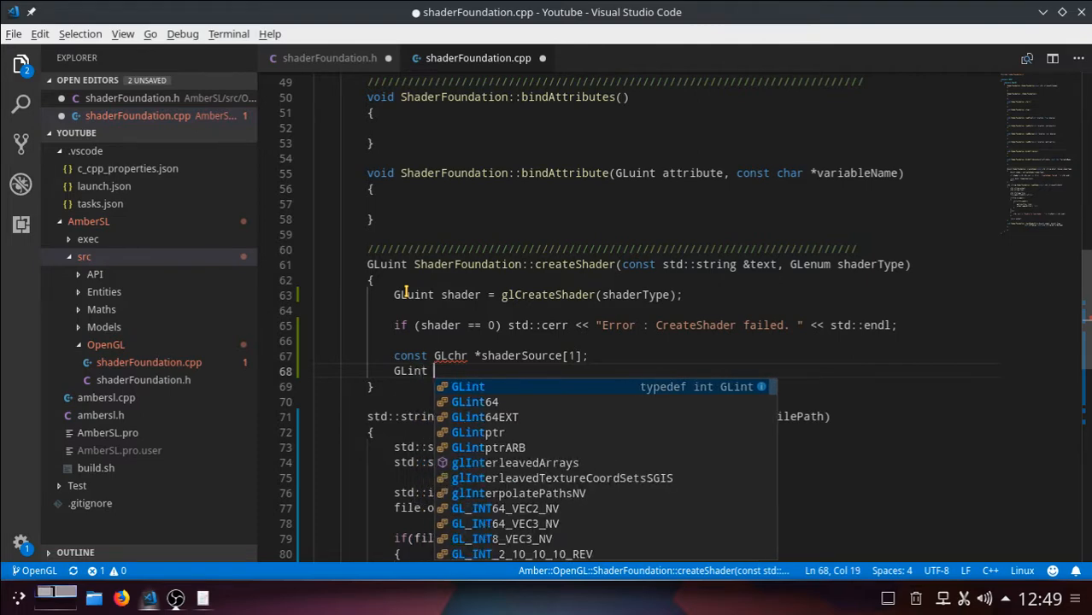
{"action": "type", "text": "shaderSource"}
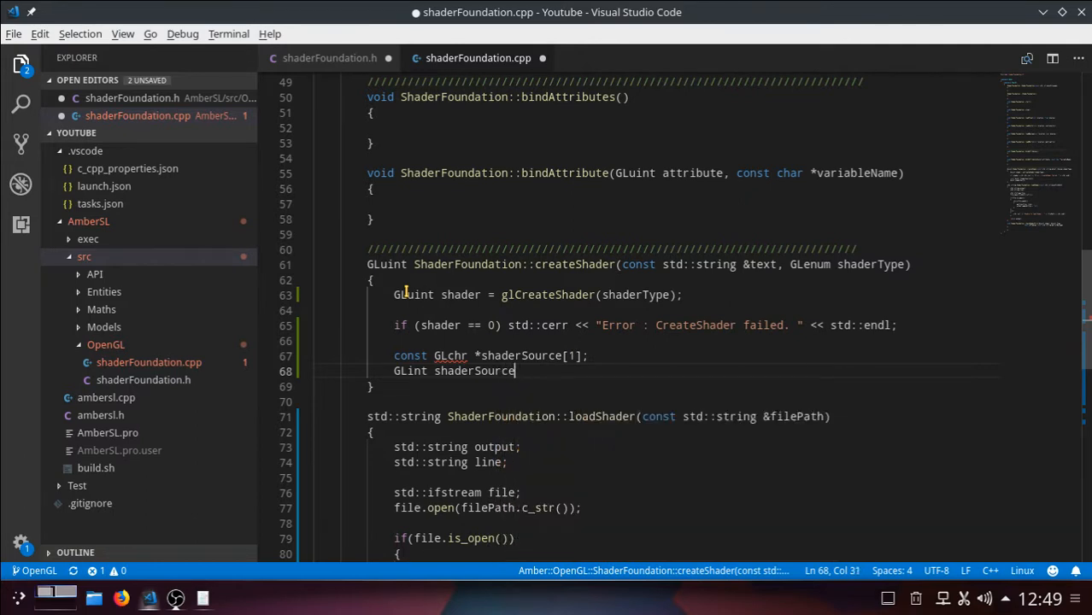
{"action": "type", "text": "Len"}
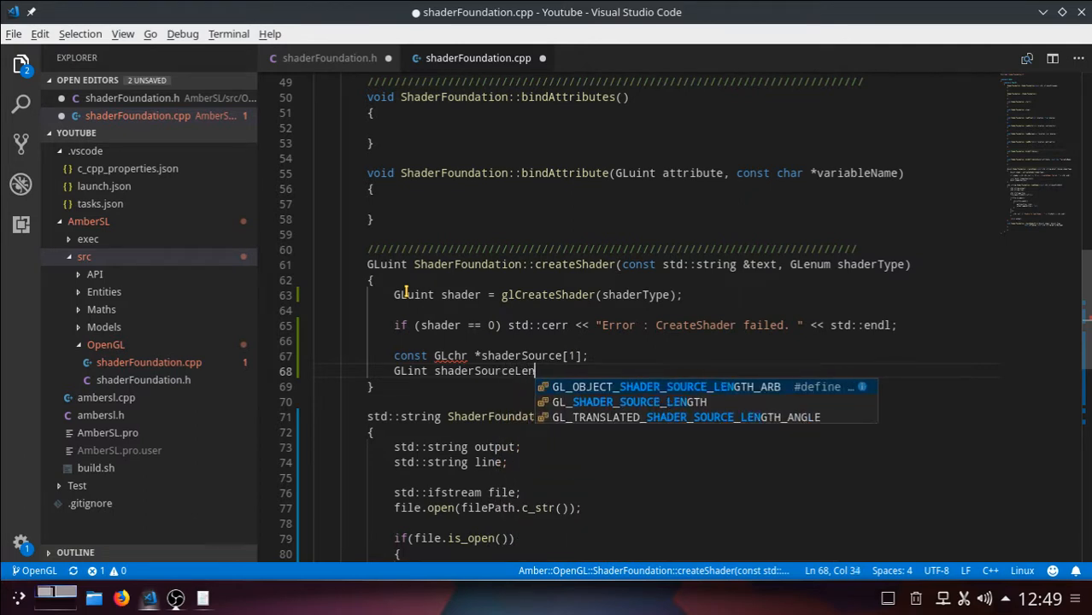
{"action": "type", "text": "gth"}
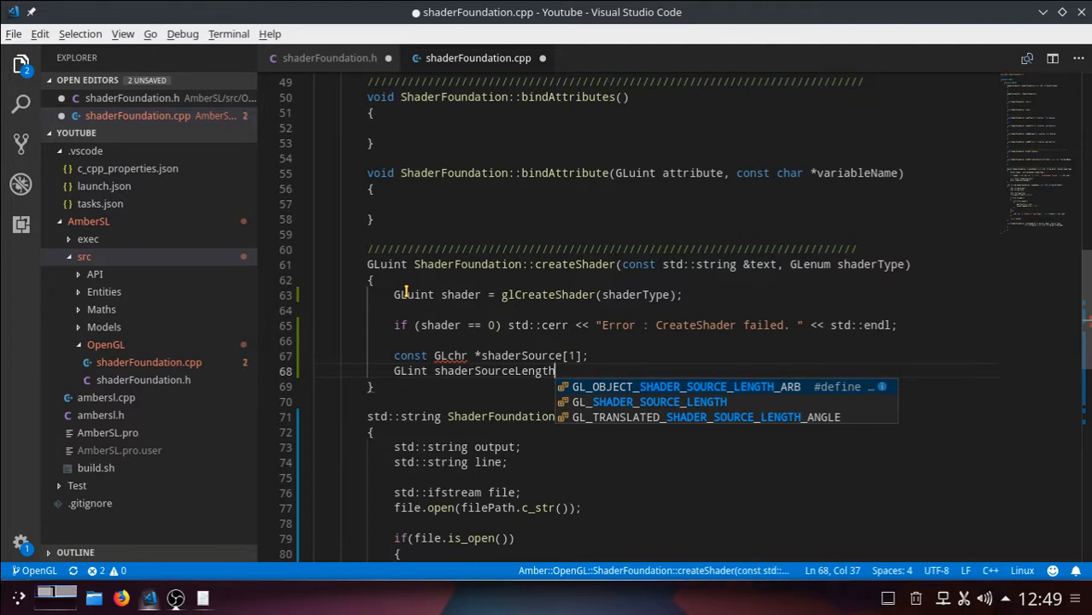
{"action": "type", "text": "[1]"}
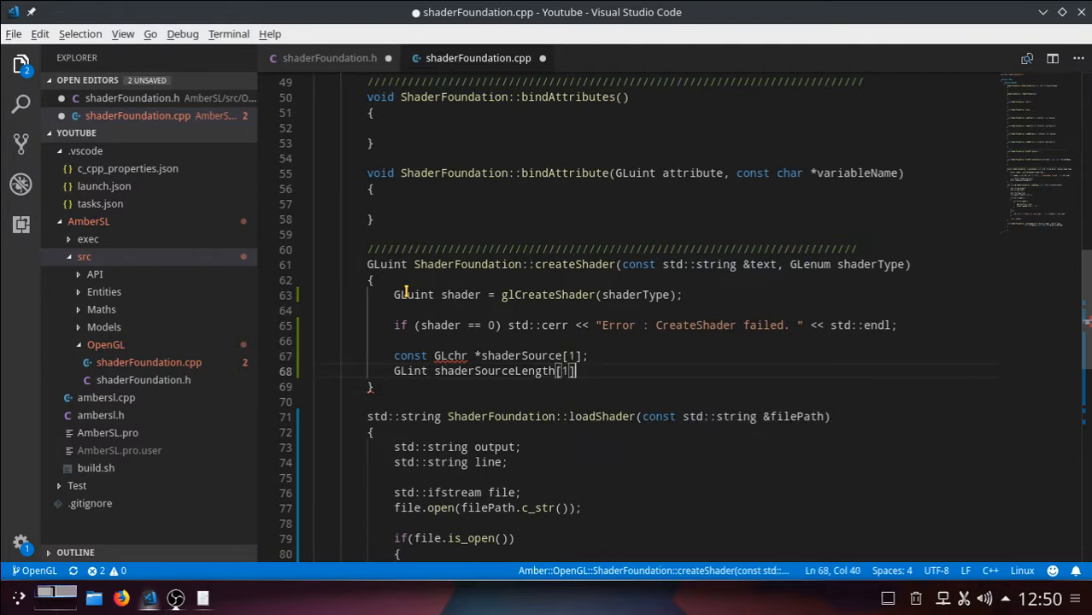
{"action": "type", "text": ";"}
{"action": "left_click", "coordinate": [491, 355]}
{"action": "type", "text": "a"}
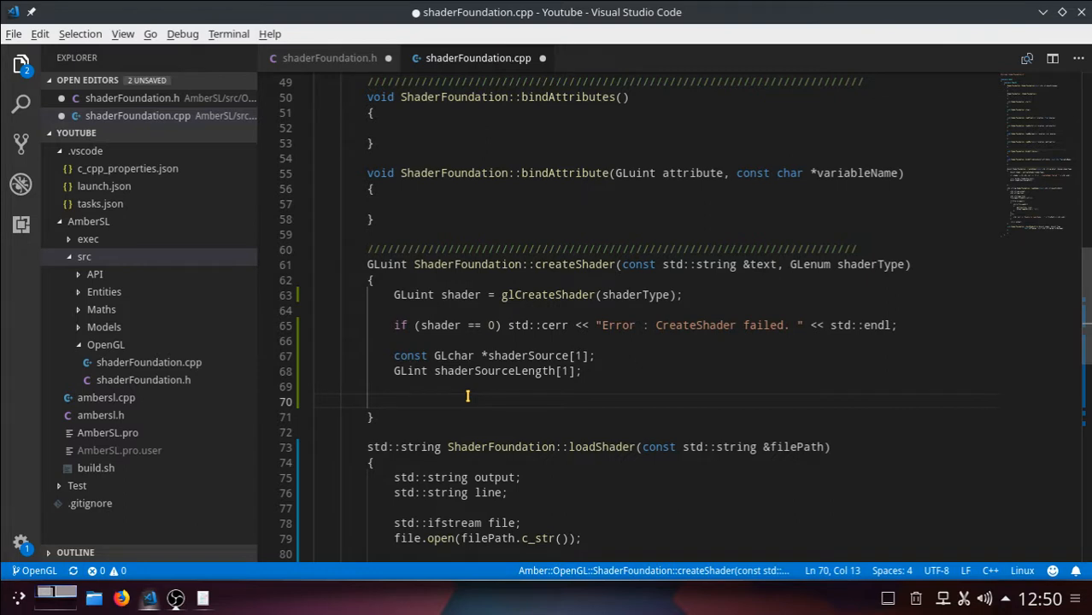
Assign shaderSource[0] = text.c_str(); in createShader
{"action": "type", "text": "shader"}
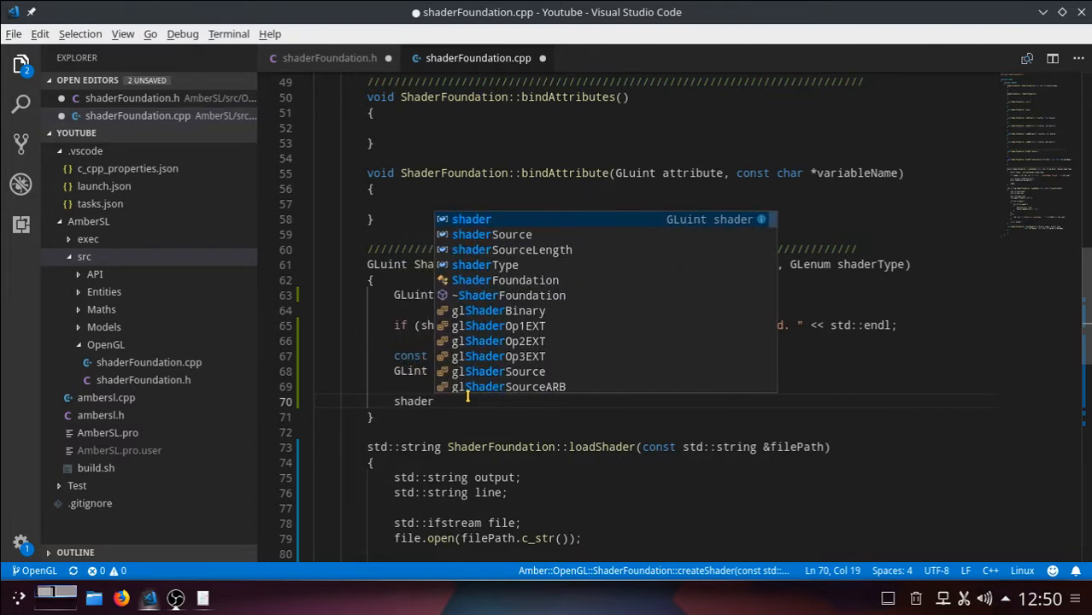
{"action": "type", "text": "Source"}
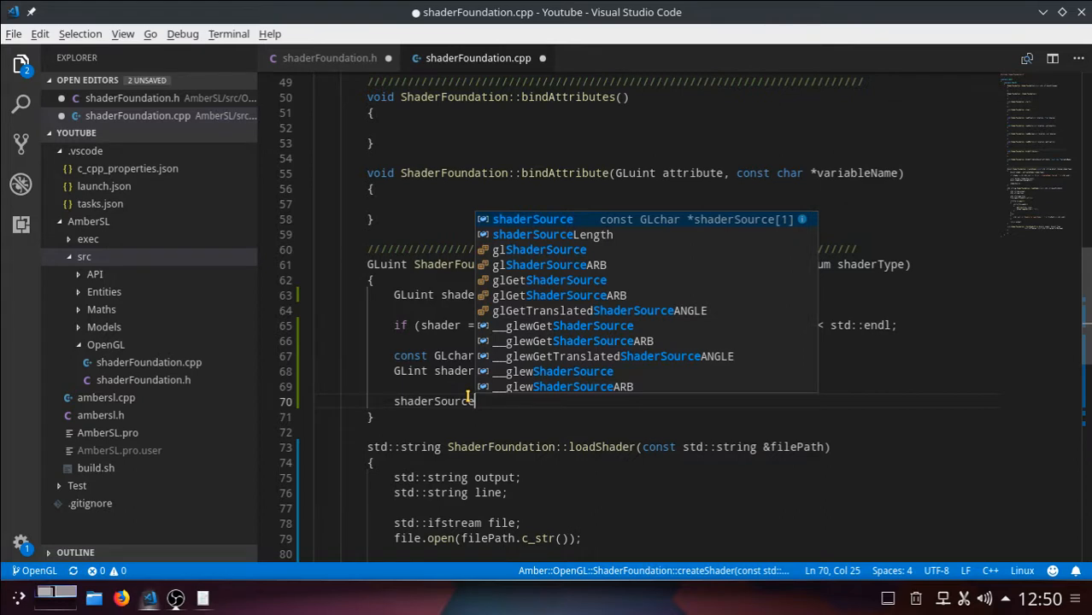
{"action": "type", "text": "[0] = te"}
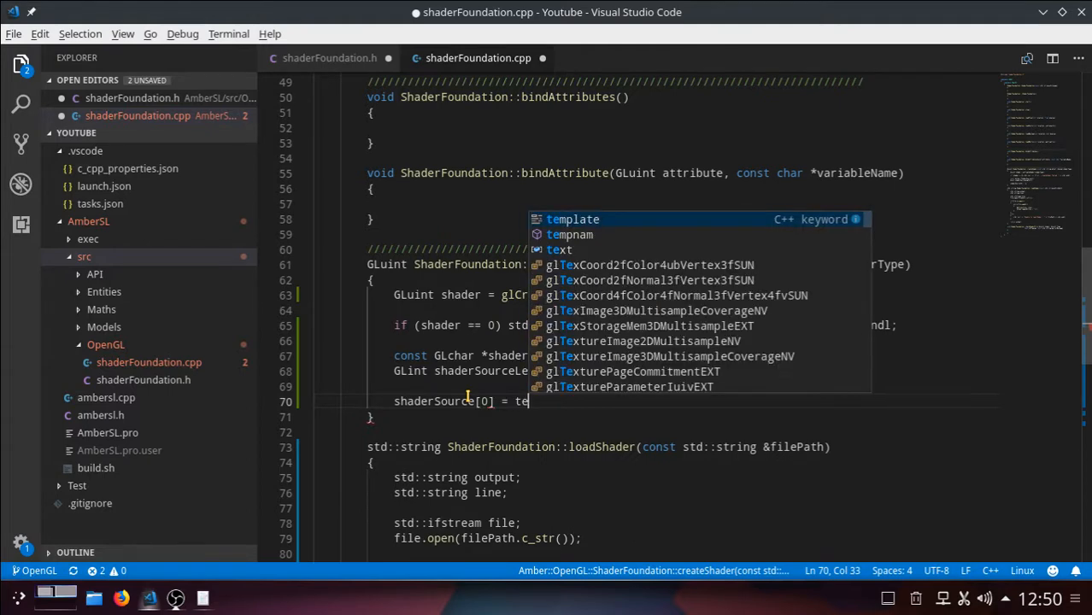
{"action": "type", "text": "xt.c"}
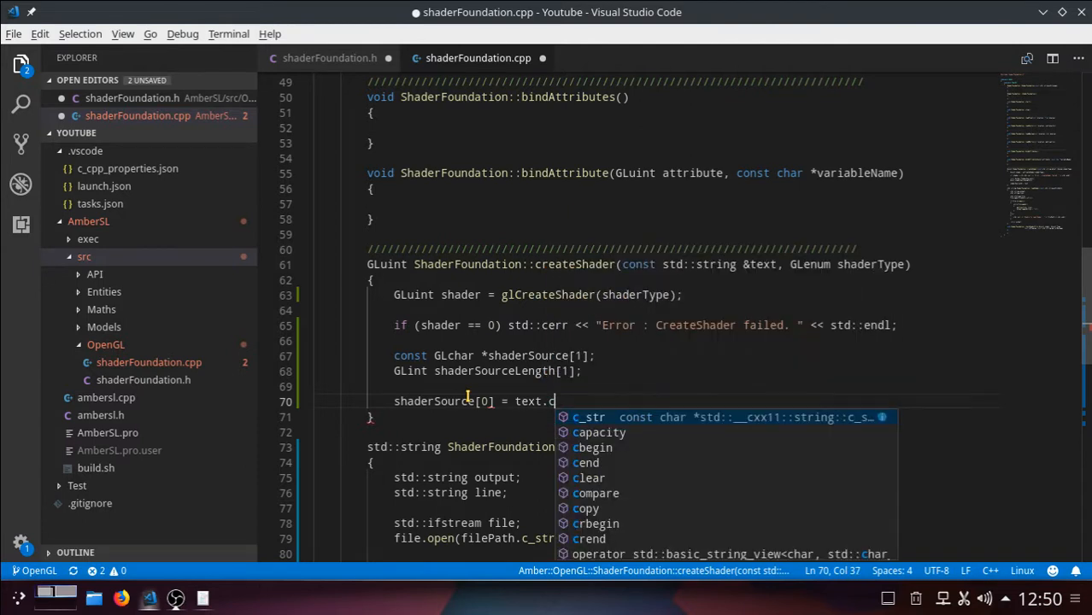
{"action": "type", "text": "_str"}
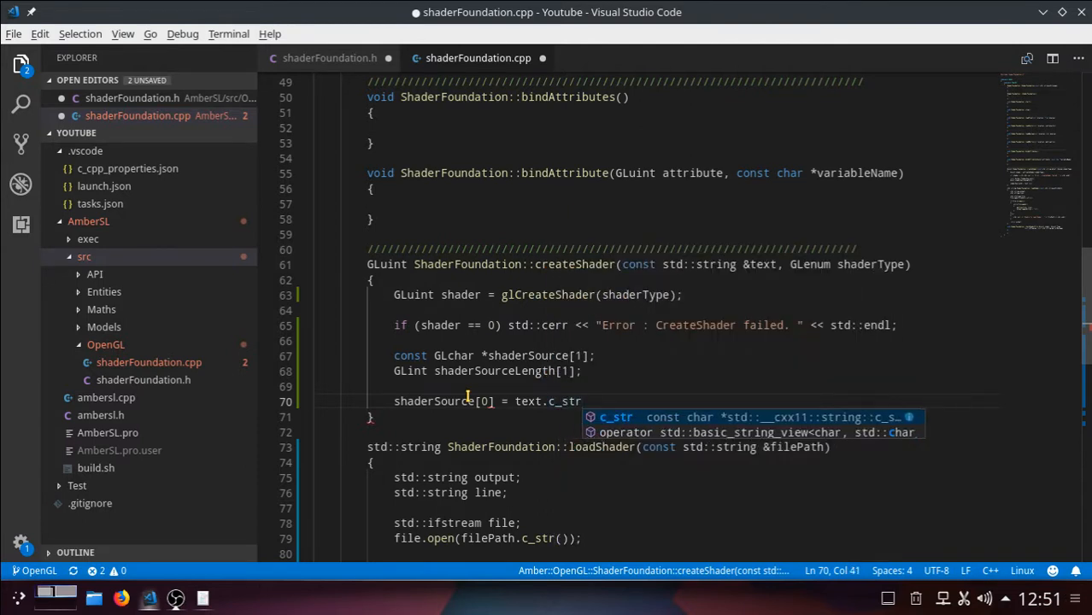
{"action": "type", "text": "()"}
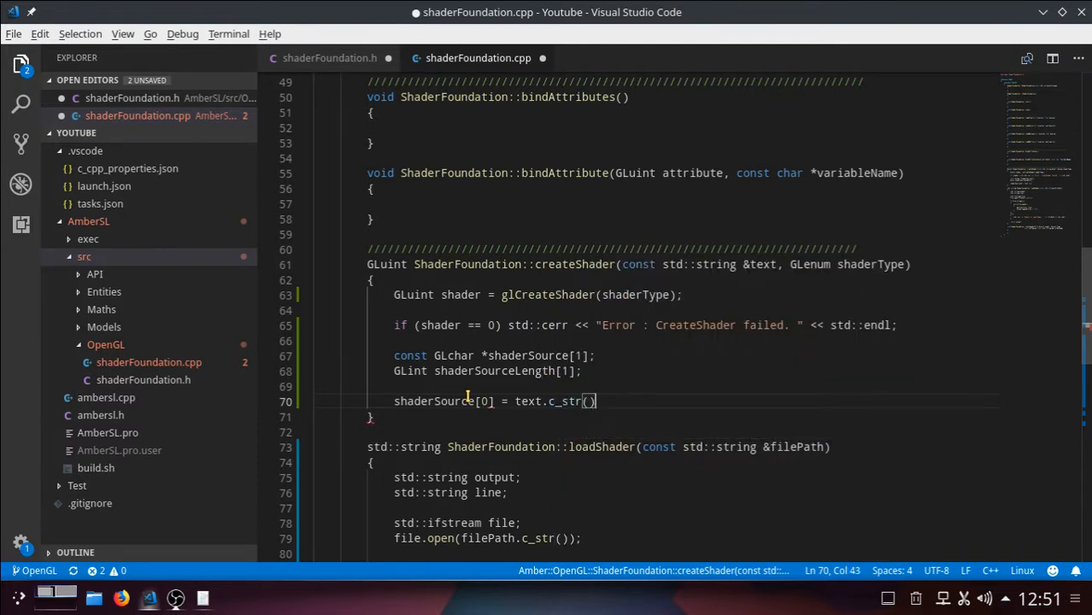
{"action": "type", "text": ";"}
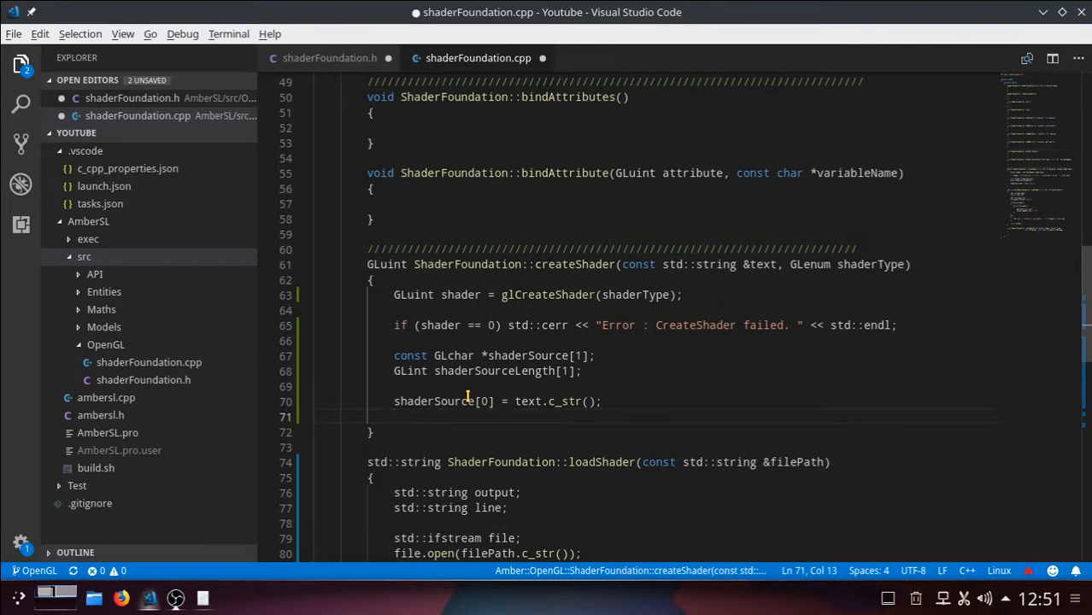
Start the assignment shaderSourceLength[0] = static_cast<GLint> in createShader
{"action": "type", "text": "shader"}
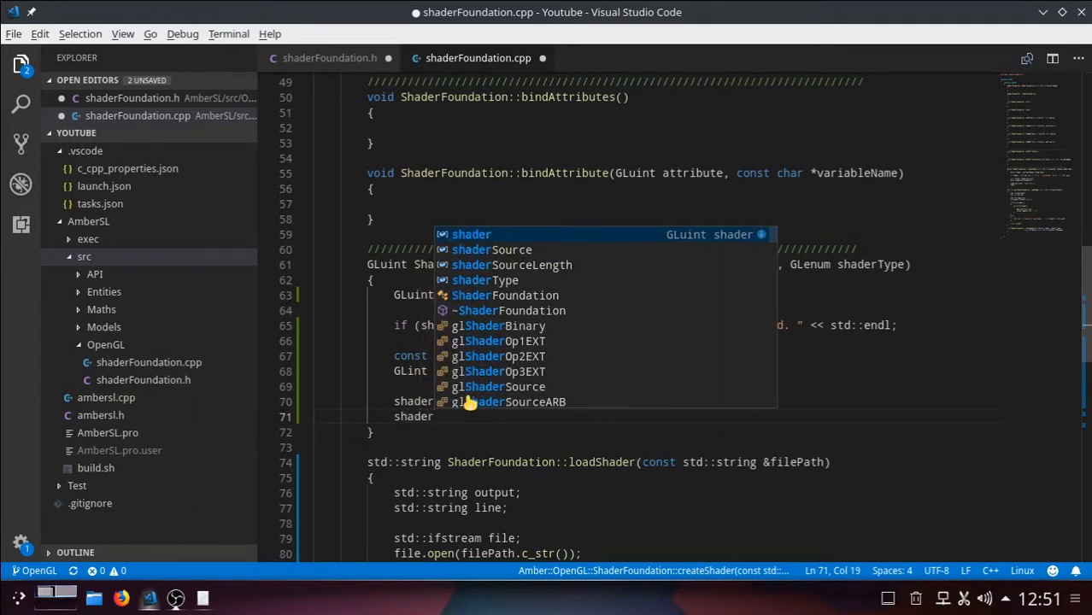
{"action": "type", "text": "So"}
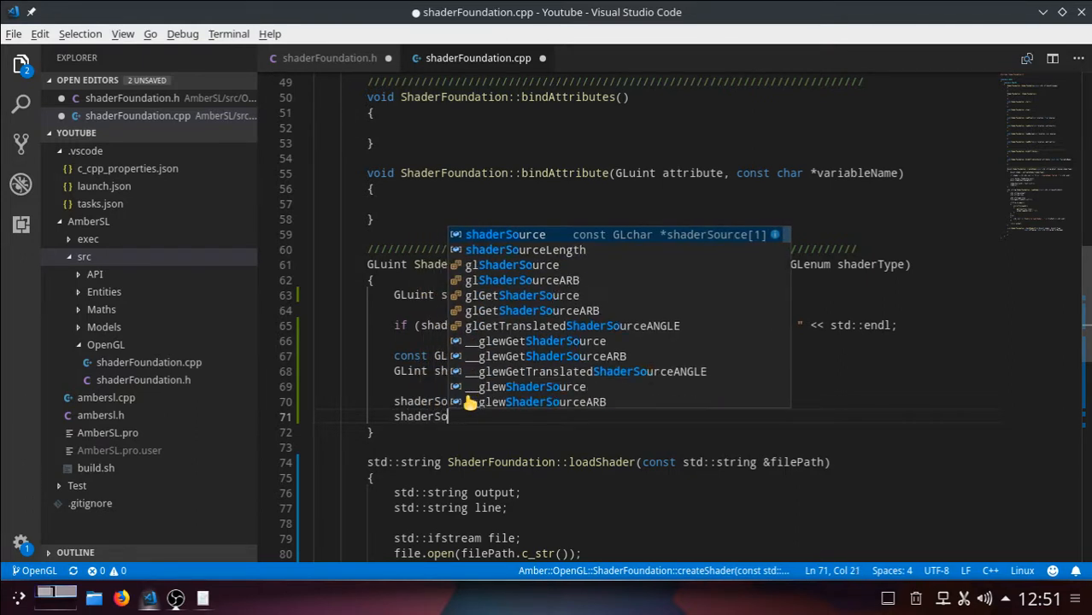
{"action": "type", "text": "urceLength"}
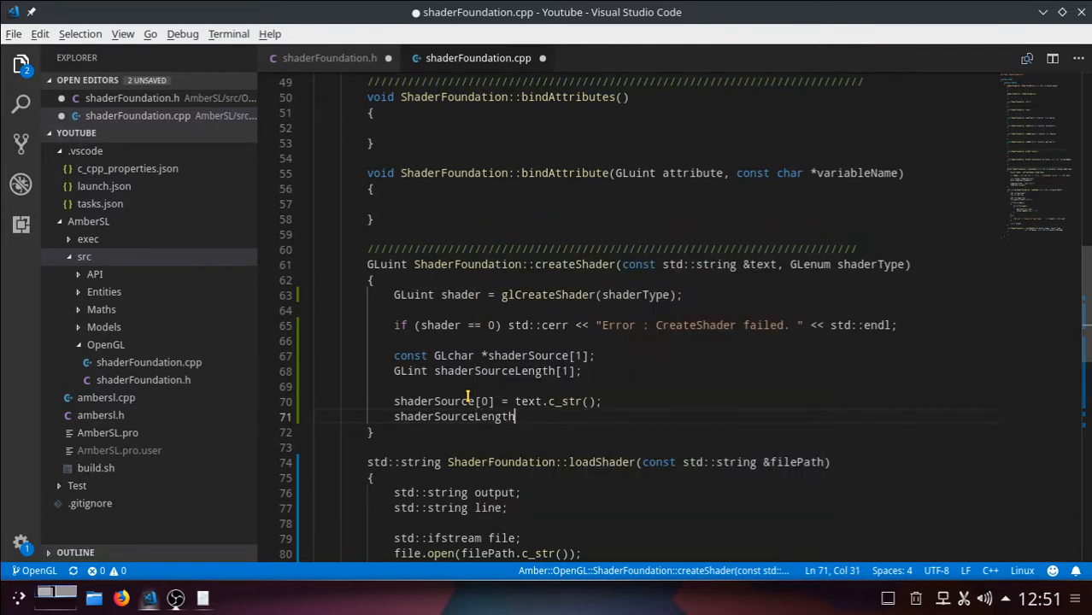
{"action": "type", "text": "[0]"}
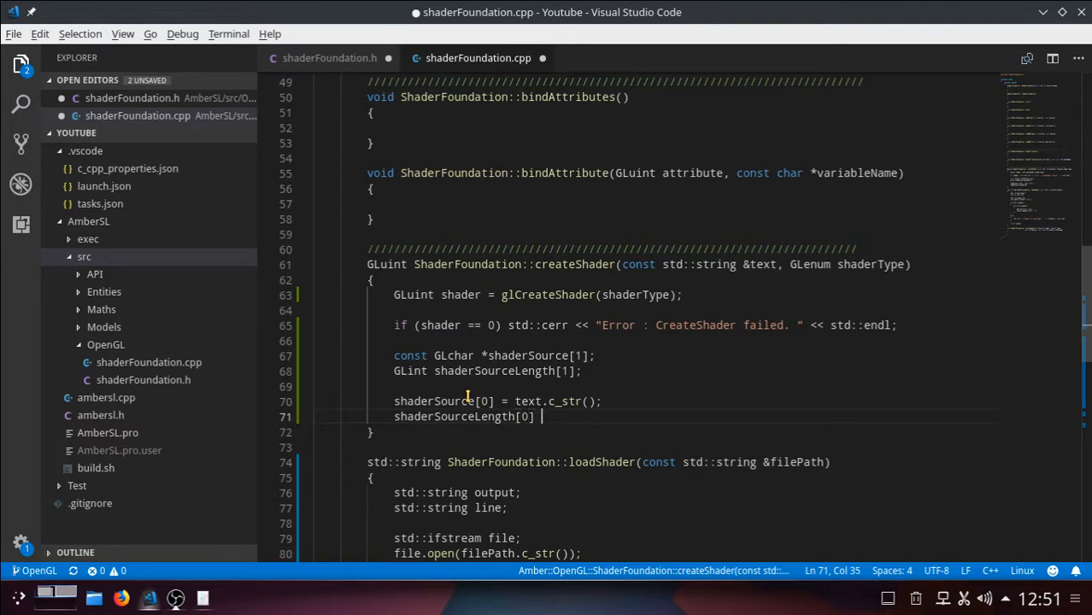
{"action": "type", "text": "="}
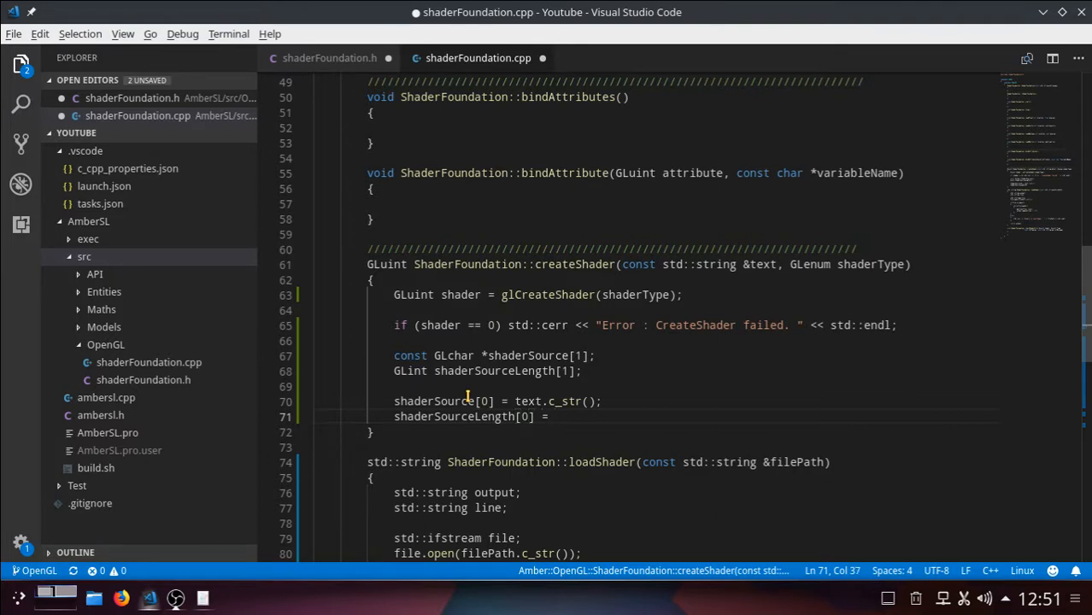
{"action": "type", "text": "static"}
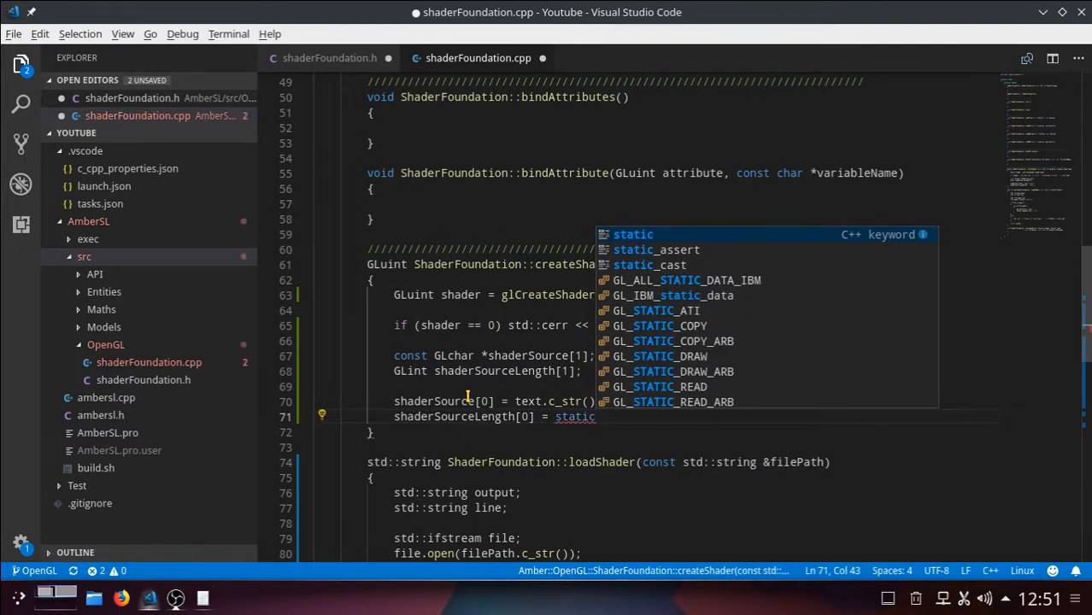
{"action": "type", "text": "_cast"}
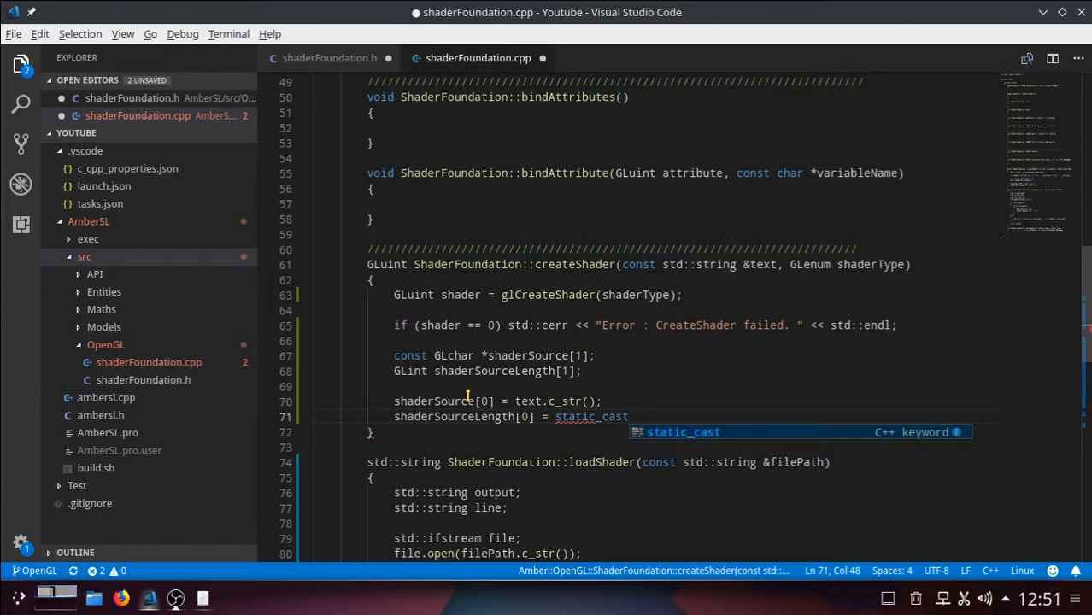
{"action": "type", "text": "<i"}
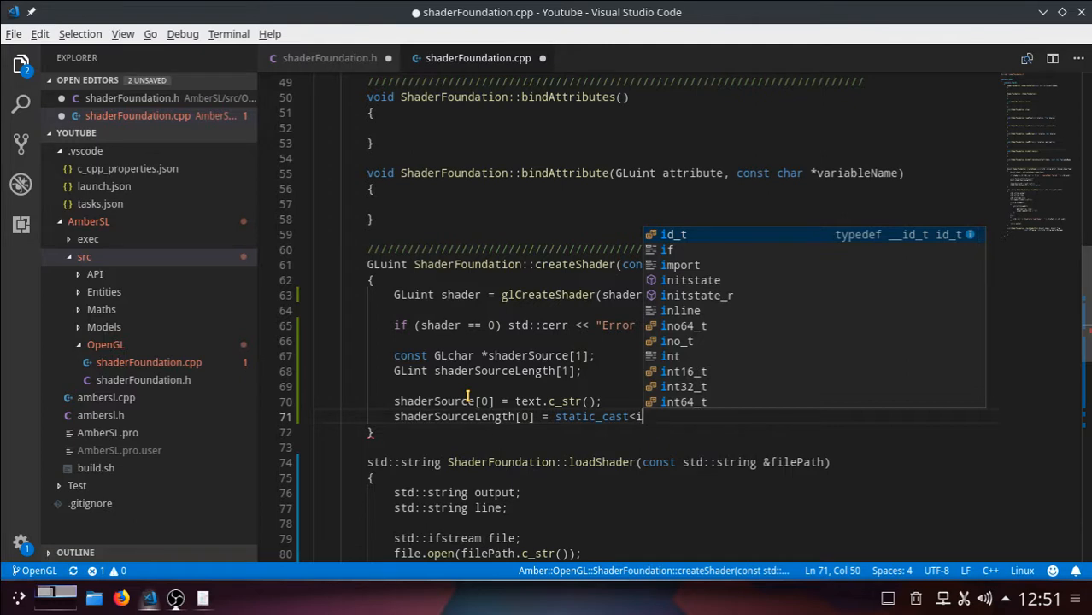
{"action": "type", "text": "int"}
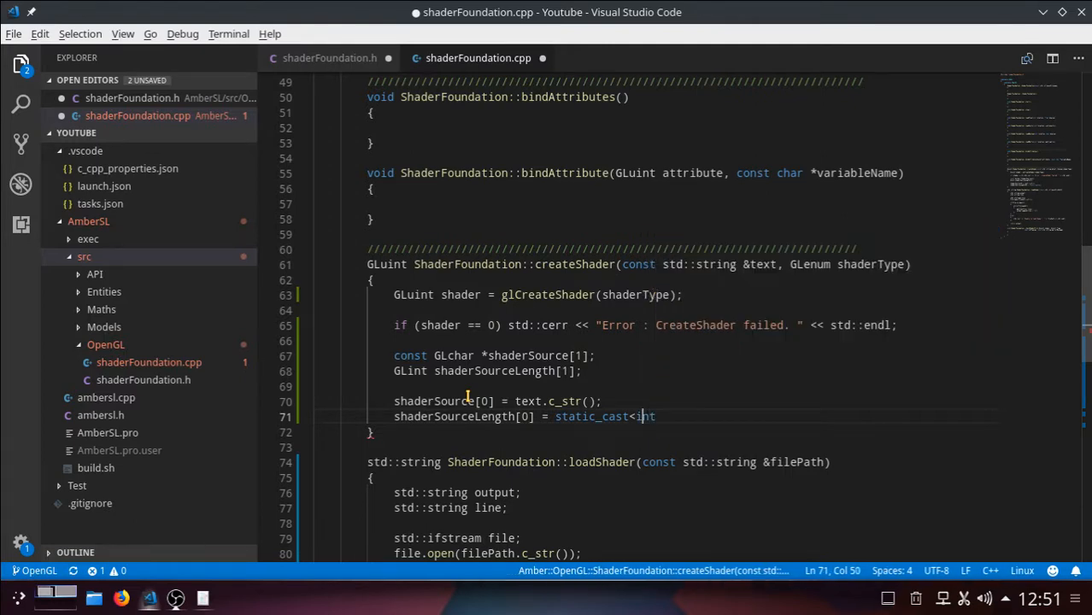
{"action": "type", "text": "GLint"}
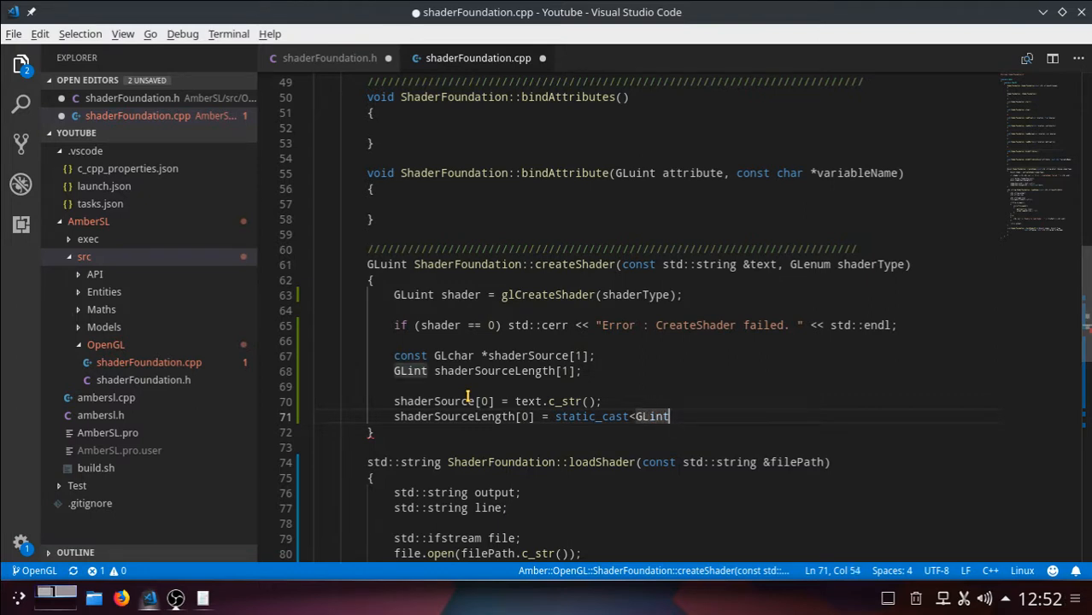
{"action": "type", "text": ">"}
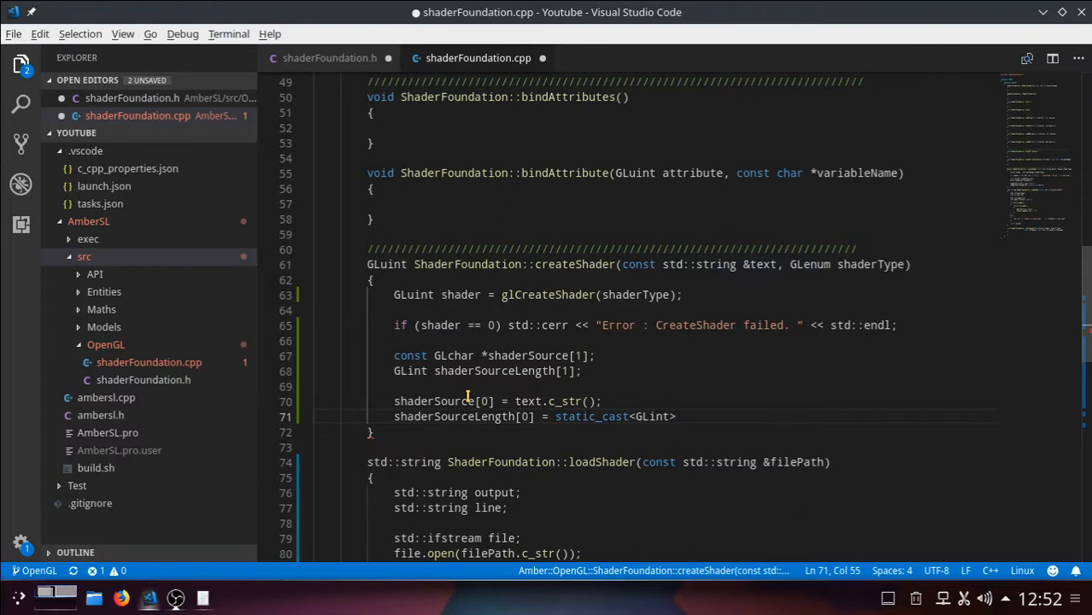
Finish the line with (text.length()); so the length is cast to GLint
{"action": "type", "text": "(te"}
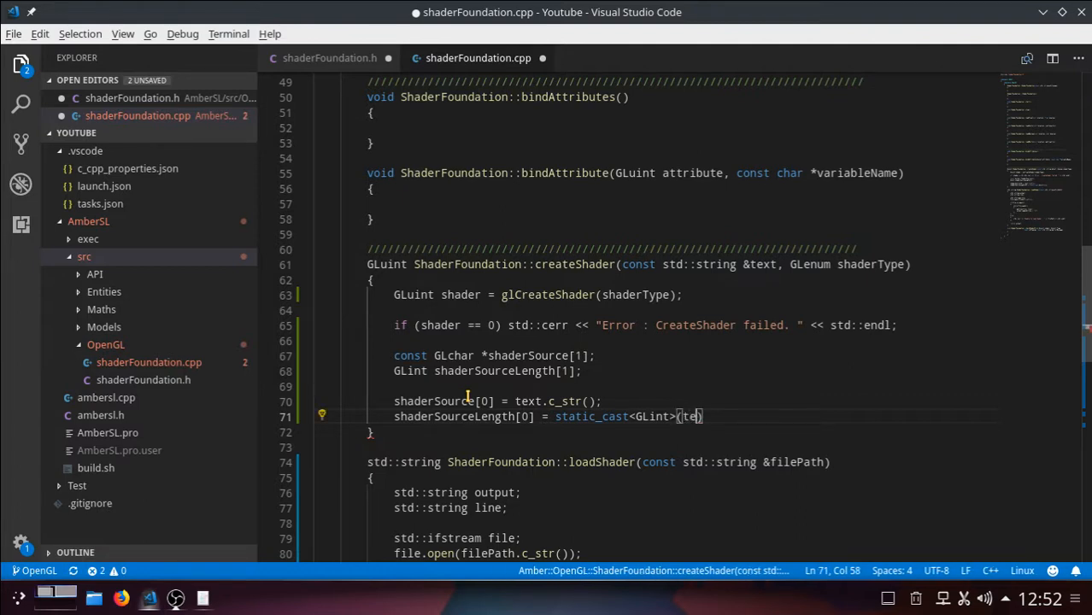
{"action": "type", "text": "xt.length"}
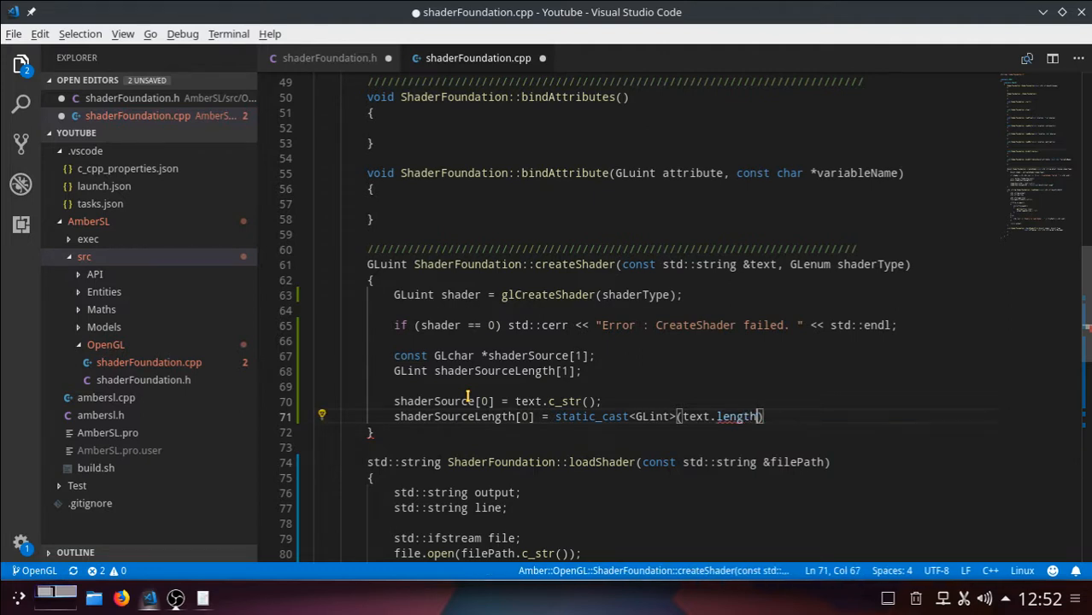
{"action": "type", "text": "()"}
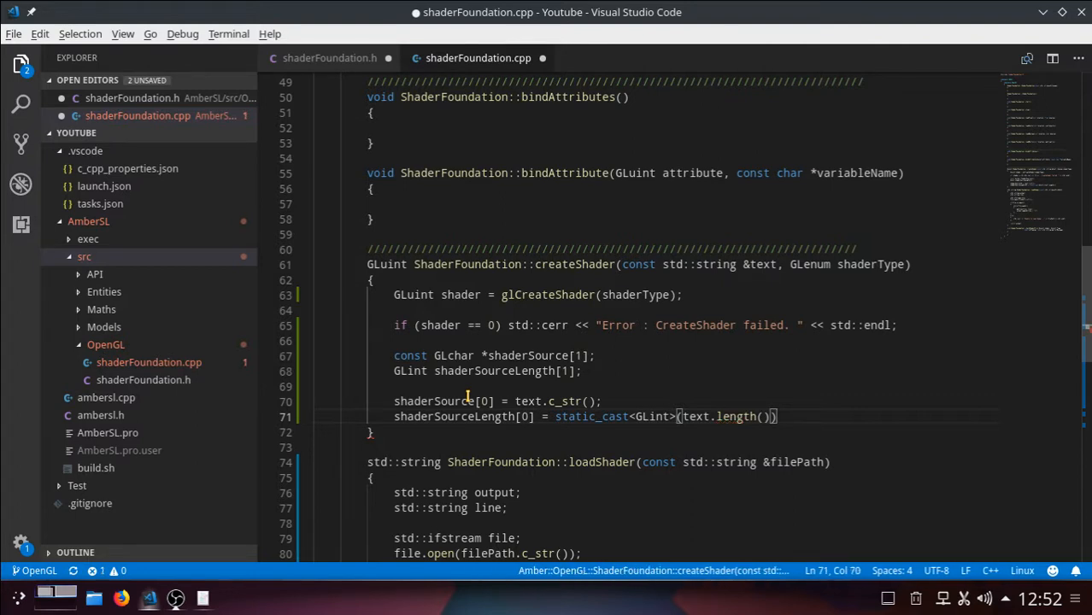
{"action": "type", "text": ";"}
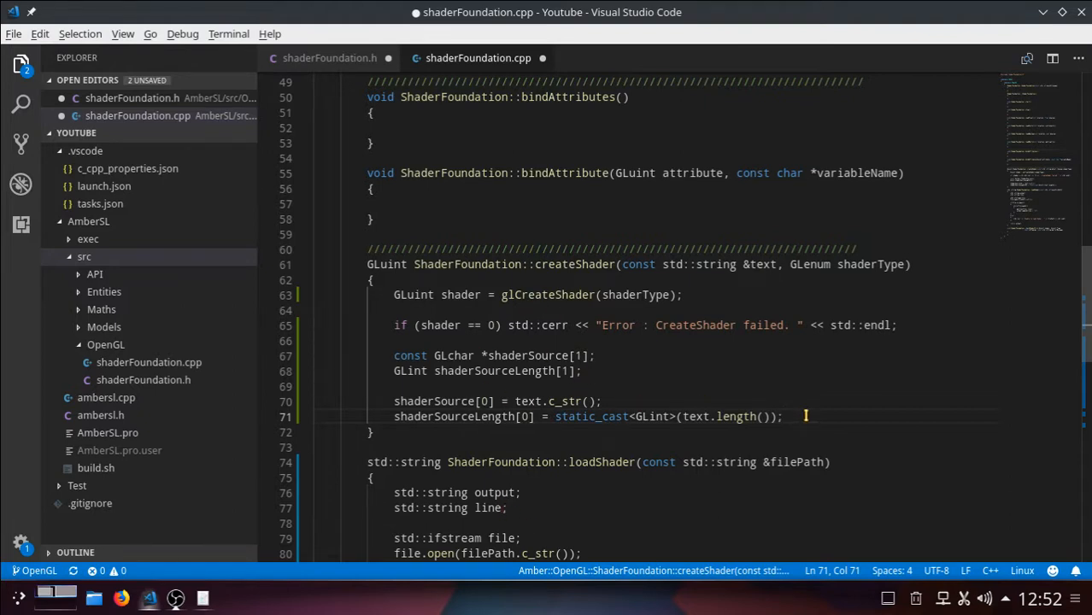
{"action": "key", "text": "Enter"}
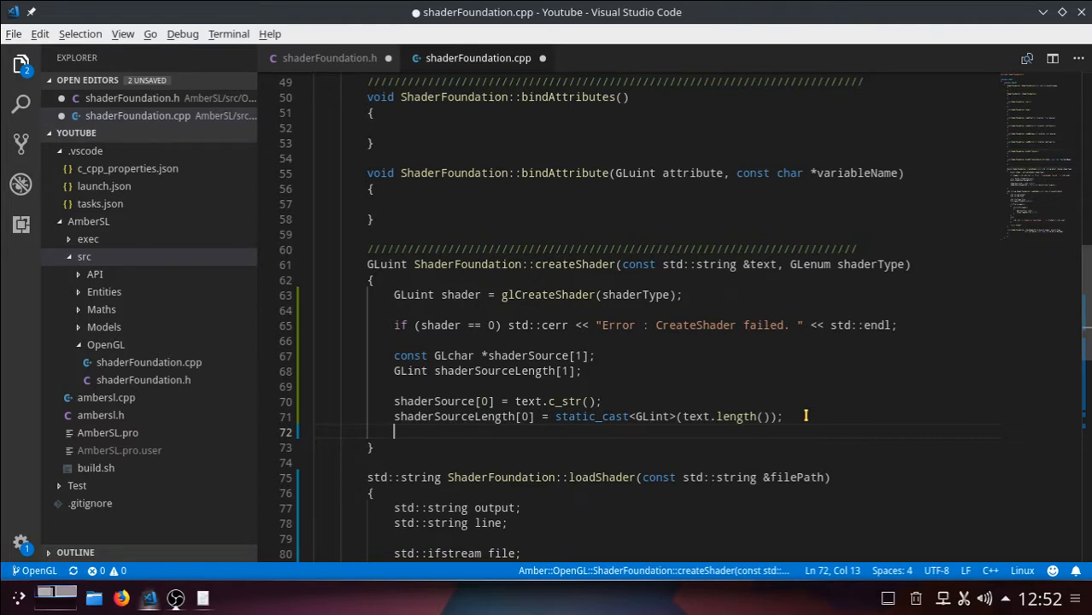
Begin the call glShaderSource(shader, 1, after the length assignment
{"action": "type", "text": "g"}
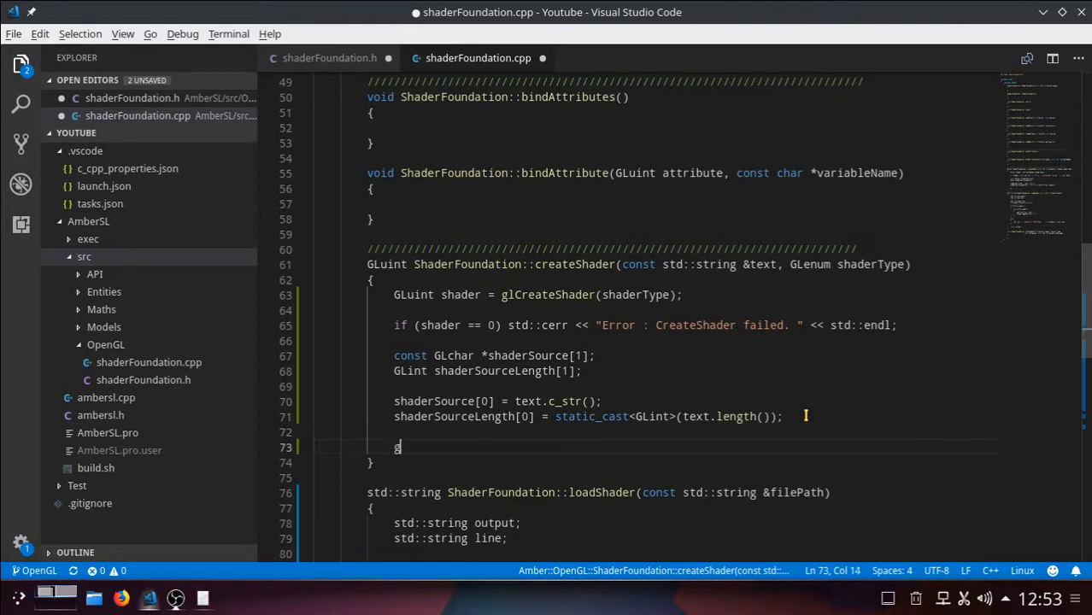
{"action": "type", "text": "lSha"}
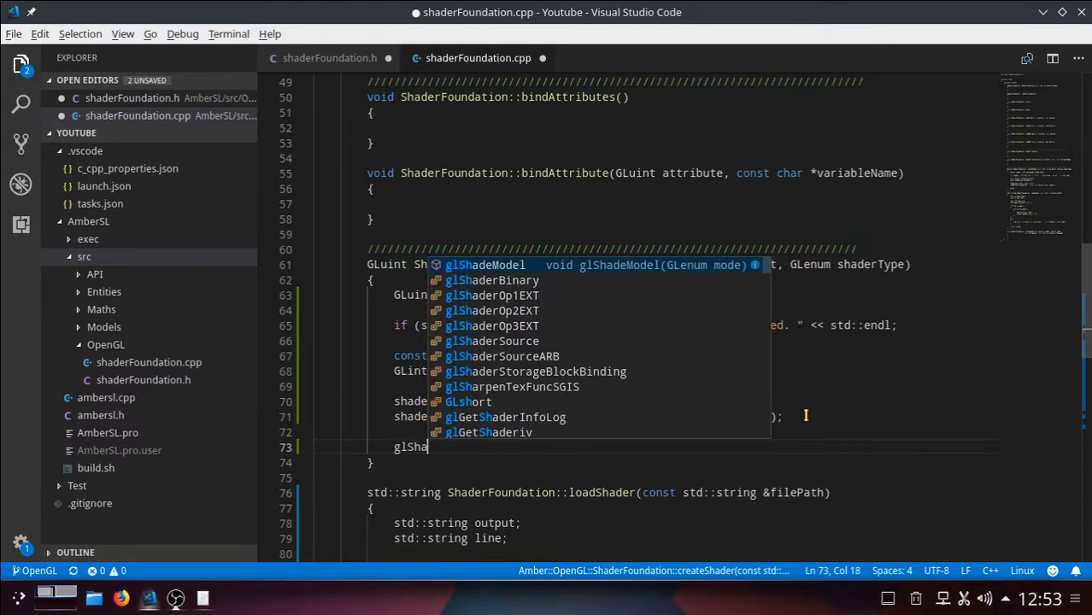
{"action": "type", "text": "derSour"}
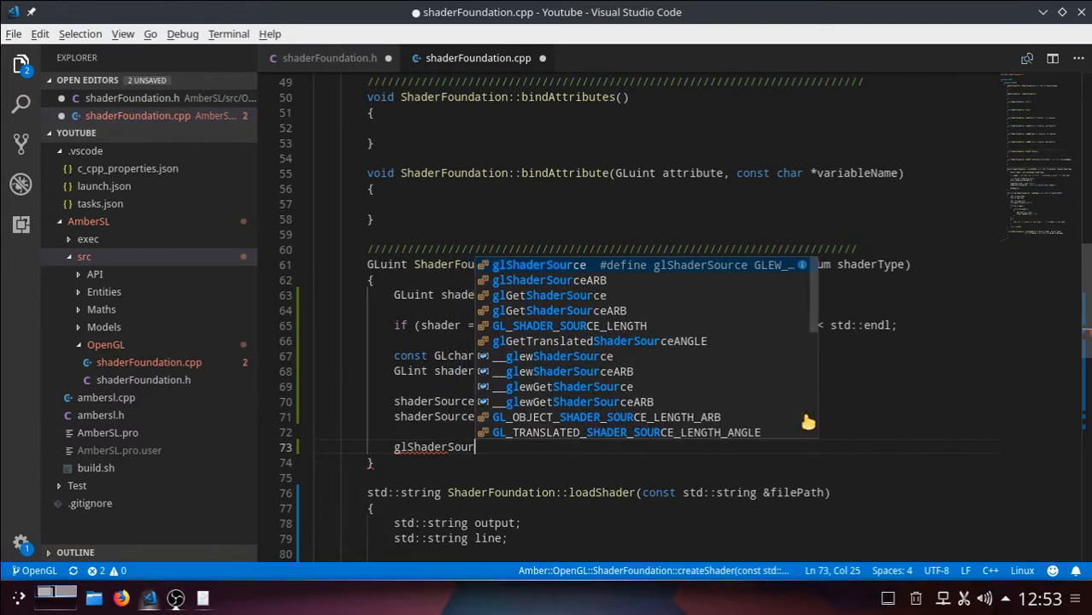
{"action": "type", "text": "ce("}
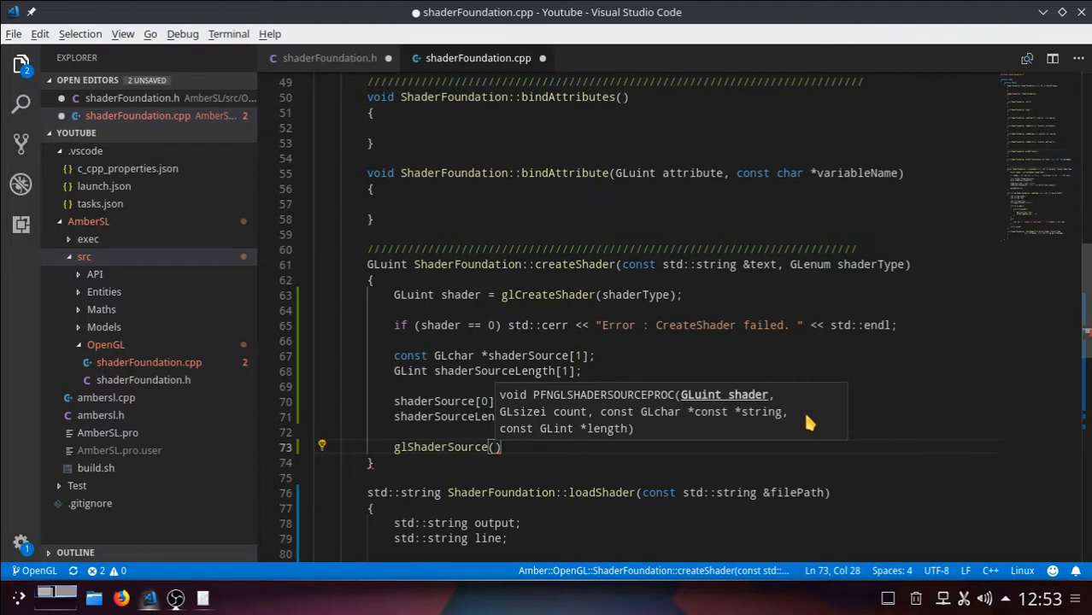
{"action": "type", "text": "shader"}
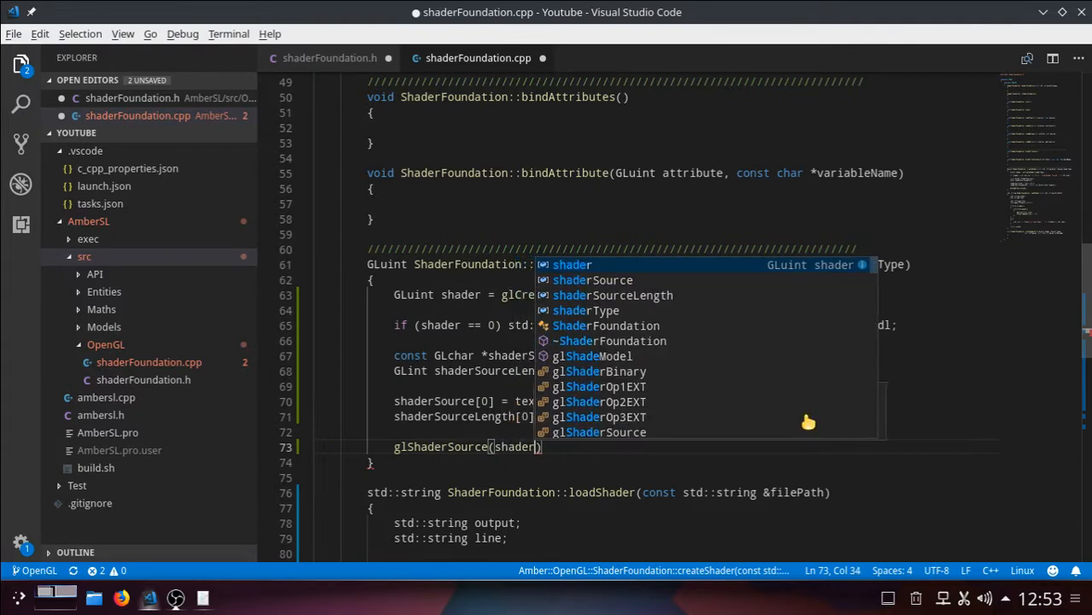
{"action": "type", "text": ","}
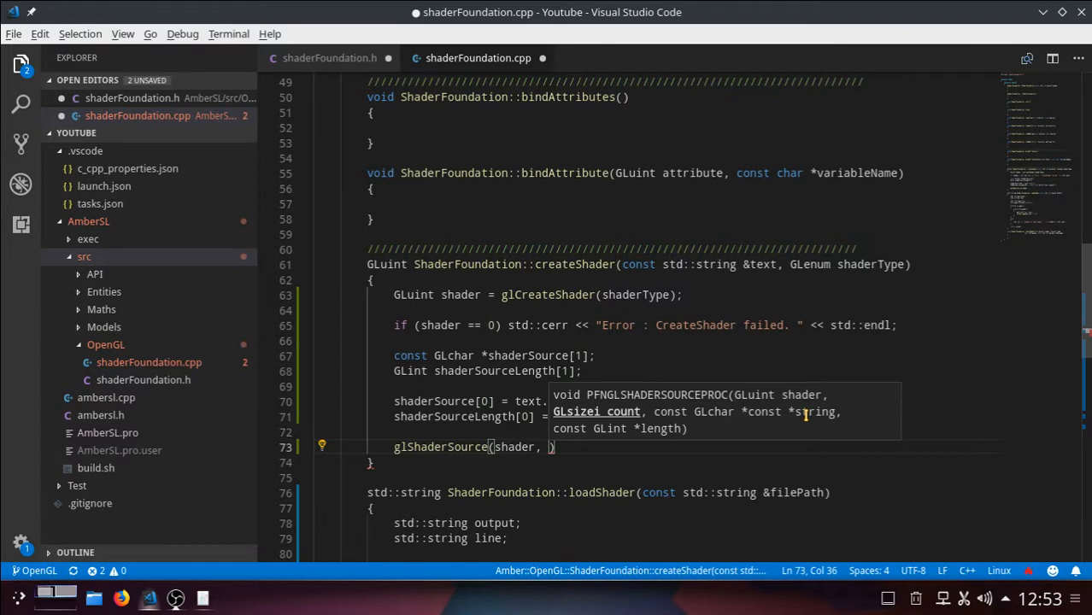
{"action": "type", "text": "1"}
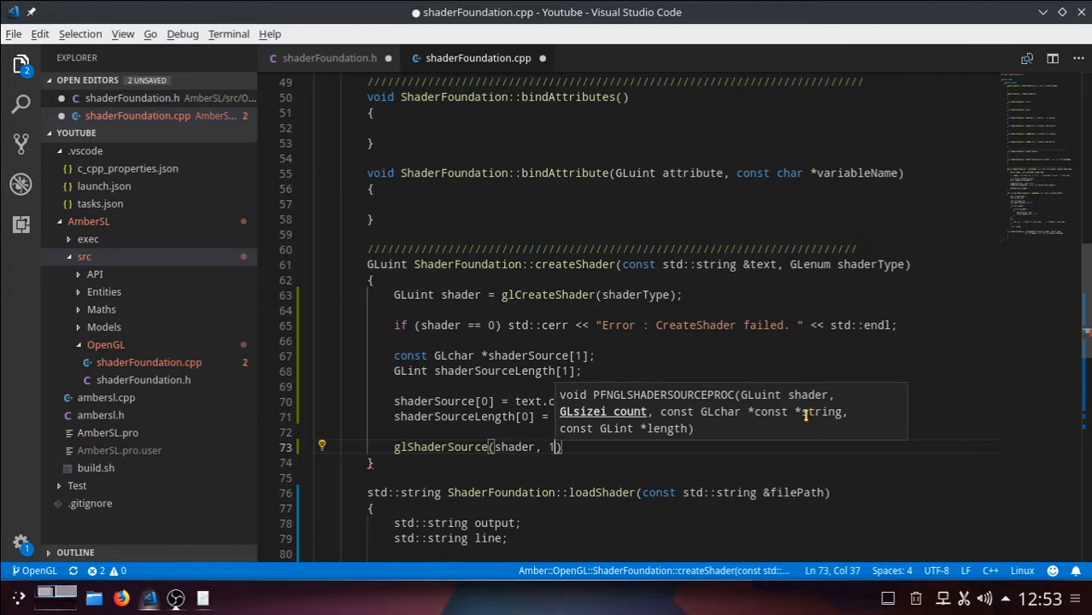
{"action": "type", "text": ","}
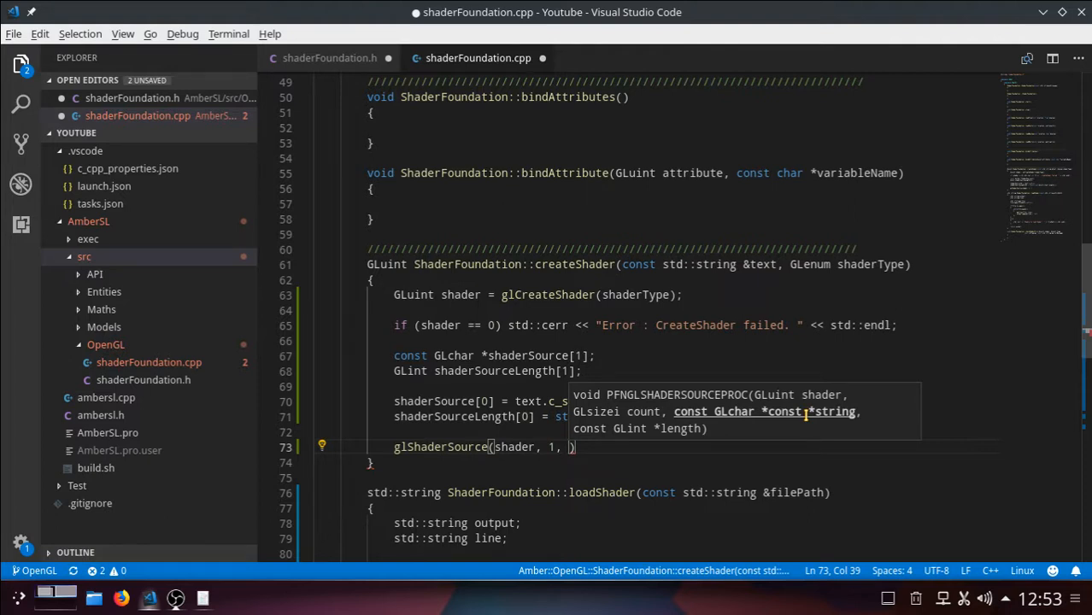
{"action": "mouse_move", "coordinate": [825, 350]}
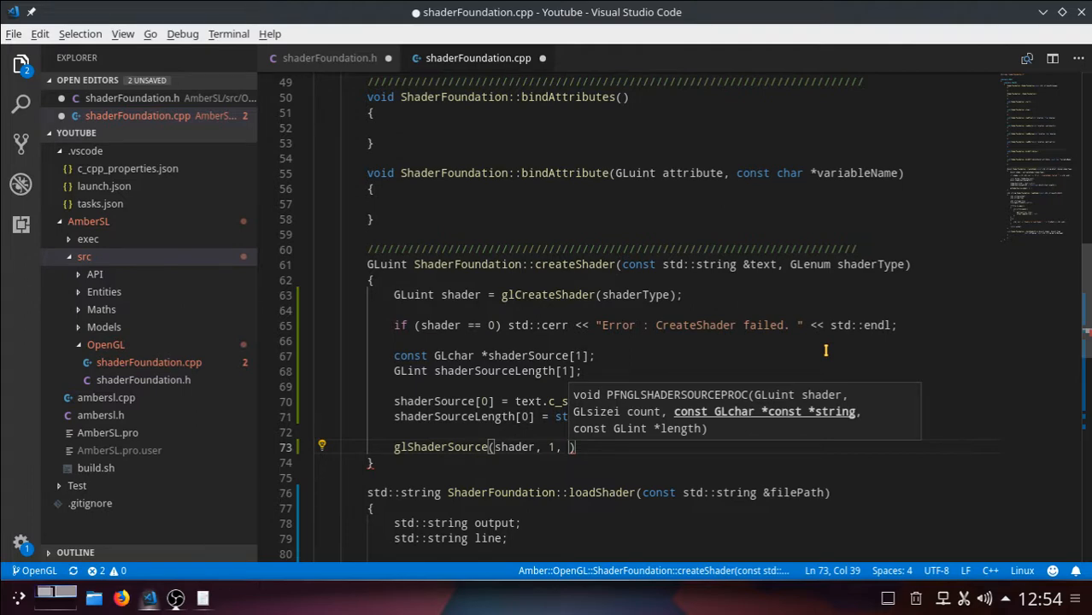
Complete the call with shaderSource, shaderSourceLength); as the remaining arguments
{"action": "type", "text": "shader"}
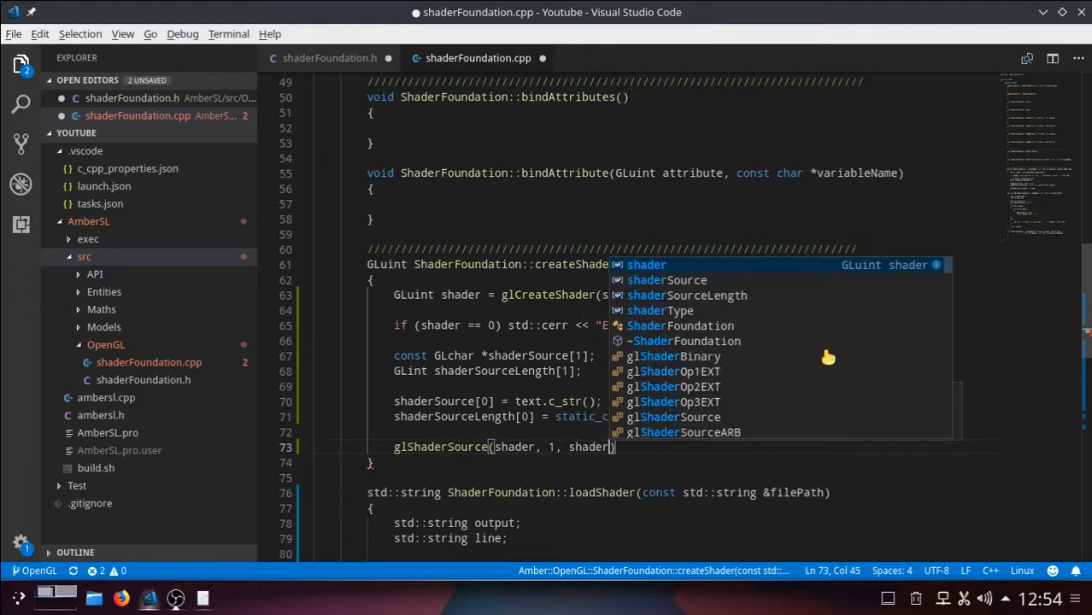
{"action": "type", "text": "Source,"}
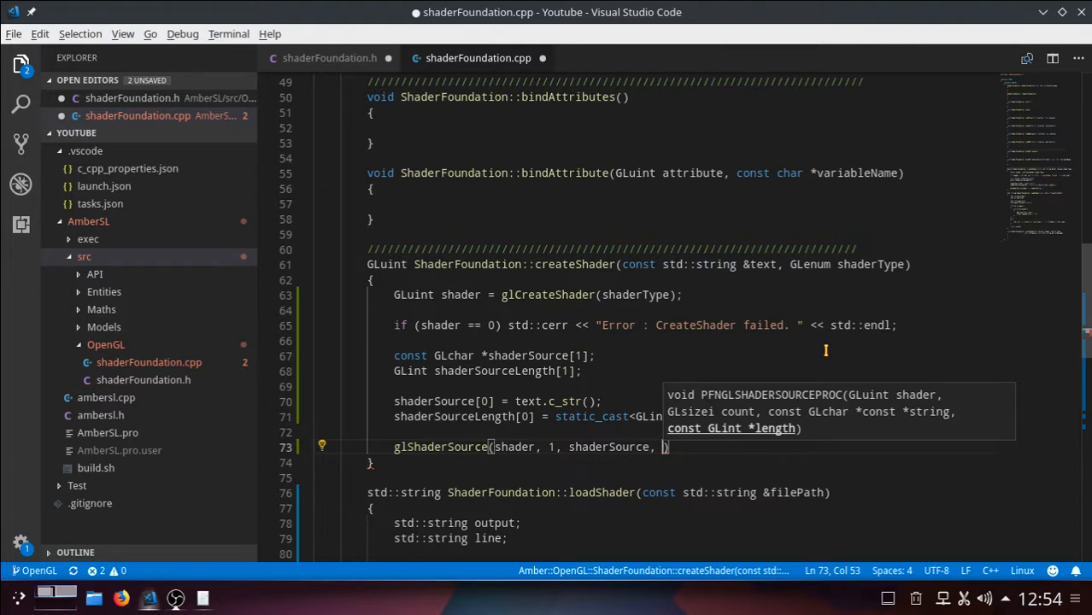
{"action": "type", "text": "shaderSourceLeng"}
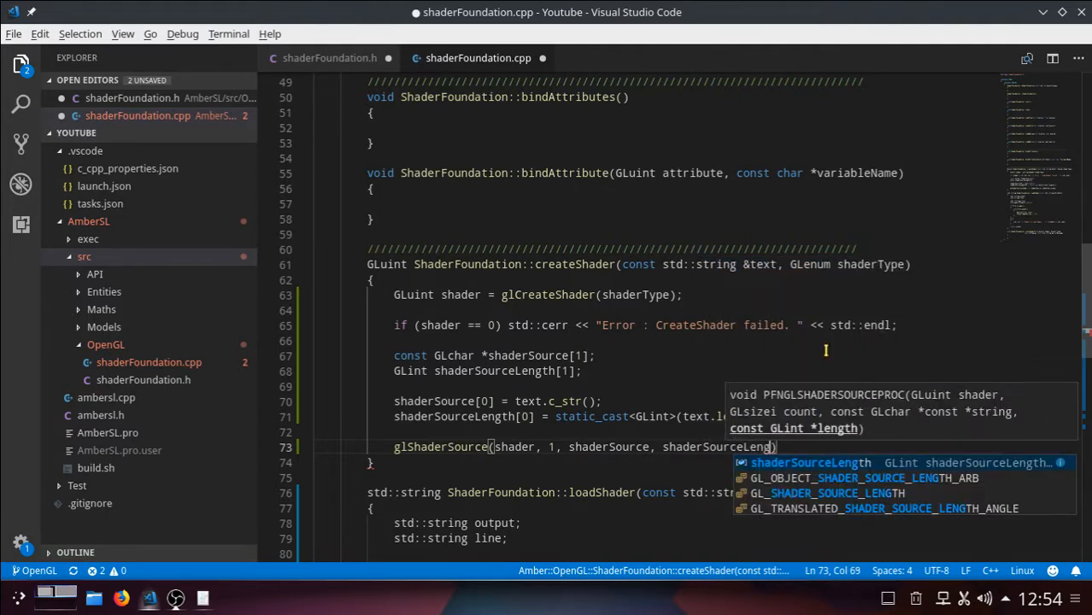
{"action": "key", "text": "Tab"}
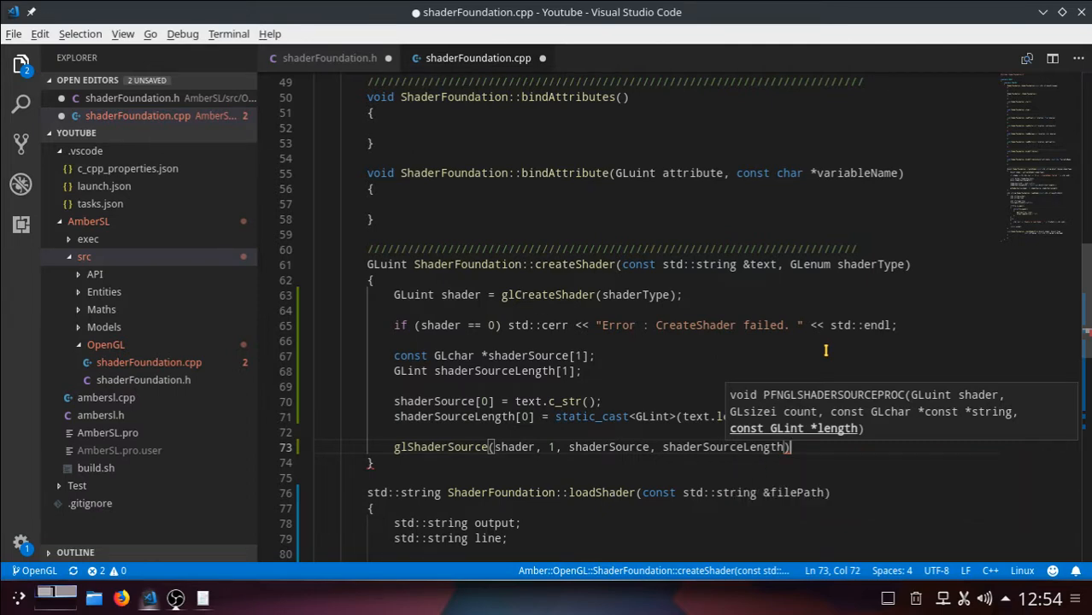
{"action": "type", "text": ";"}
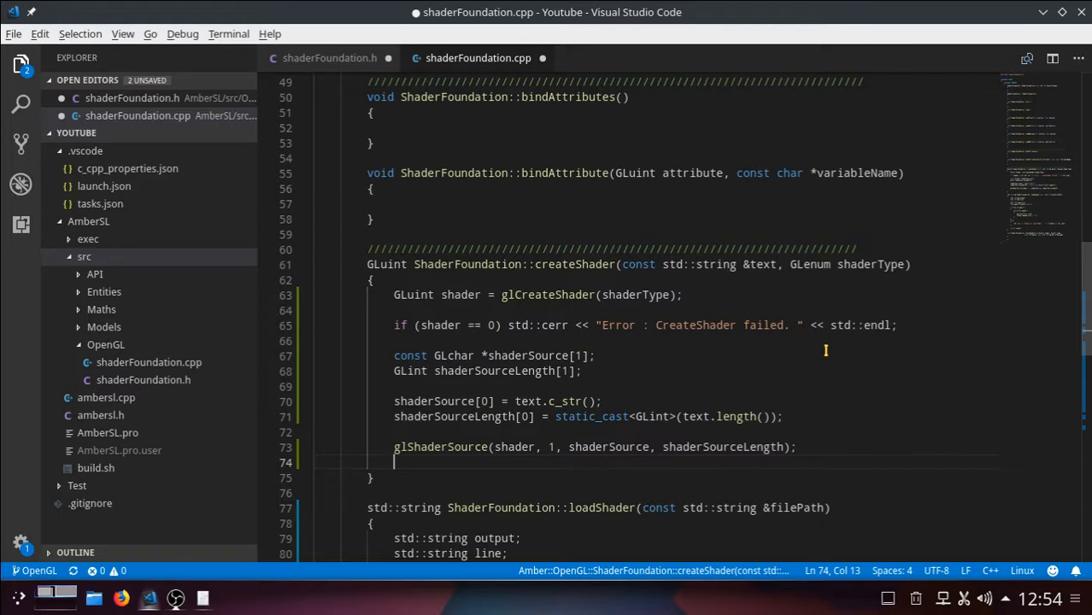
Call glCompileShader(shader); right after the glShaderSource call
{"action": "type", "text": "glCom"}
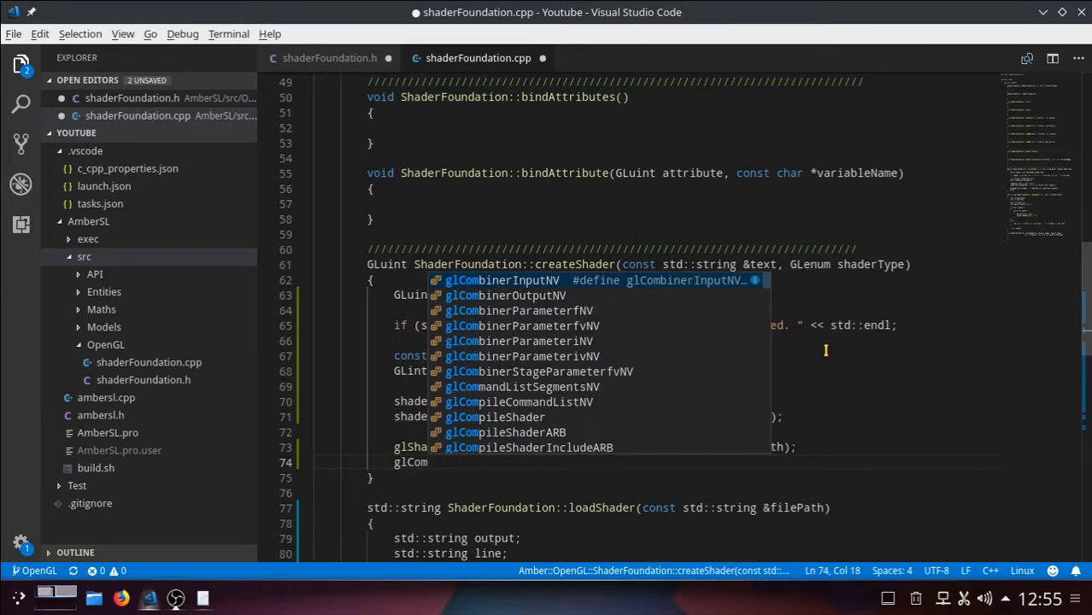
{"action": "type", "text": "pile"}
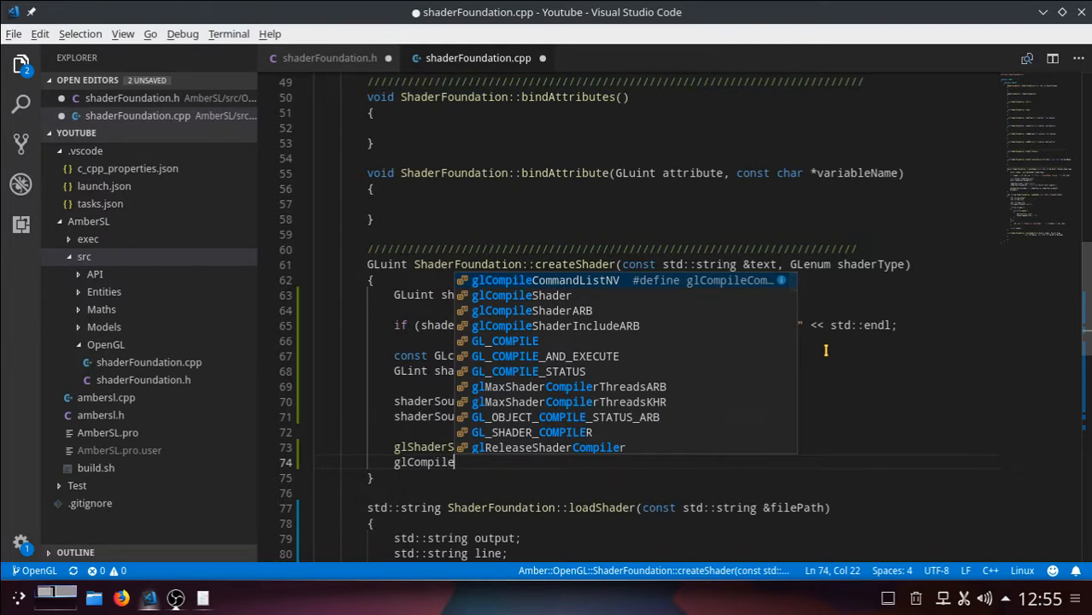
{"action": "type", "text": "Shader"}
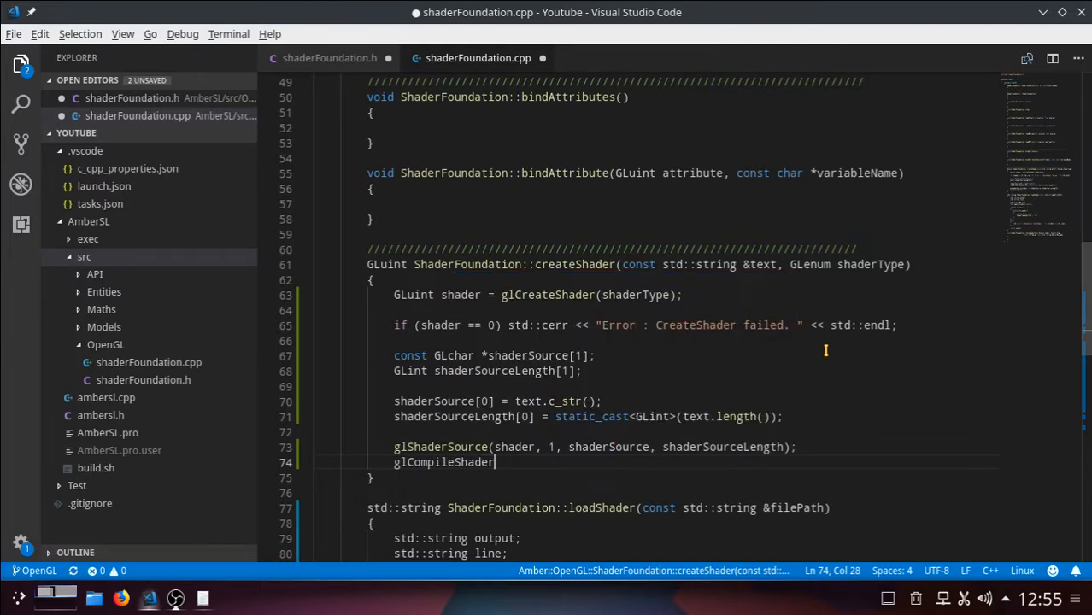
{"action": "type", "text": "()"}
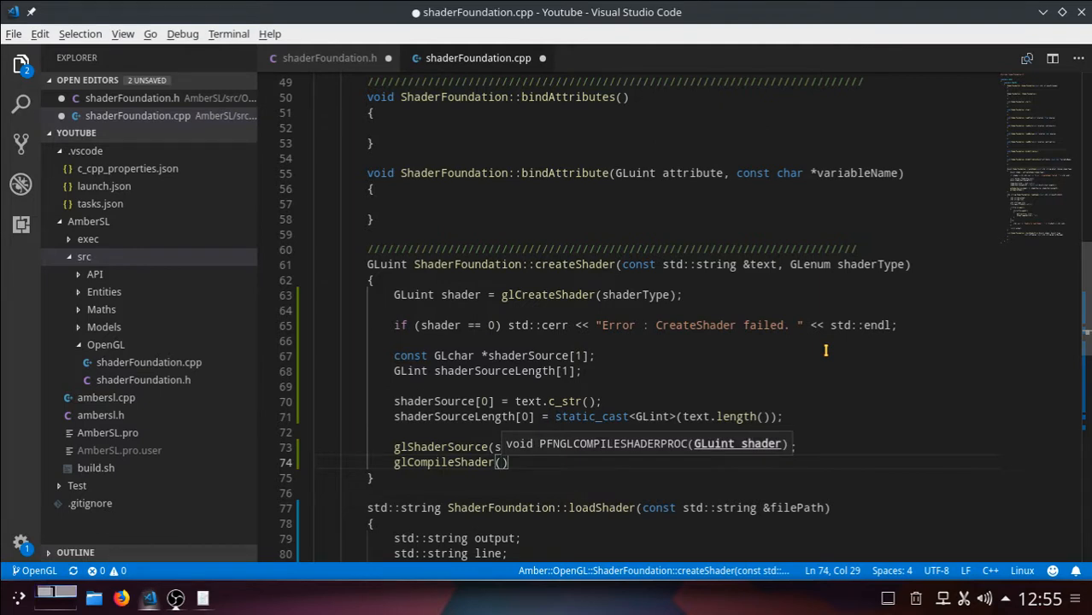
{"action": "type", "text": "shader"}
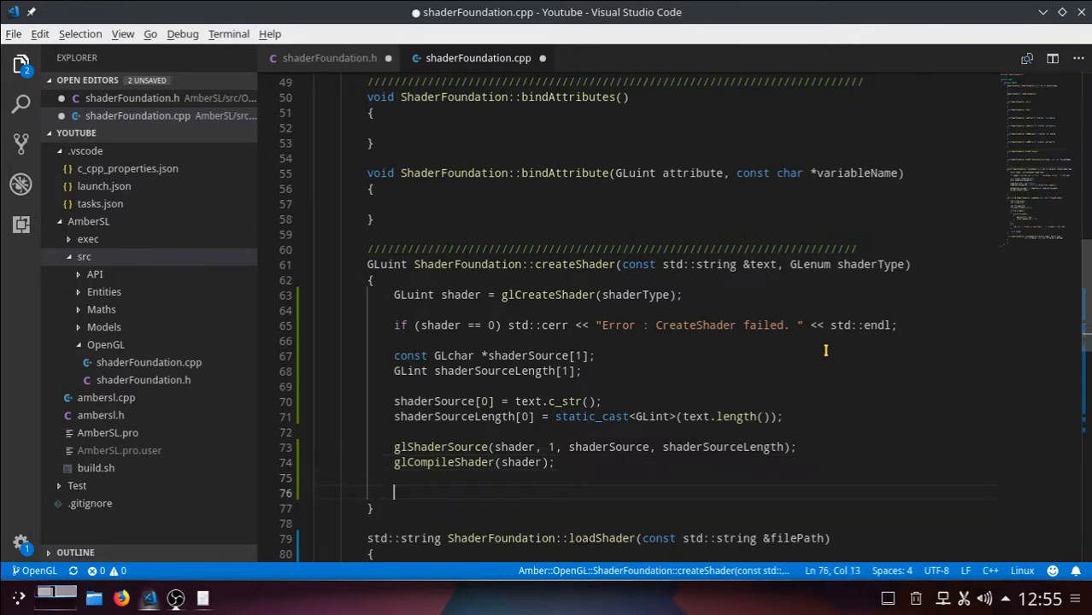
Begin the call checkShaderError(shader, GL_COMPILE_STATUS, after glCompileShader
{"action": "type", "text": "check"}
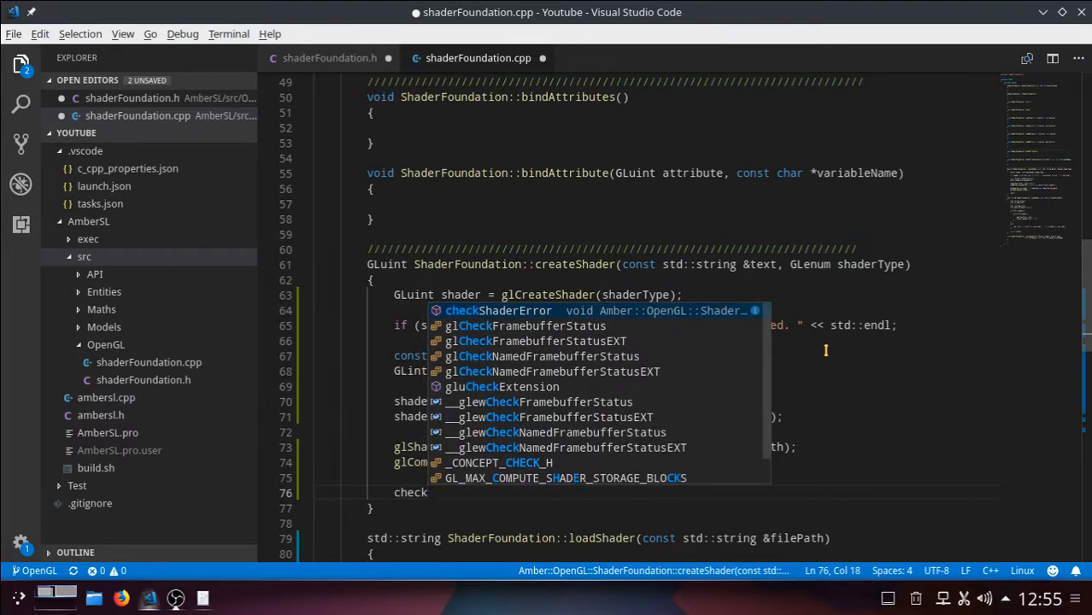
{"action": "type", "text": "Shade"}
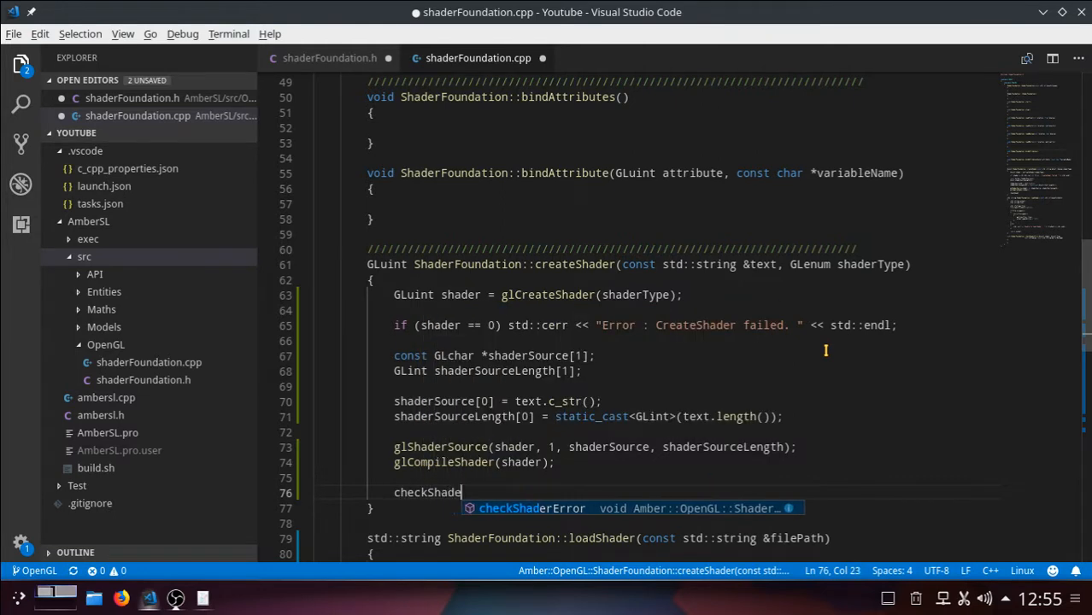
{"action": "key", "text": "Tab"}
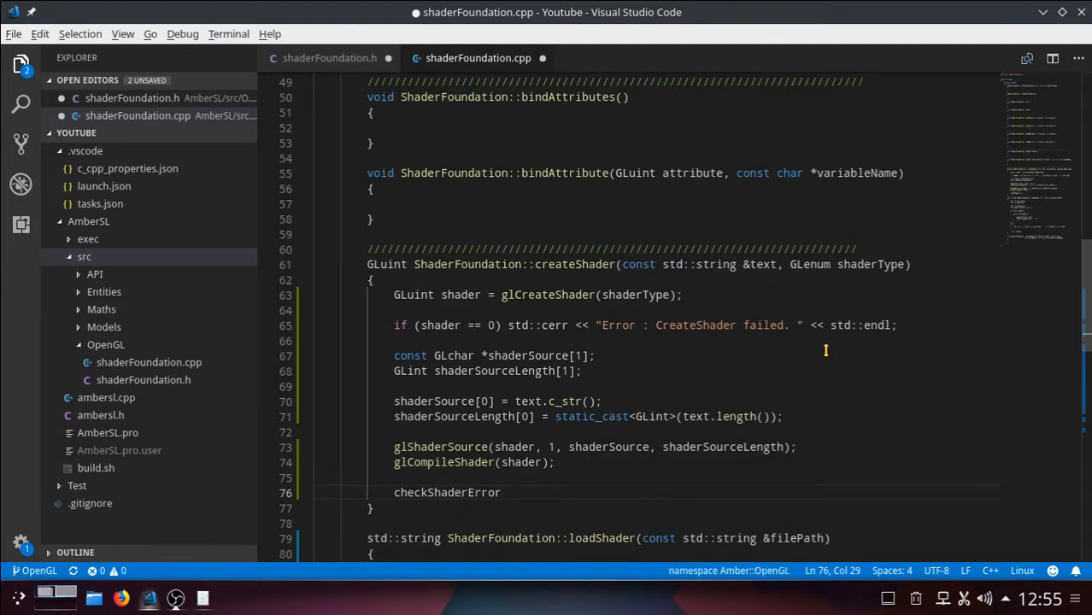
{"action": "type", "text": "("}
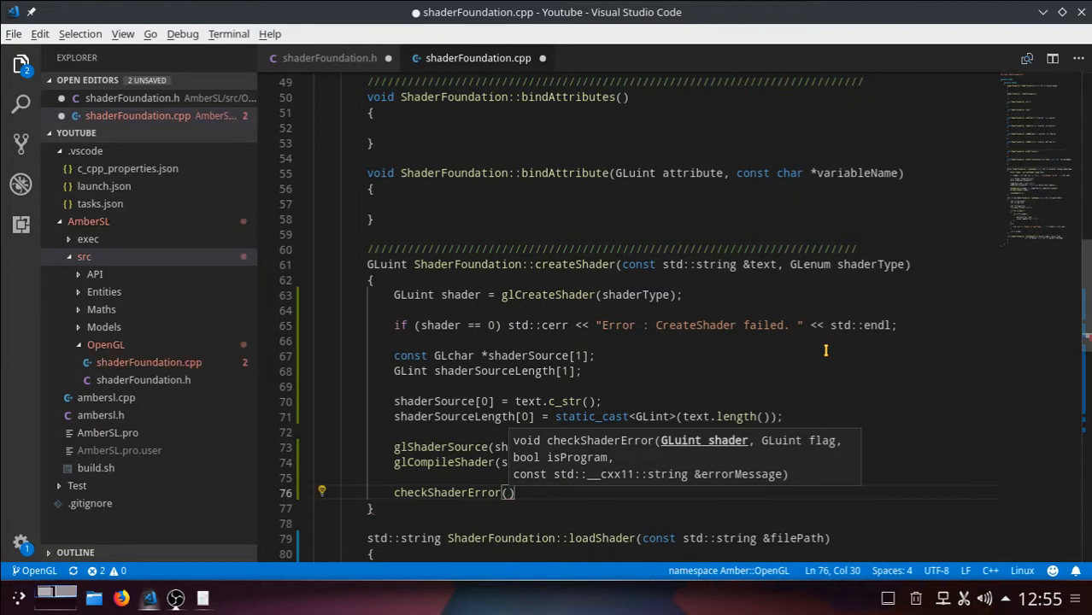
{"action": "type", "text": "shader,"}
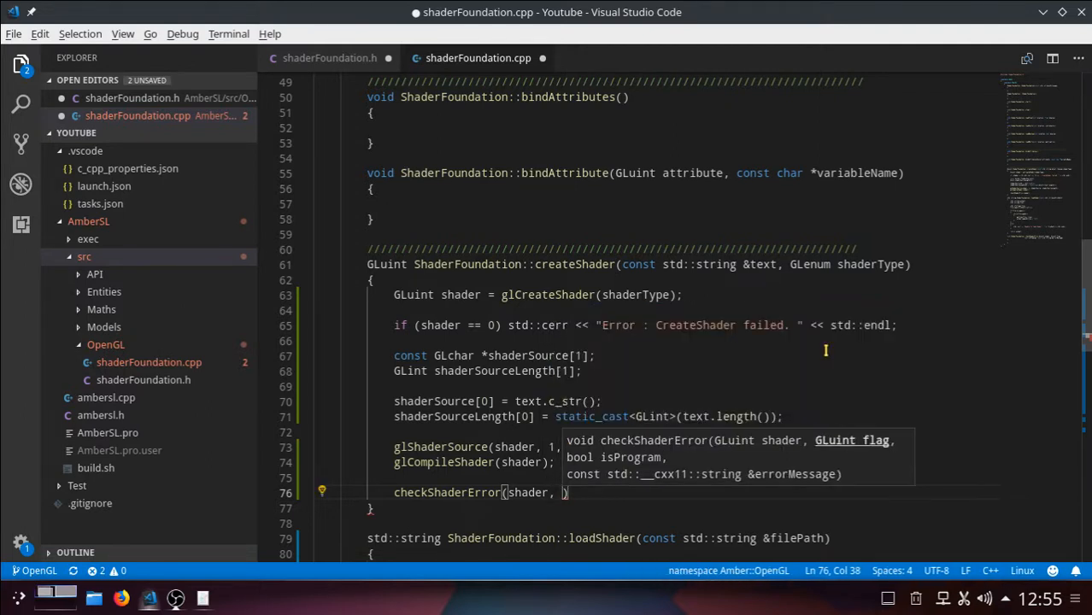
{"action": "type", "text": "GL_COMPILE"}
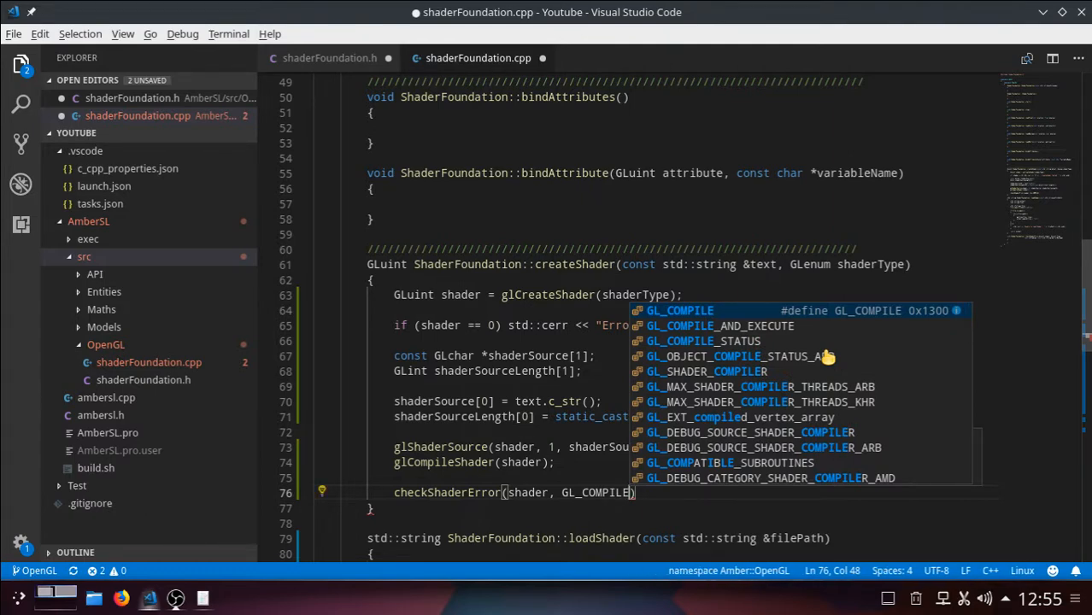
{"action": "type", "text": "_STATUS"}
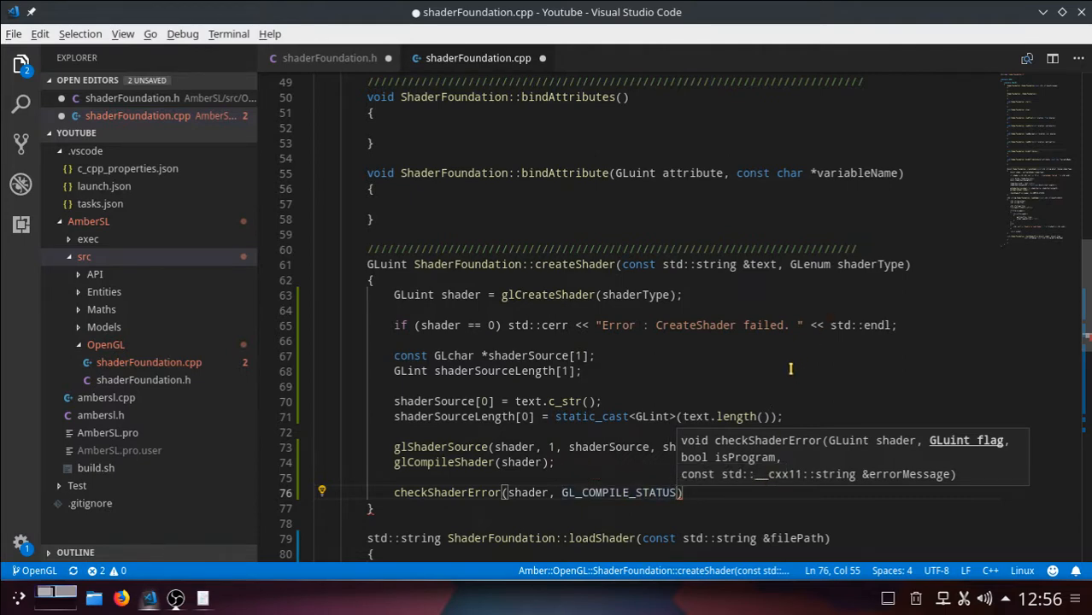
{"action": "type", "text": ","}
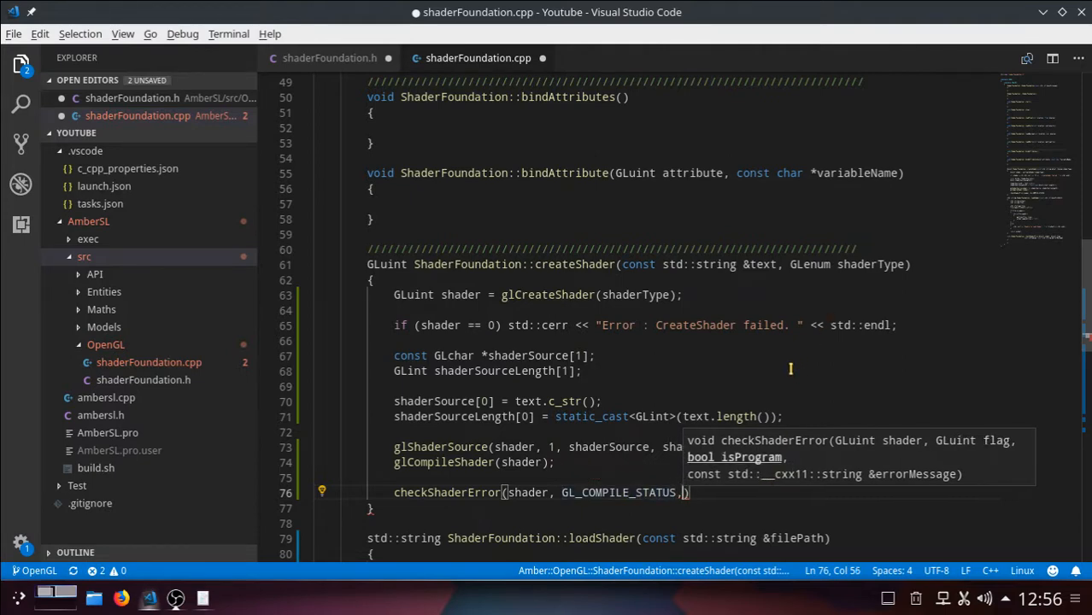
Finish the call with false and the message "Error : glCompileShader failed. "
{"action": "type", "text": "\" \""}
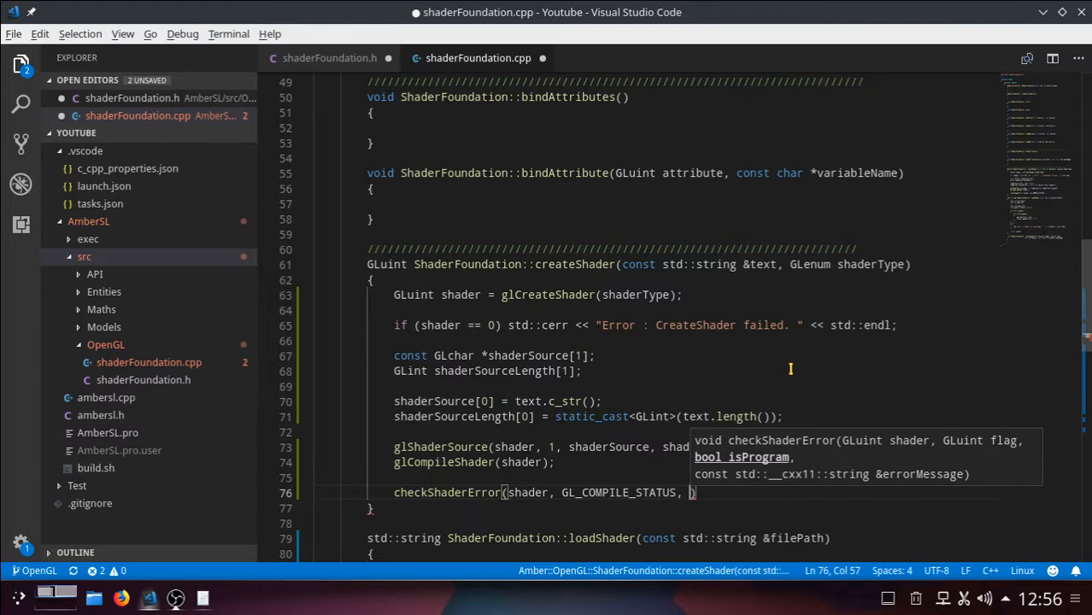
{"action": "type", "text": "f"}
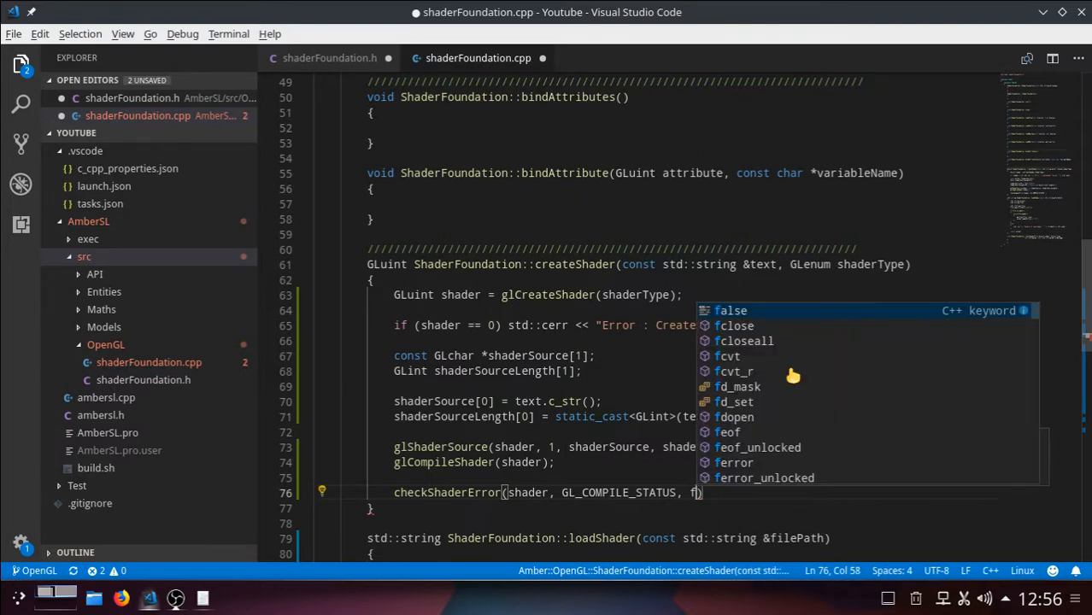
{"action": "type", "text": "alse,"}
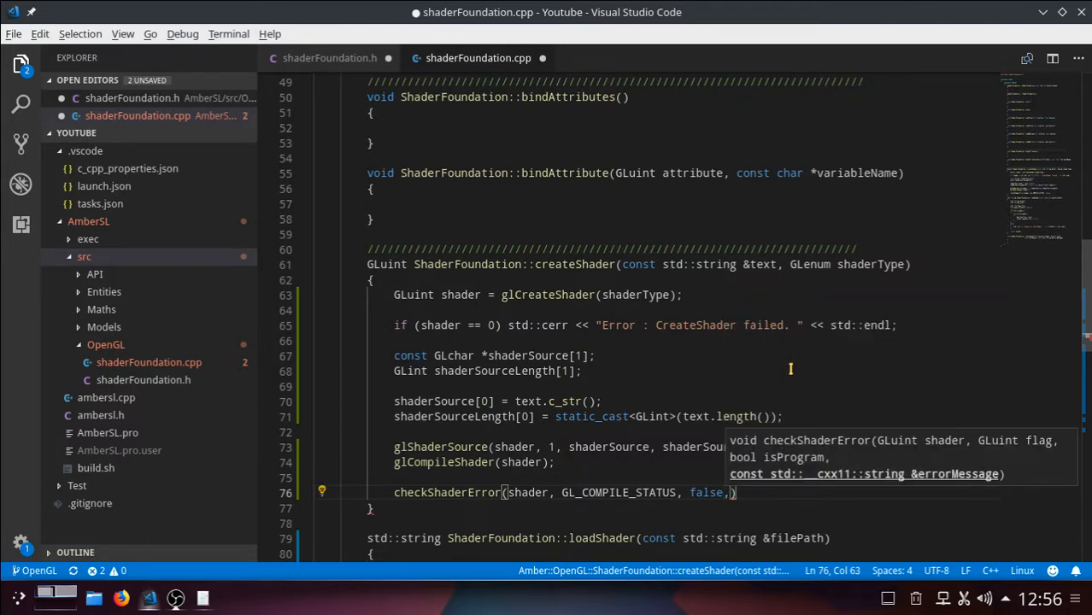
{"action": "type", "text": "\" \""}
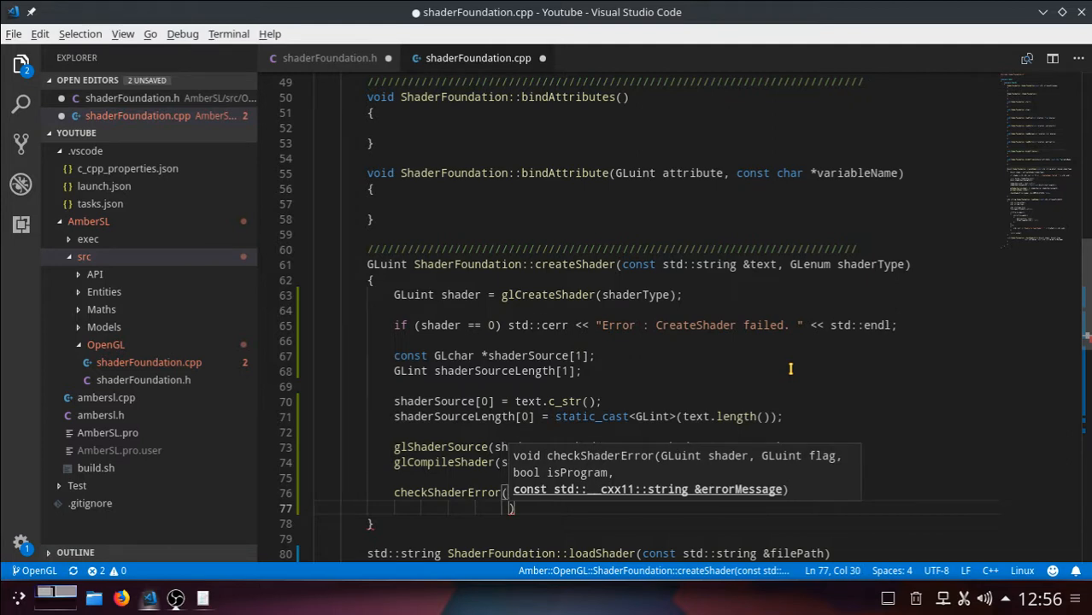
{"action": "type", "text": "Error : \""}
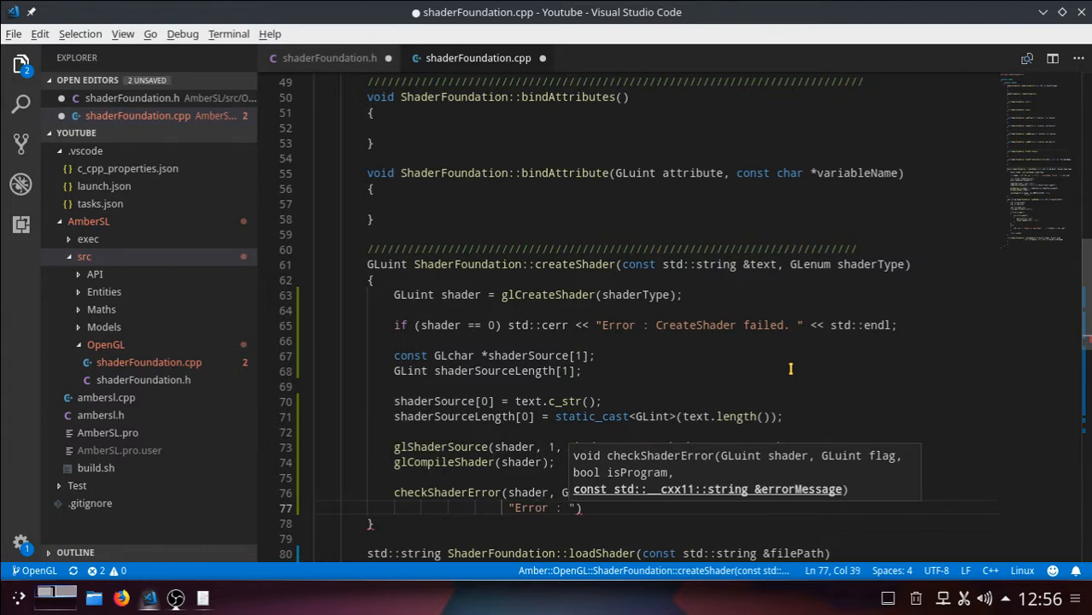
{"action": "type", "text": "glCompileShader"}
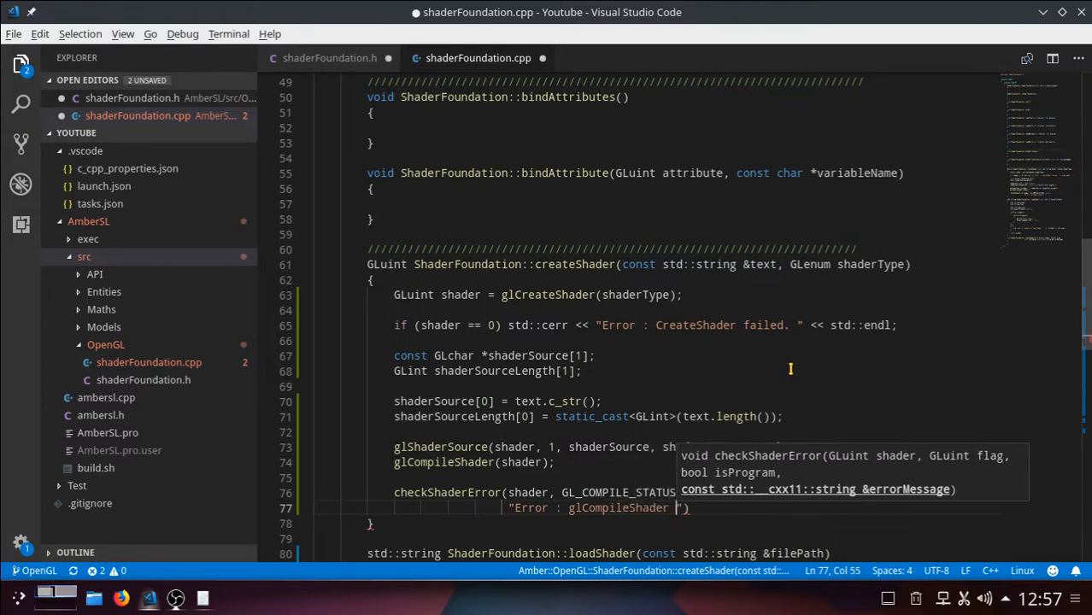
{"action": "type", "text": "failed"}
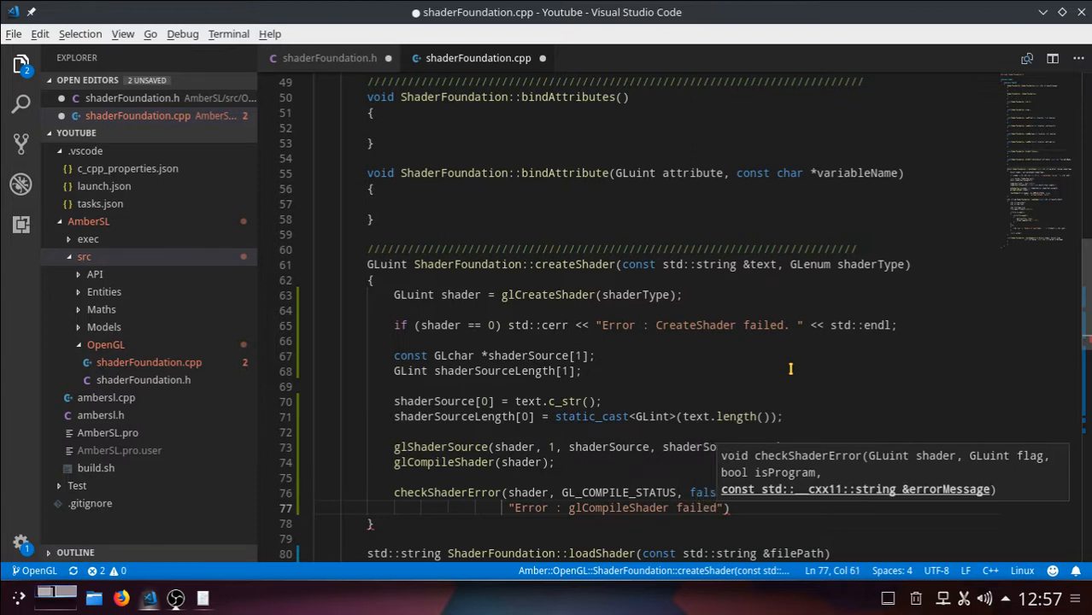
{"action": "type", "text": "."}
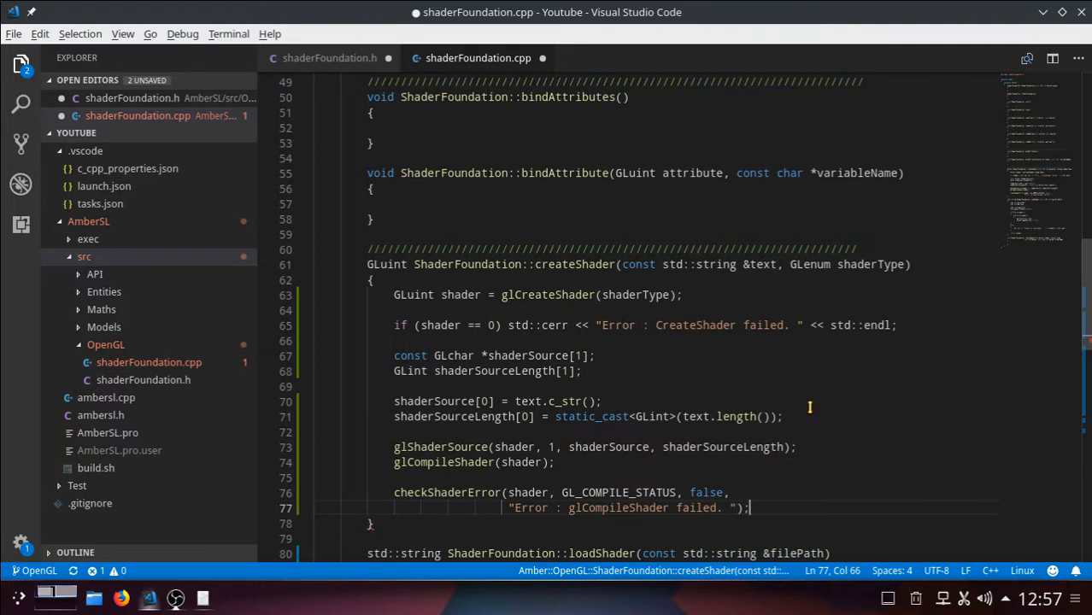
Add return shader; as the last statement of createShader after the error check
{"action": "scroll", "scroll_direction": "down", "scroll_amount": 3}
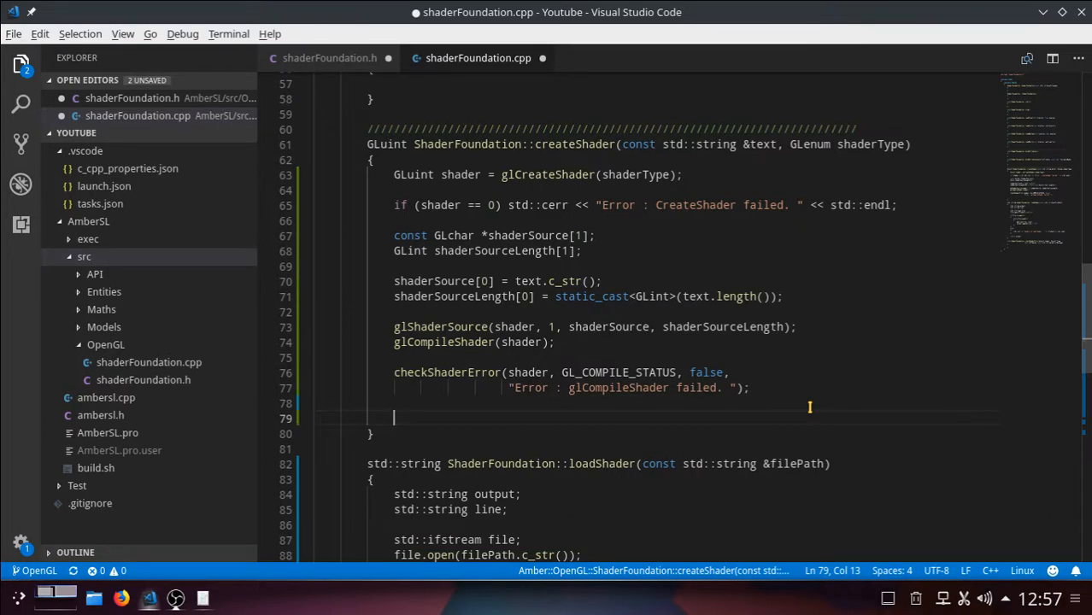
{"action": "type", "text": "return"}
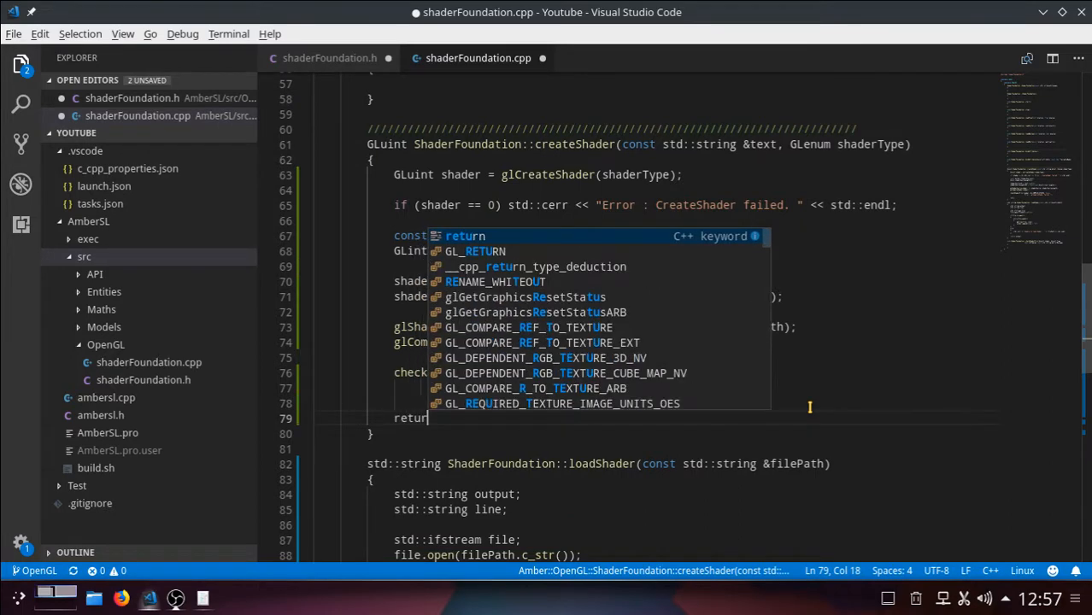
{"action": "type", "text": "shader;"}
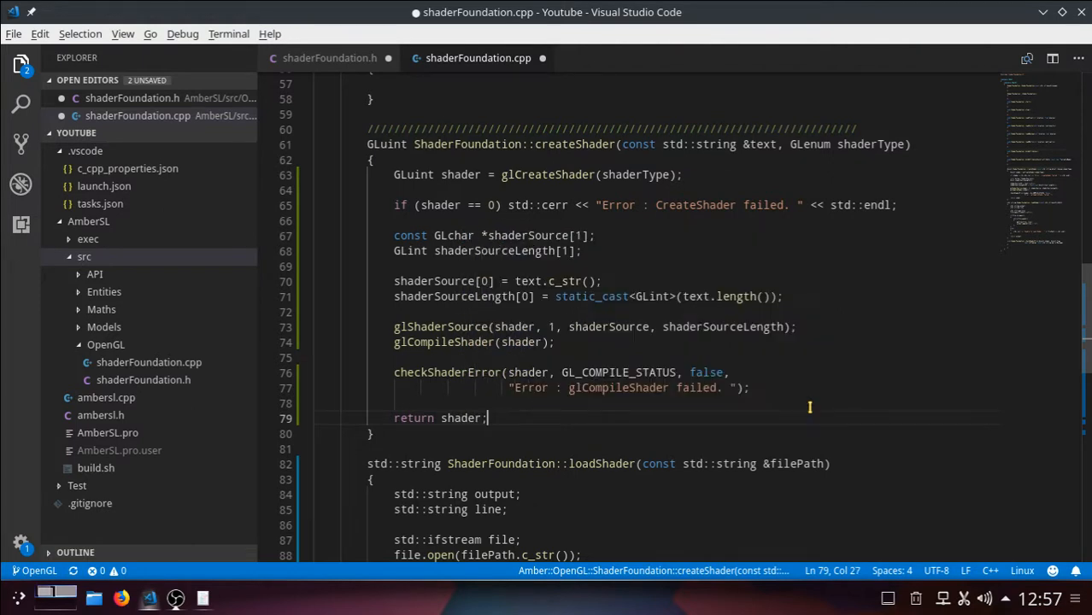
{"action": "scroll", "scroll_direction": "down", "scroll_amount": 3}
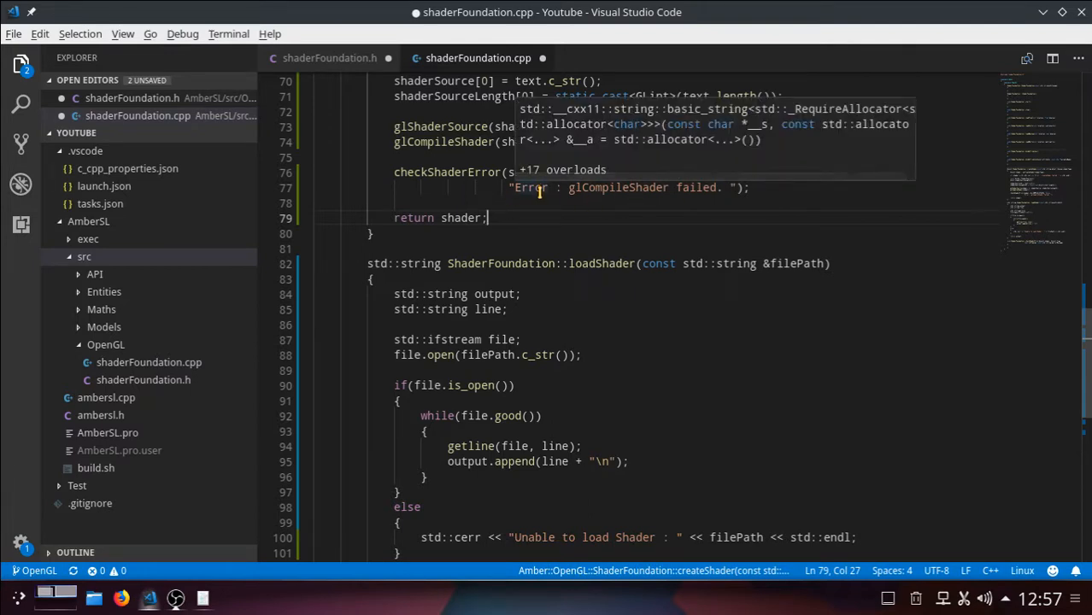
{"action": "scroll", "scroll_direction": "down", "scroll_amount": 3}
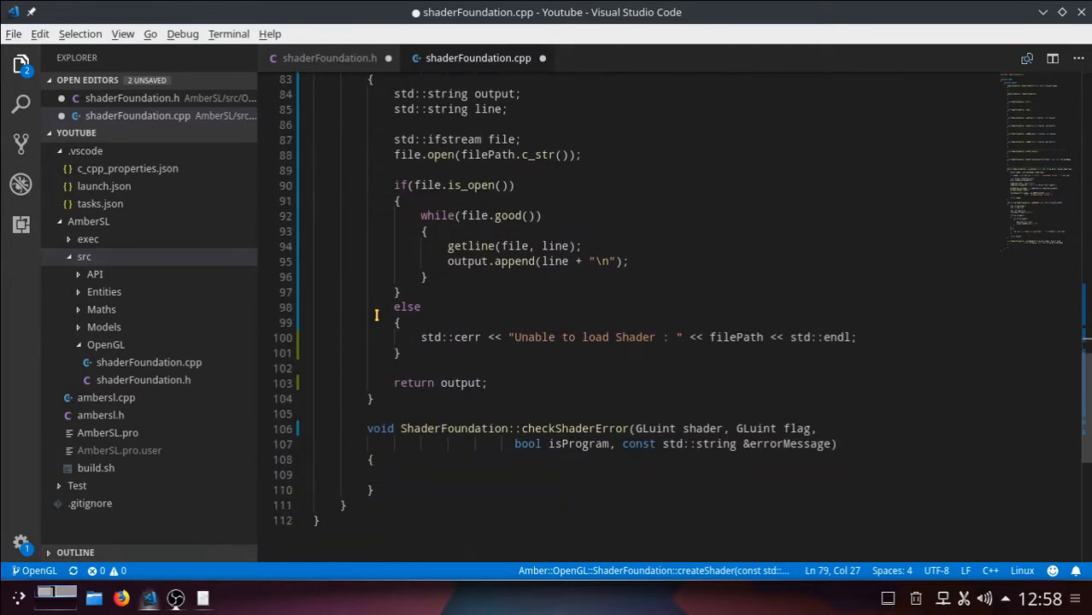
{"action": "scroll", "scroll_direction": "down", "scroll_amount": 3}
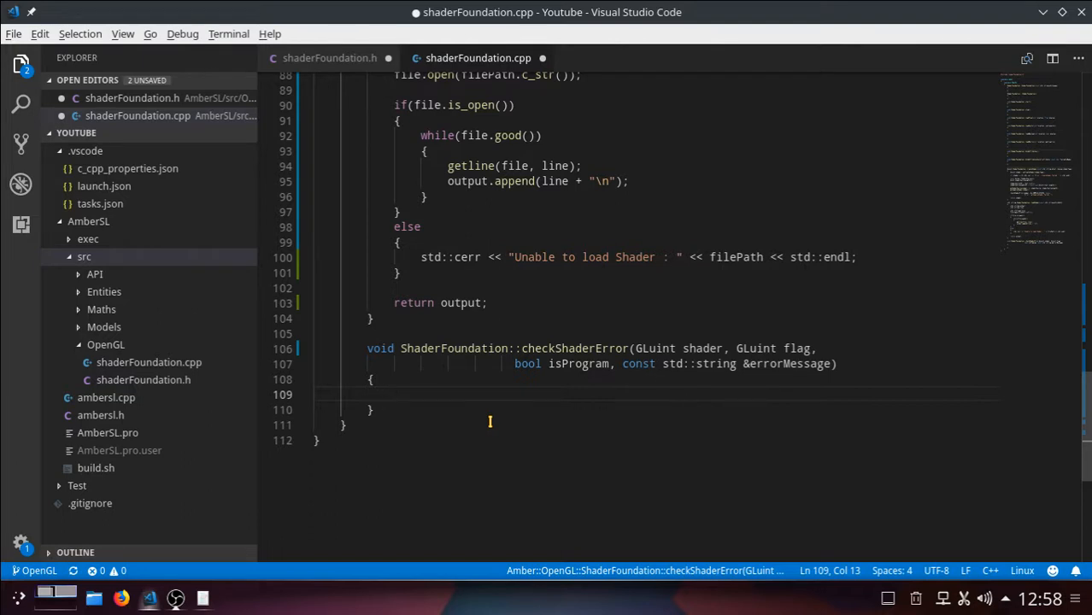
Declare GLint success = 0; at the top of checkShaderError
{"action": "type", "text": "GLint"}
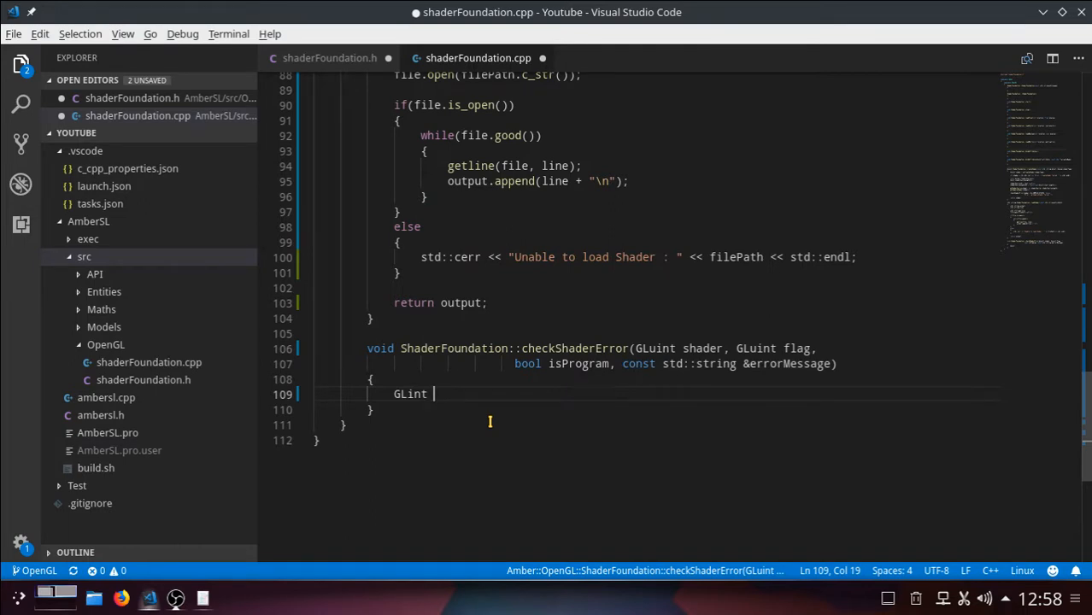
{"action": "type", "text": "su"}
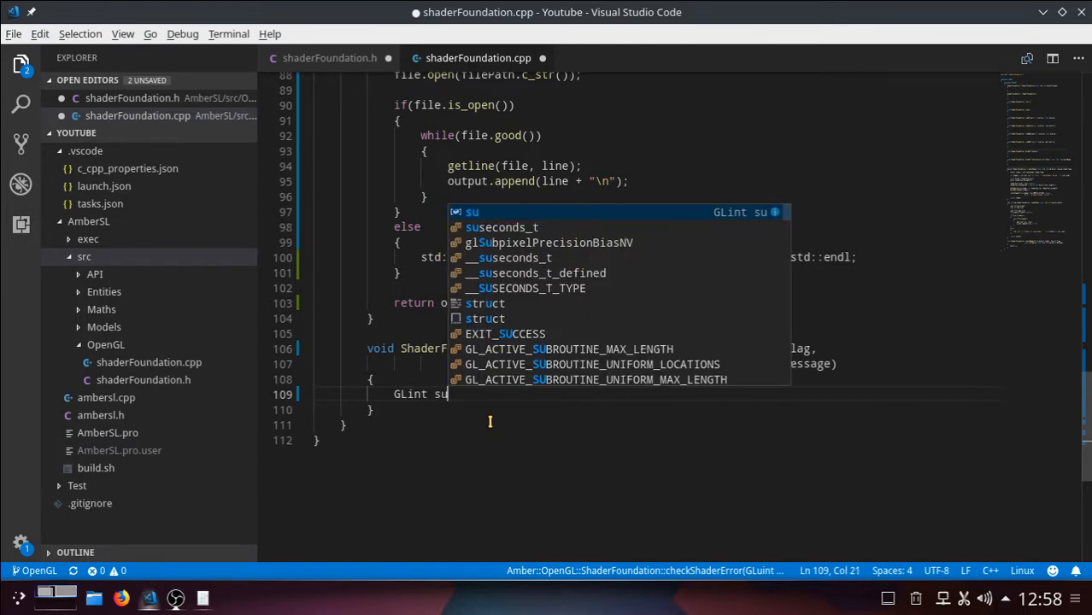
{"action": "type", "text": "ccess"}
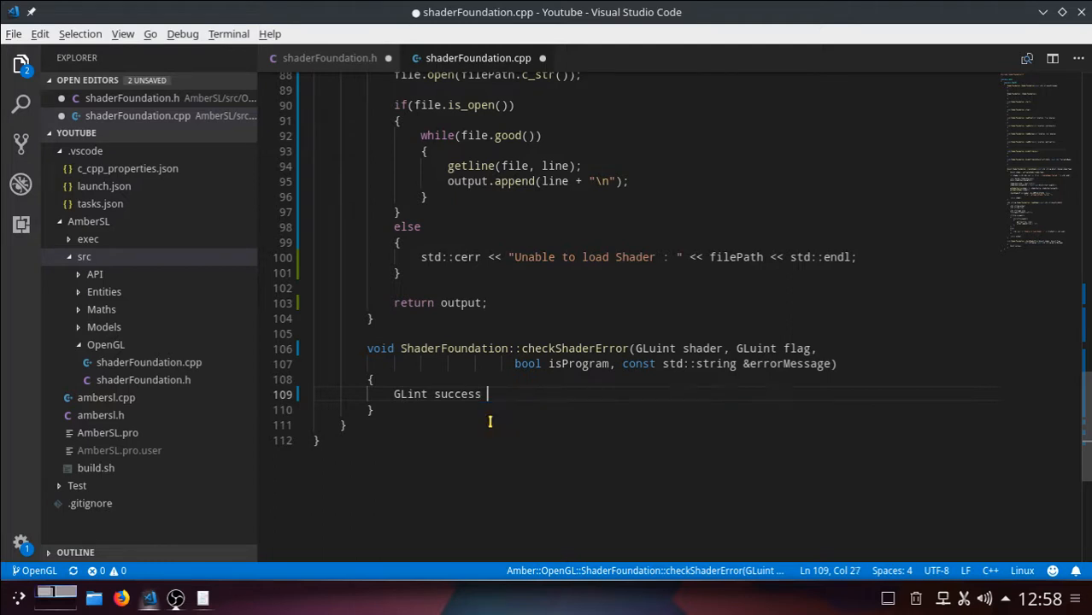
{"action": "type", "text": "="}
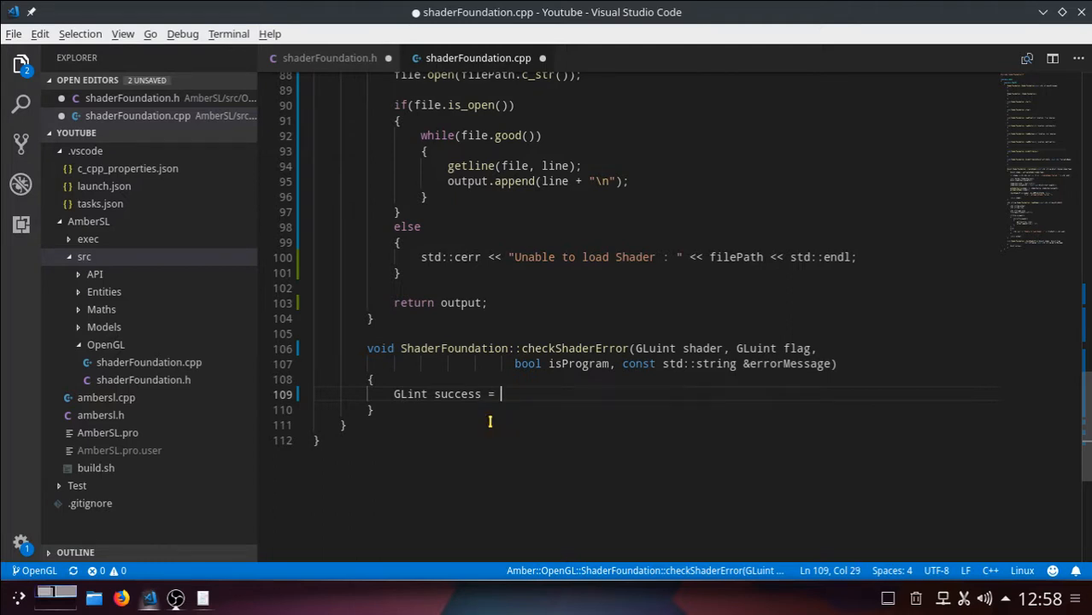
{"action": "type", "text": "0;"}
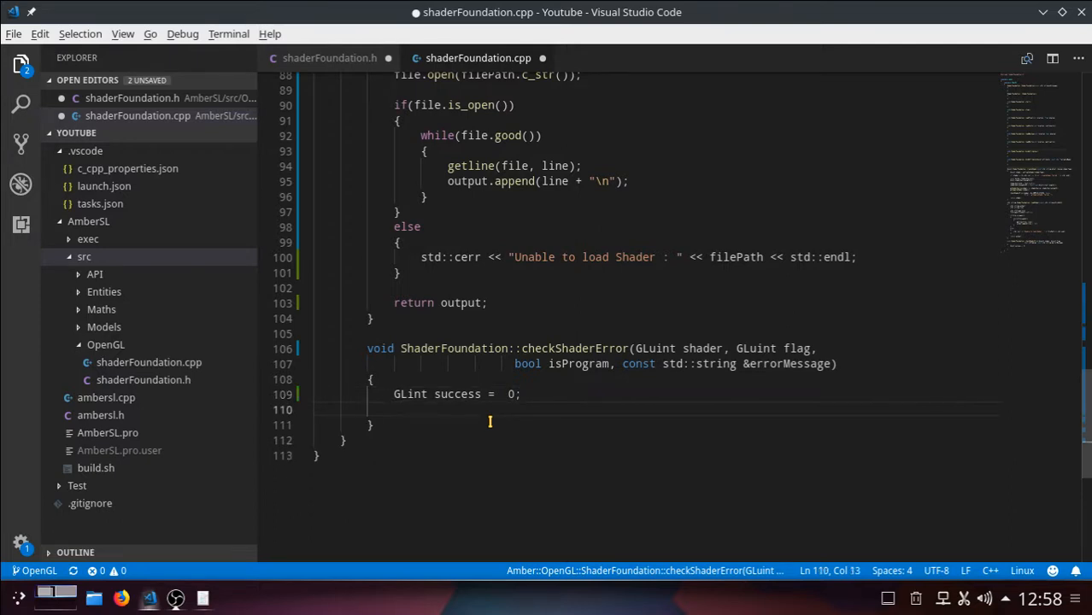
Declare GLchar error[1024] = { 0 }; beneath the success variable
{"action": "type", "text": "GL"}
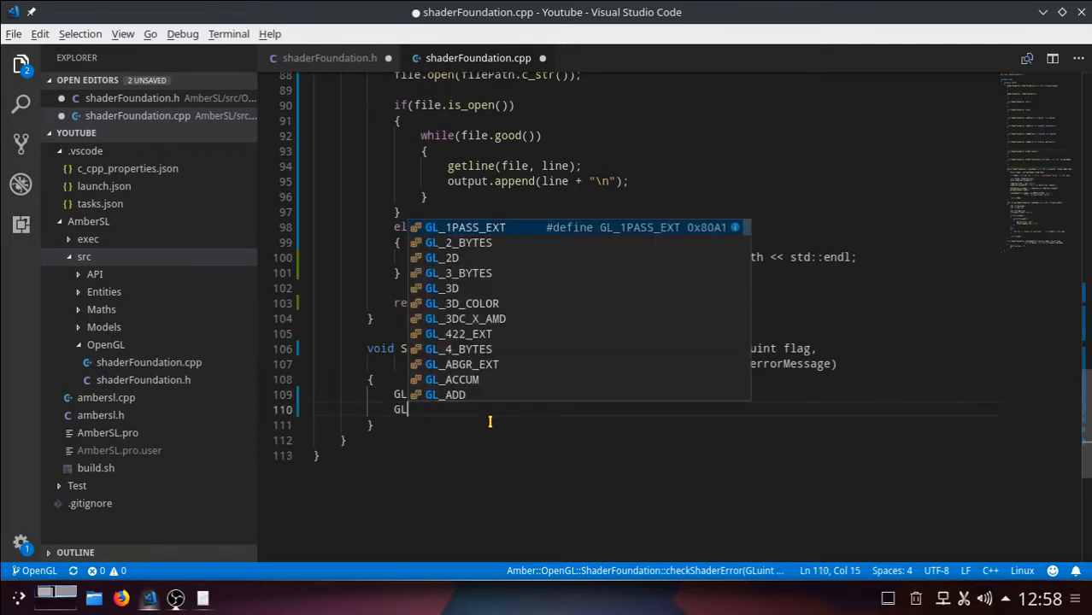
{"action": "type", "text": "char"}
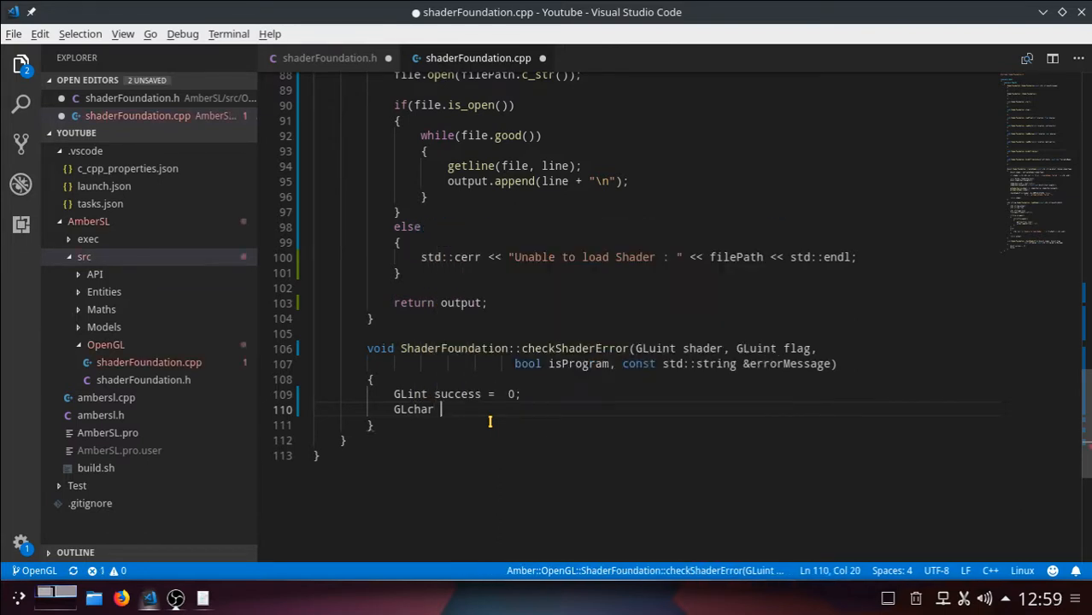
{"action": "type", "text": "erro"}
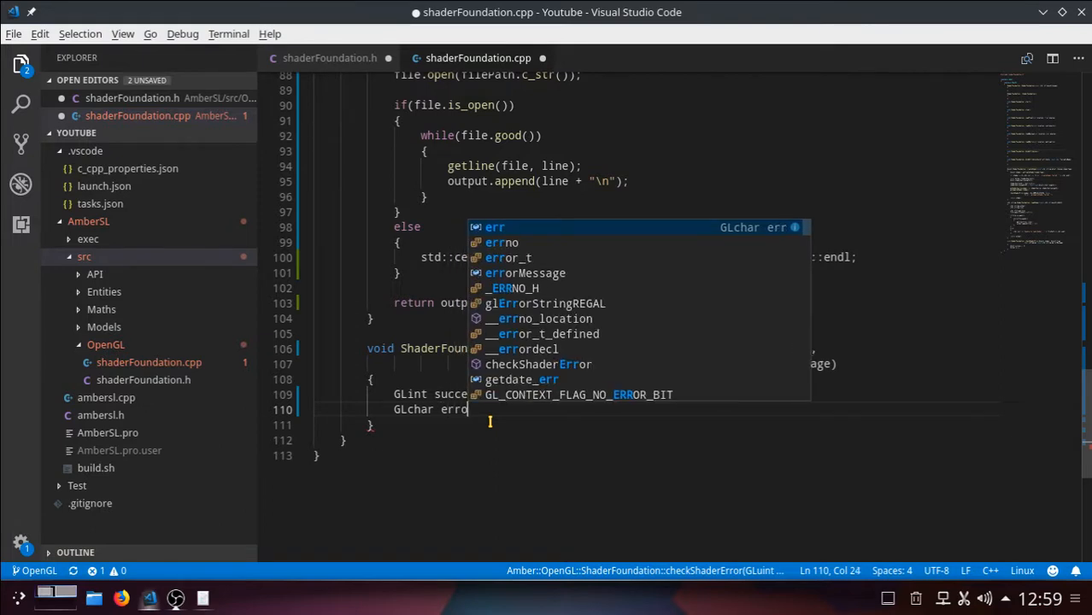
{"action": "type", "text": "r"}
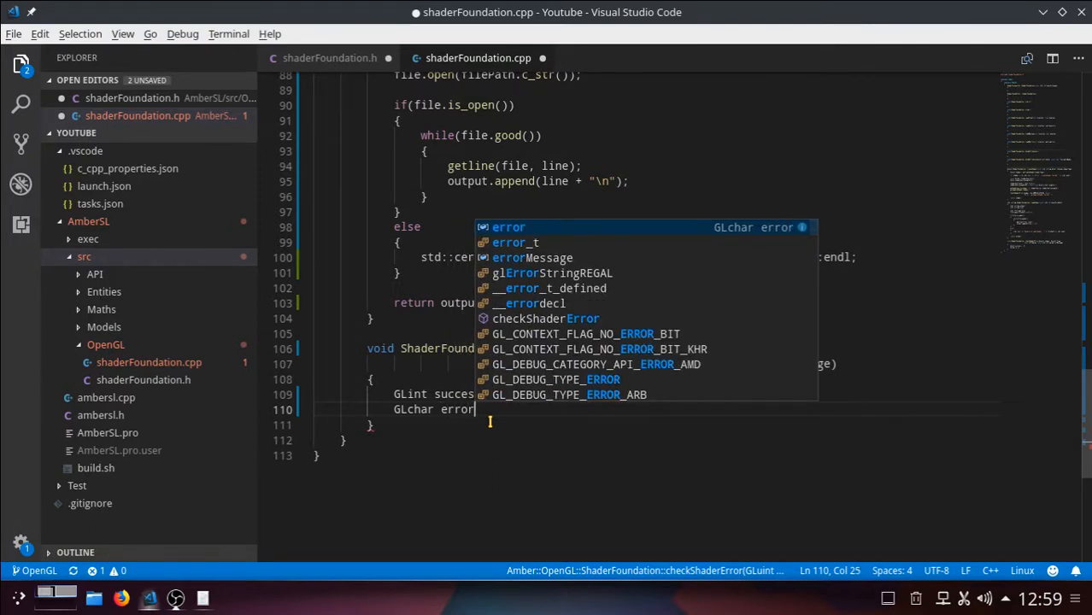
{"action": "type", "text": "[1024] = {"}
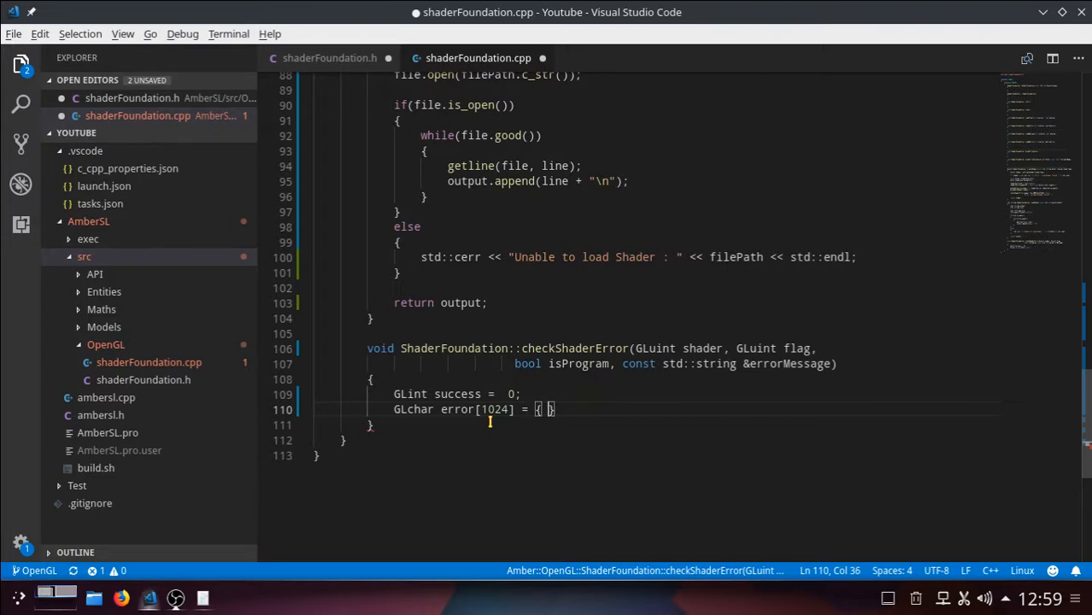
{"action": "type", "text": "0"}
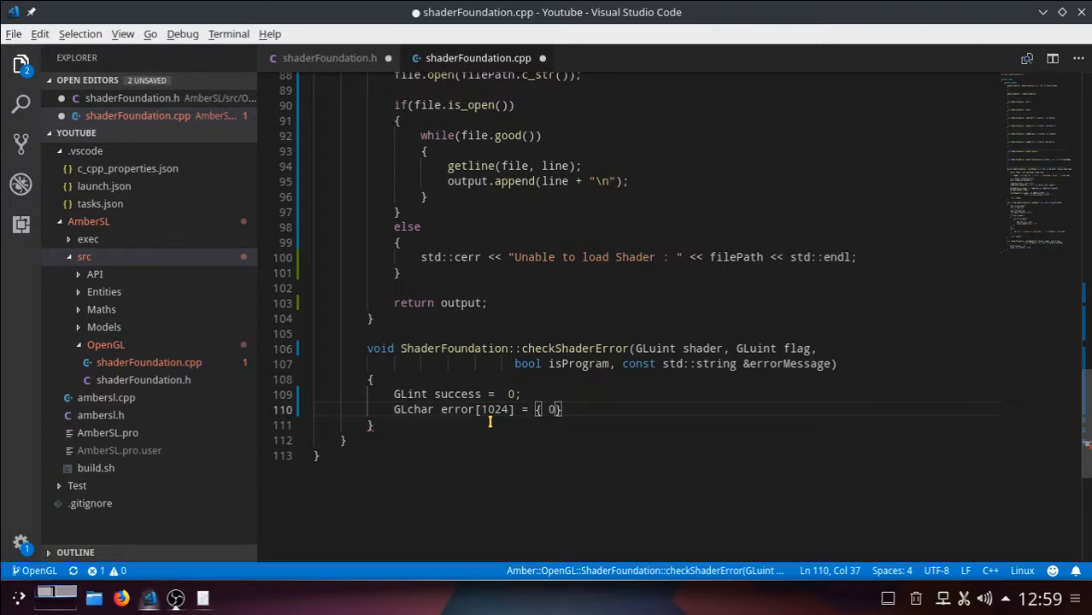
{"action": "type", "text": "\" \""}
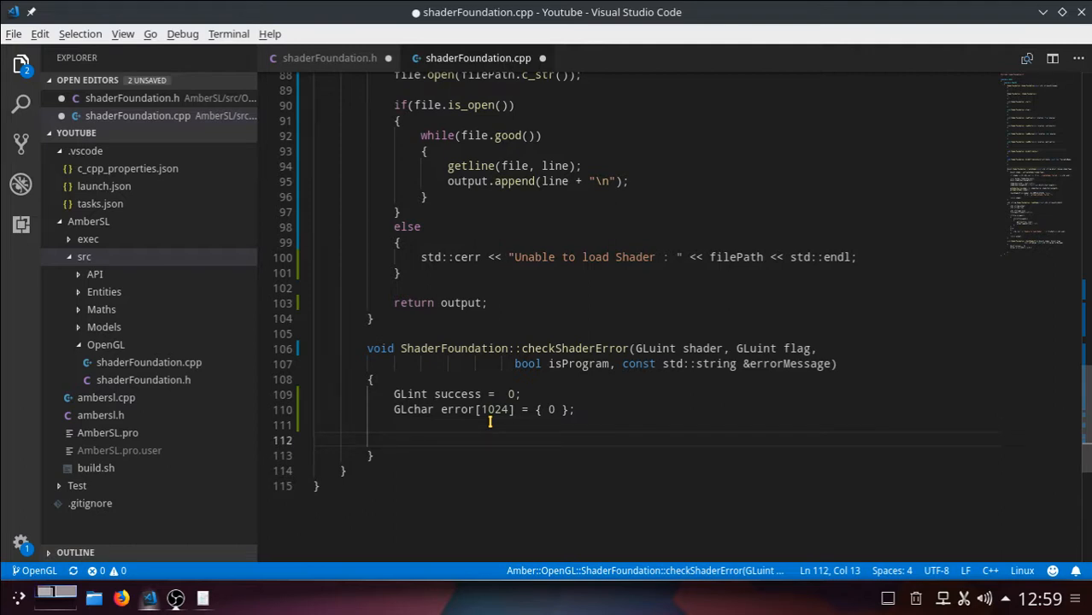
Write the if(isProgram) condition in checkShaderError
{"action": "type", "text": "if()"}
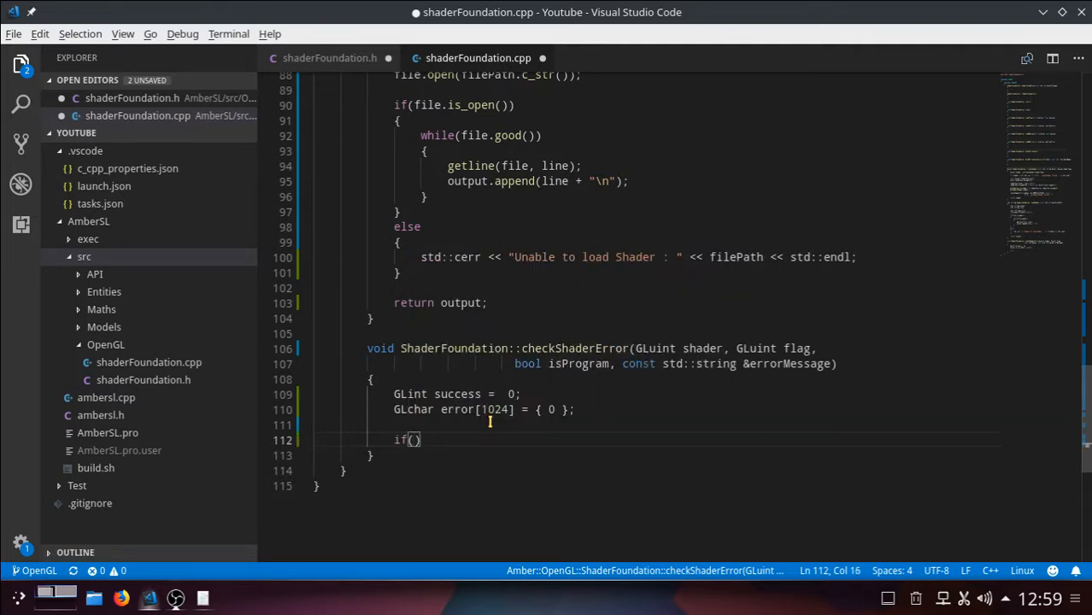
{"action": "type", "text": "isProgr"}
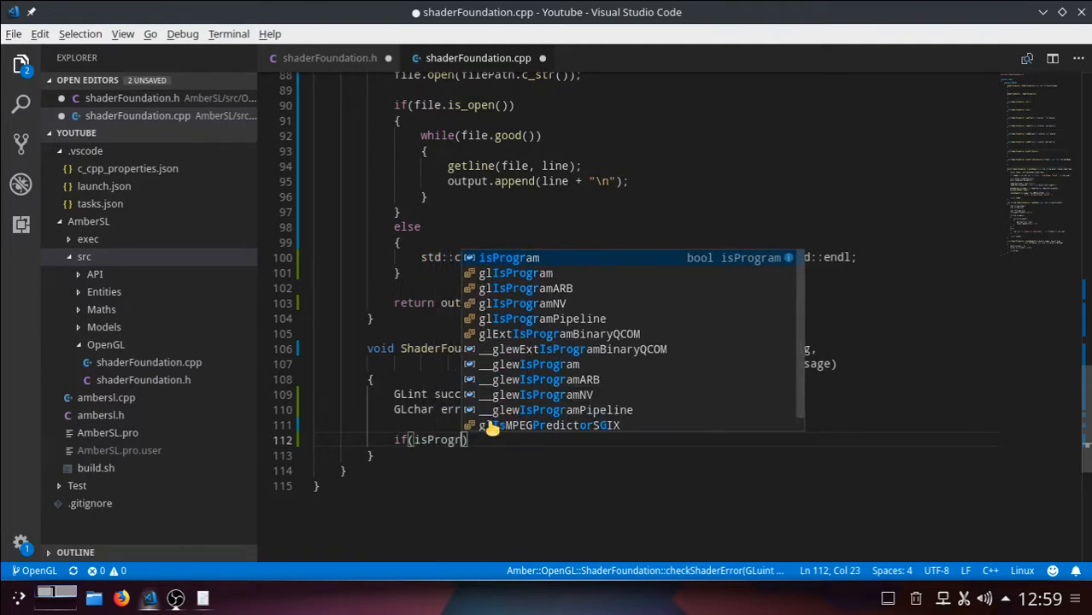
{"action": "type", "text": "am"}
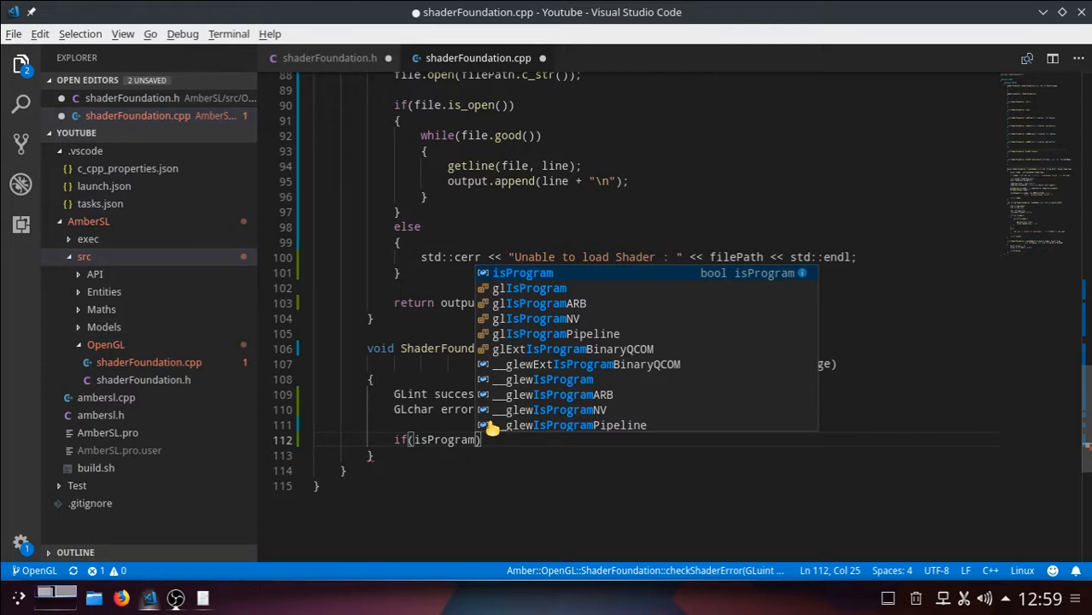
{"action": "key", "text": "Escape"}
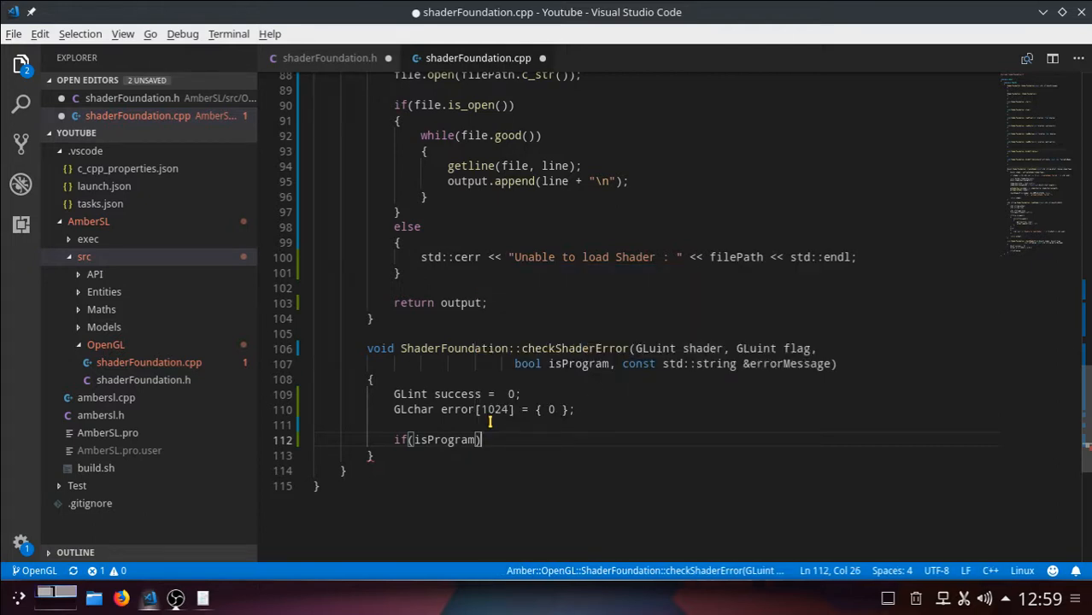
Under the condition, call glGetProgramiv(shader, flag, &success)
{"action": "type", "text": "g"}
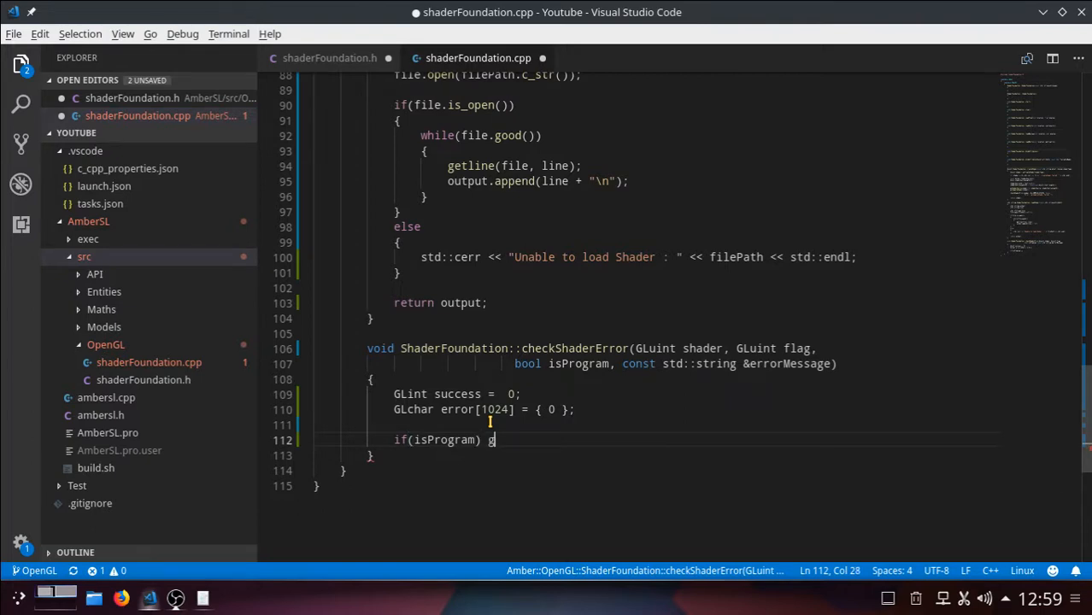
{"action": "type", "text": "lG"}
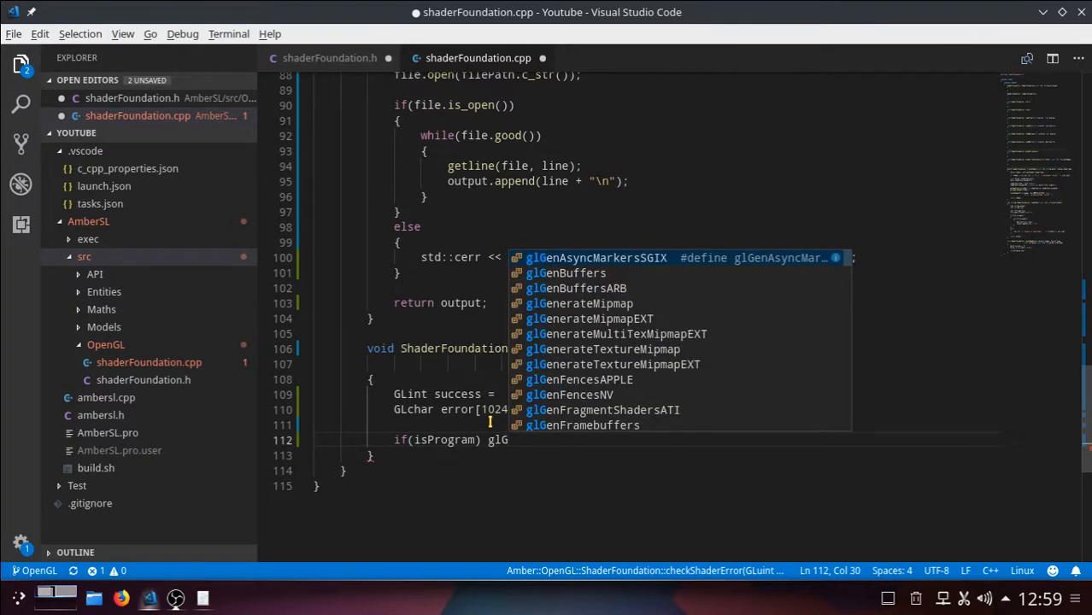
{"action": "type", "text": "et"}
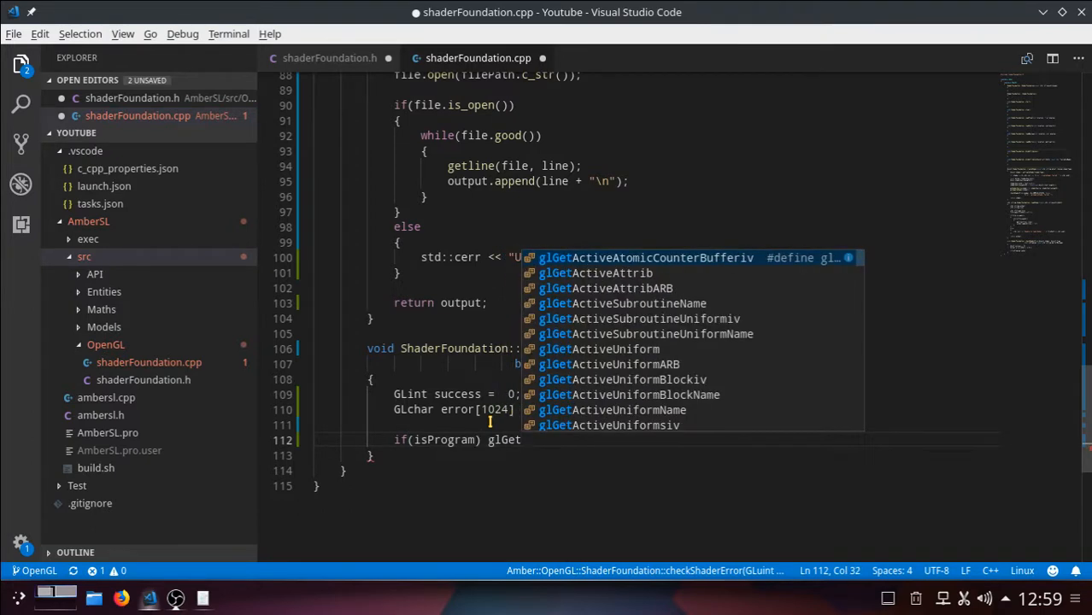
{"action": "type", "text": "Program"}
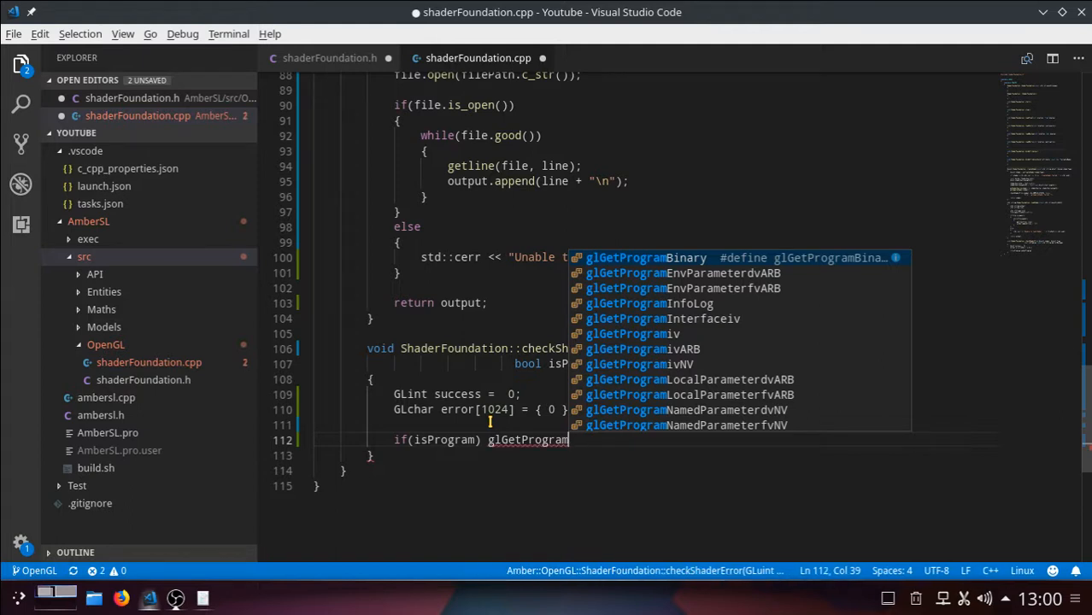
{"action": "type", "text": "iv("}
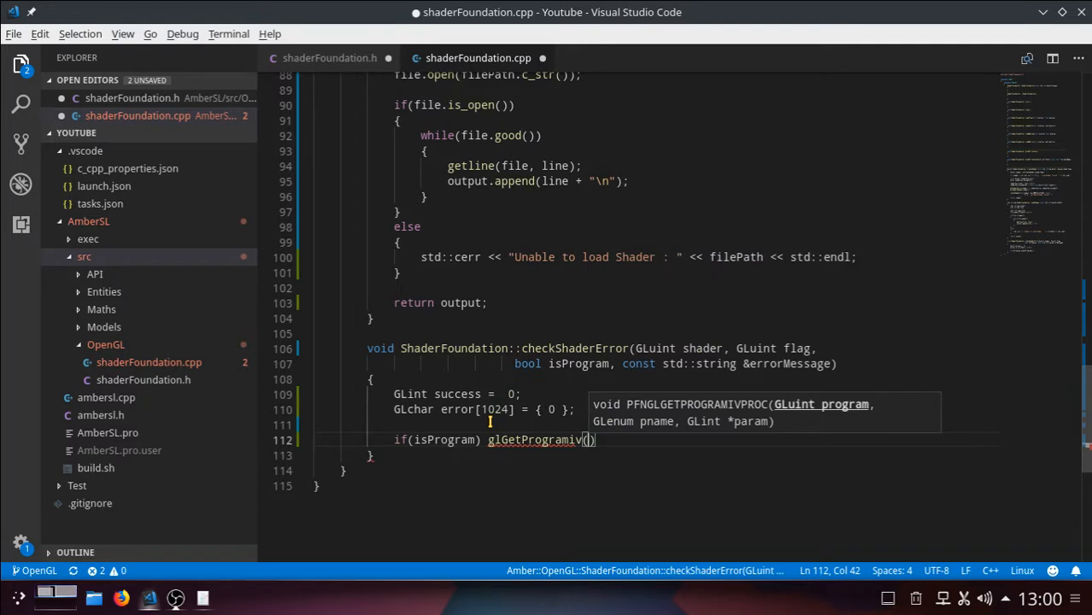
{"action": "type", "text": "shader"}
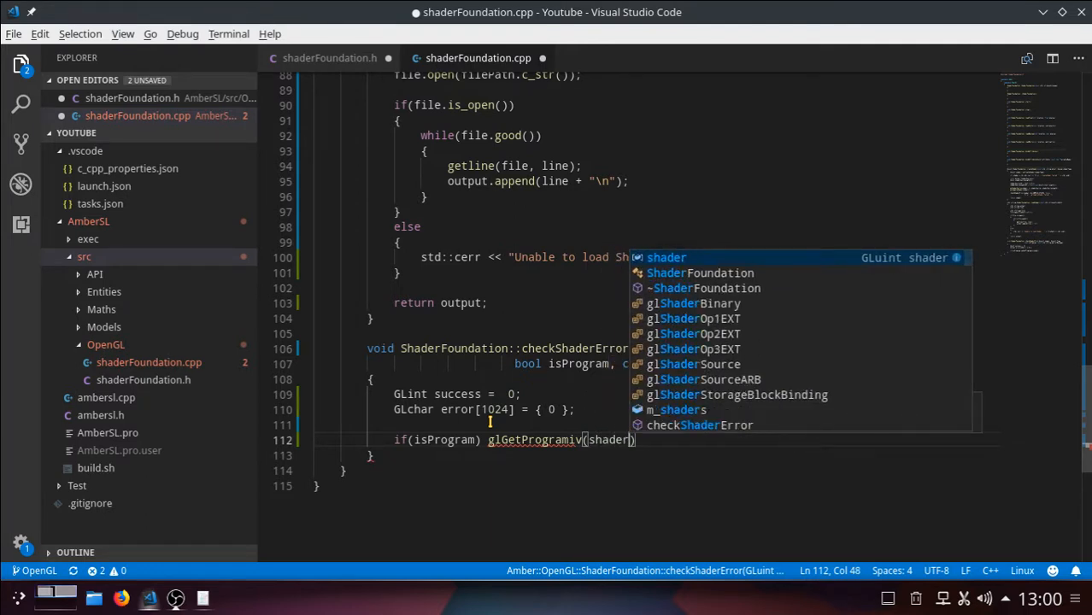
{"action": "type", "text": ", fla"}
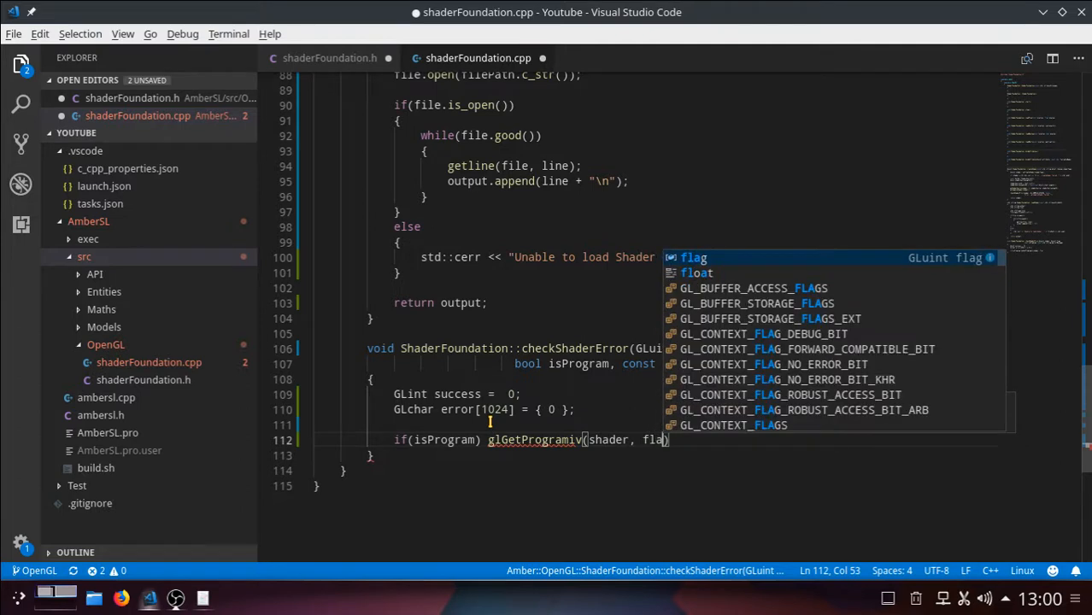
{"action": "type", "text": "g"}
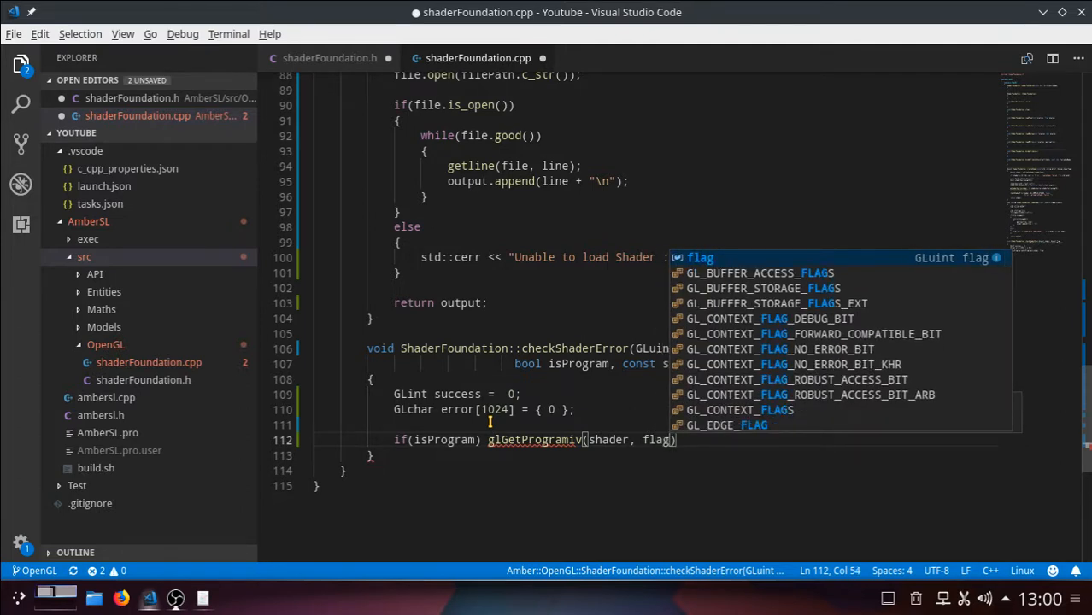
{"action": "type", "text": ","}
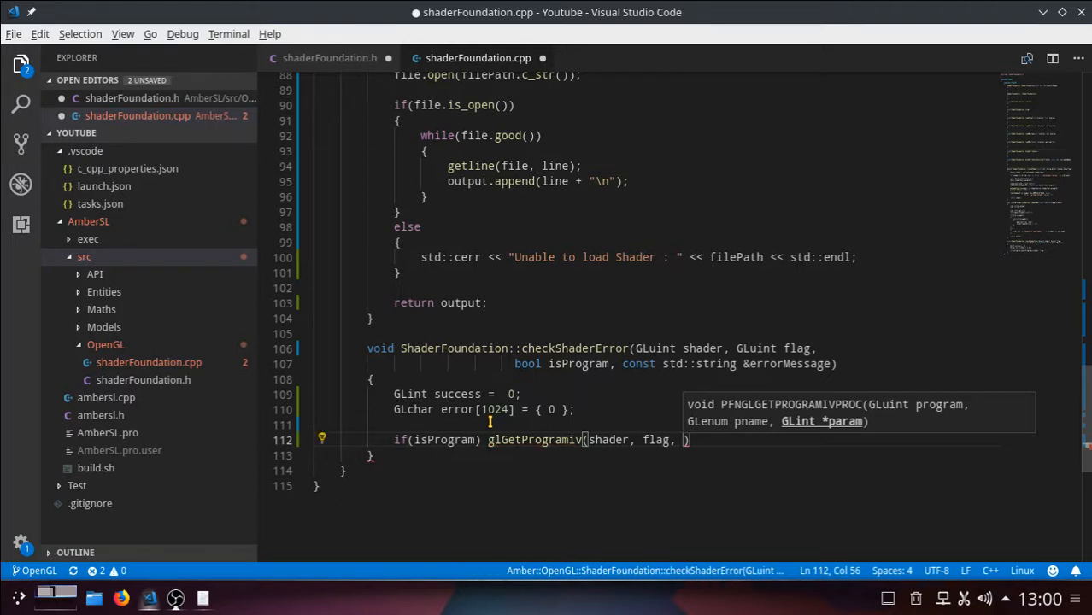
{"action": "type", "text": "&"}
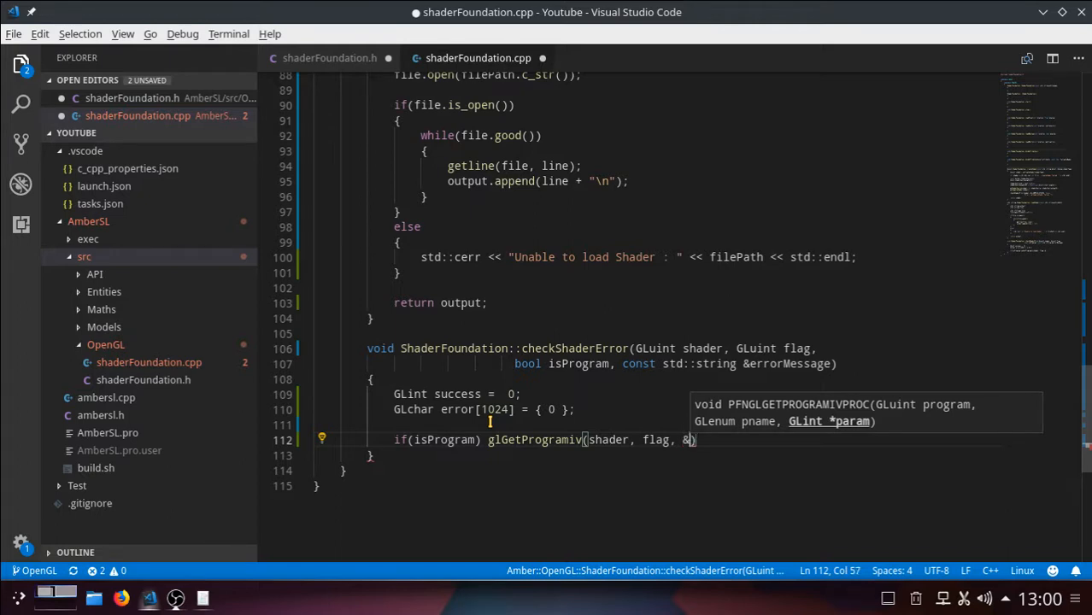
{"action": "type", "text": "su"}
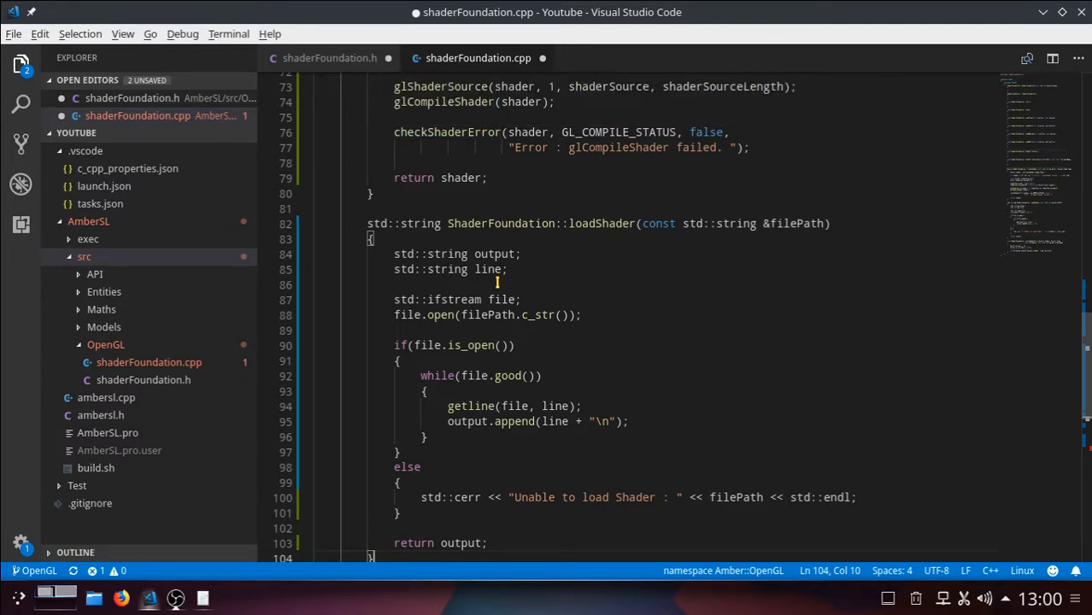
{"action": "scroll", "scroll_direction": "down", "scroll_amount": 3}
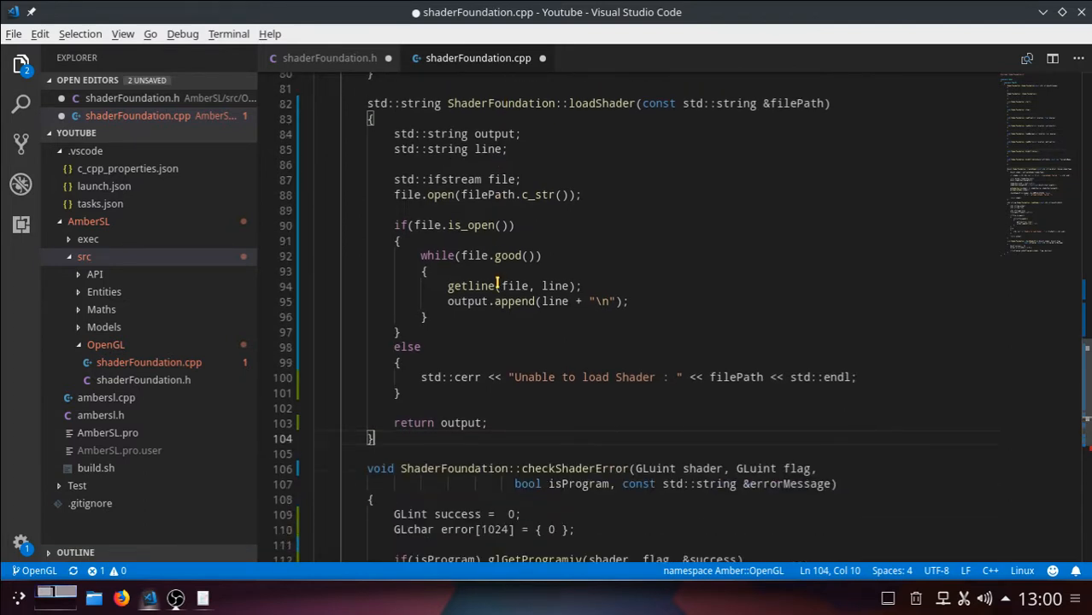
{"action": "scroll", "scroll_direction": "down", "scroll_amount": 3}
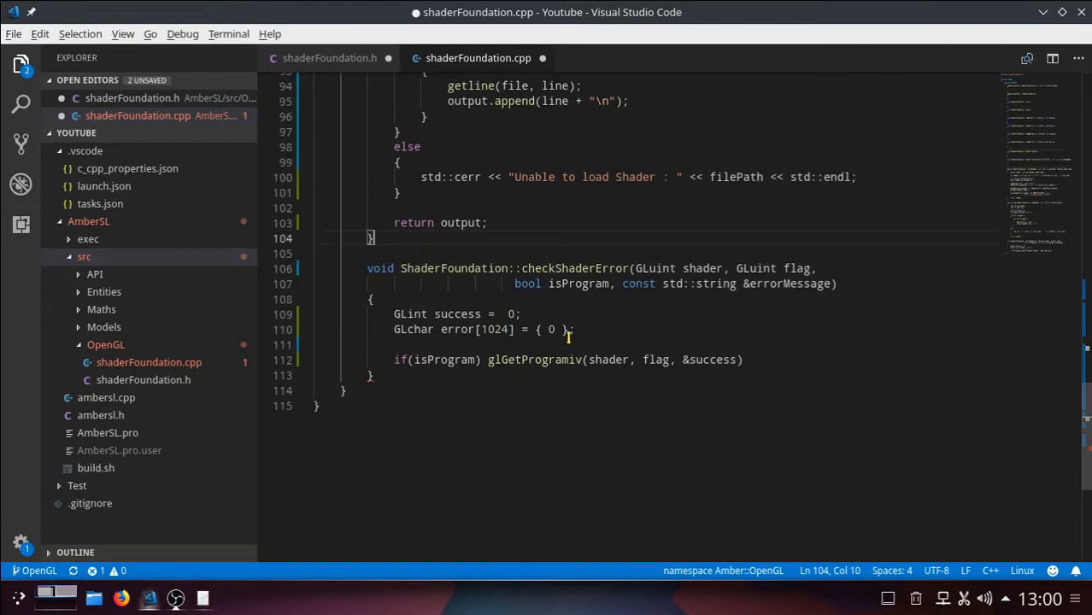
{"action": "mouse_move", "coordinate": [684, 359]}
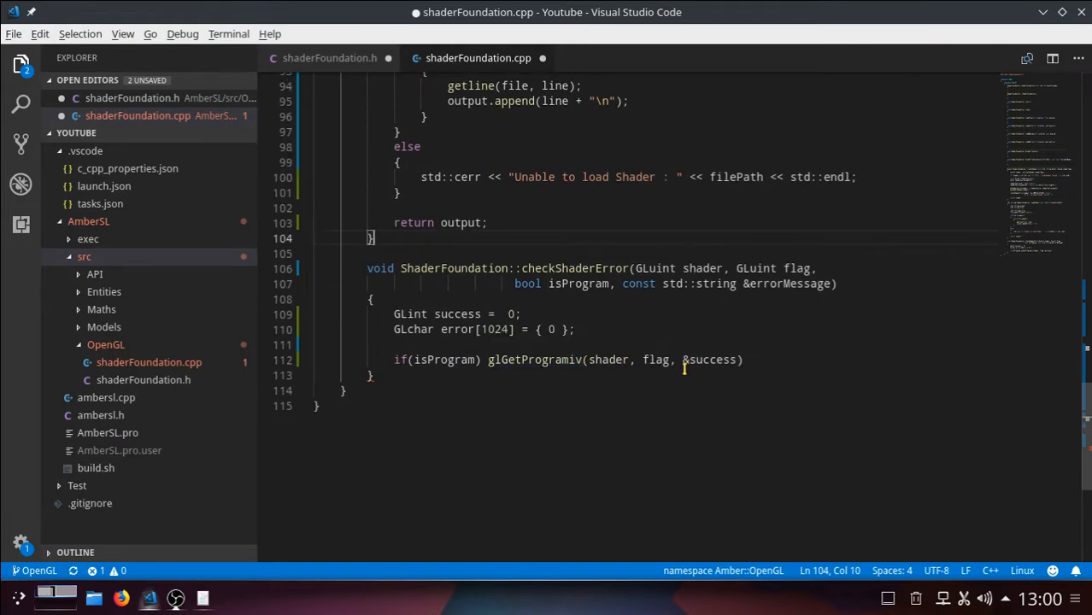
{"action": "mouse_move", "coordinate": [717, 359]}
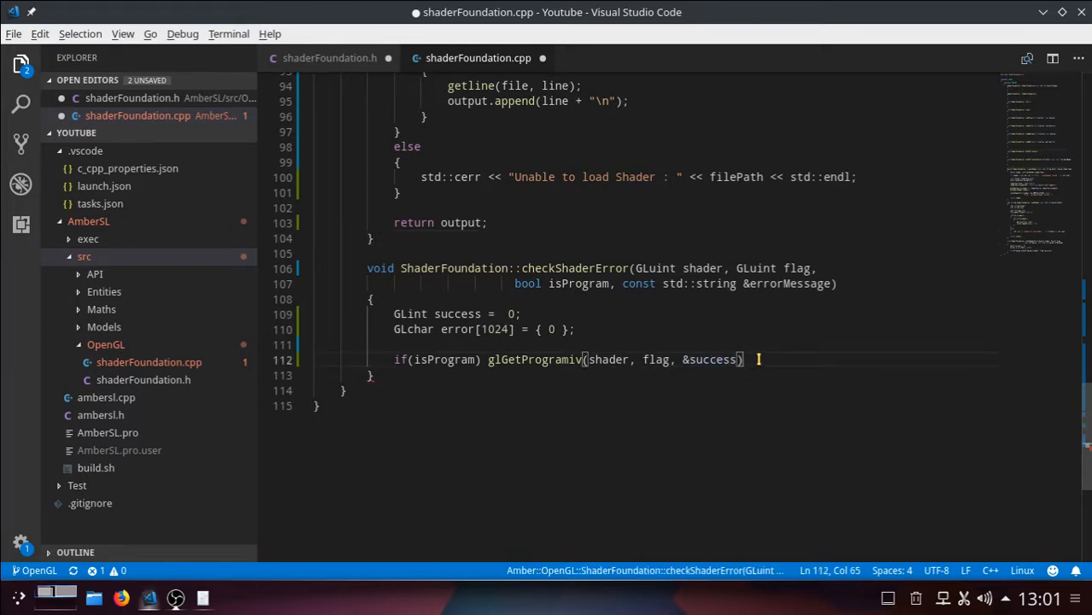
Terminate the glGetProgramiv line and start an else branch calling glGetShaderiv
{"action": "type", "text": ";"}
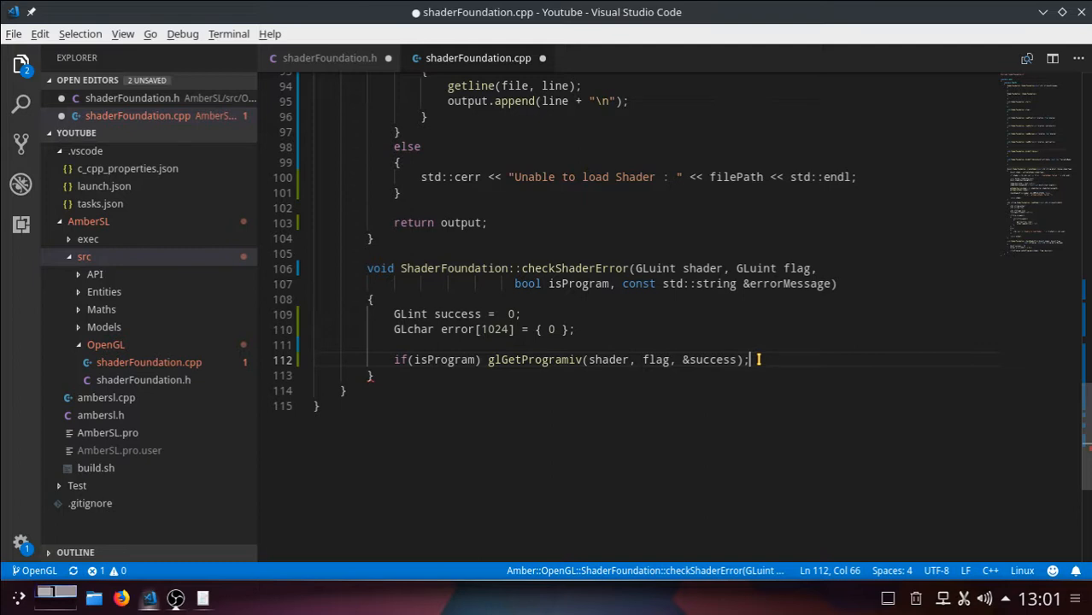
{"action": "type", "text": "e"}
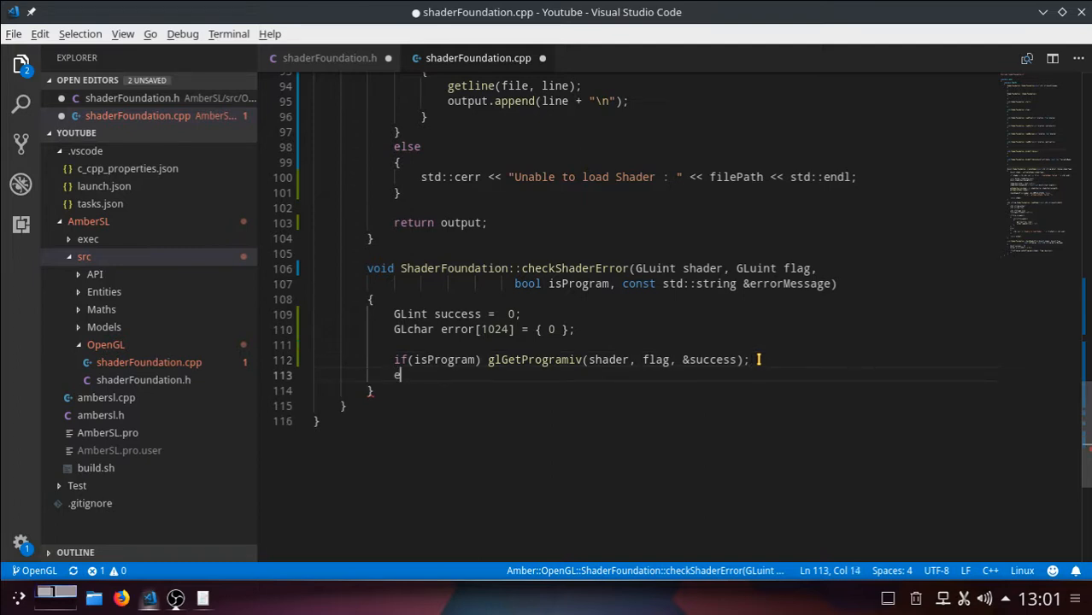
{"action": "type", "text": "lse"}
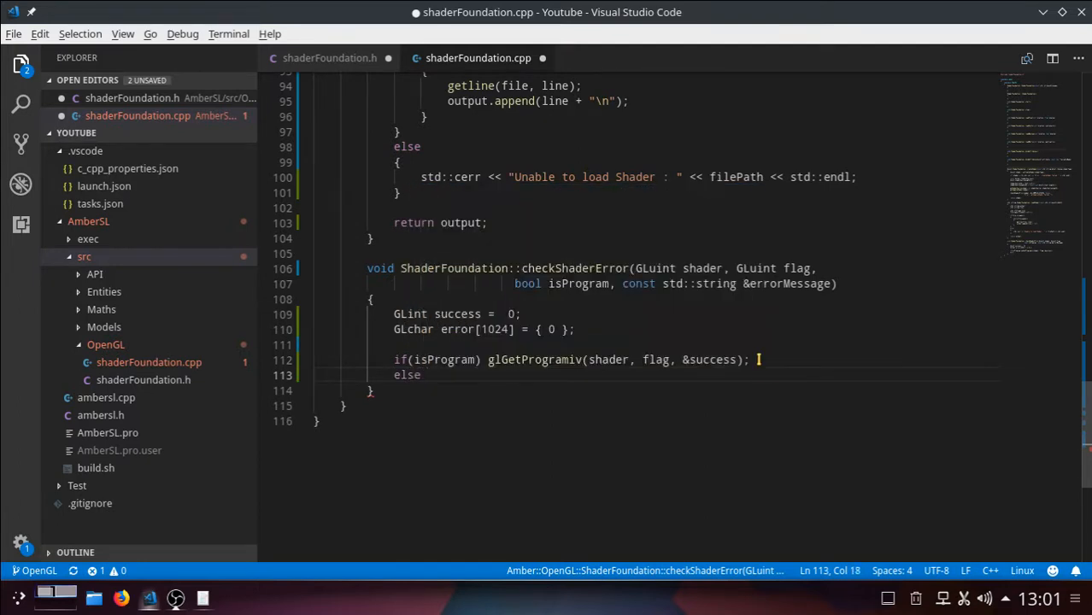
{"action": "type", "text": "gl"}
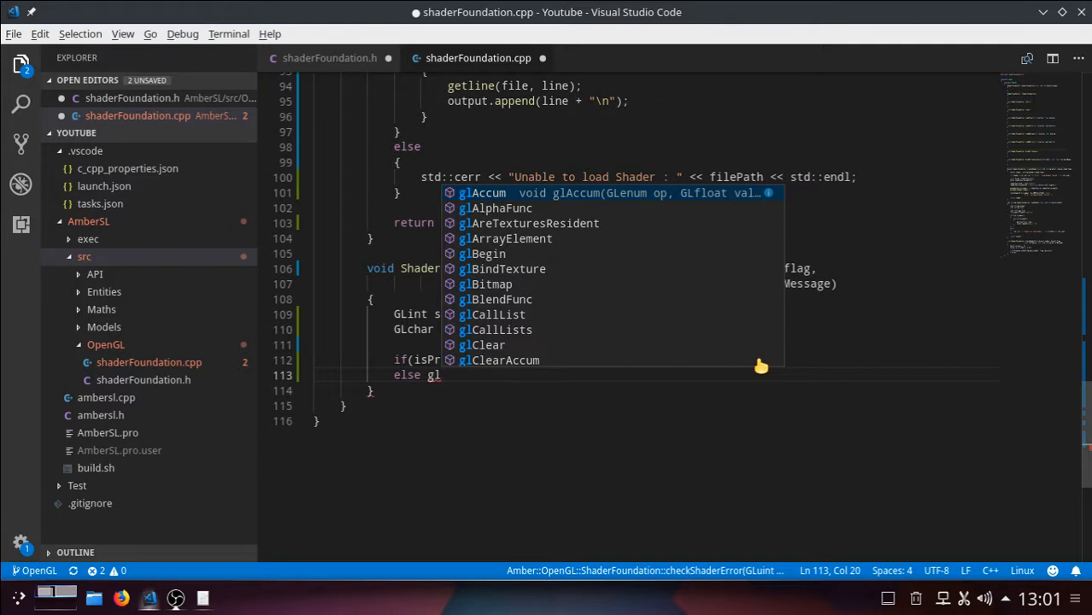
{"action": "type", "text": "G"}
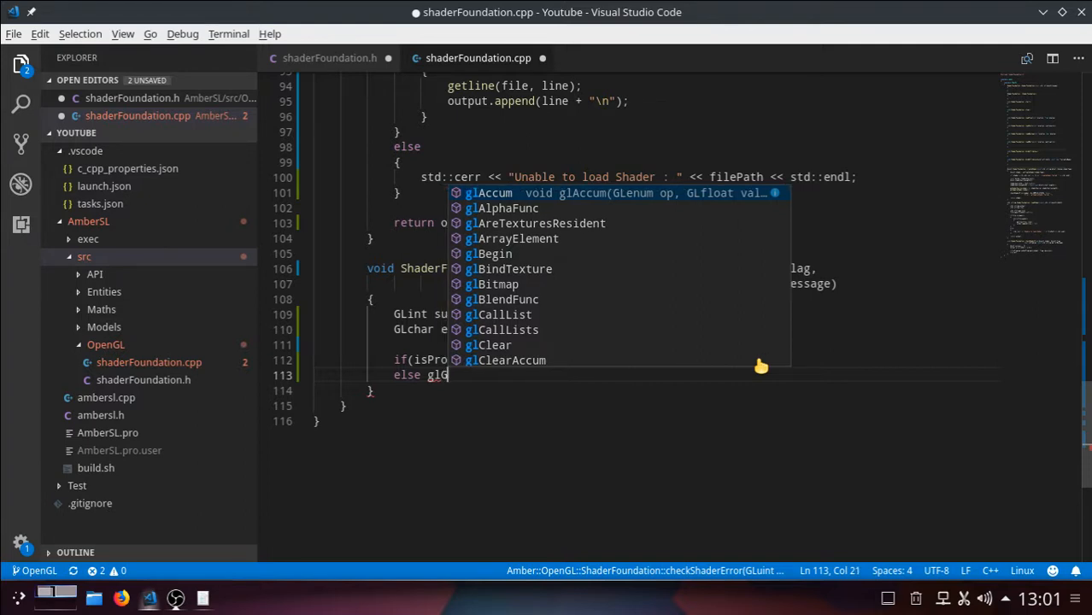
{"action": "type", "text": "GetShader"}
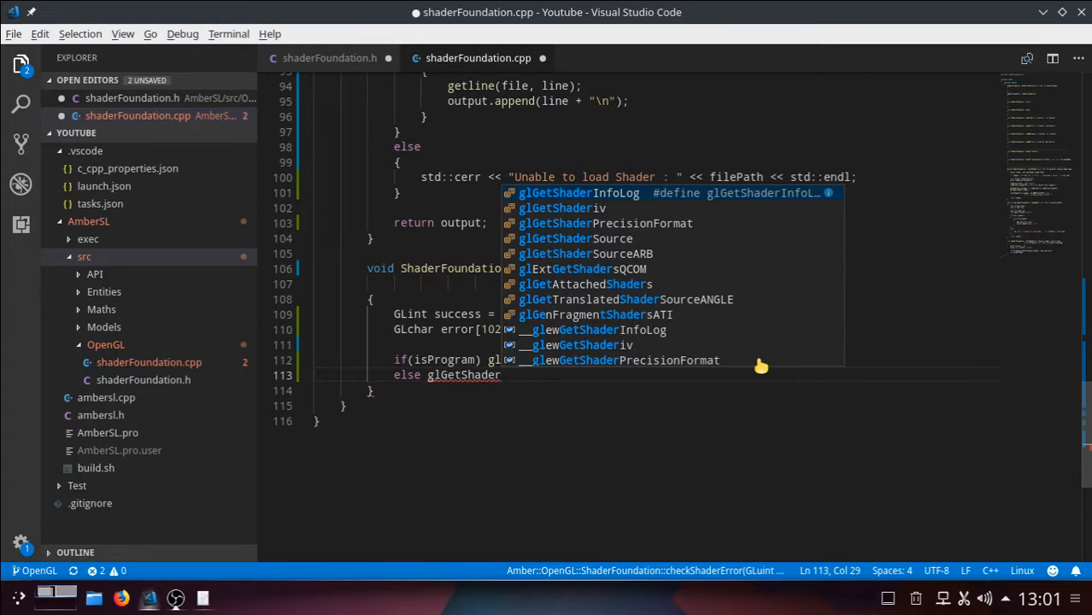
{"action": "type", "text": "iv("}
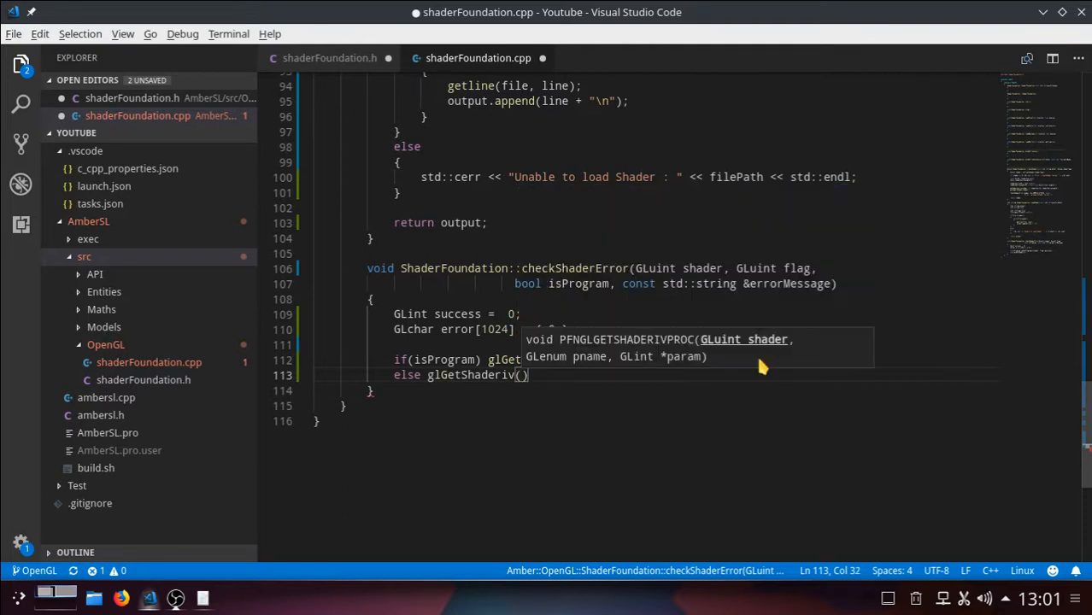
Pass shader, flag, &success to glGetShaderiv and end with a semicolon
{"action": "type", "text": "shader,"}
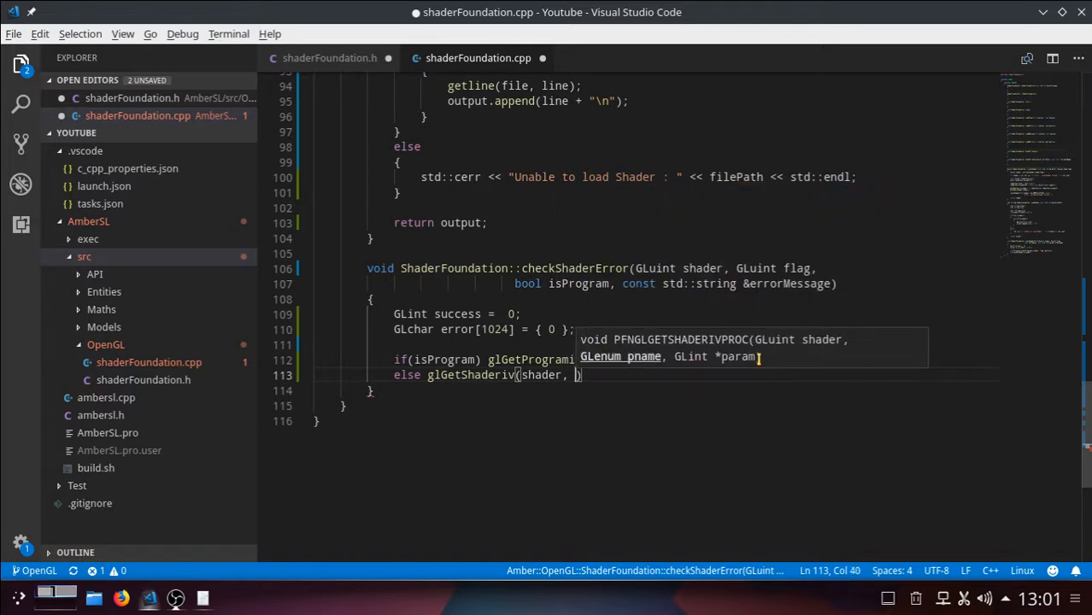
{"action": "type", "text": "flag,"}
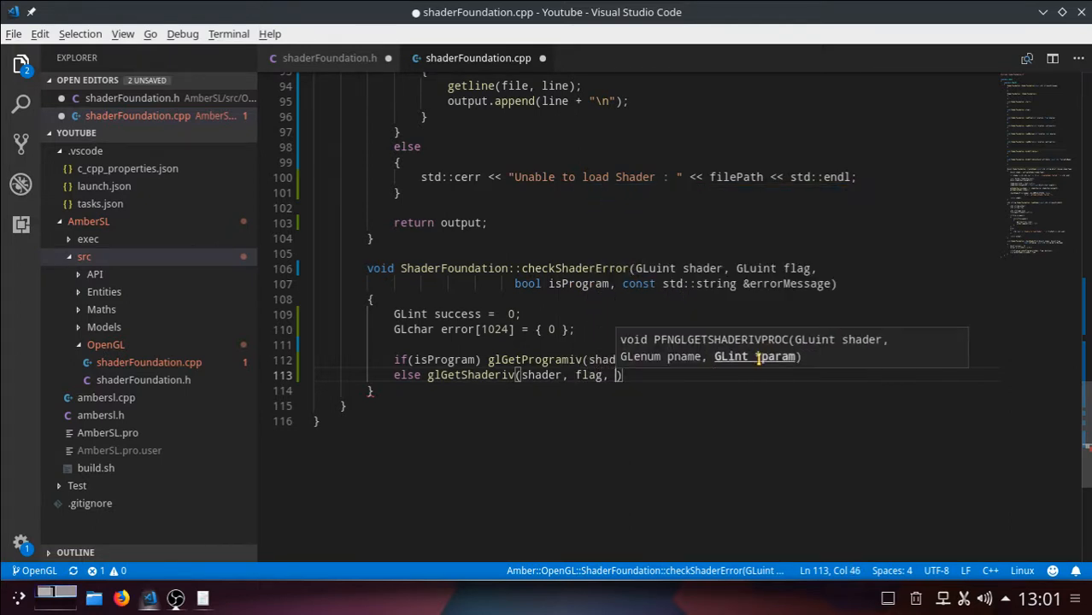
{"action": "type", "text": "&"}
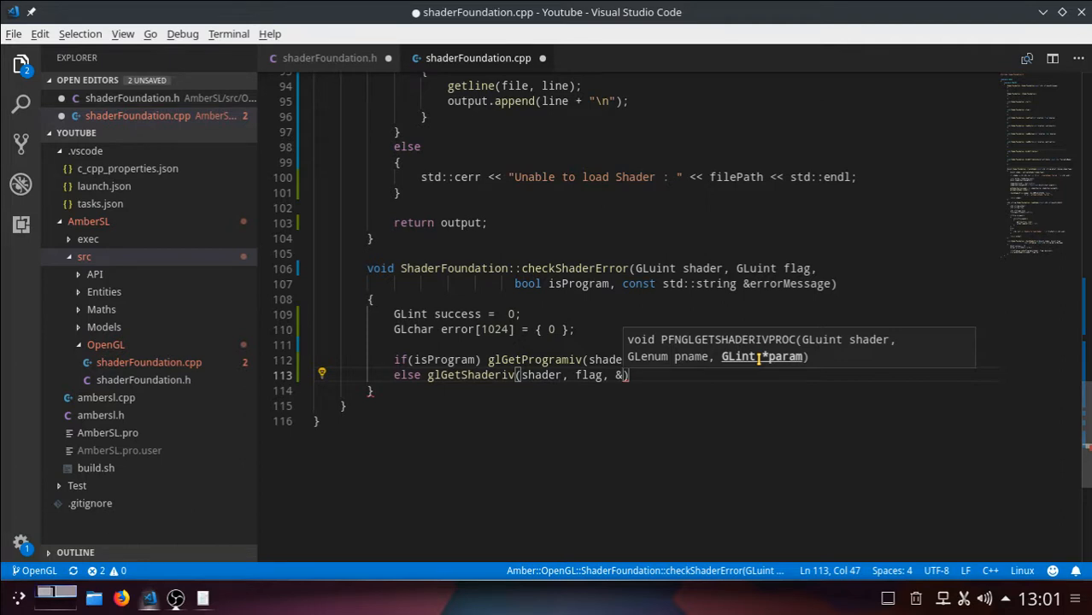
{"action": "type", "text": "success"}
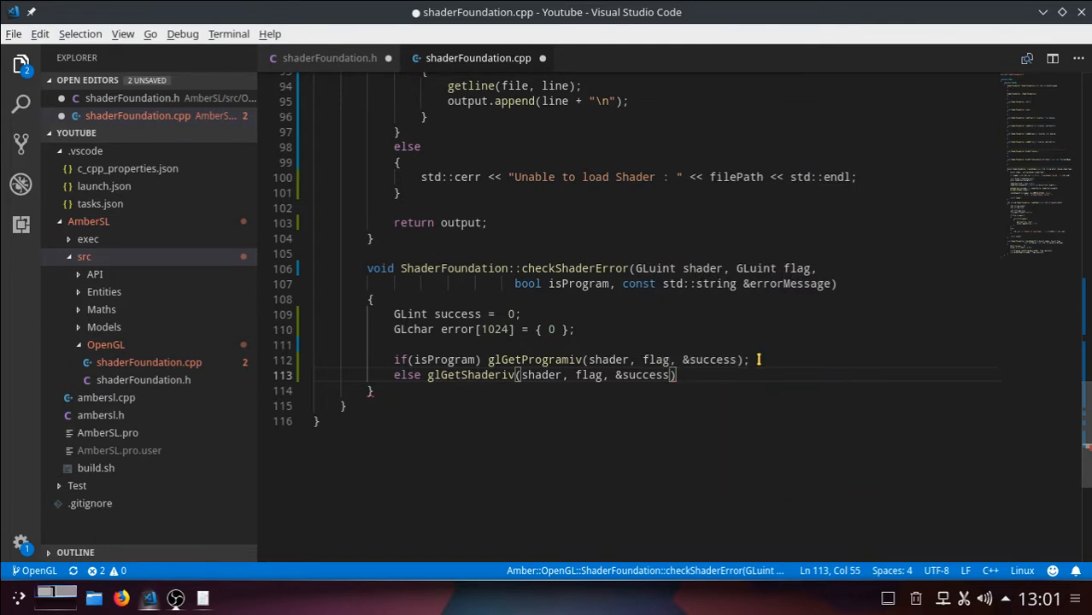
{"action": "type", "text": ";"}
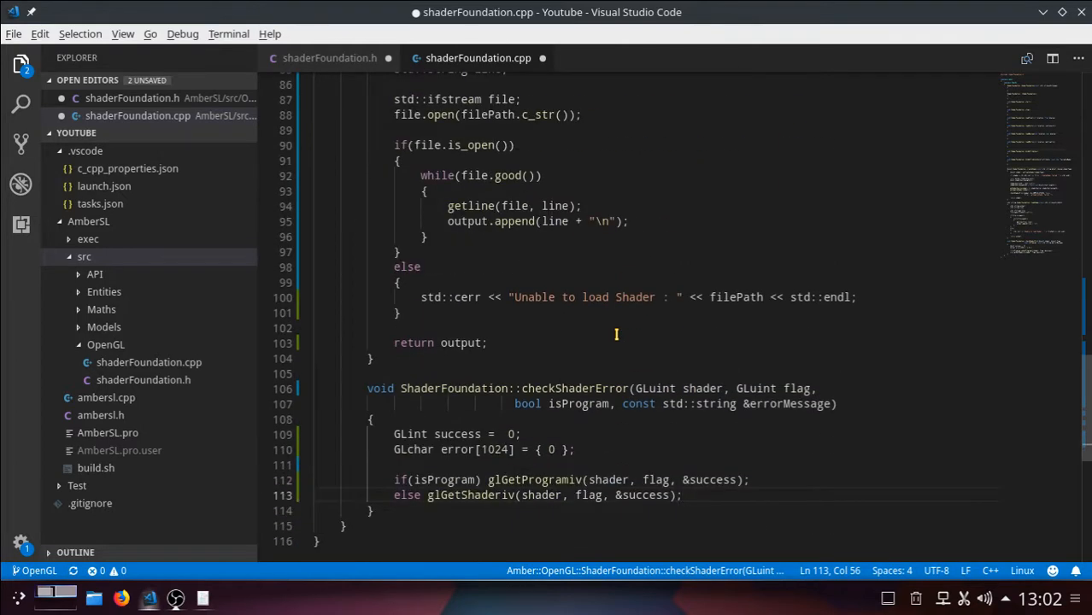
Scroll down to make room below the glGetShaderiv line
{"action": "scroll", "scroll_direction": "down", "scroll_amount": 3}
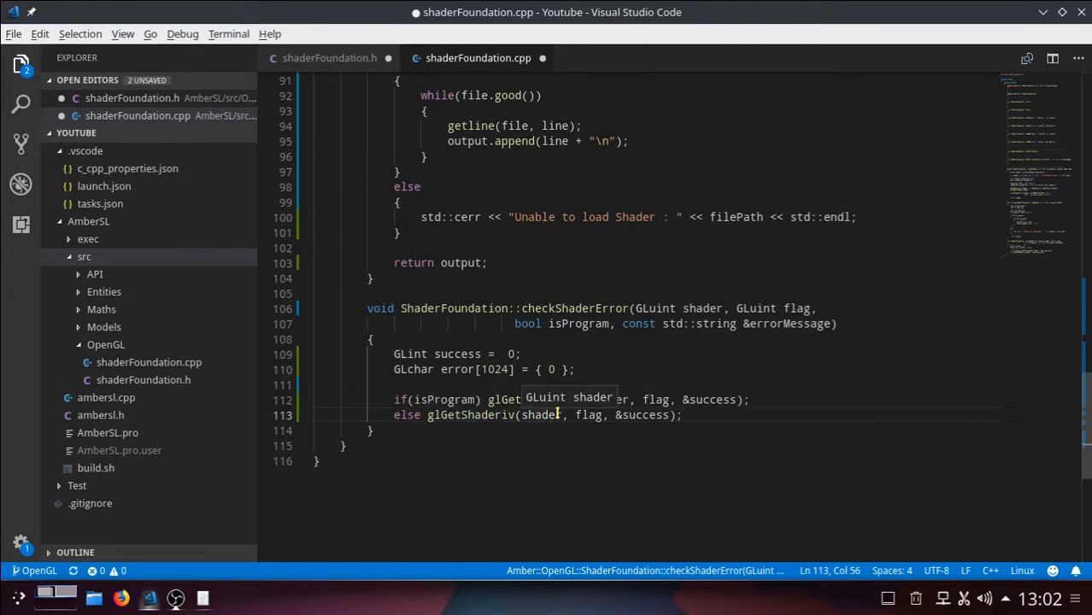
{"action": "mouse_move", "coordinate": [458, 165]}
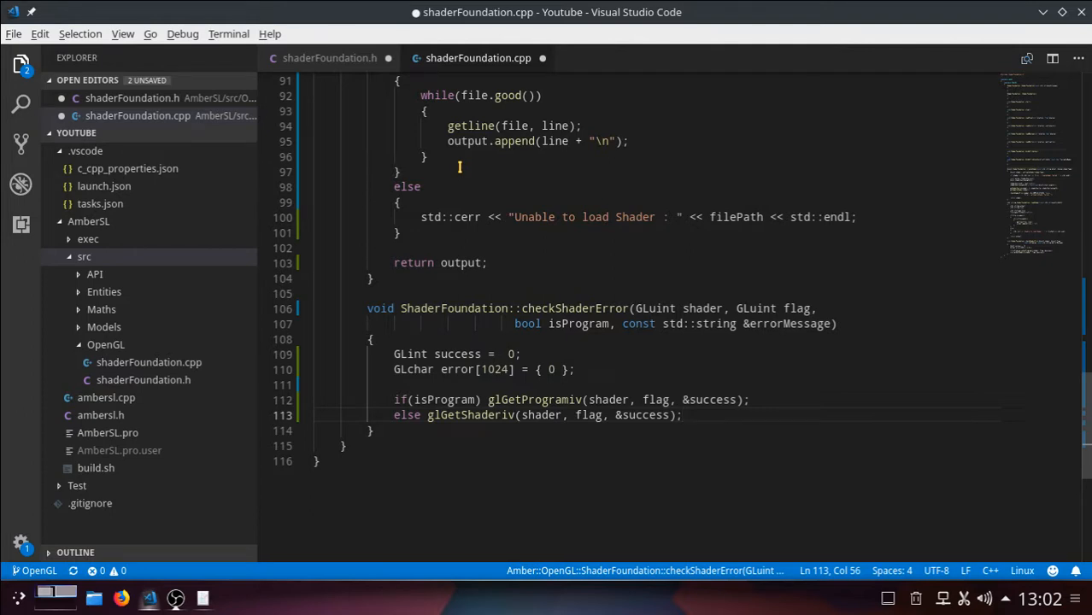
{"action": "mouse_move", "coordinate": [711, 400]}
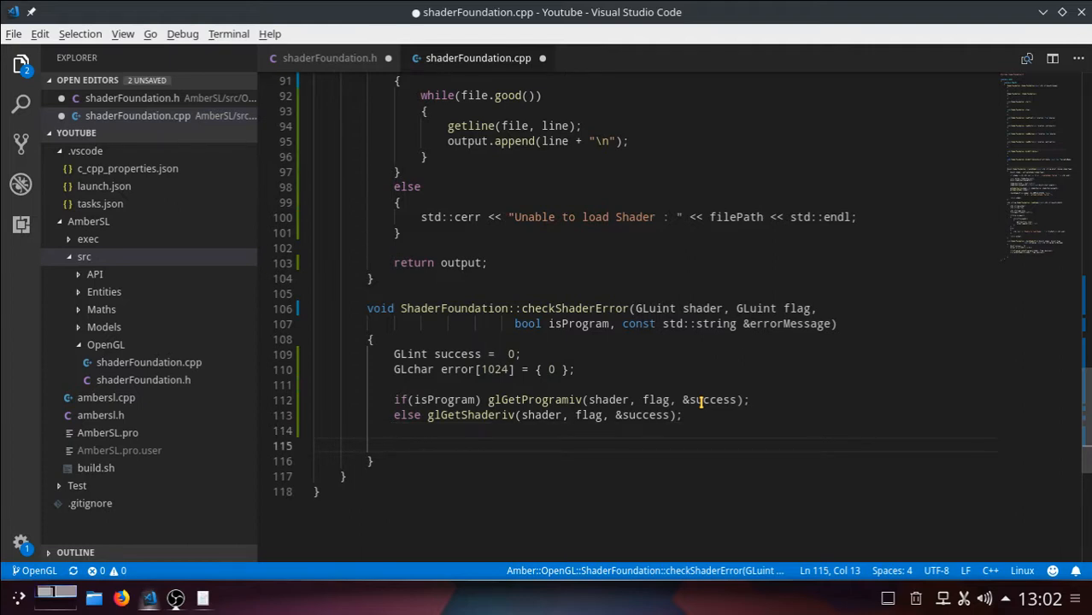
Add if(success == GL_FALSE) followed by an empty pair of braces
{"action": "type", "text": "if("}
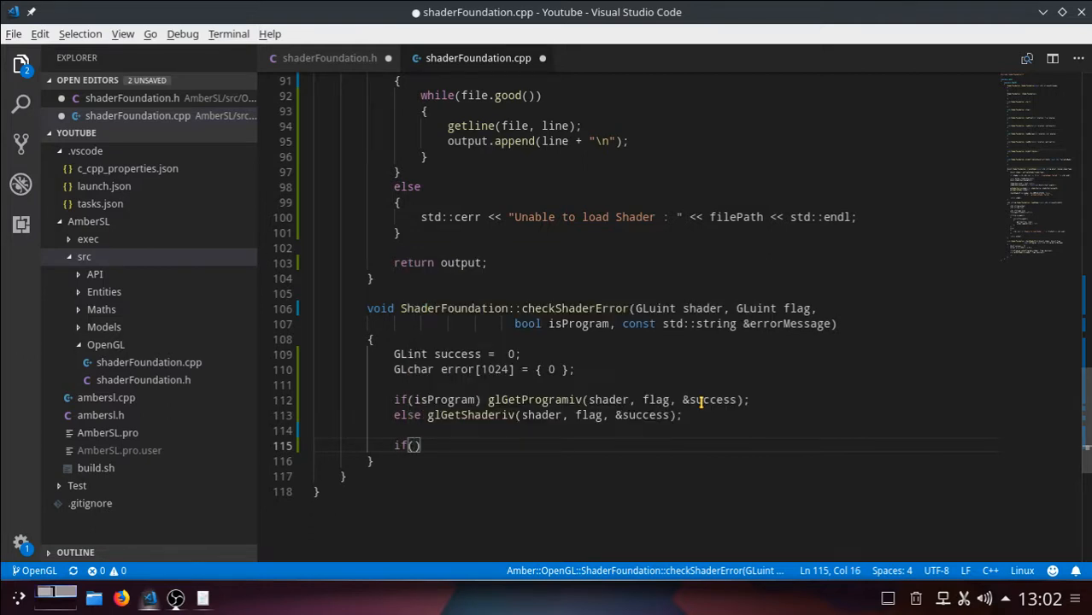
{"action": "type", "text": "suce"}
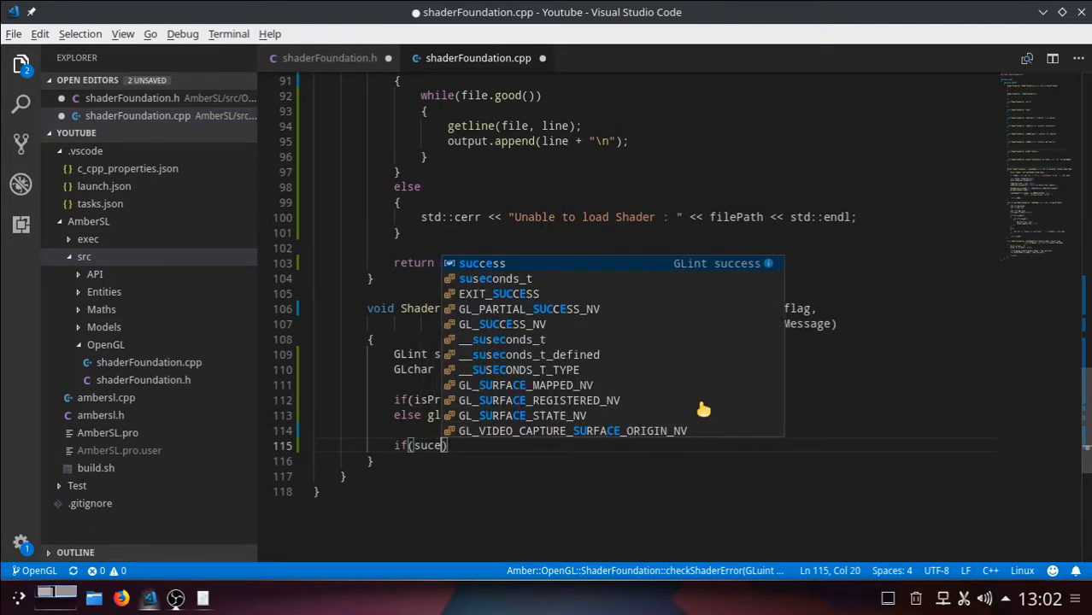
{"action": "key", "text": "Backspace"}
{"action": "type", "text": "cess "}
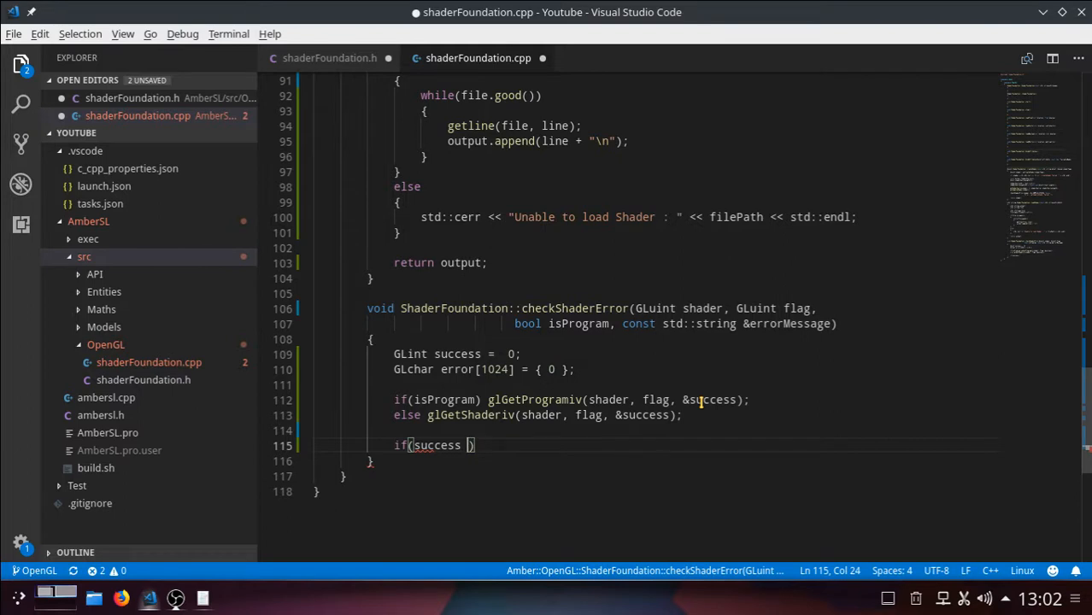
{"action": "type", "text": "=="}
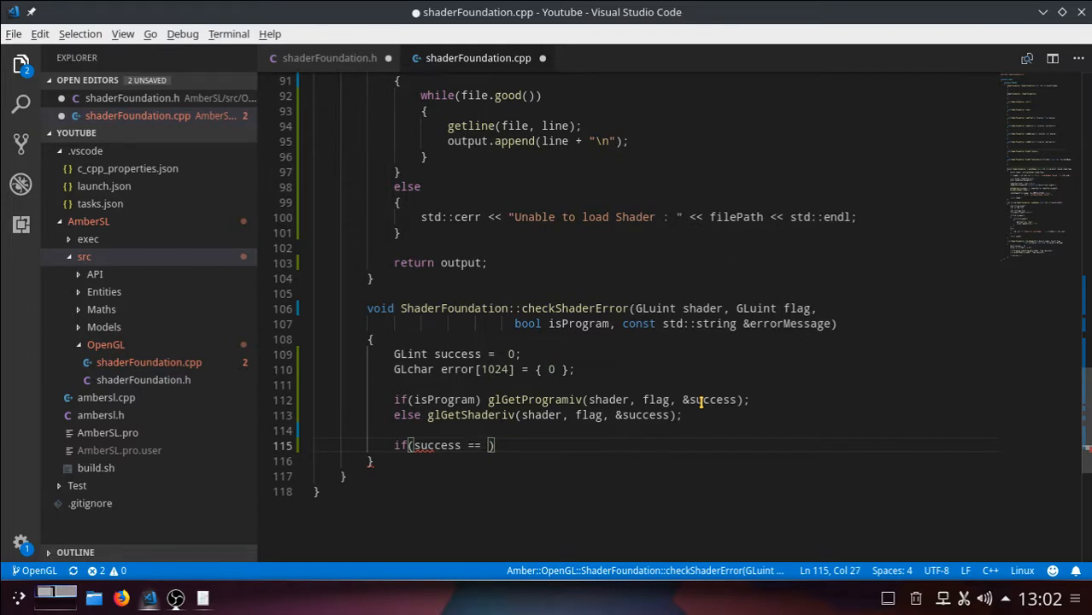
{"action": "type", "text": "GL"}
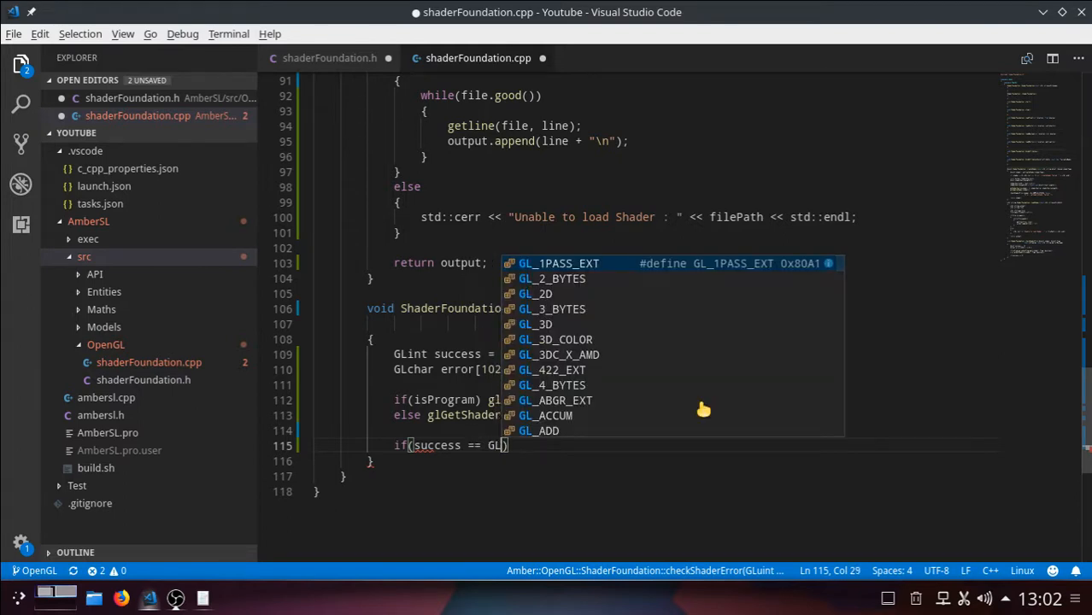
{"action": "type", "text": "FA"}
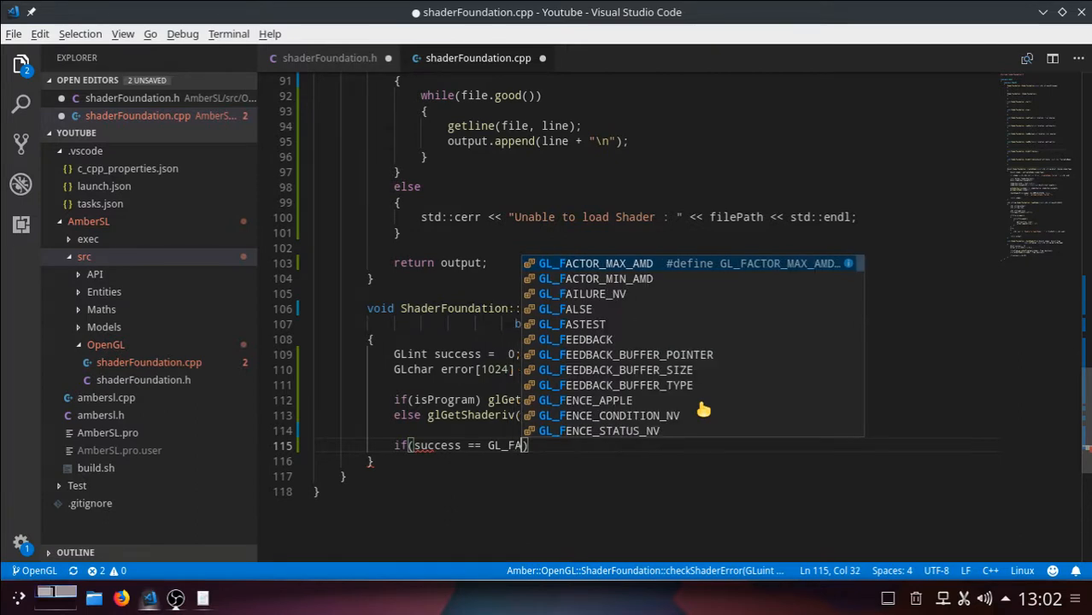
{"action": "type", "text": "LSE"}
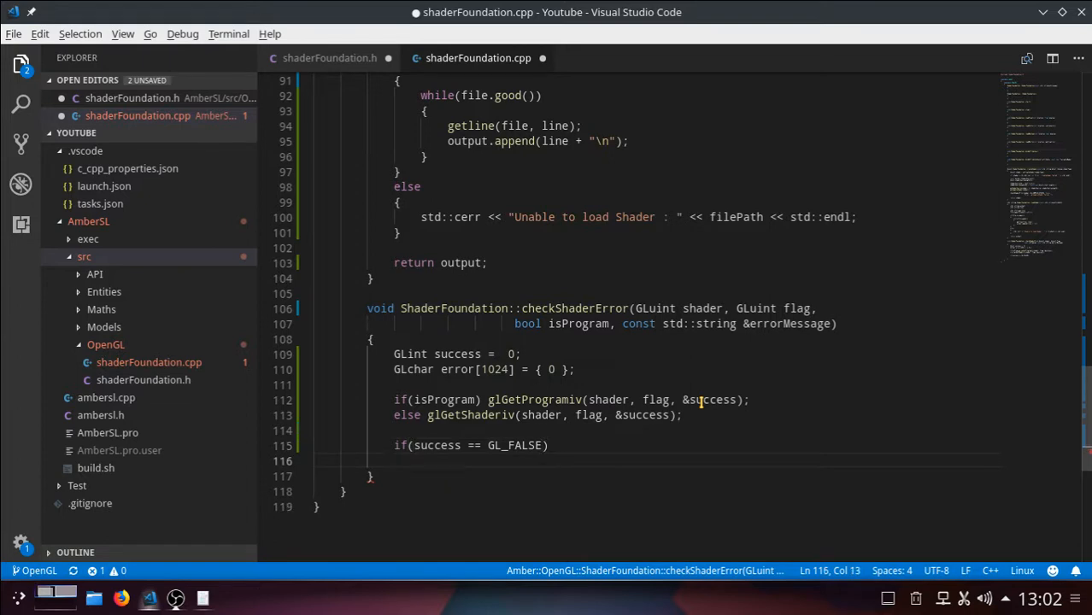
{"action": "type", "text": "{}"}
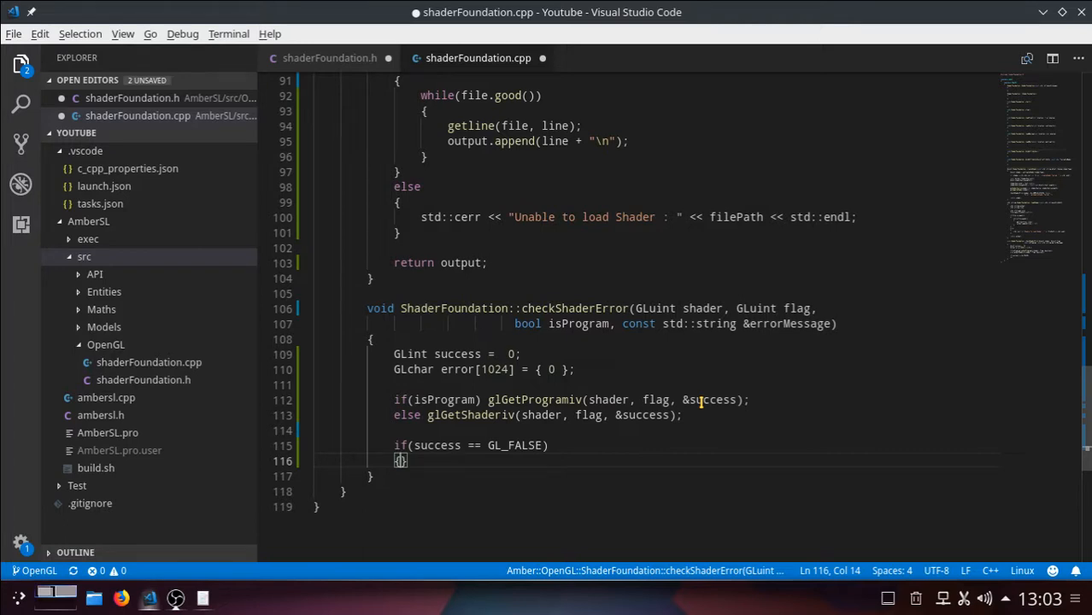
Inside the GL_FALSE block, write if(isProgram) glGetProgramInfoLog via completion
{"action": "key", "text": "Enter"}
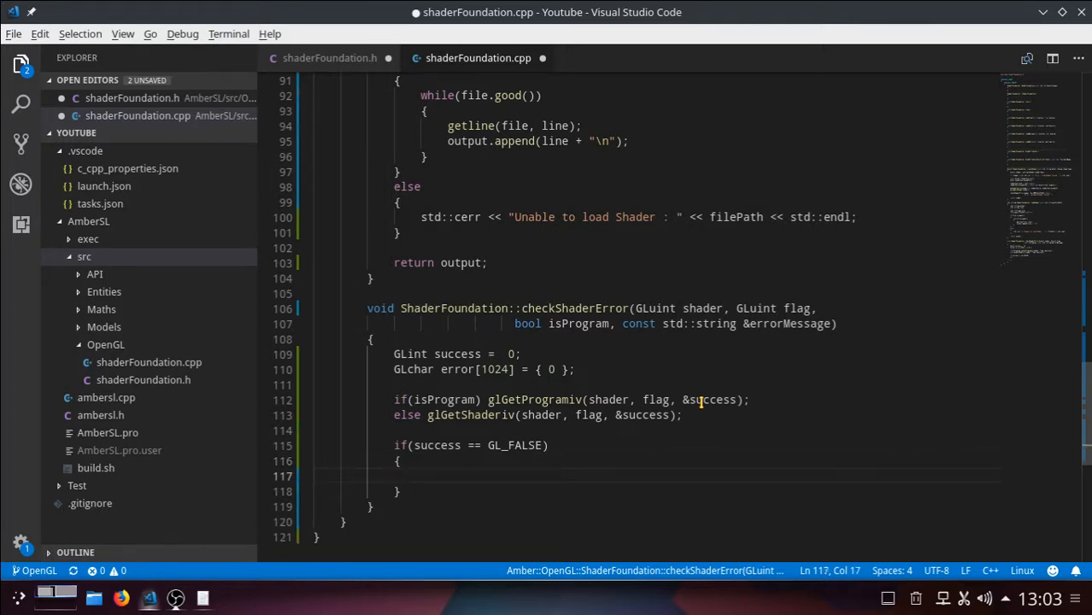
{"action": "type", "text": "if("}
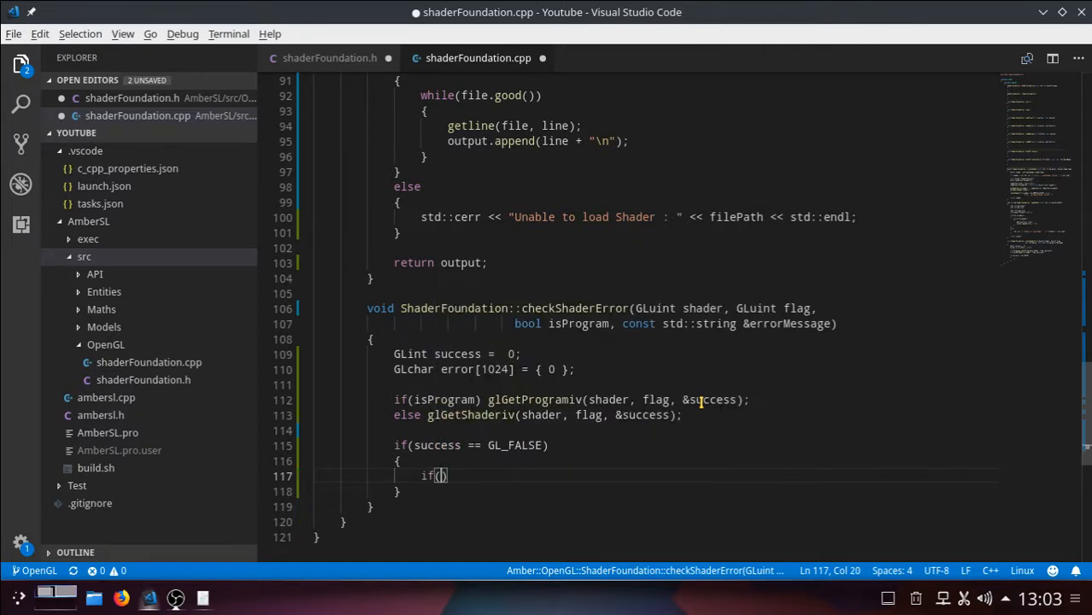
{"action": "type", "text": "is"}
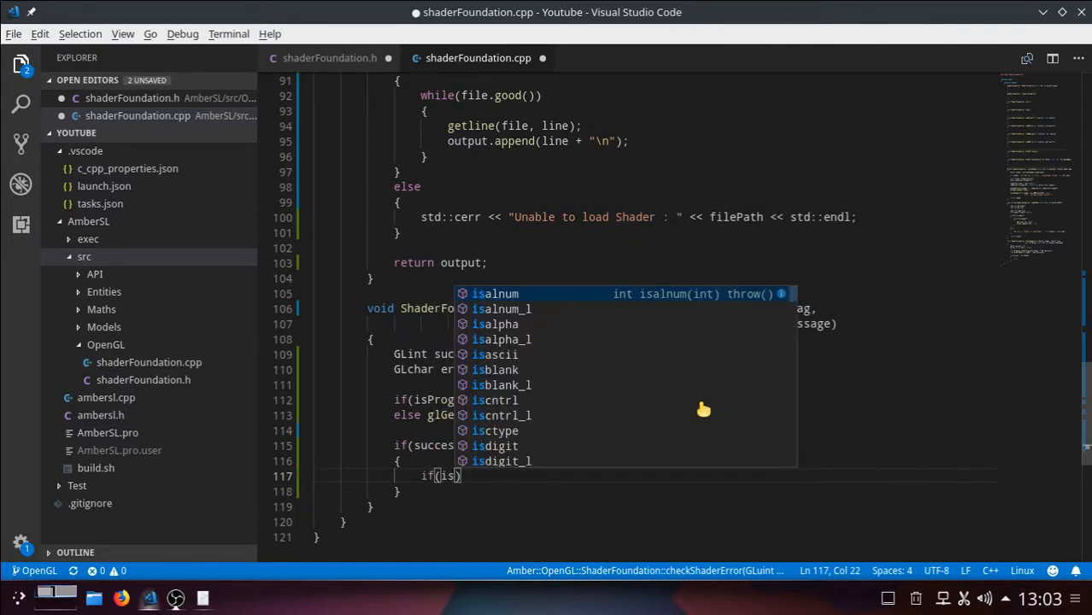
{"action": "type", "text": "Program"}
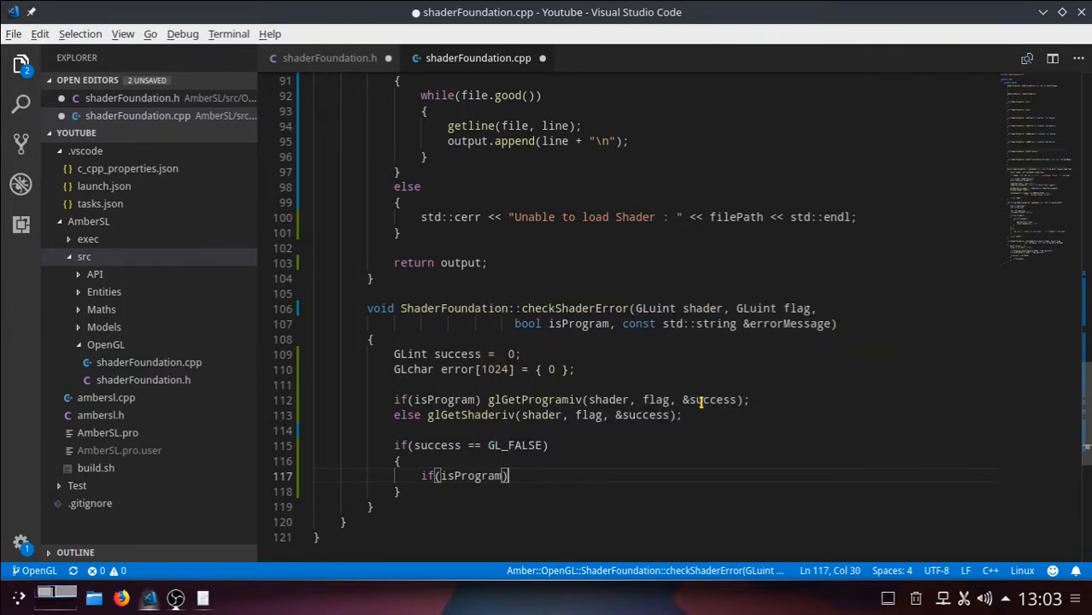
{"action": "type", "text": "\" \""}
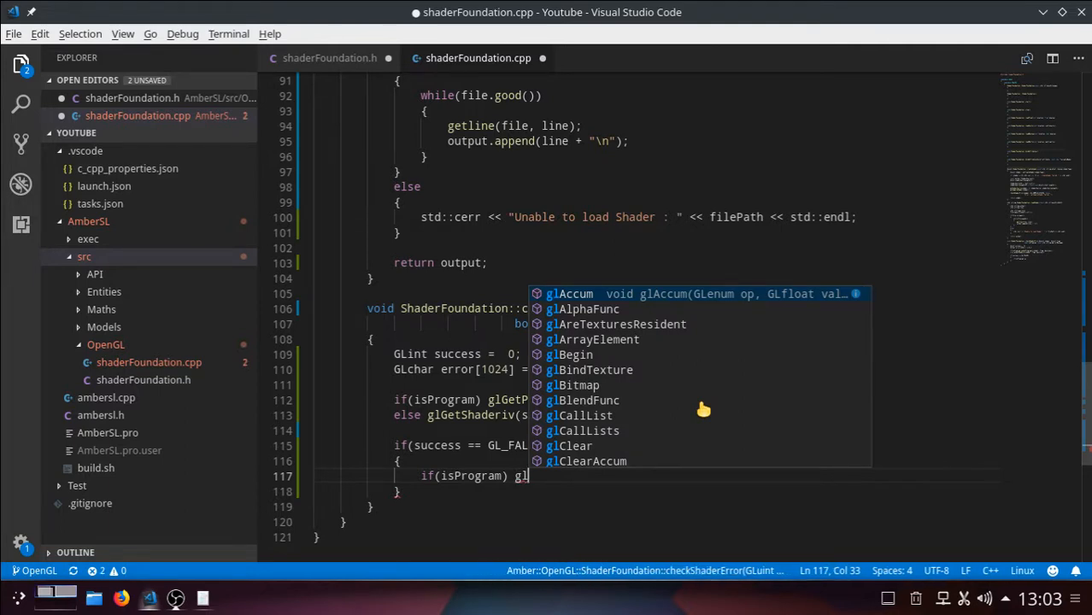
{"action": "type", "text": "GetP"}
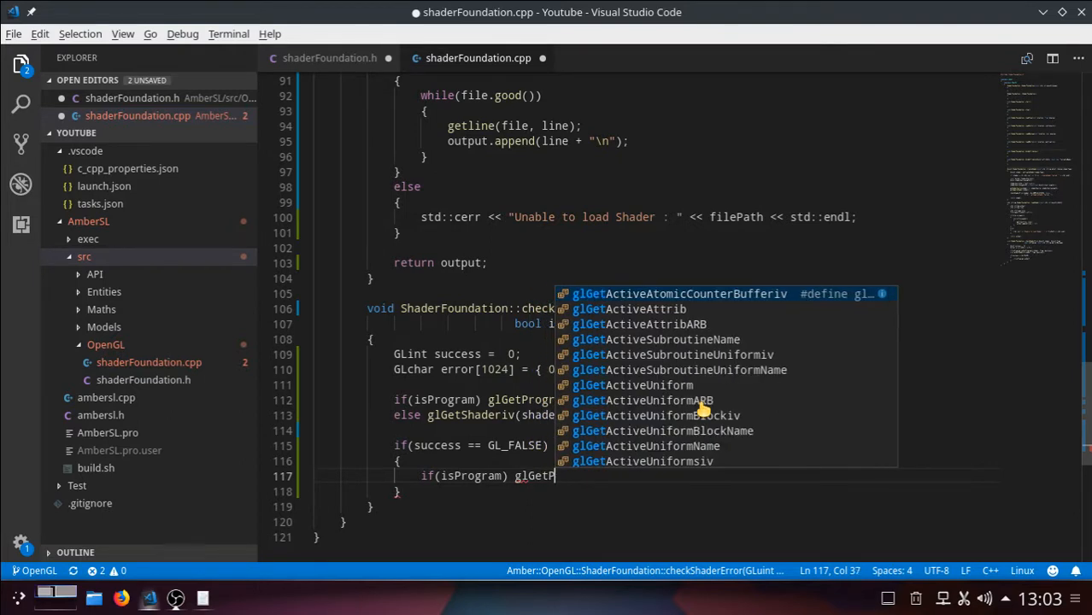
{"action": "type", "text": "rogram"}
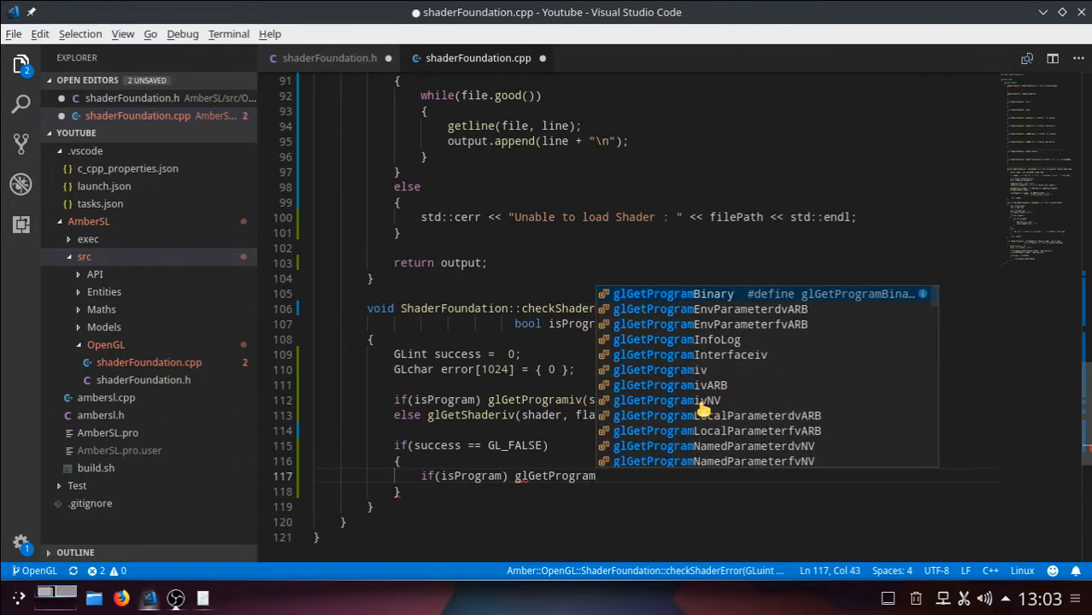
{"action": "type", "text": "Inf"}
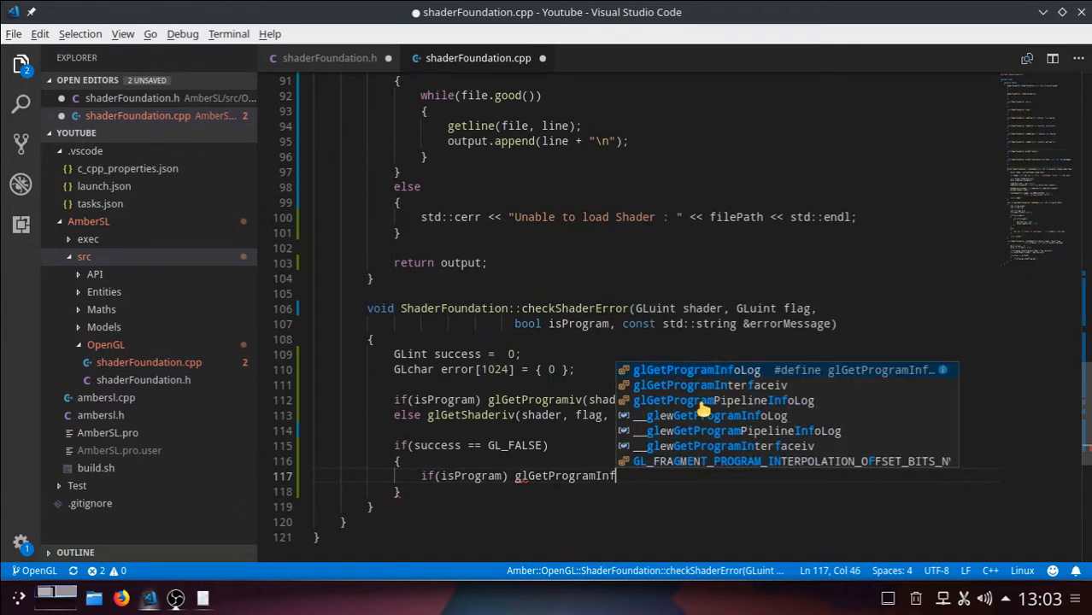
{"action": "key", "text": "Tab"}
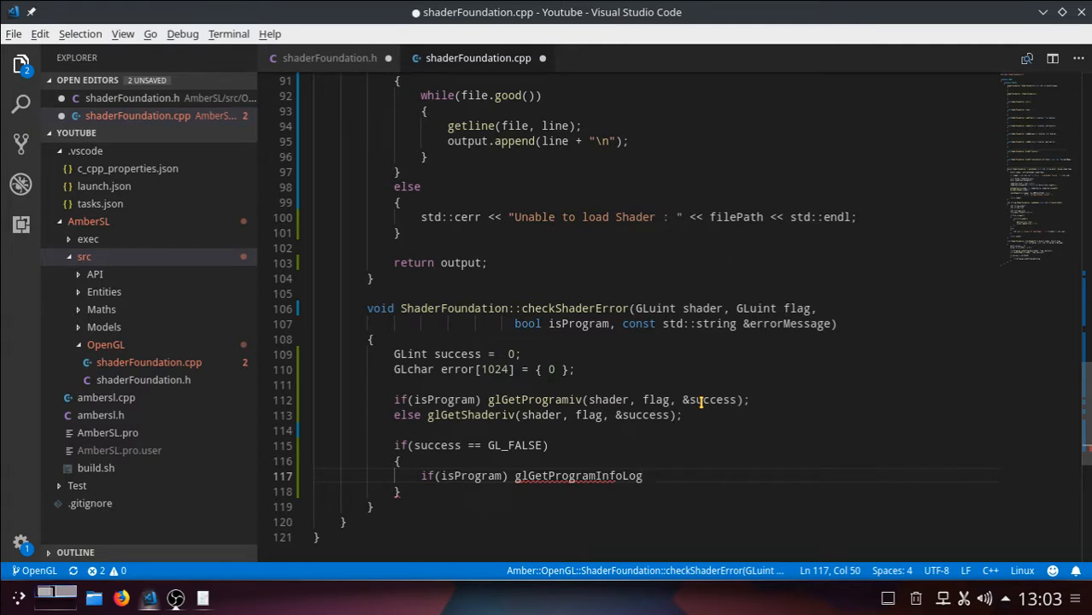
Supply the arguments shader, sizeof(error), nullptr, error to glGetProgramInfoLog
{"action": "type", "text": "("}
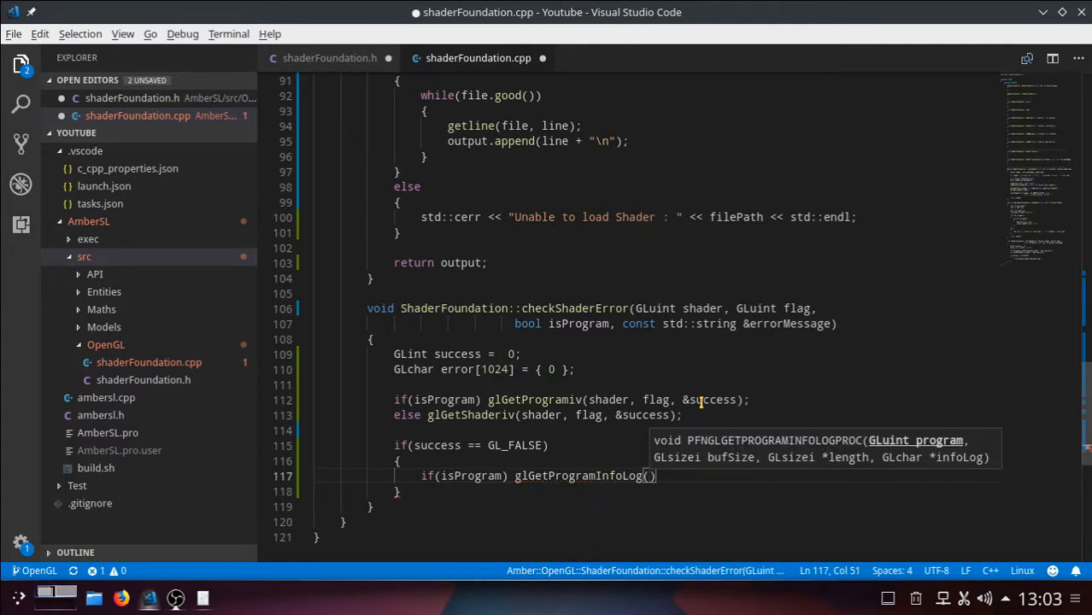
{"action": "type", "text": "sh"}
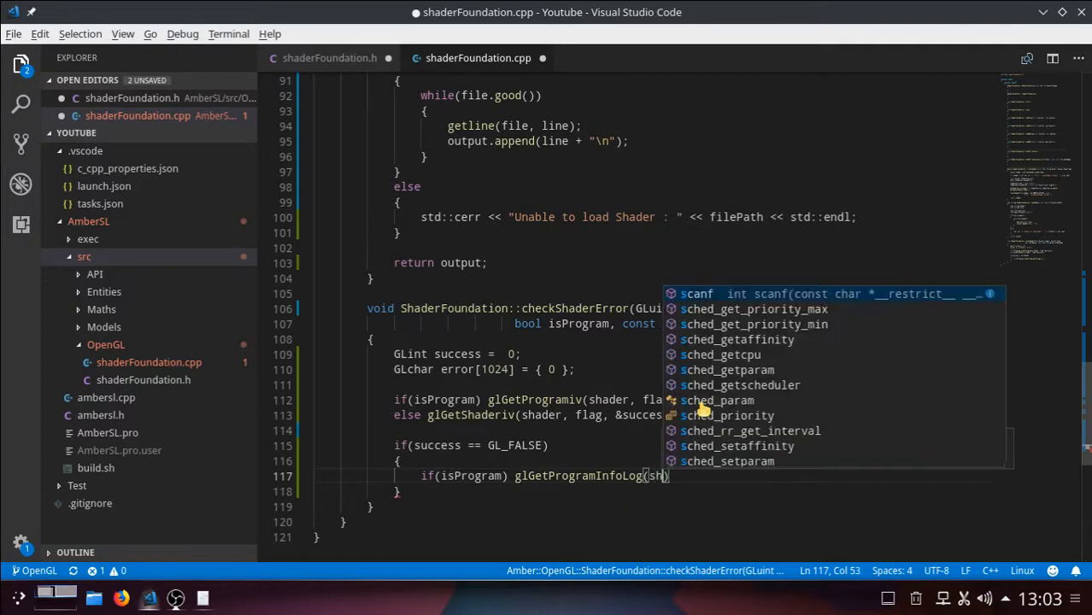
{"action": "type", "text": "shader,"}
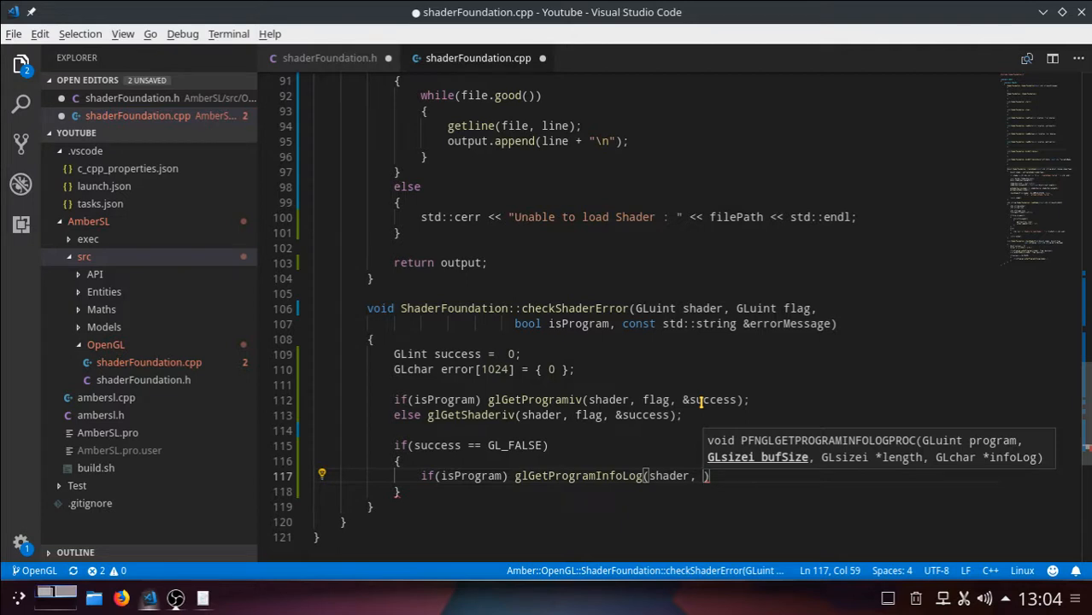
{"action": "type", "text": "sizeof("}
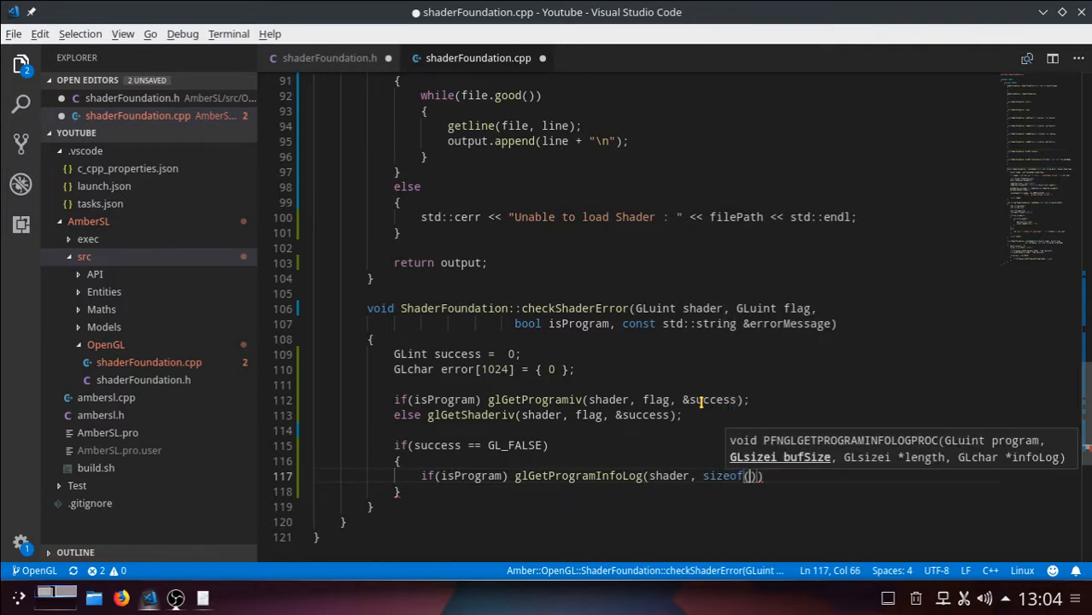
{"action": "type", "text": "error"}
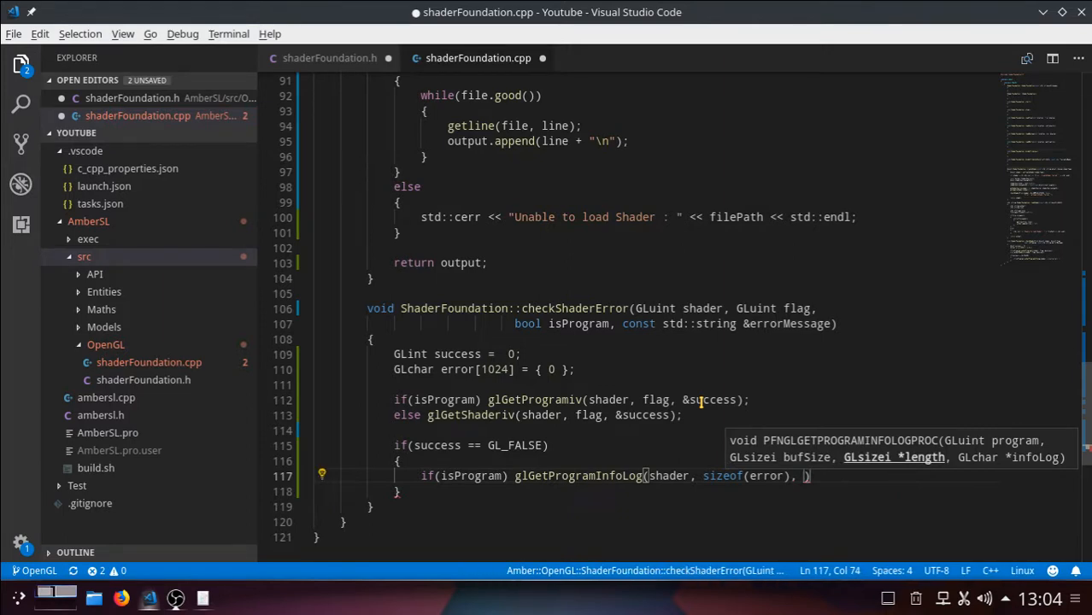
{"action": "type", "text": "n"}
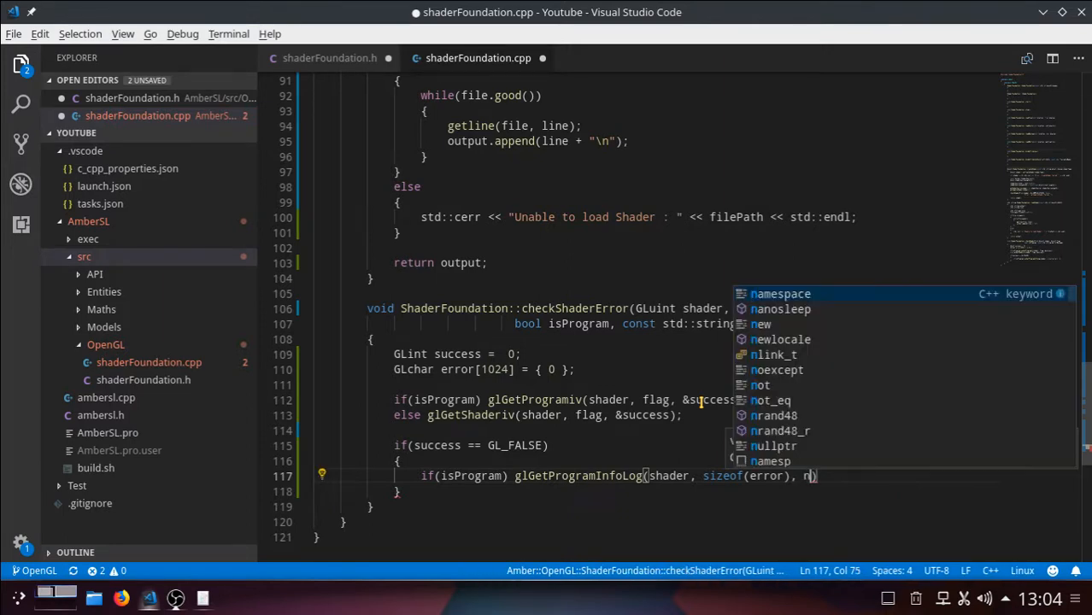
{"action": "type", "text": "ull"}
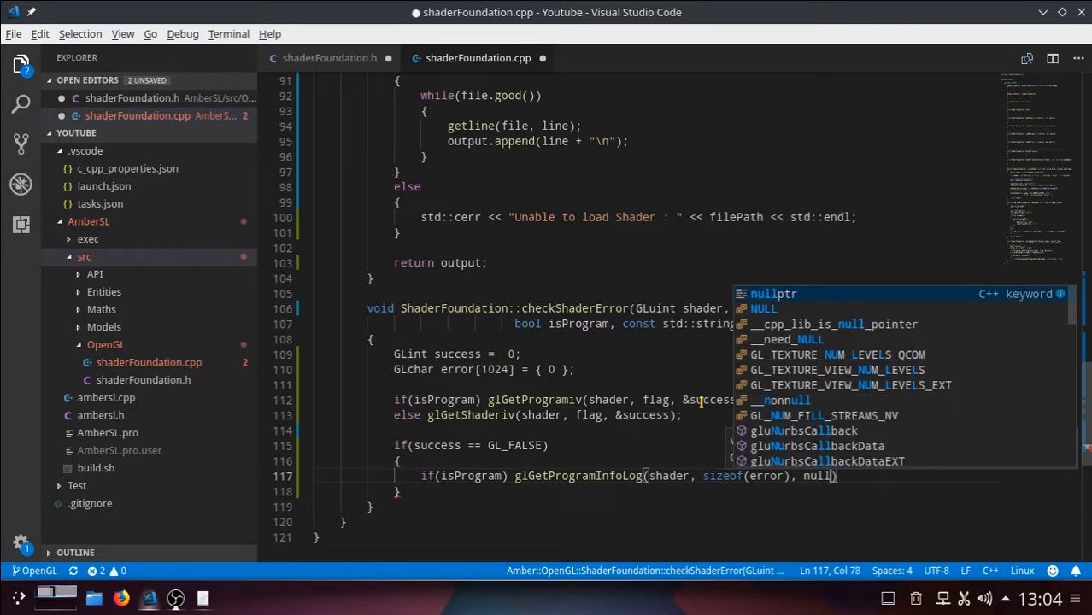
{"action": "type", "text": "pr"}
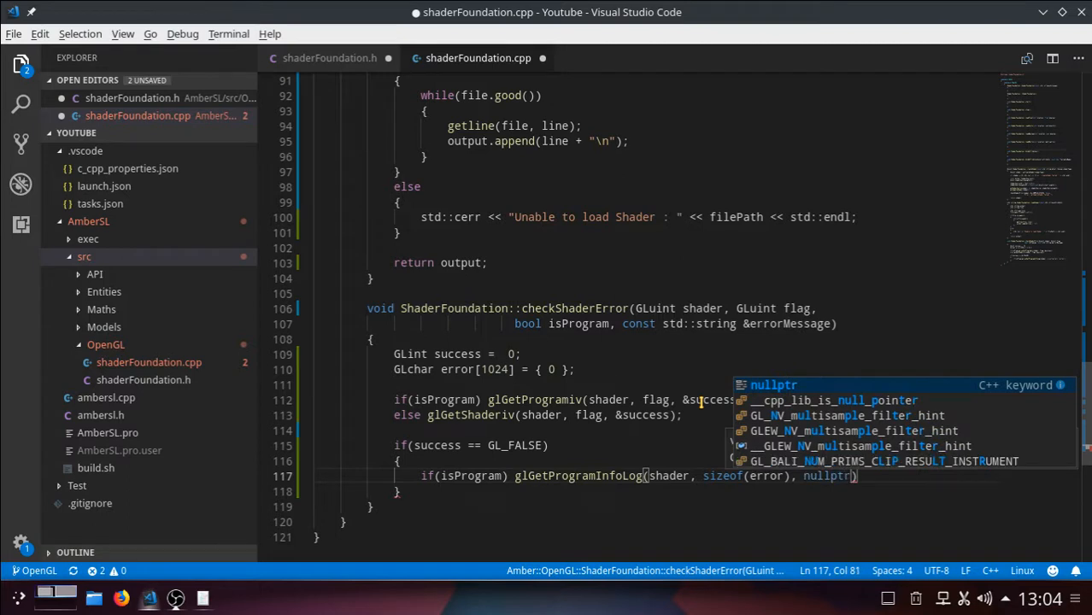
{"action": "type", "text": ","}
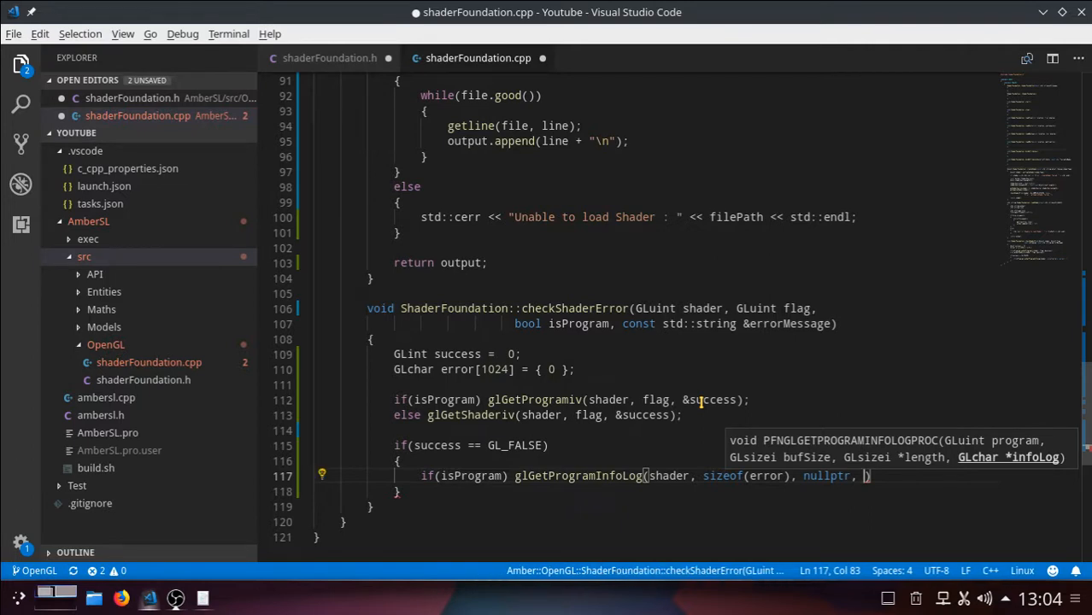
{"action": "type", "text": "error"}
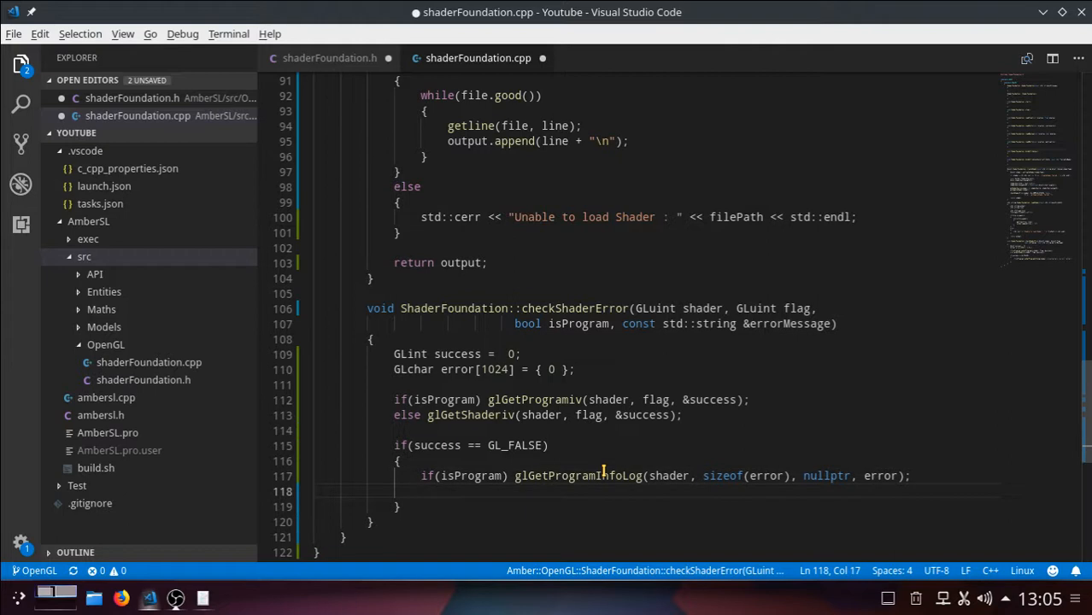
Add else glGetShaderInfoLog(shader, sizeof(error), nullptr, error); below the program log call
{"action": "type", "text": "else"}
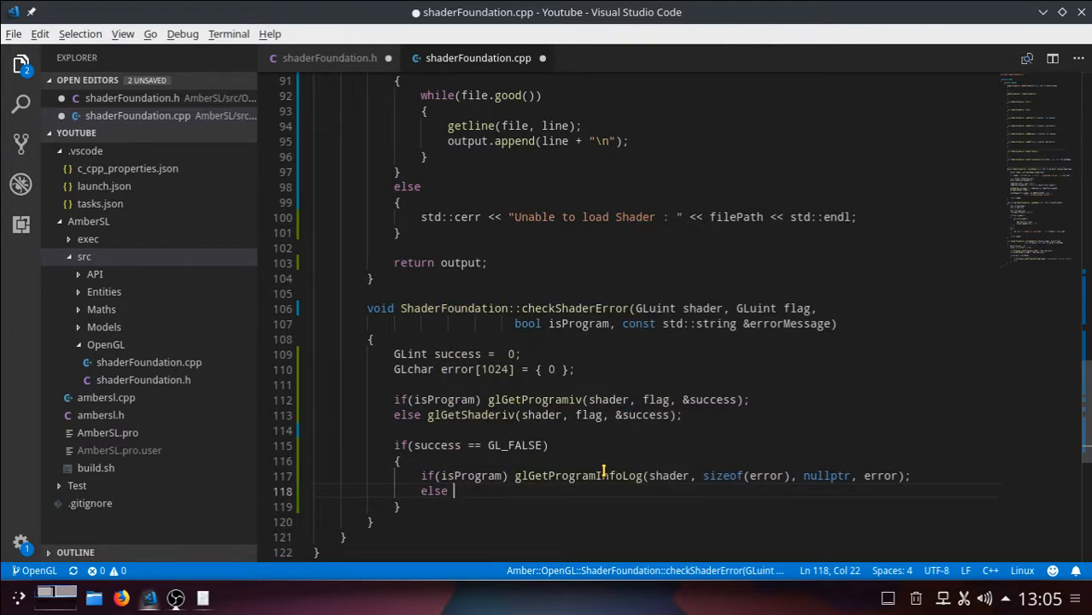
{"action": "type", "text": "glGet"}
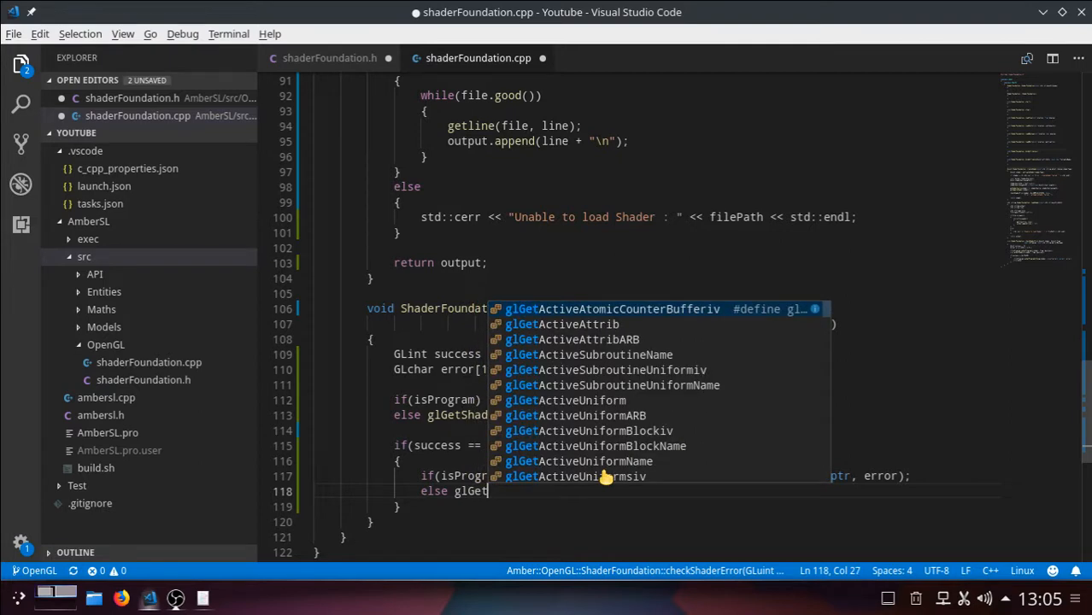
{"action": "type", "text": "ShaderI"}
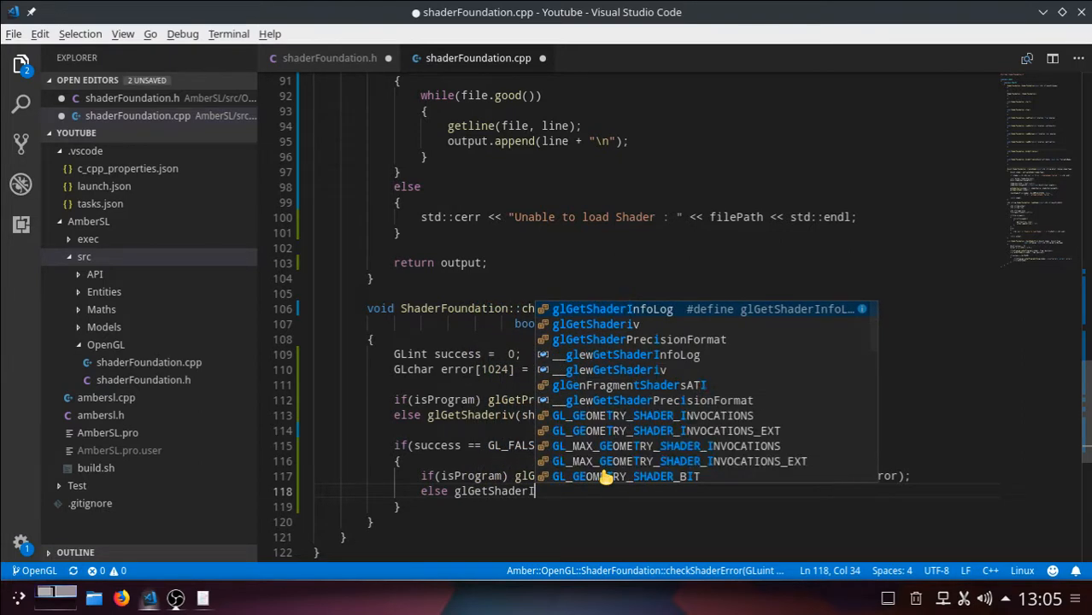
{"action": "key", "text": "Tab"}
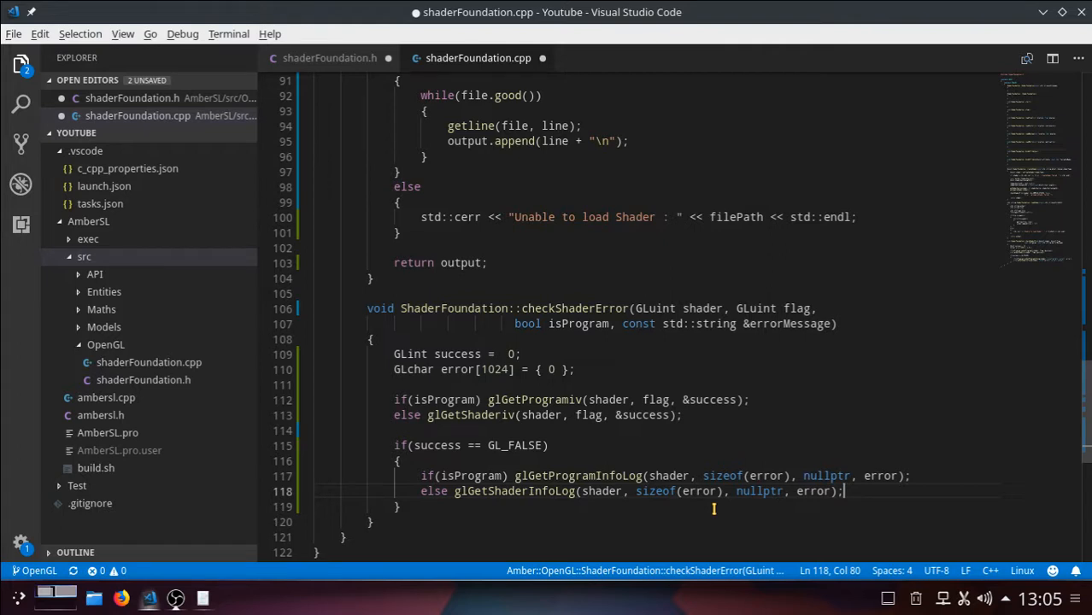
{"action": "key", "text": "Enter"}
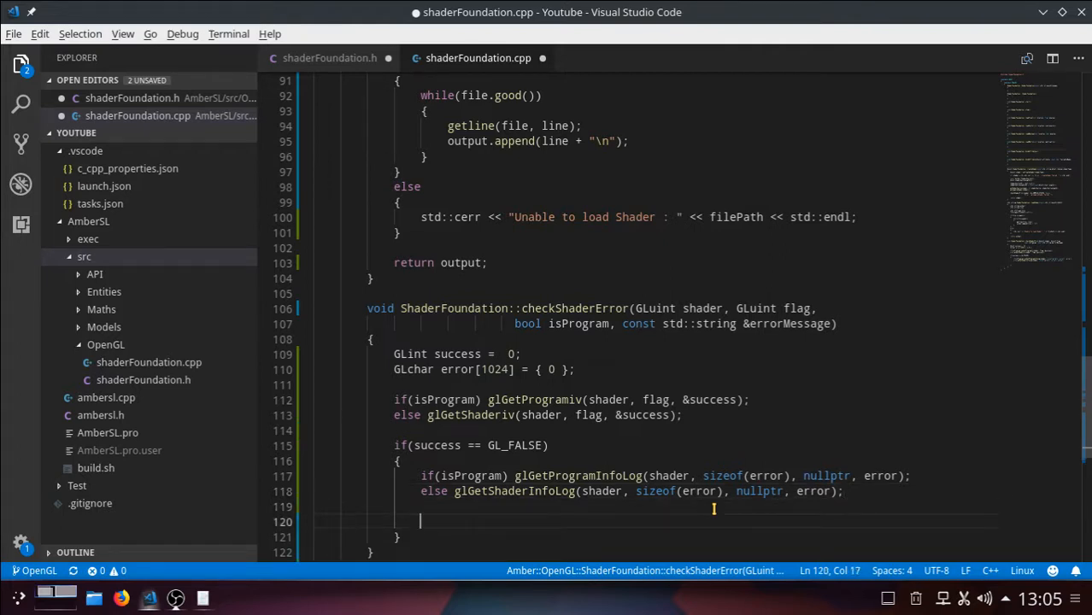
Start the failure output with std::cerr << errorMessage
{"action": "type", "text": "std:"}
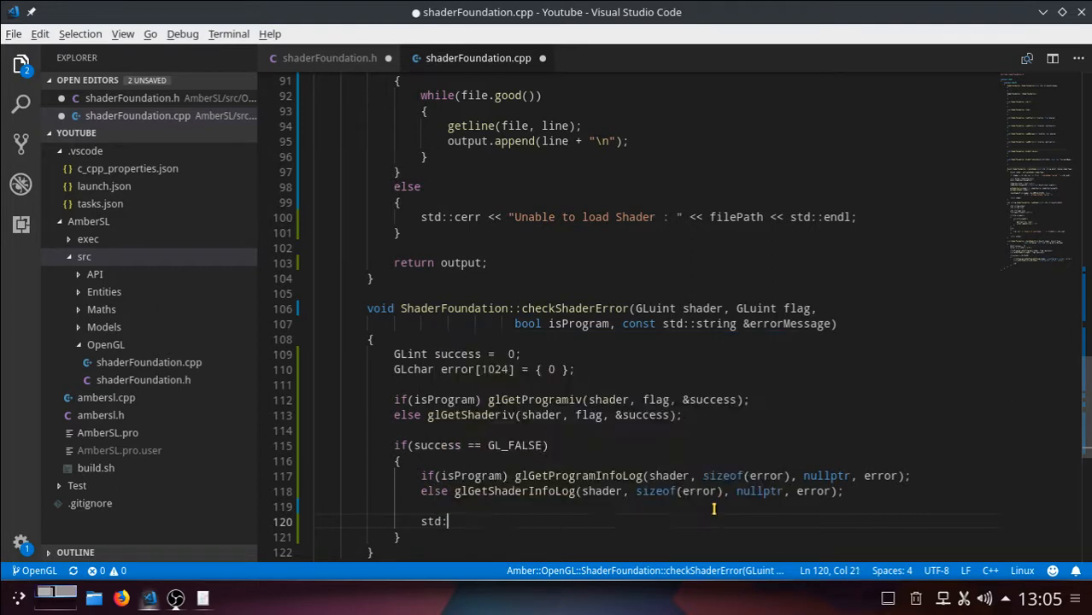
{"action": "type", "text": "cer"}
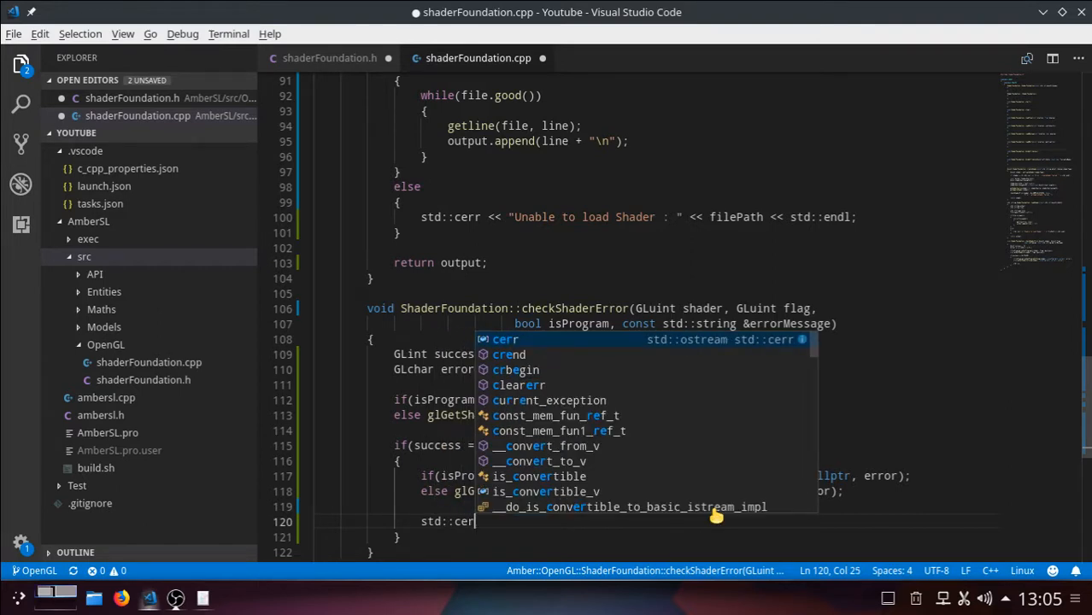
{"action": "type", "text": "r <<"}
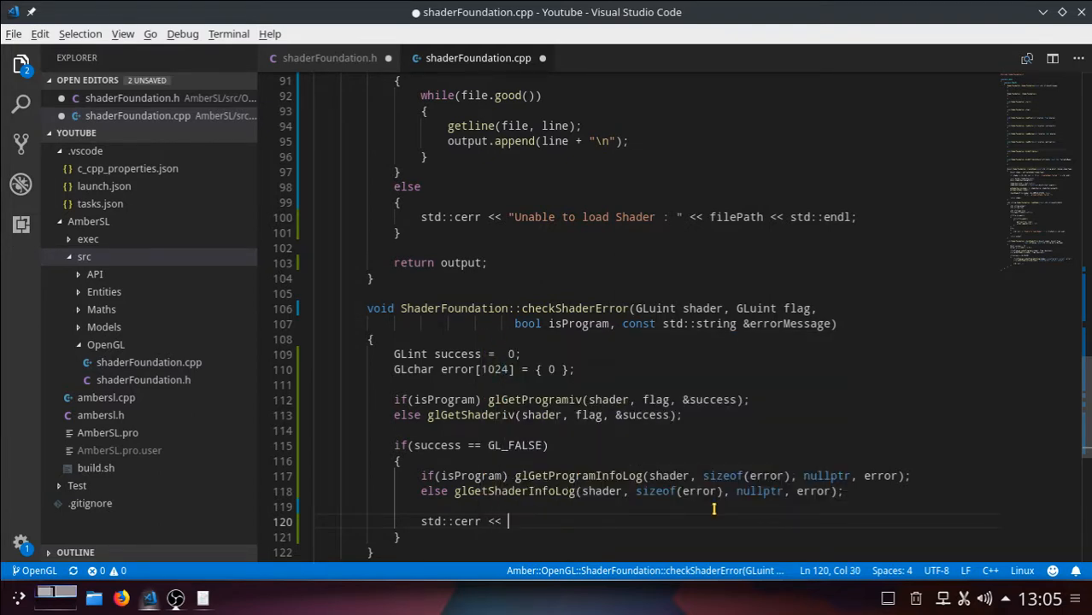
{"action": "type", "text": "error"}
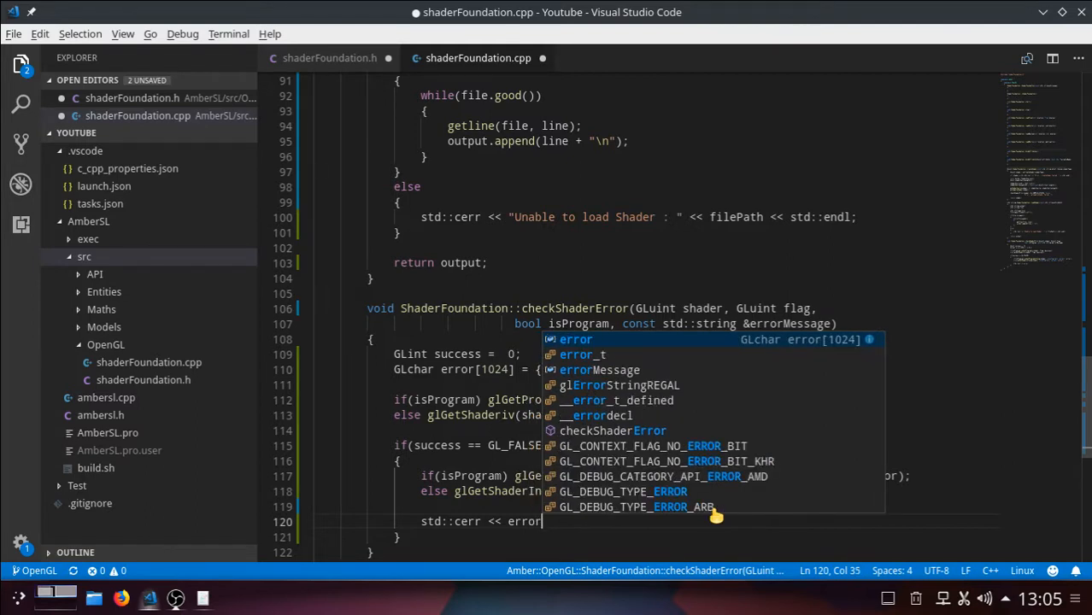
{"action": "type", "text": "Mess"}
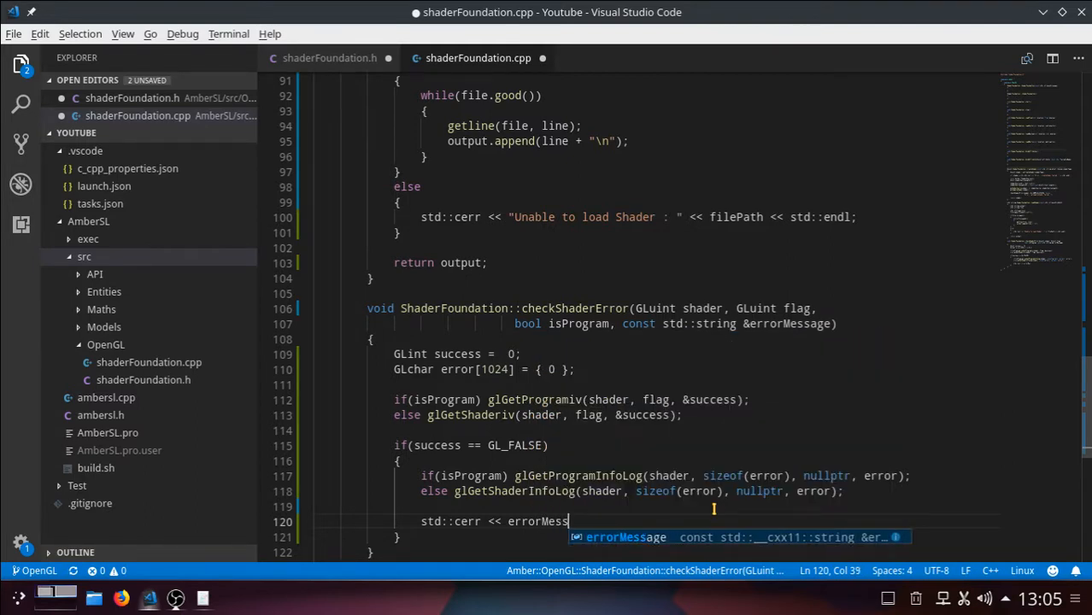
{"action": "type", "text": "age"}
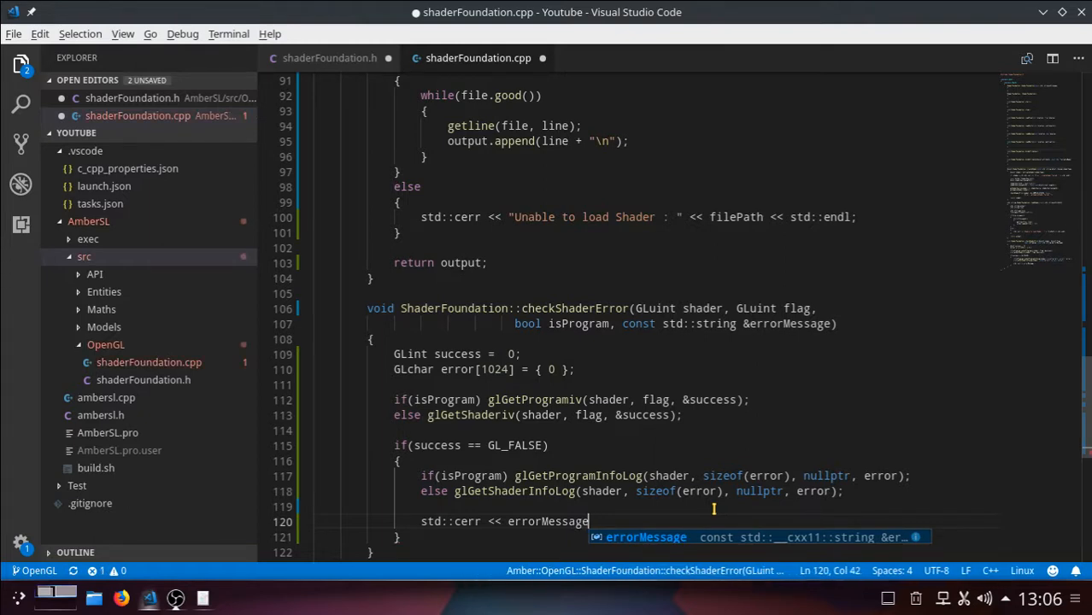
Stream " : ", error and std::endl after errorMessage to finish the cerr line
{"action": "type", "text": "<"}
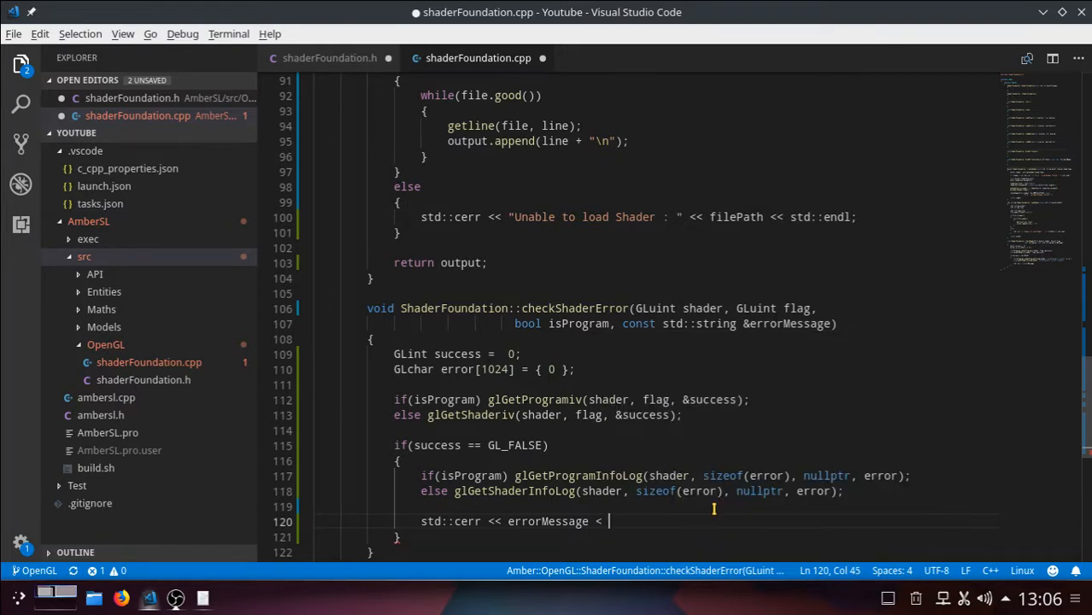
{"action": "key", "text": "BackSpace"}
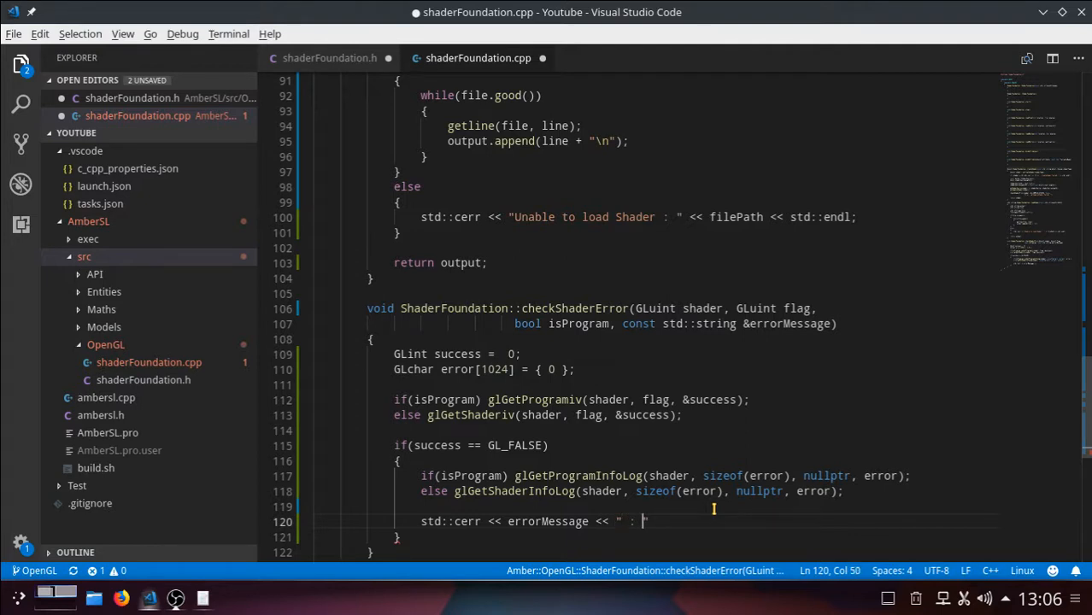
{"action": "type", "text": "<<"}
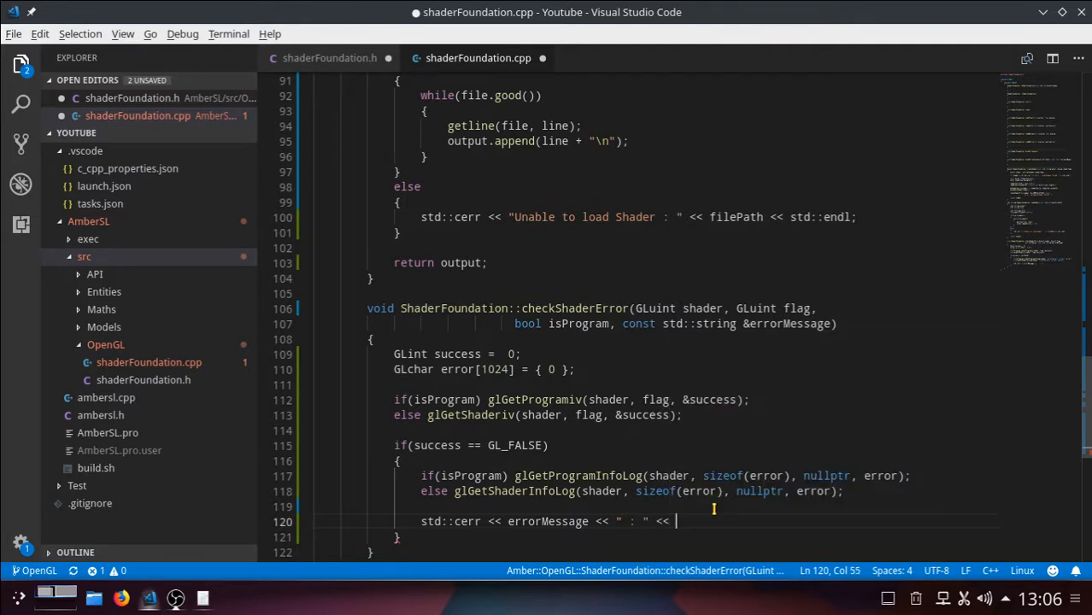
{"action": "type", "text": "error"}
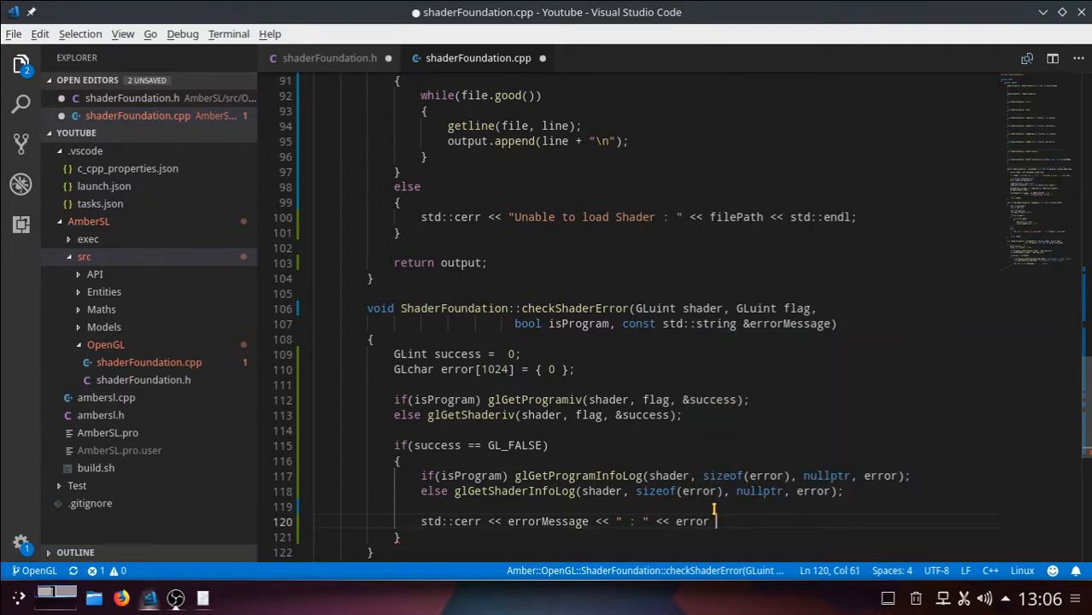
{"action": "type", "text": "<<"}
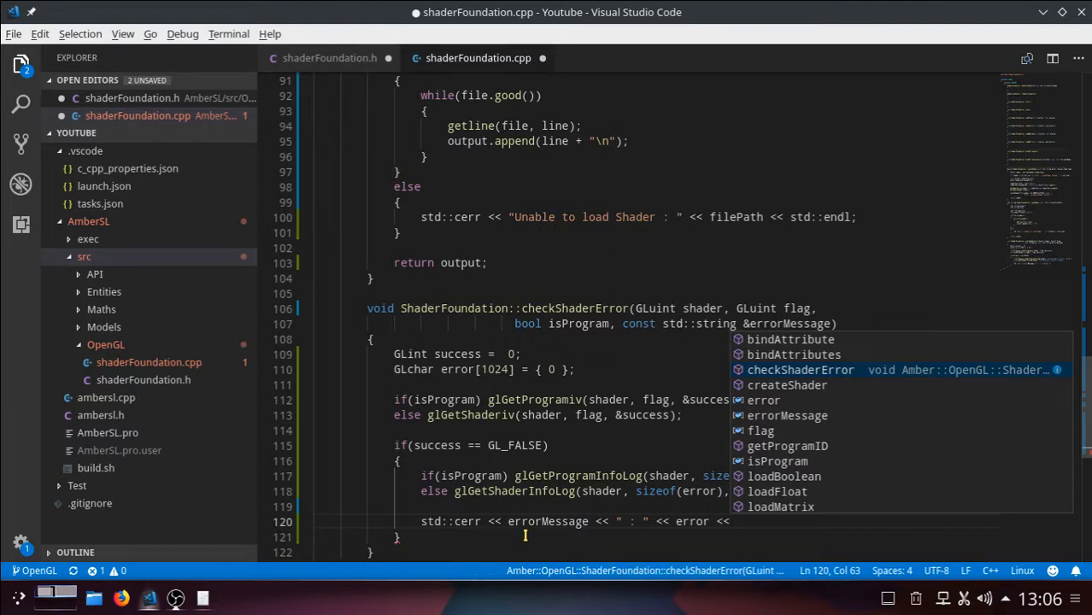
{"action": "mouse_move", "coordinate": [680, 530]}
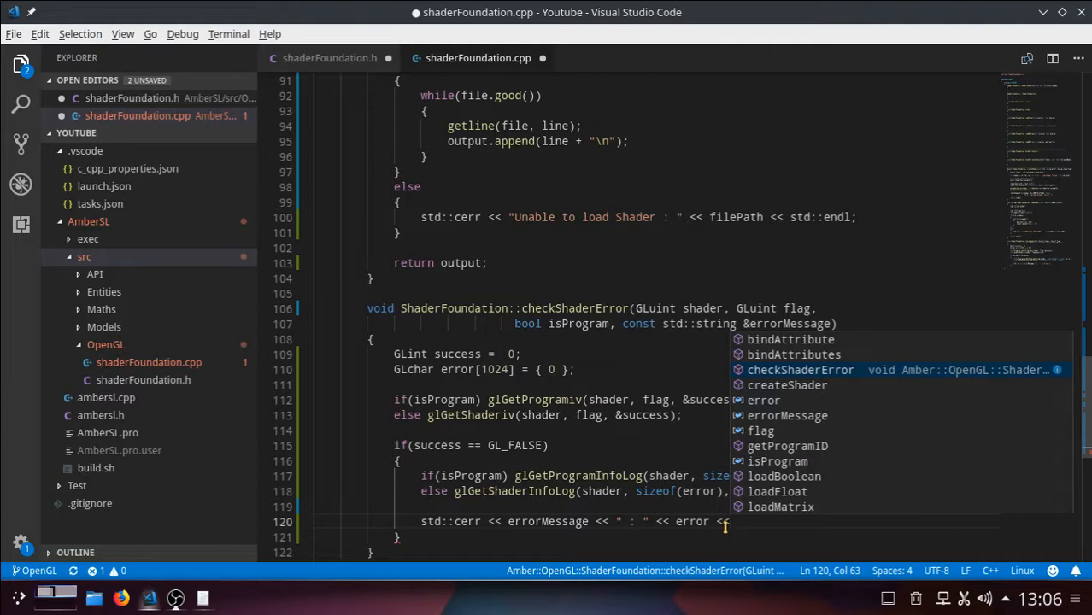
{"action": "type", "text": "s"}
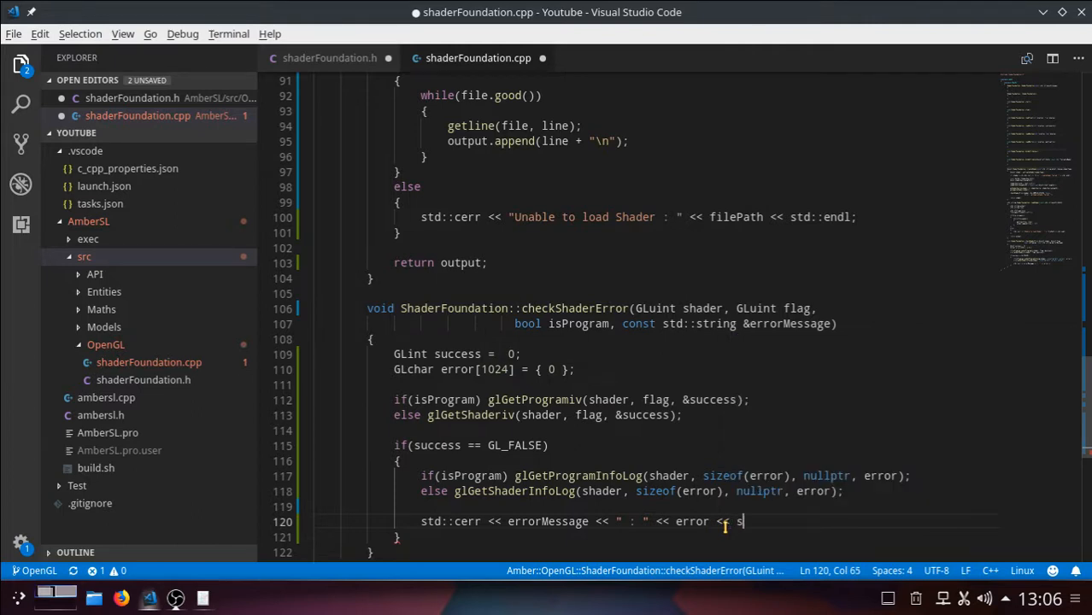
{"action": "type", "text": "td::e"}
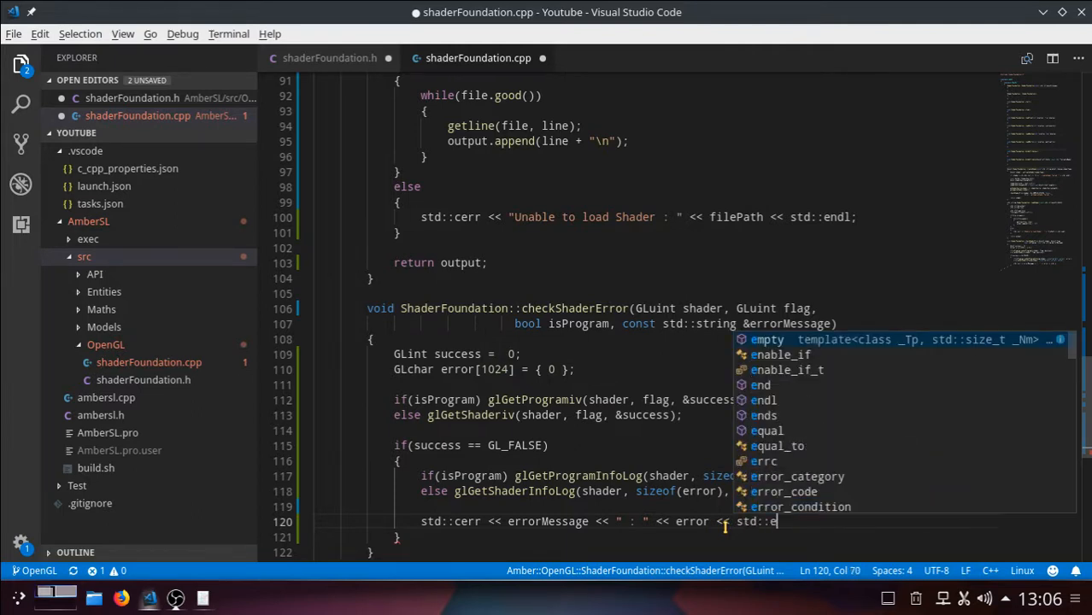
{"action": "type", "text": "ndl;"}
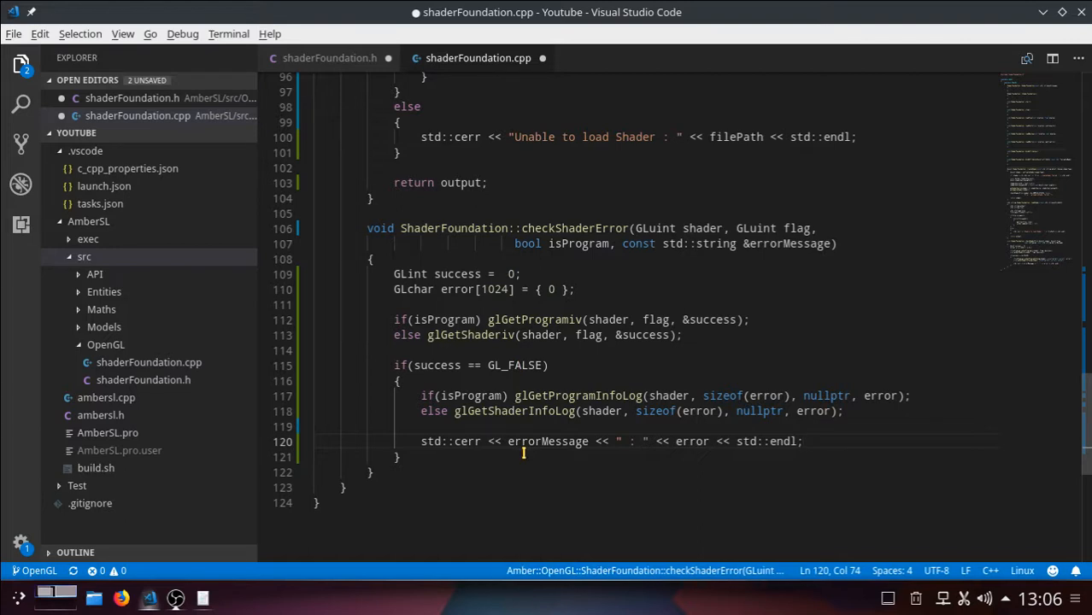
{"action": "left_click", "coordinate": [502, 366]}
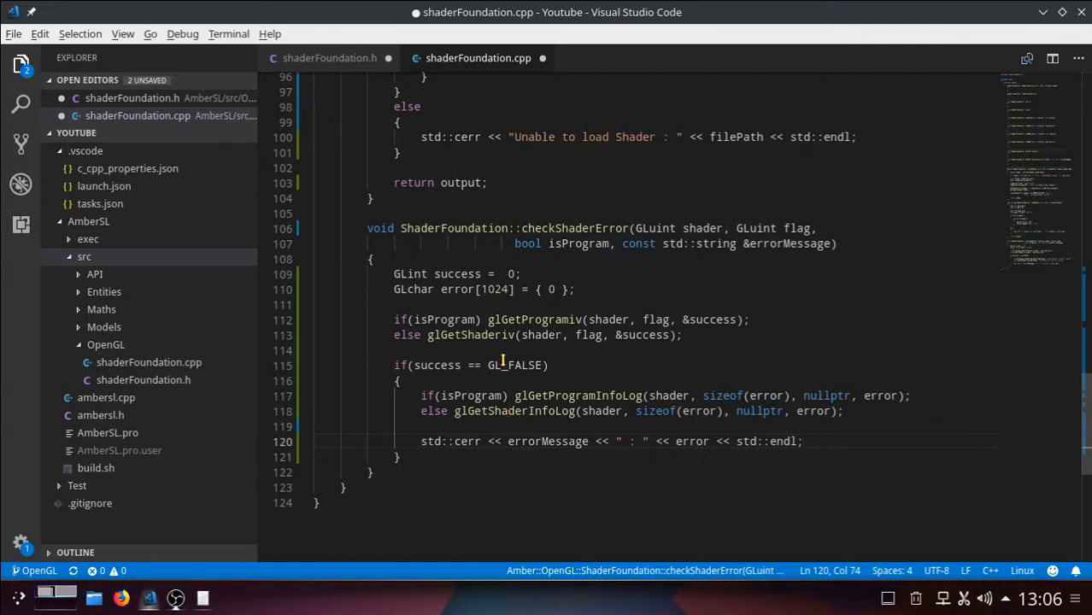
{"action": "mouse_move", "coordinate": [745, 260]}
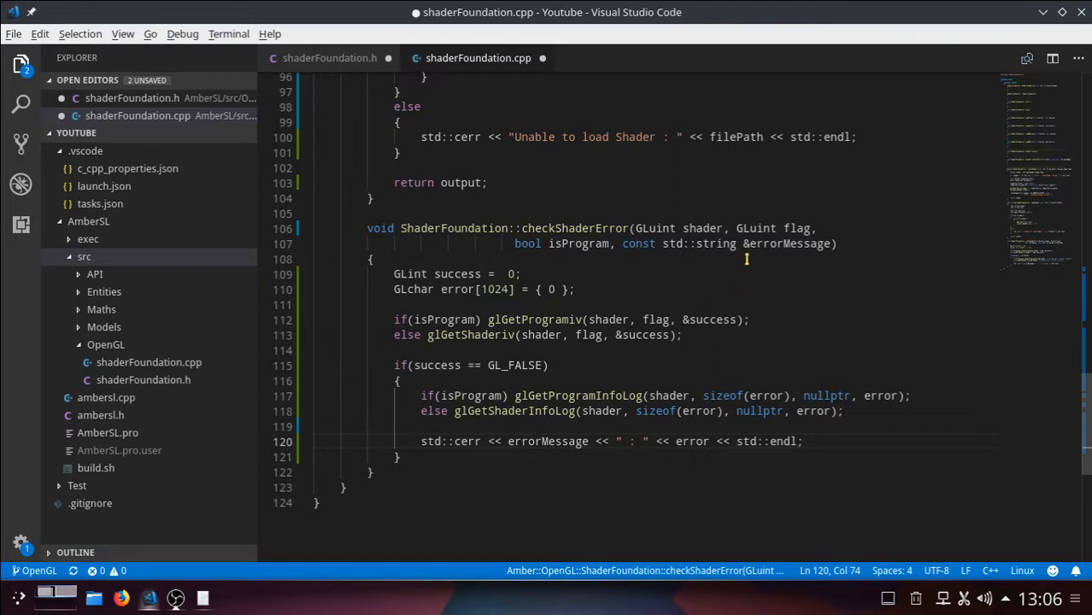
{"action": "mouse_move", "coordinate": [773, 243]}
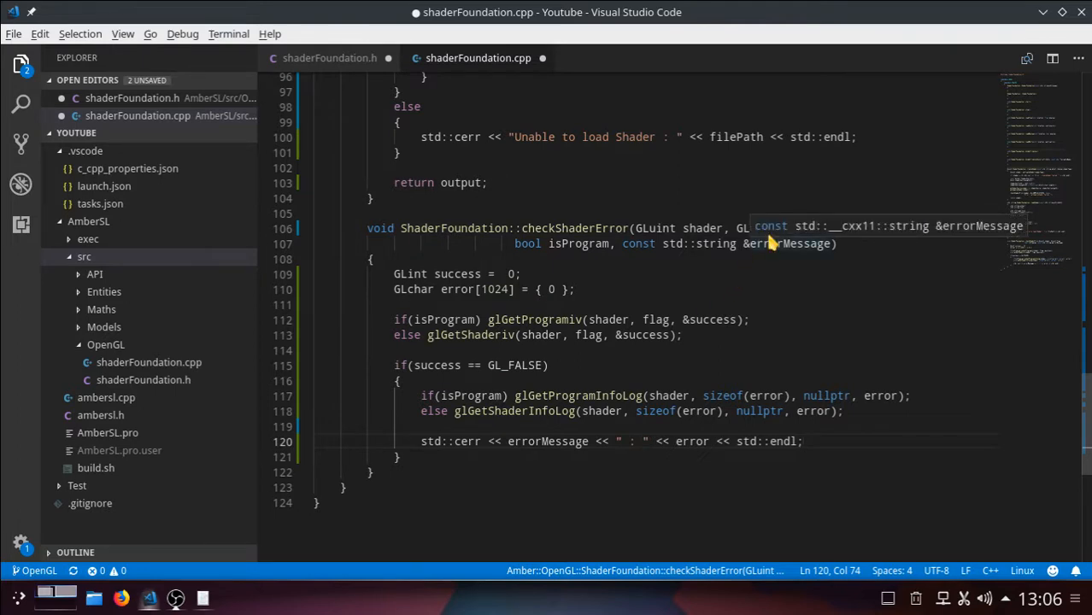
{"action": "mouse_move", "coordinate": [608, 328]}
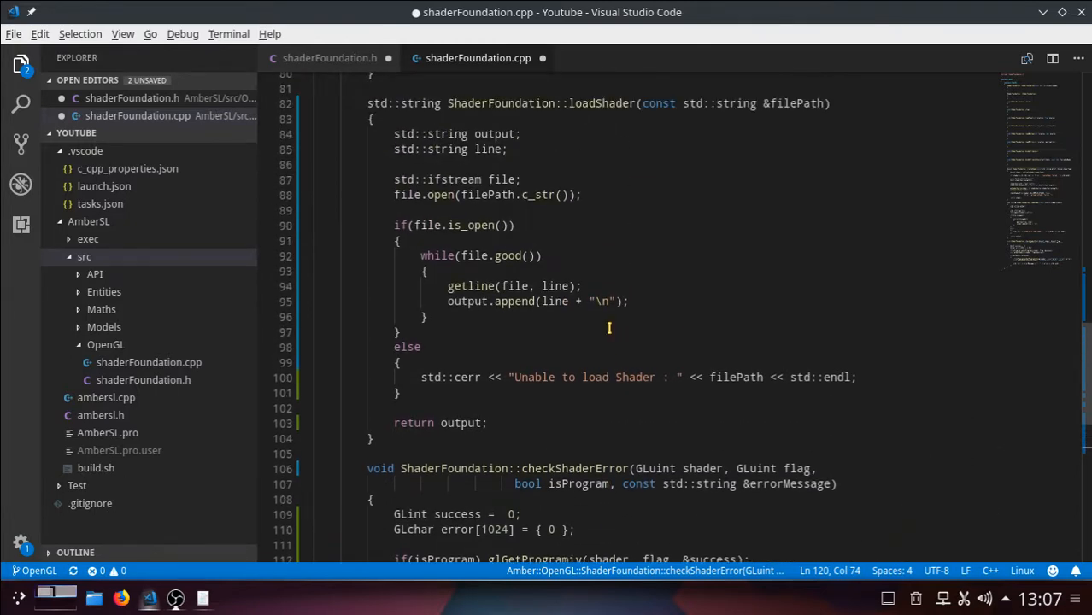
{"action": "scroll", "scroll_direction": "up", "scroll_amount": 3}
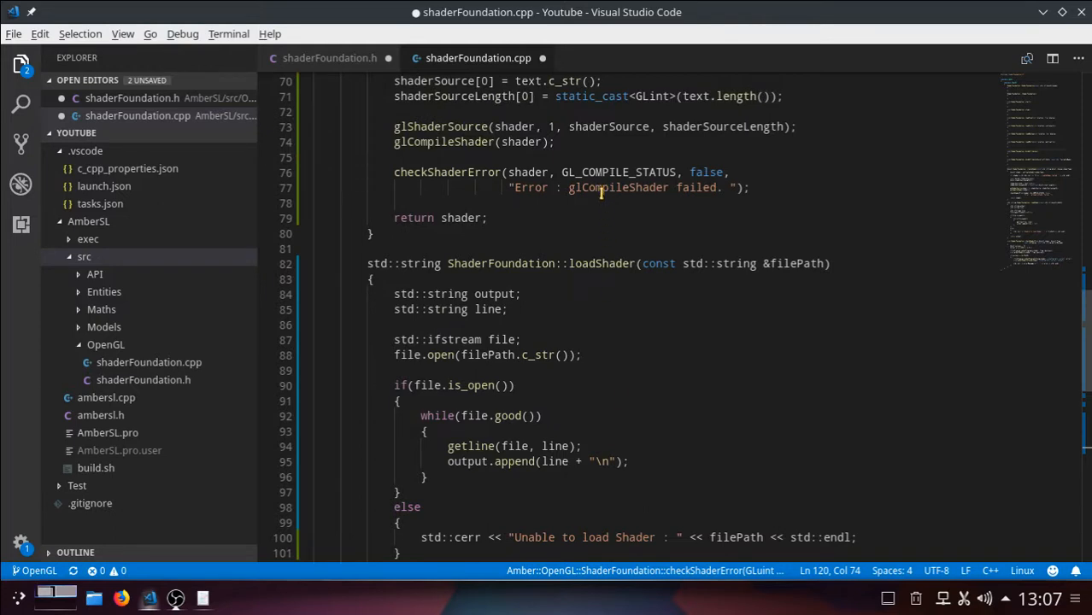
{"action": "scroll", "scroll_direction": "down", "scroll_amount": 3}
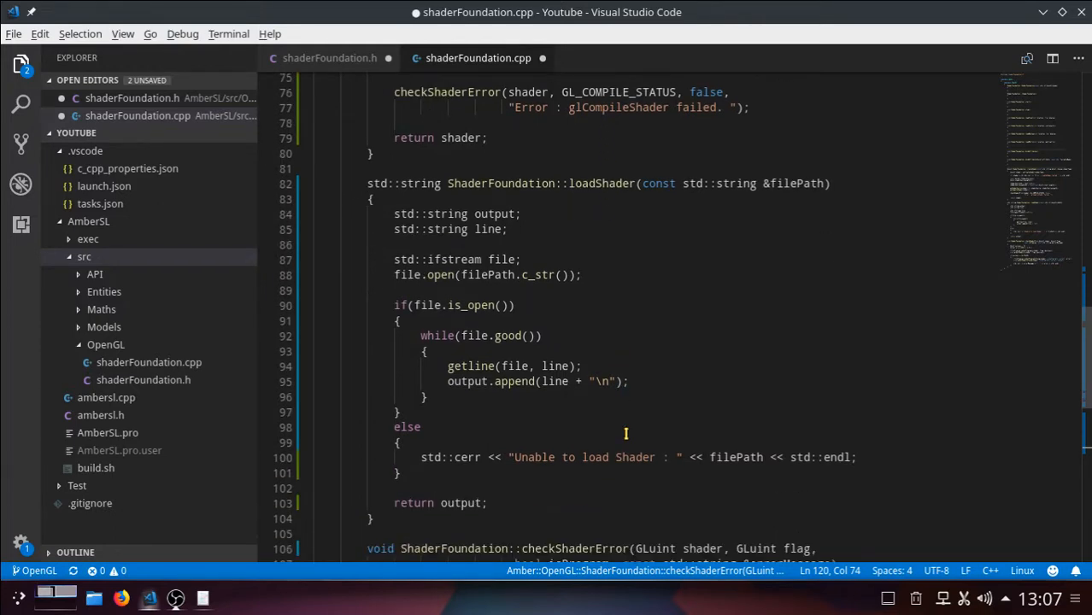
{"action": "scroll", "scroll_direction": "down", "scroll_amount": 3}
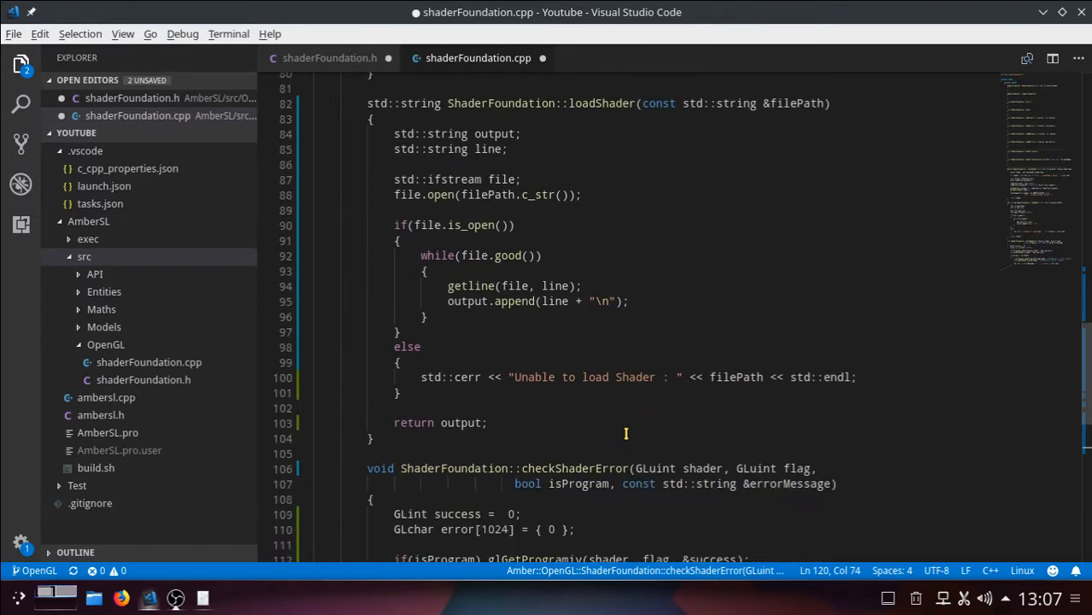
{"action": "scroll", "scroll_direction": "down", "scroll_amount": 3}
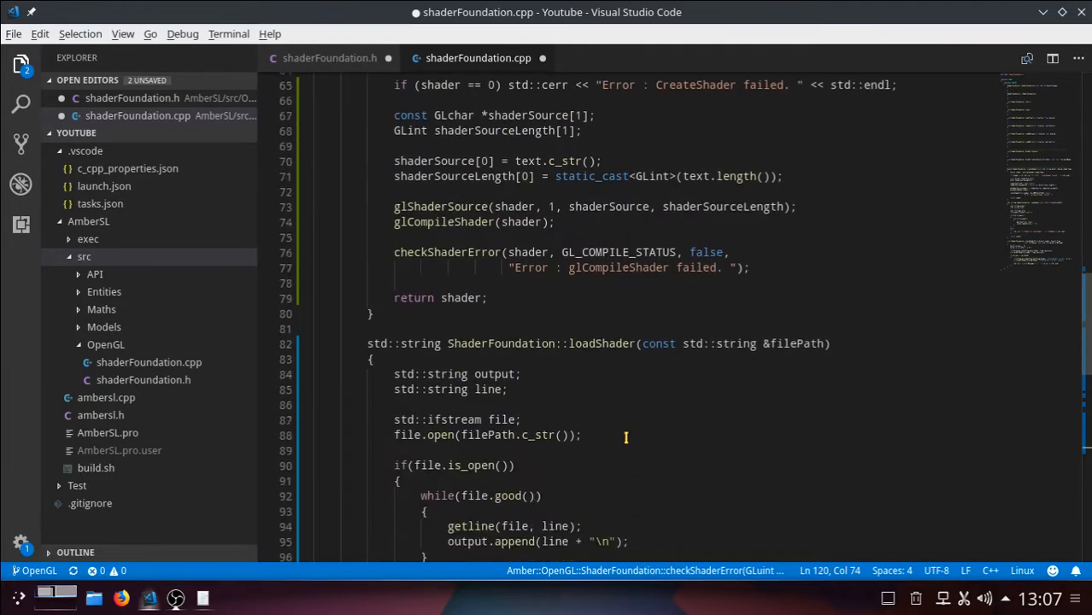
{"action": "scroll", "scroll_direction": "down", "scroll_amount": 3}
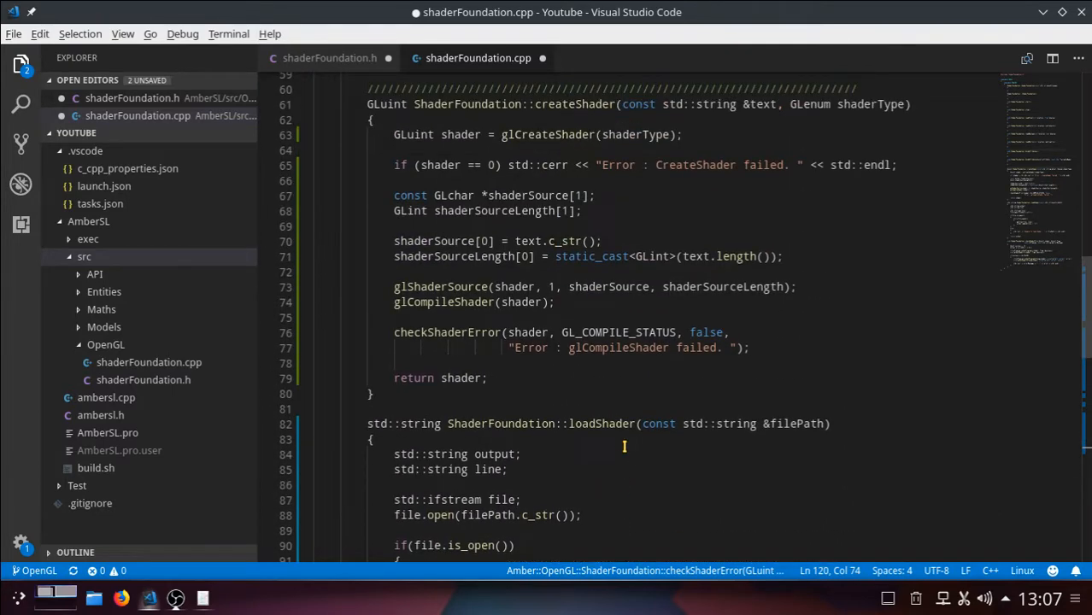
{"action": "scroll", "scroll_direction": "up", "scroll_amount": 3}
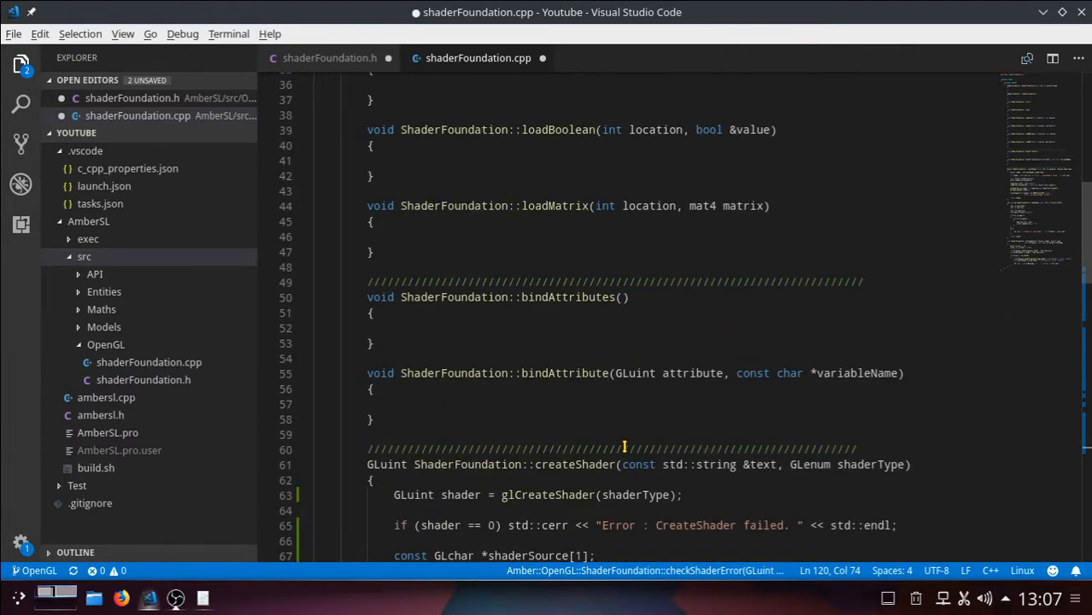